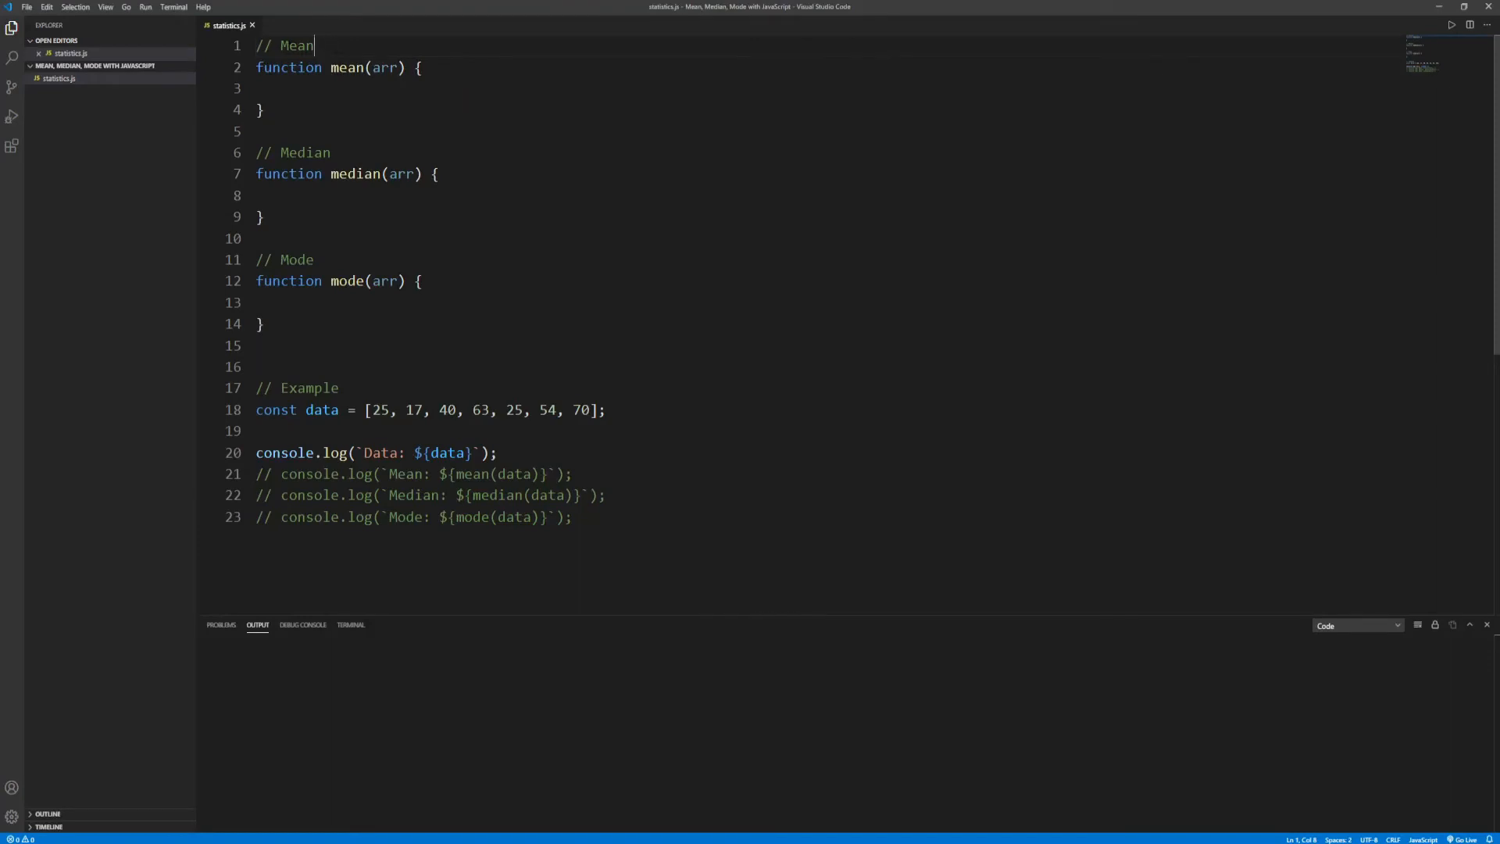
mouse_move(230, 25)
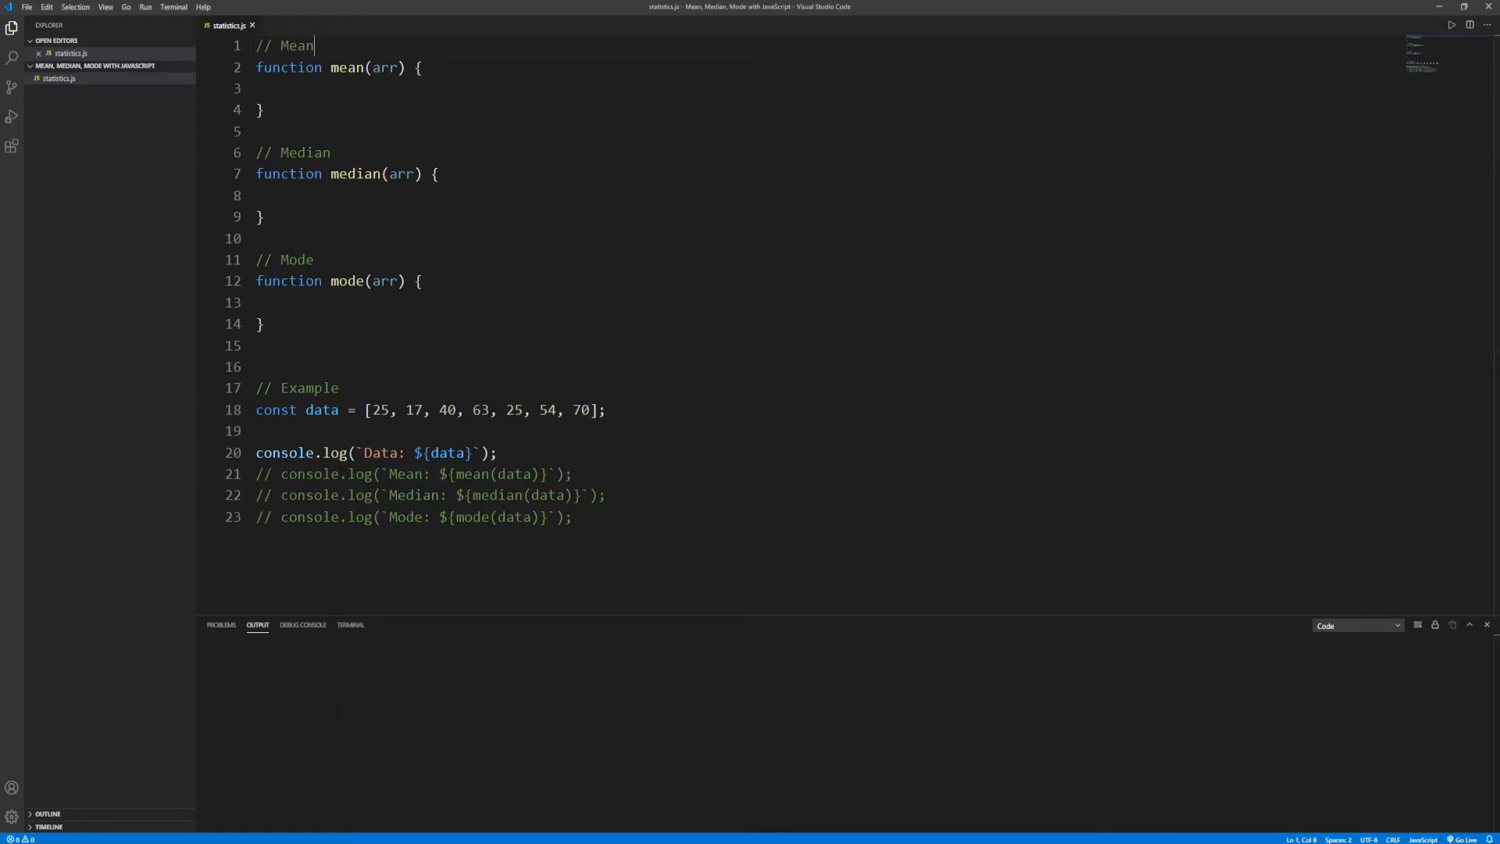
mouse_move(259, 625)
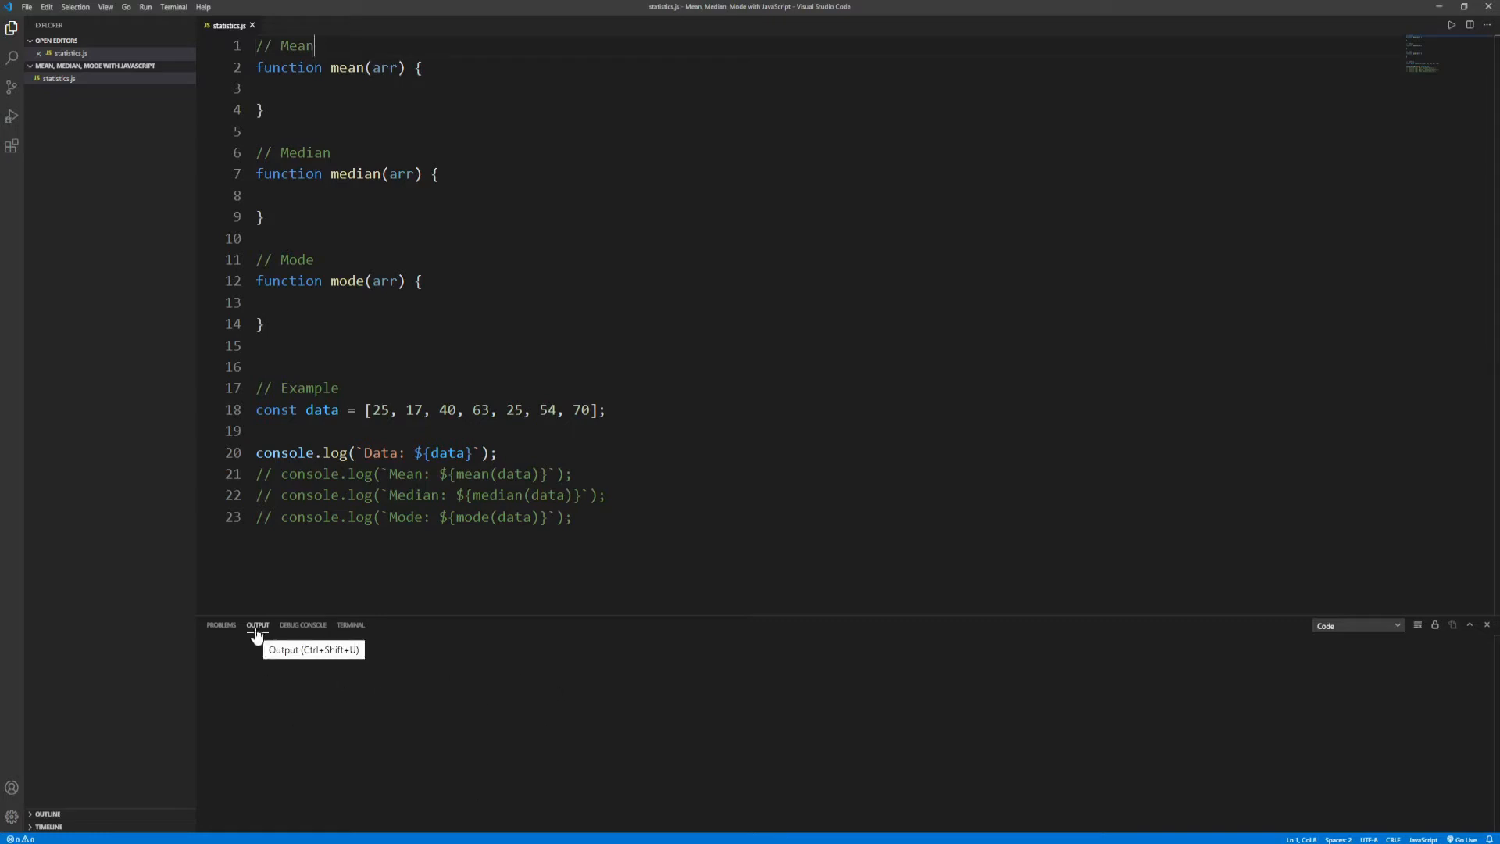
mouse_move(17, 213)
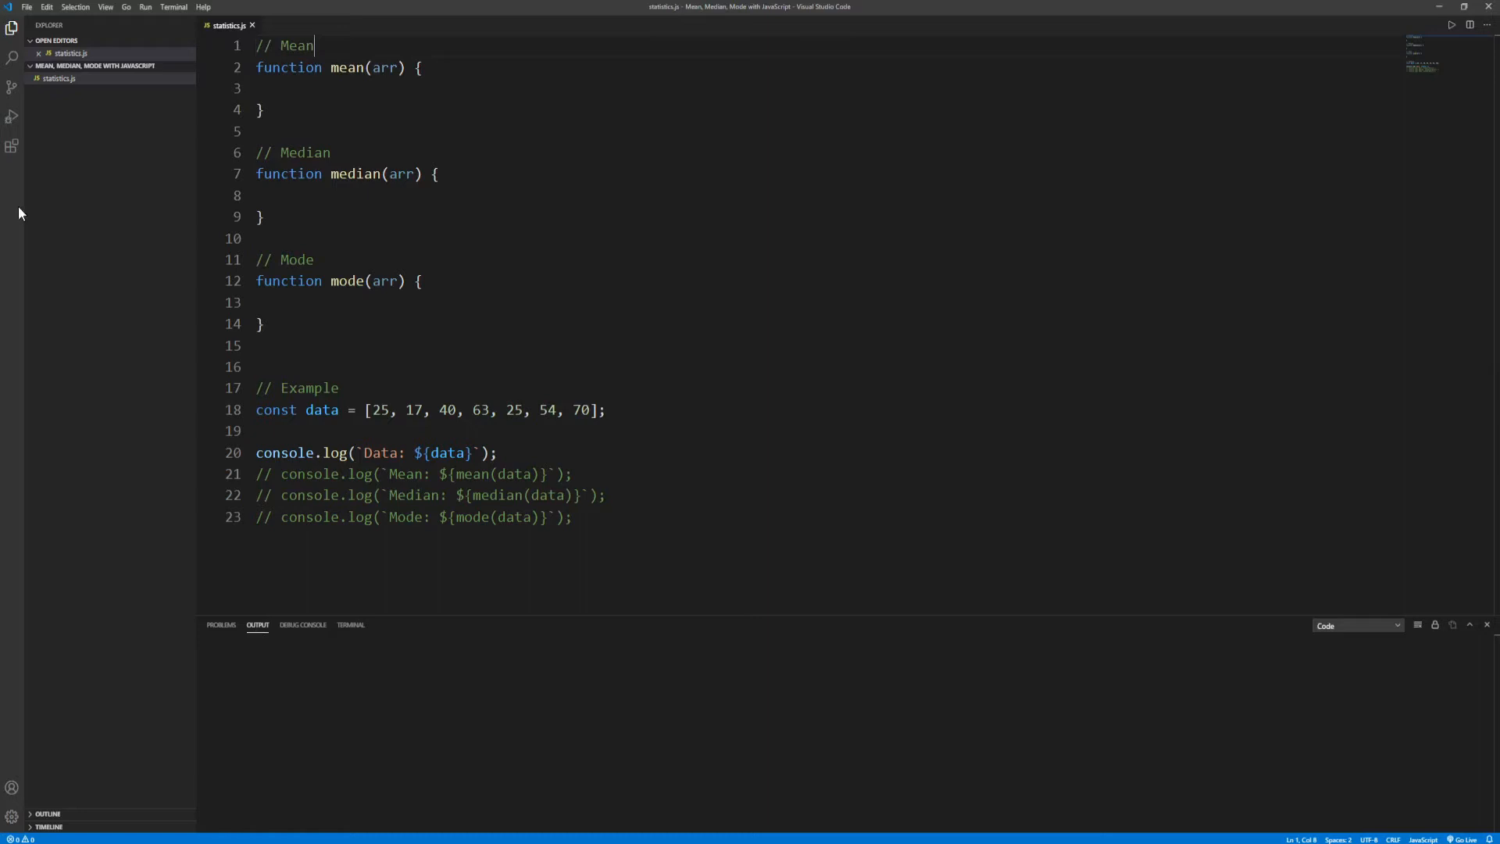
Step: Review installed extensions and the statistics.js stubs and log line, then clear the previous output
left_click(12, 145)
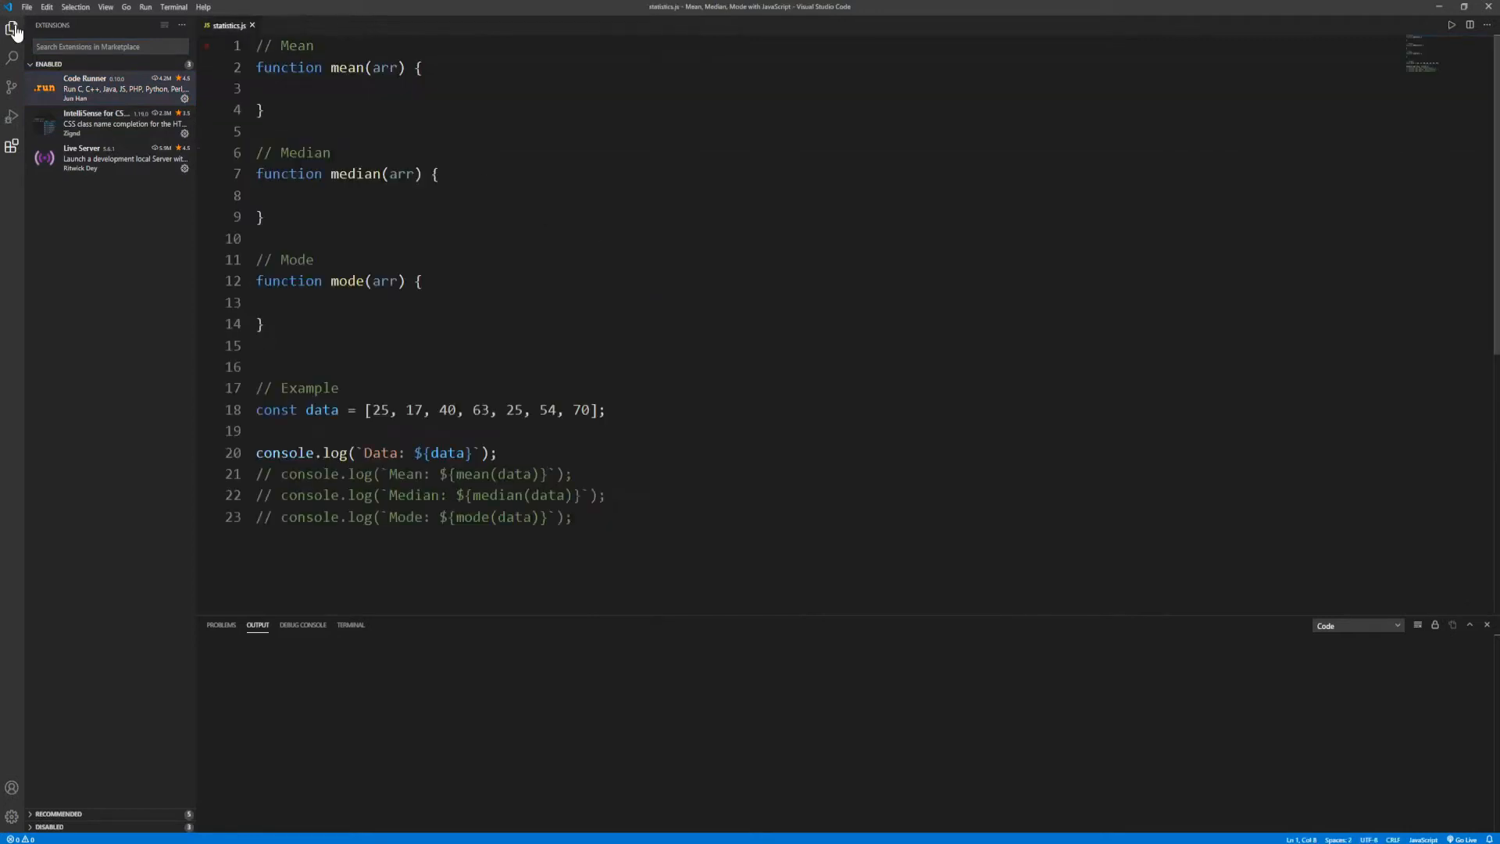
left_click(13, 27)
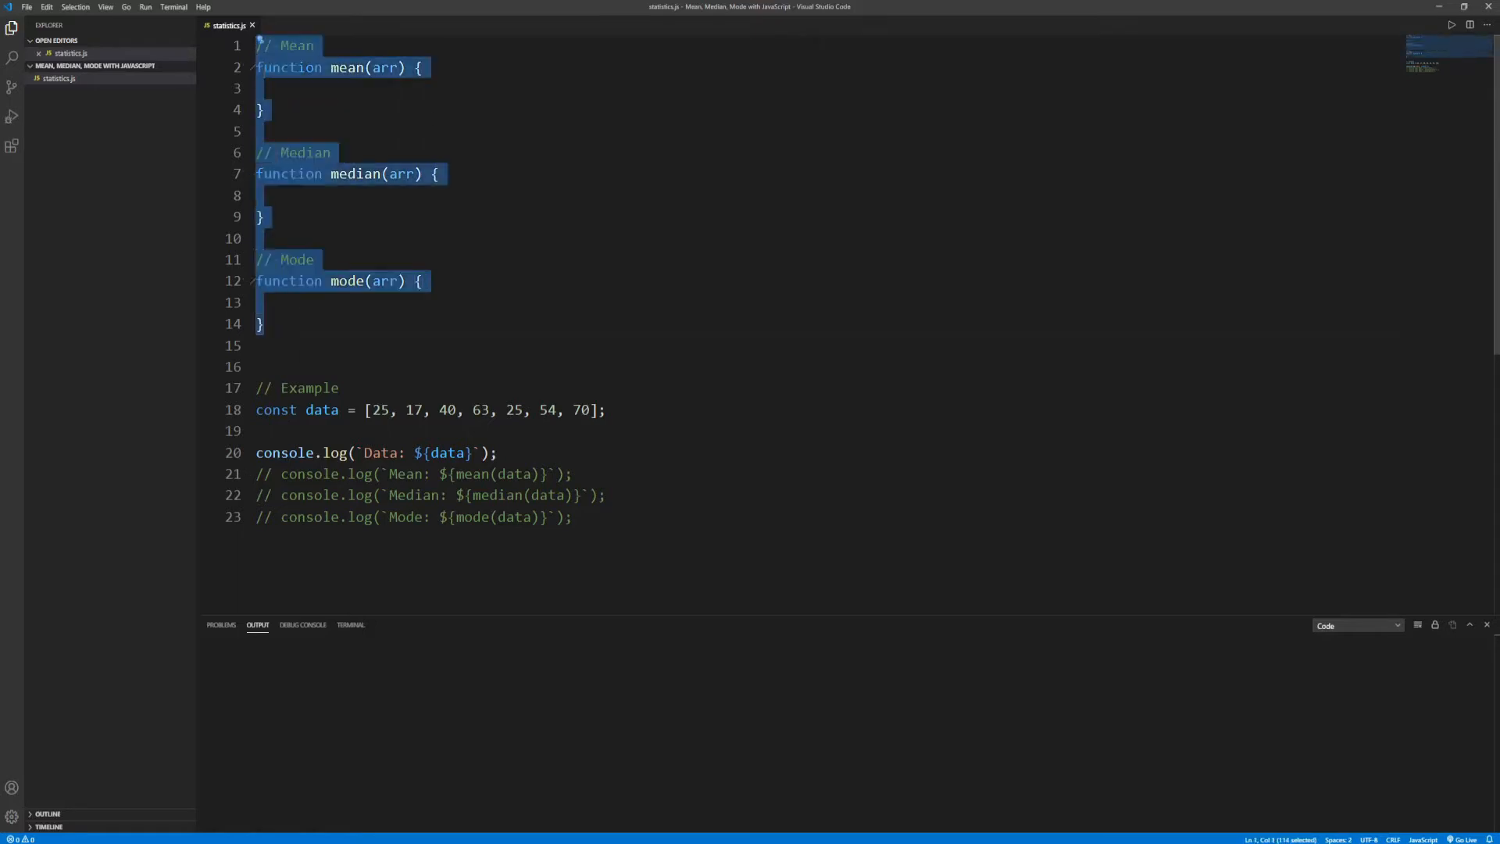
left_click(440, 174)
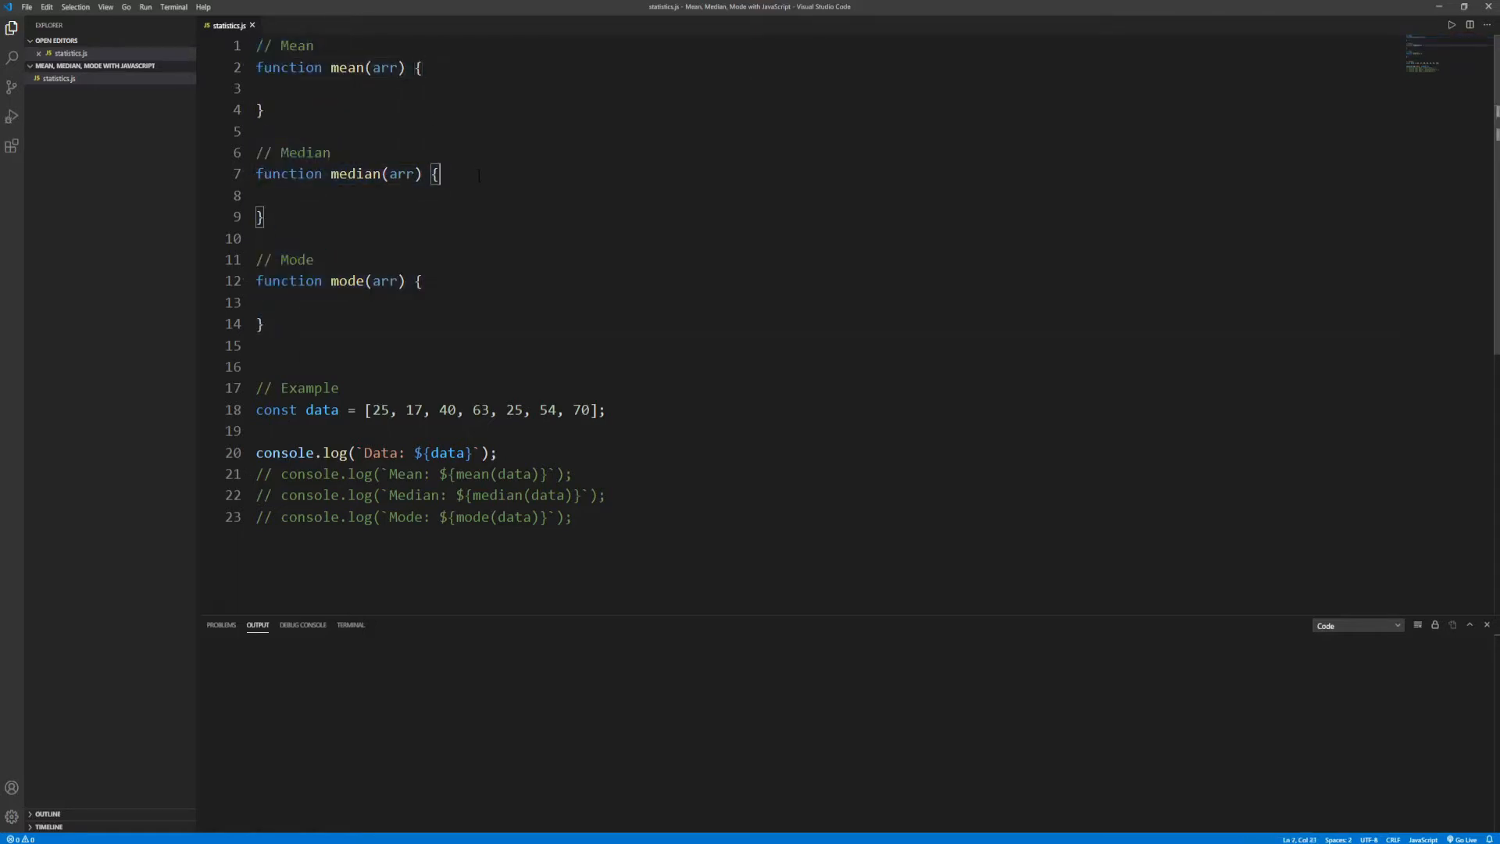
double_click(383, 280)
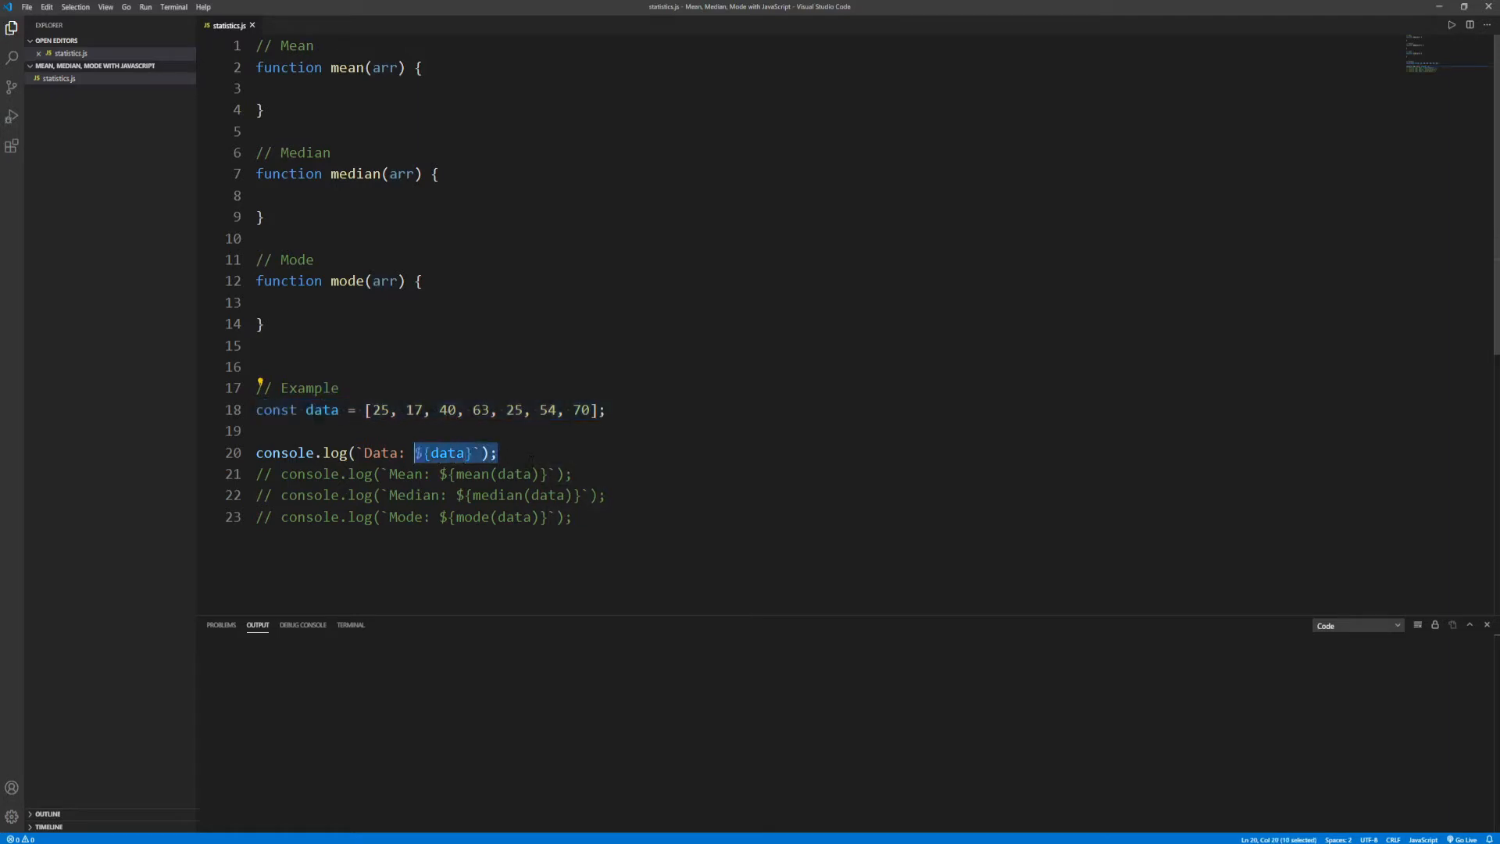
left_click(371, 453)
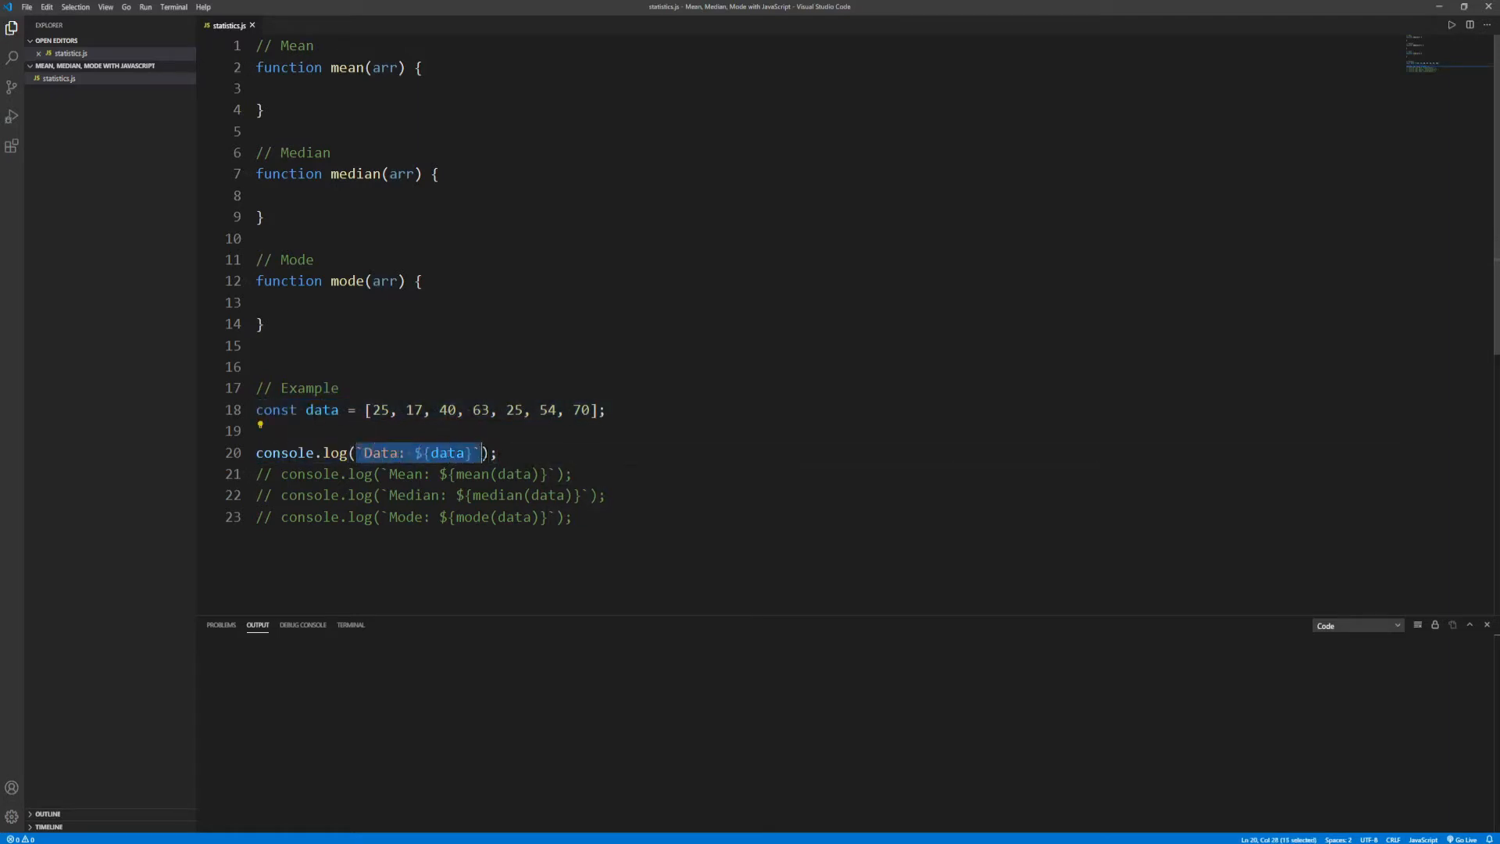
left_click(488, 453)
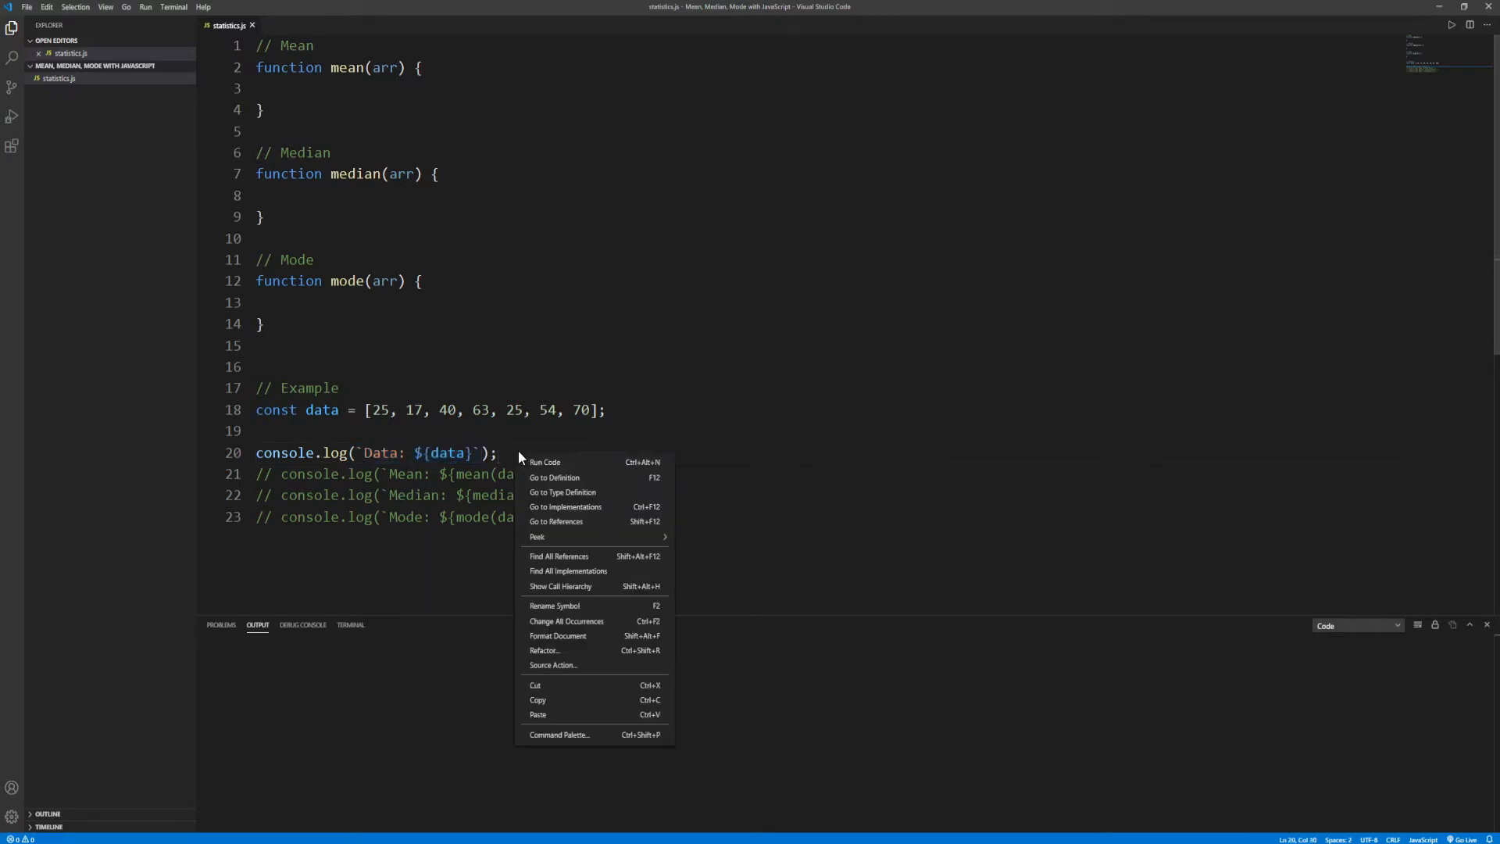
mouse_move(544, 462)
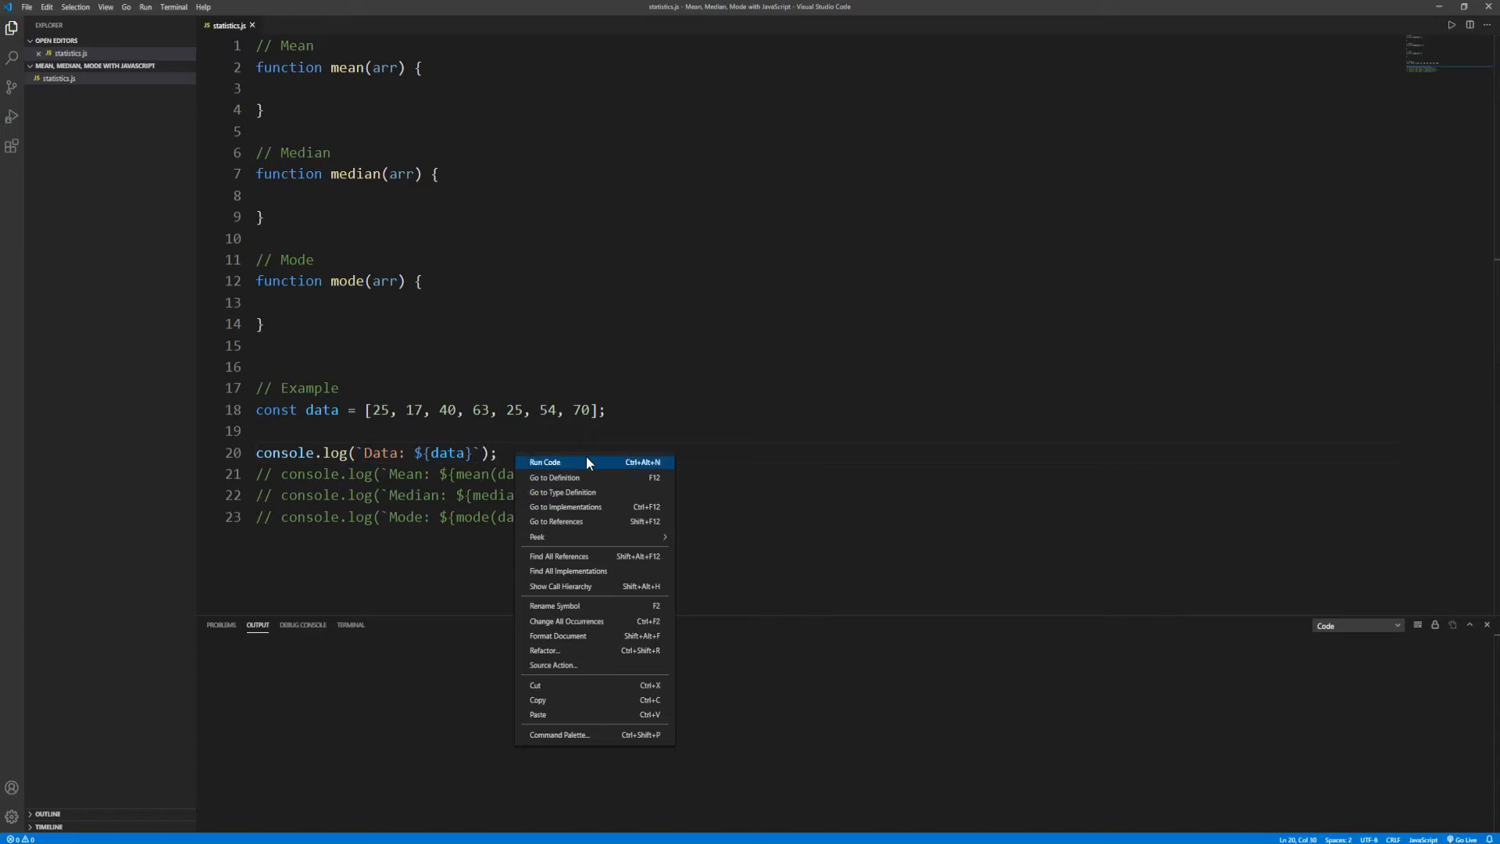
mouse_move(628, 469)
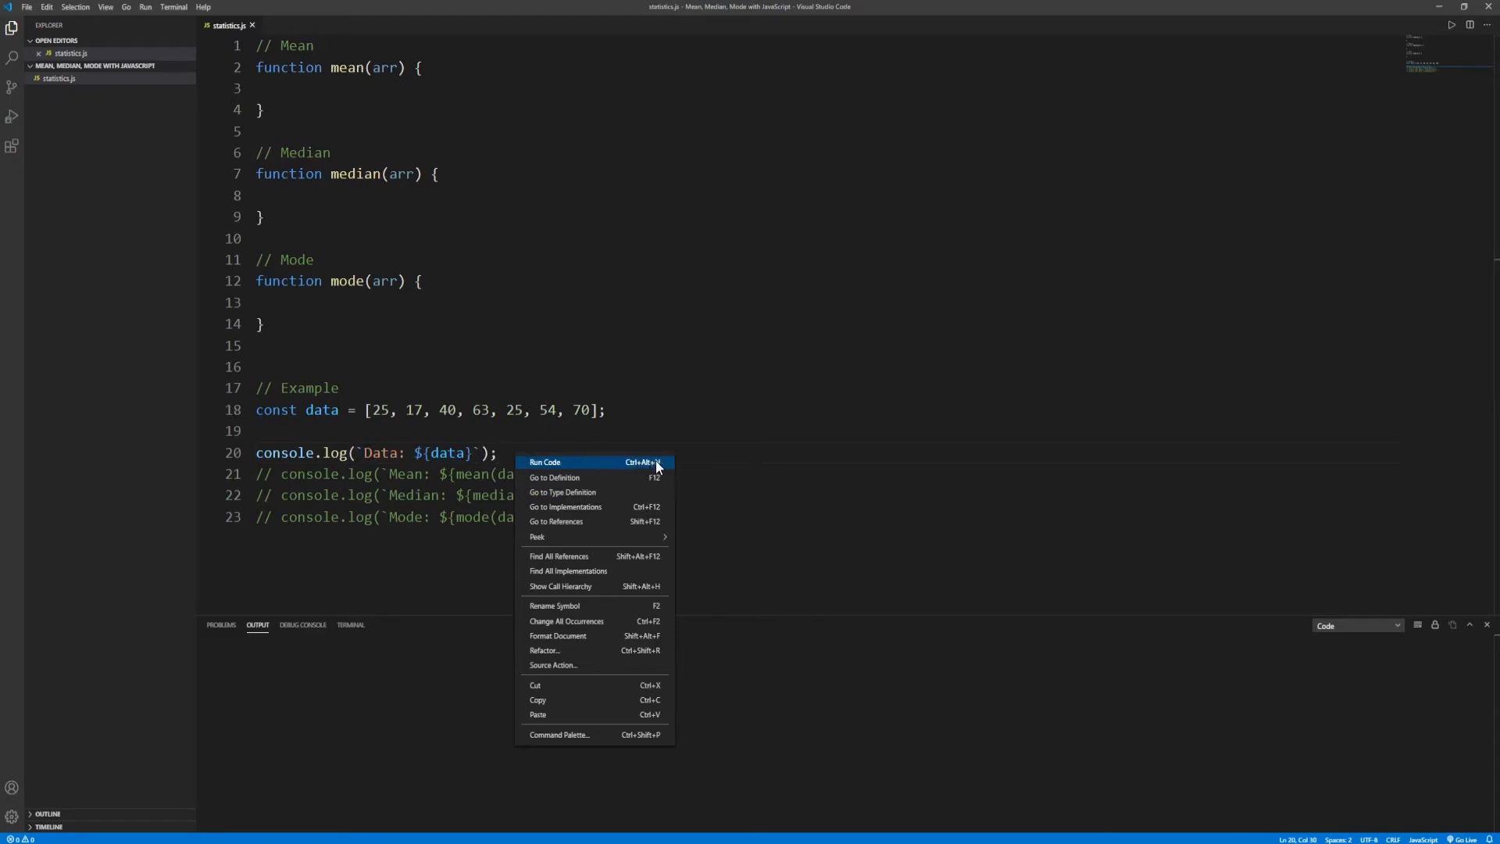
mouse_move(590, 466)
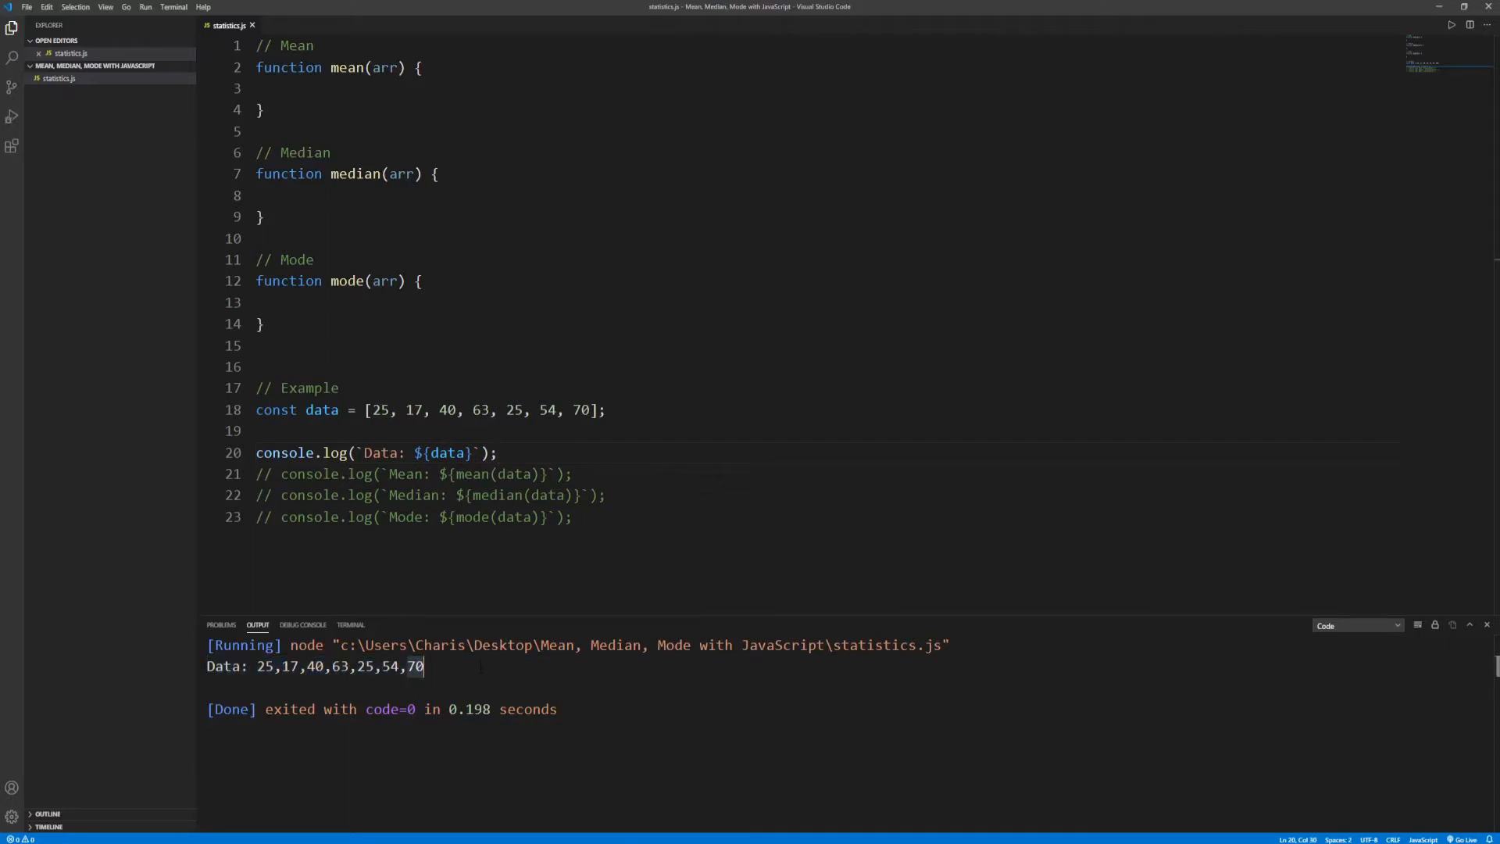
mouse_move(1417, 631)
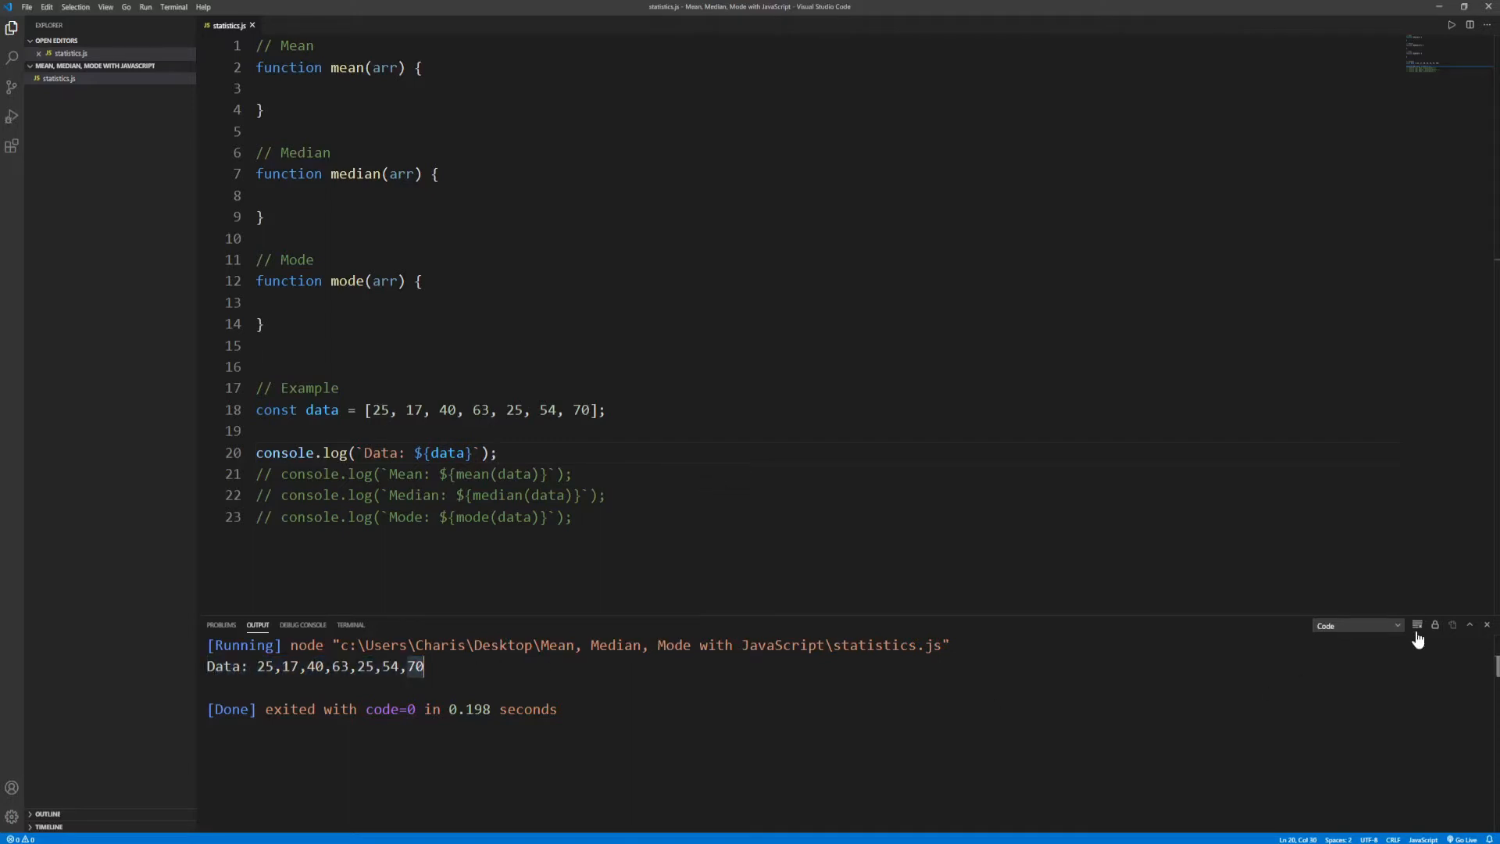
left_click(1435, 625)
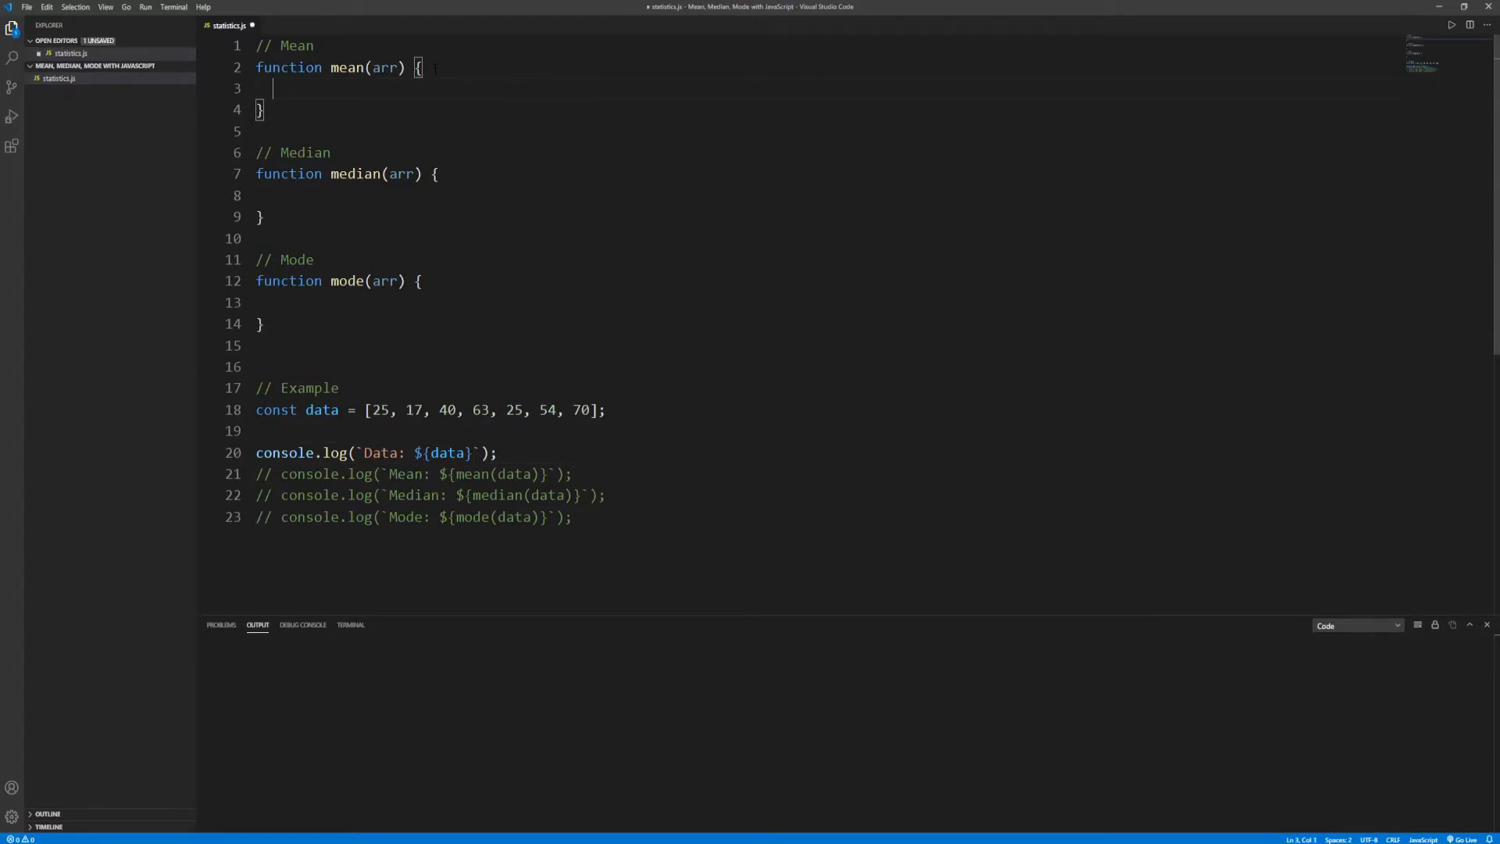
Step: Declare sum = 0 on the empty line inside mean
type("let")
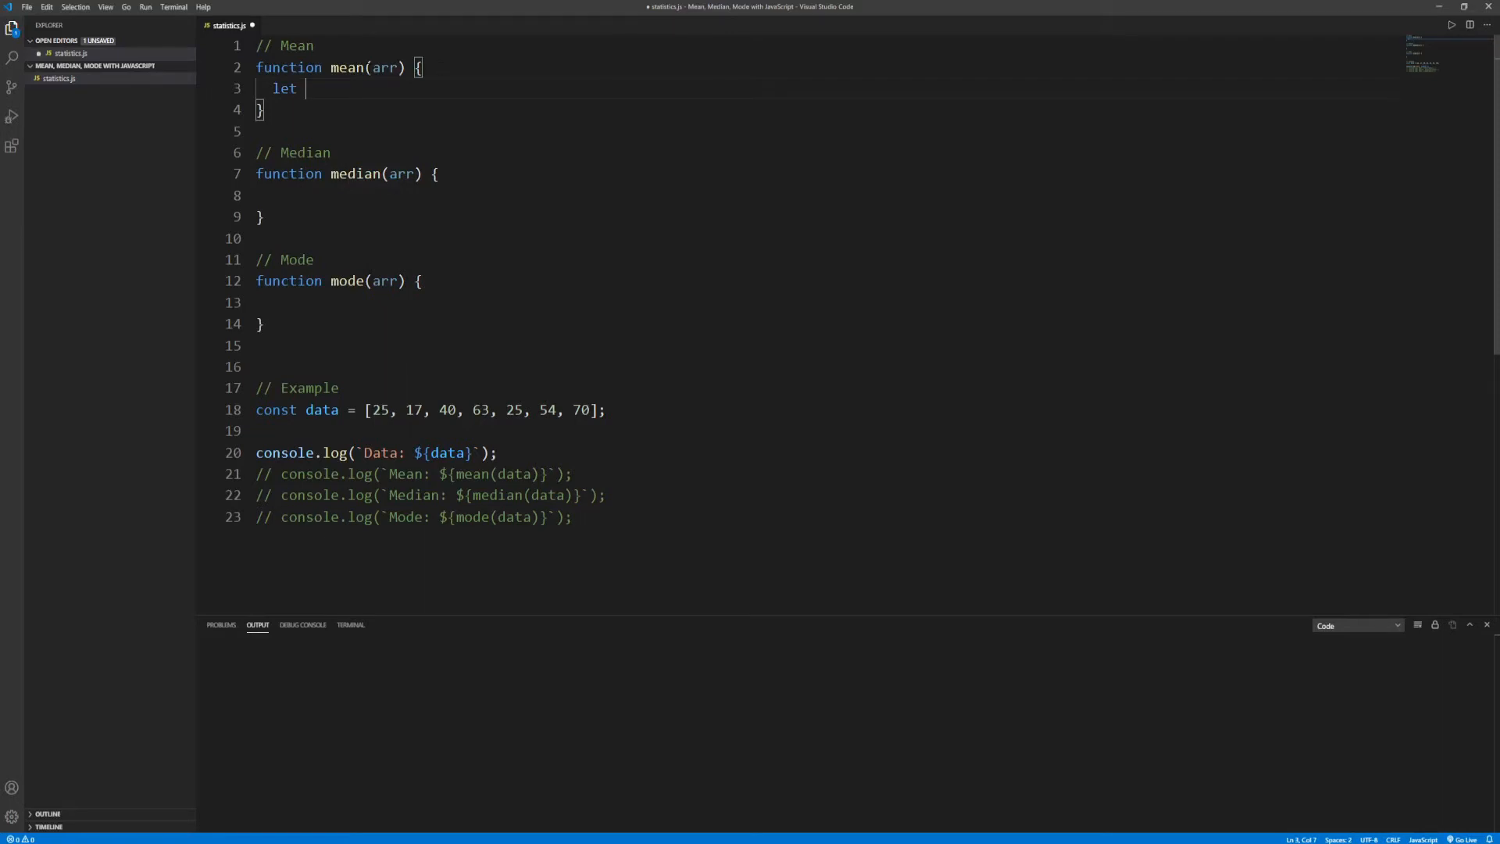
double_click(385, 67)
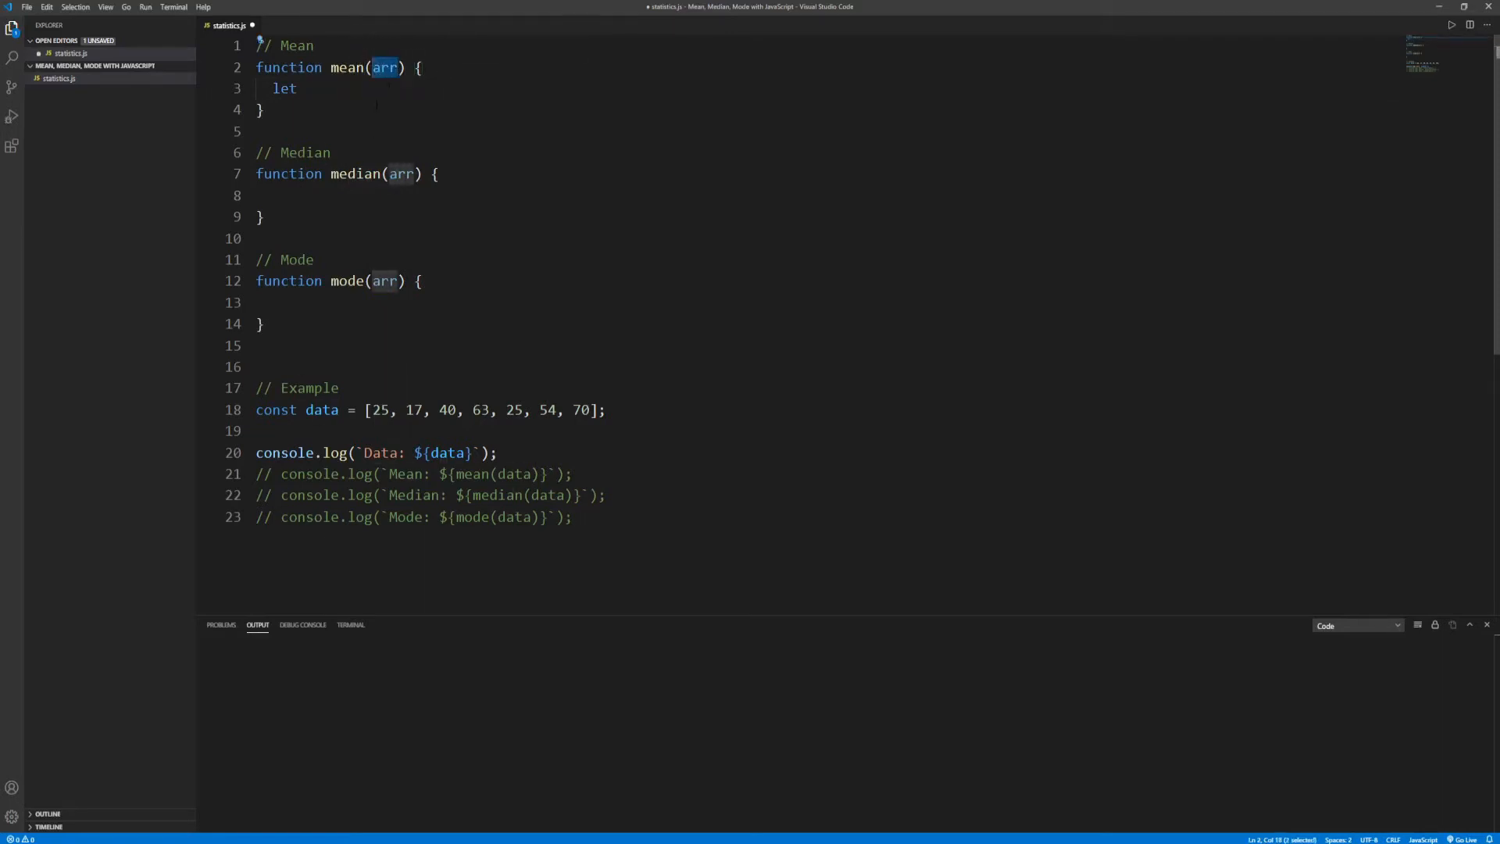
left_click(307, 88)
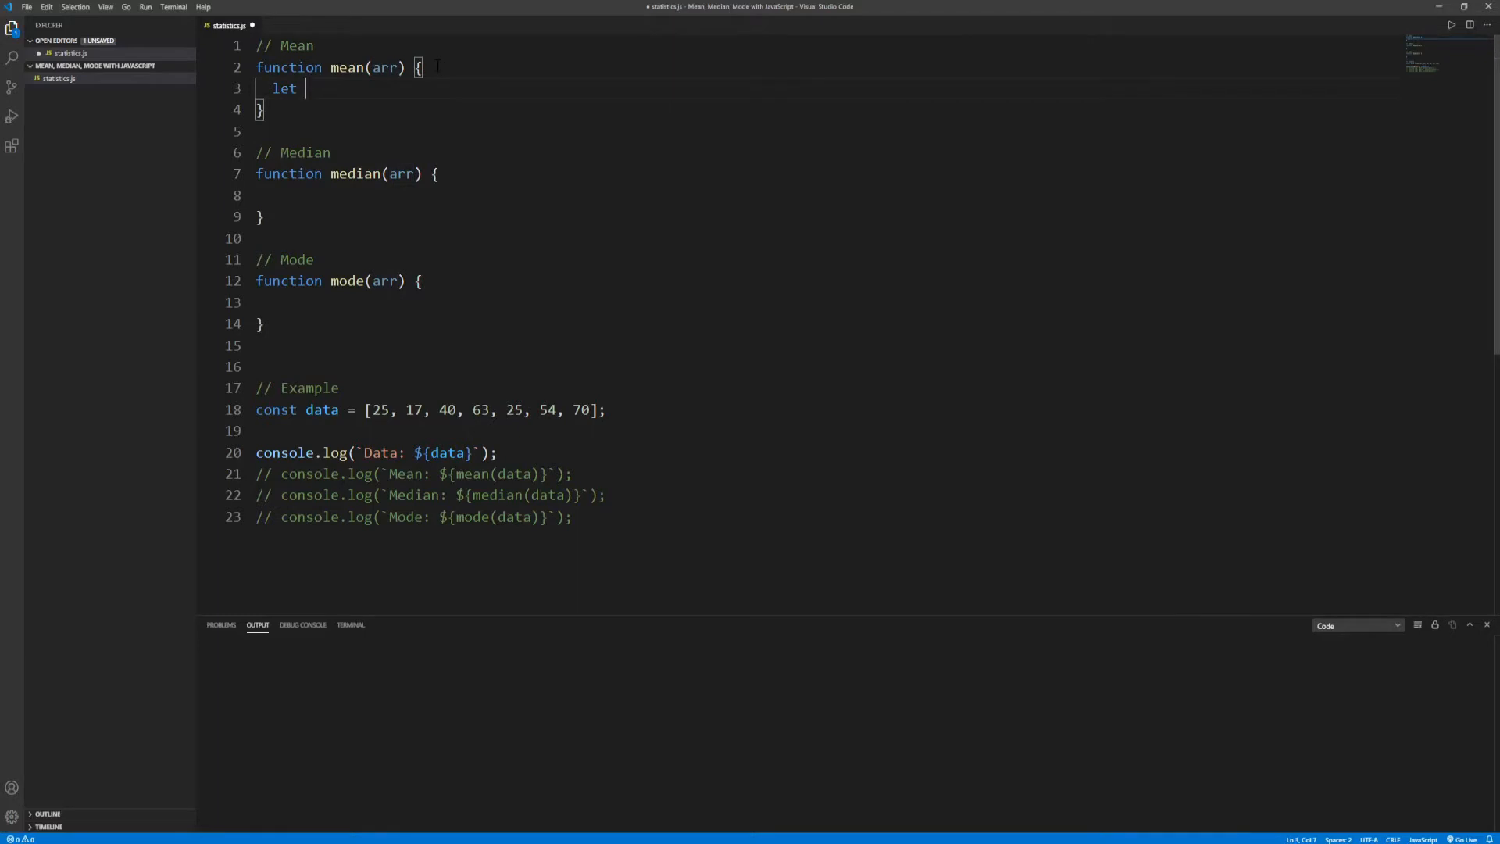
type("s")
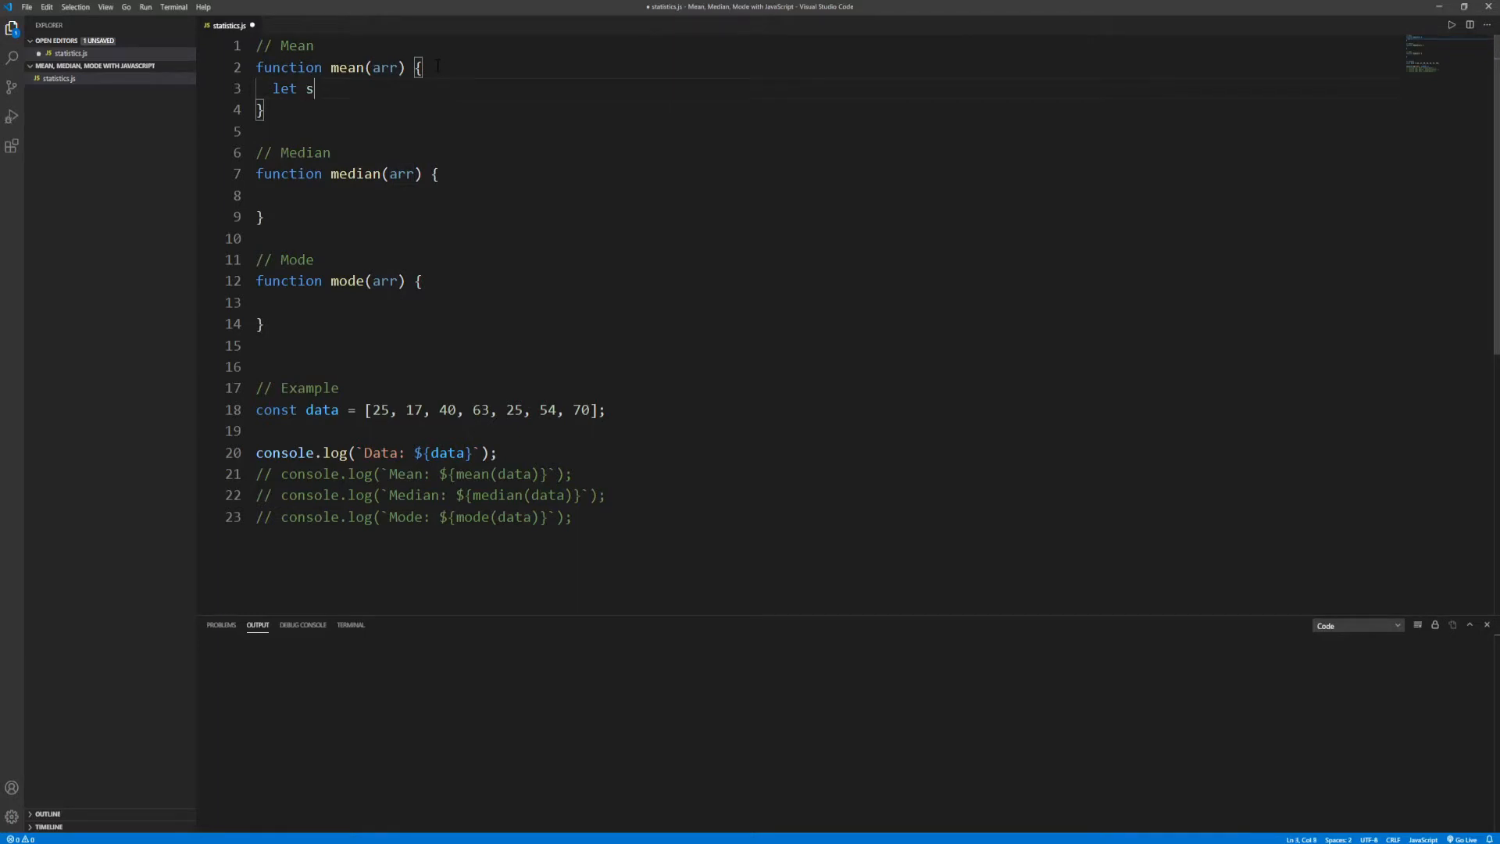
type("um =")
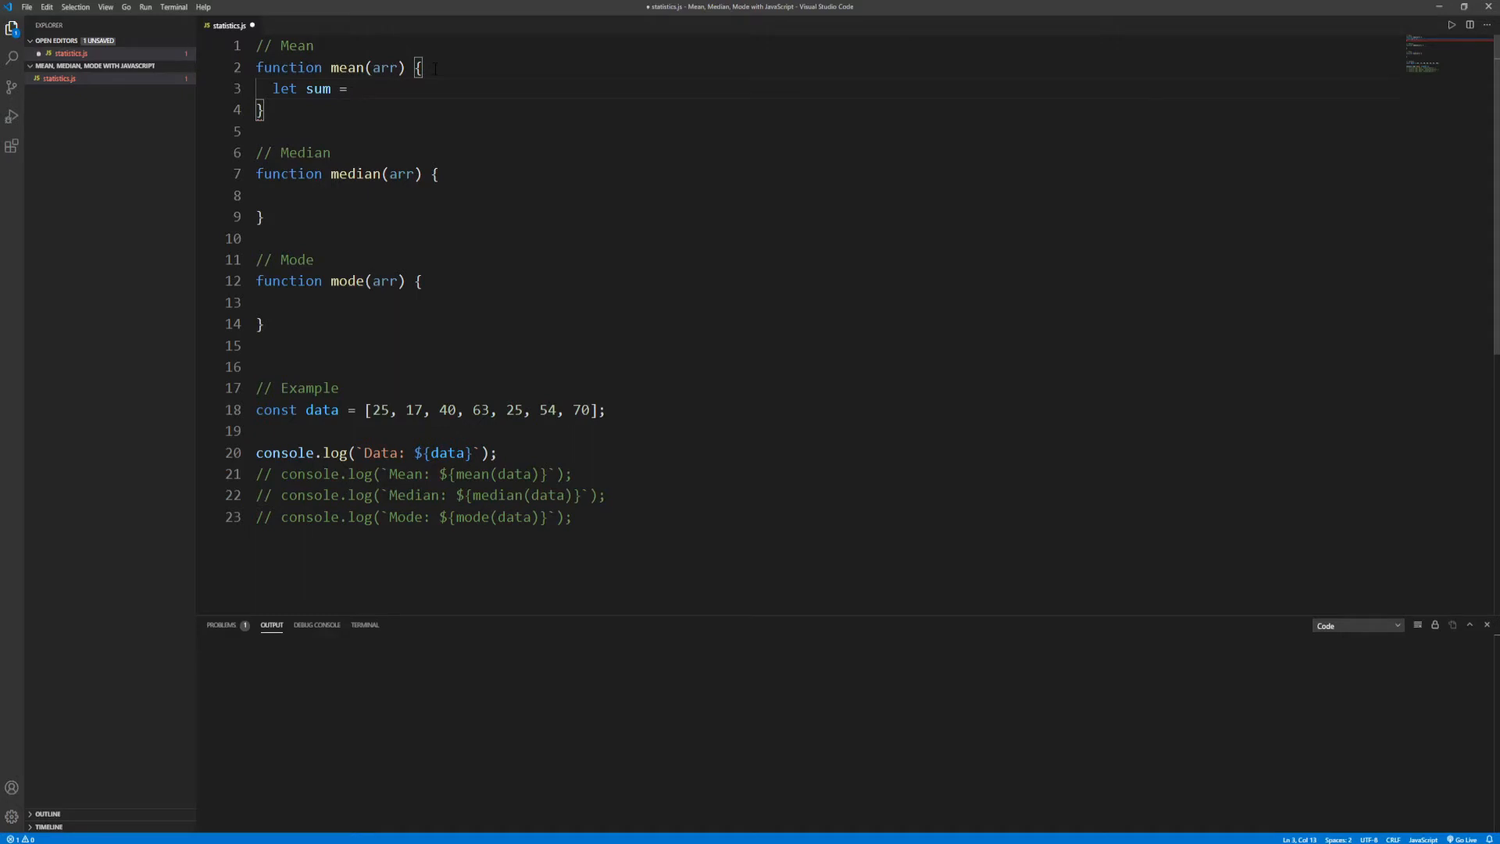
type("0")
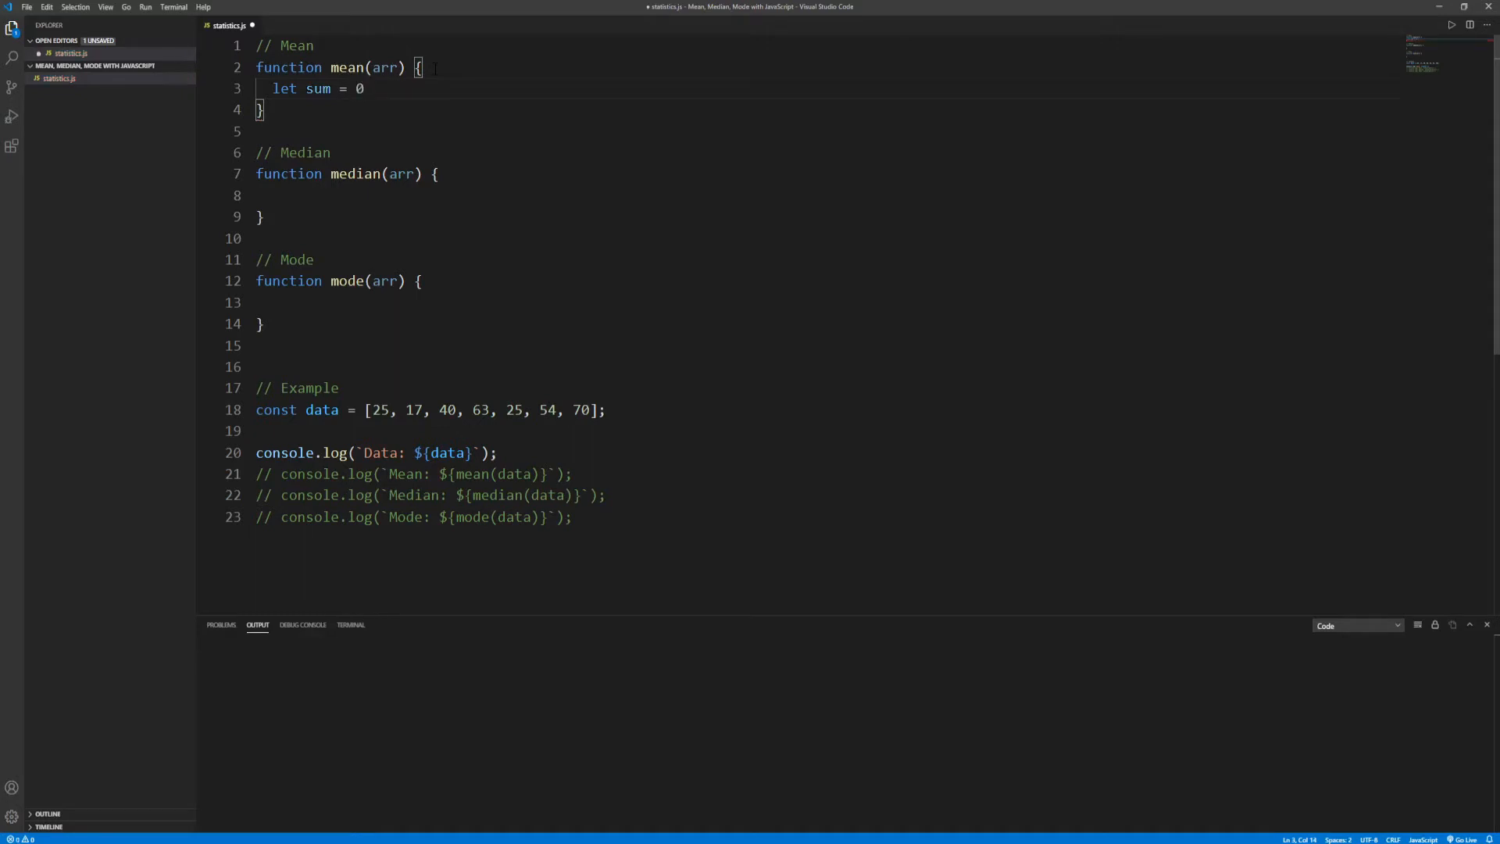
type(";")
type("for(l")
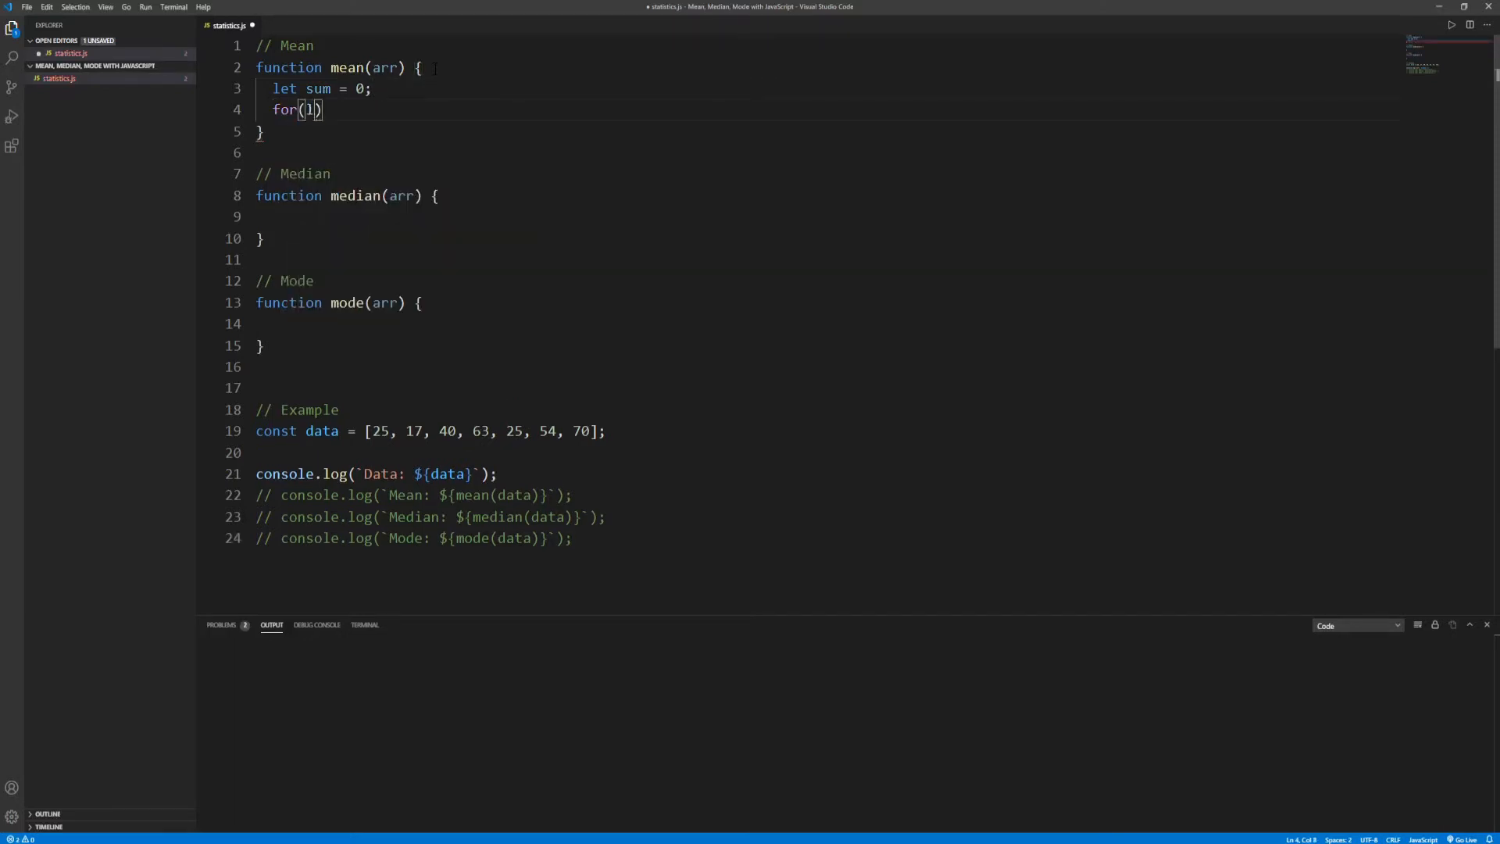
Step: Add a for loop from i=0 to arr.length adding arr[i] to sum
type("let i=0")
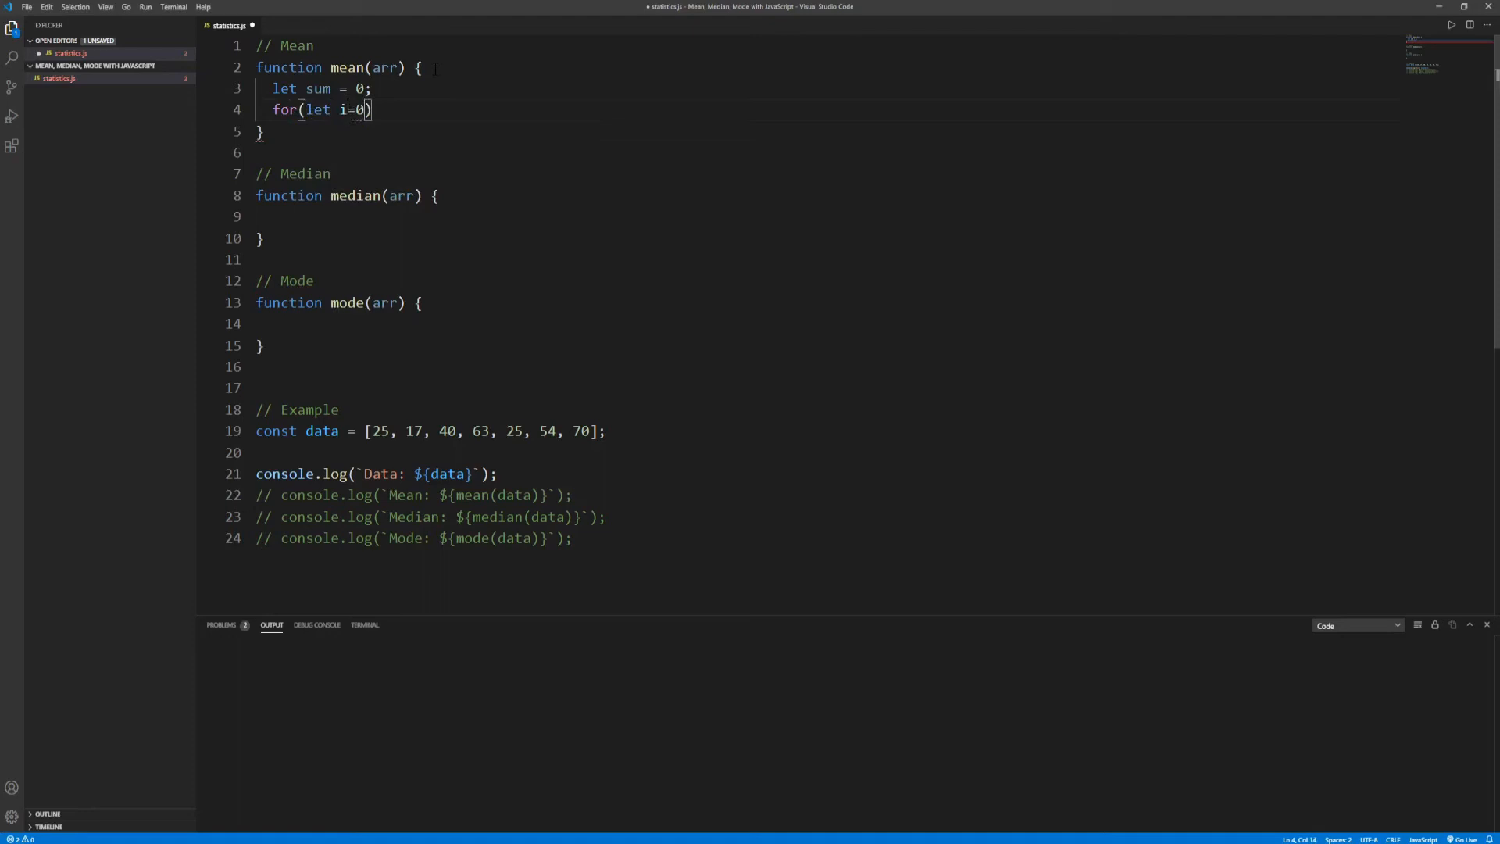
type("; i<")
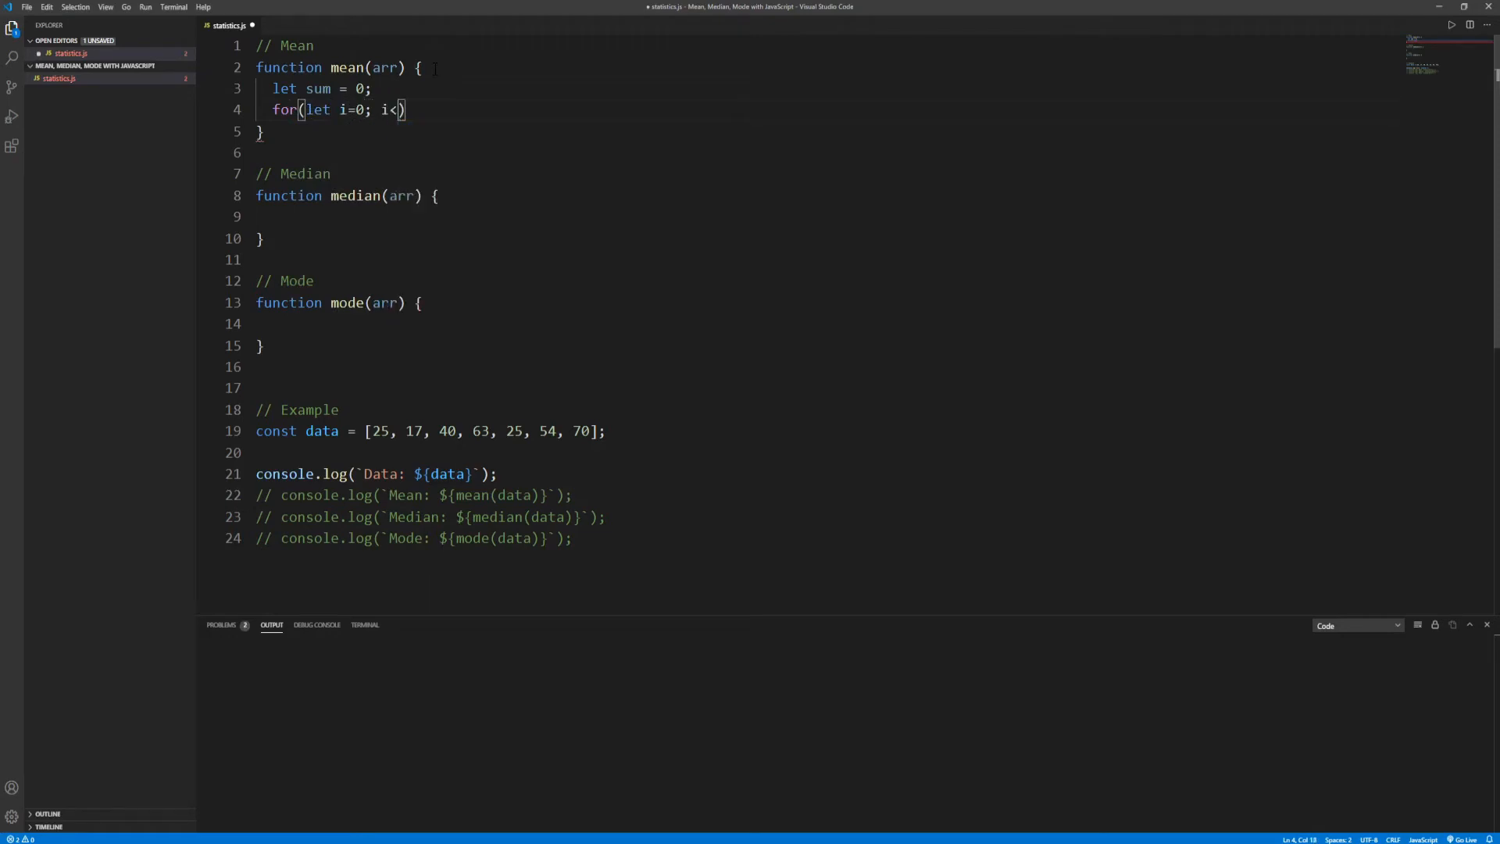
type("arr.length;")
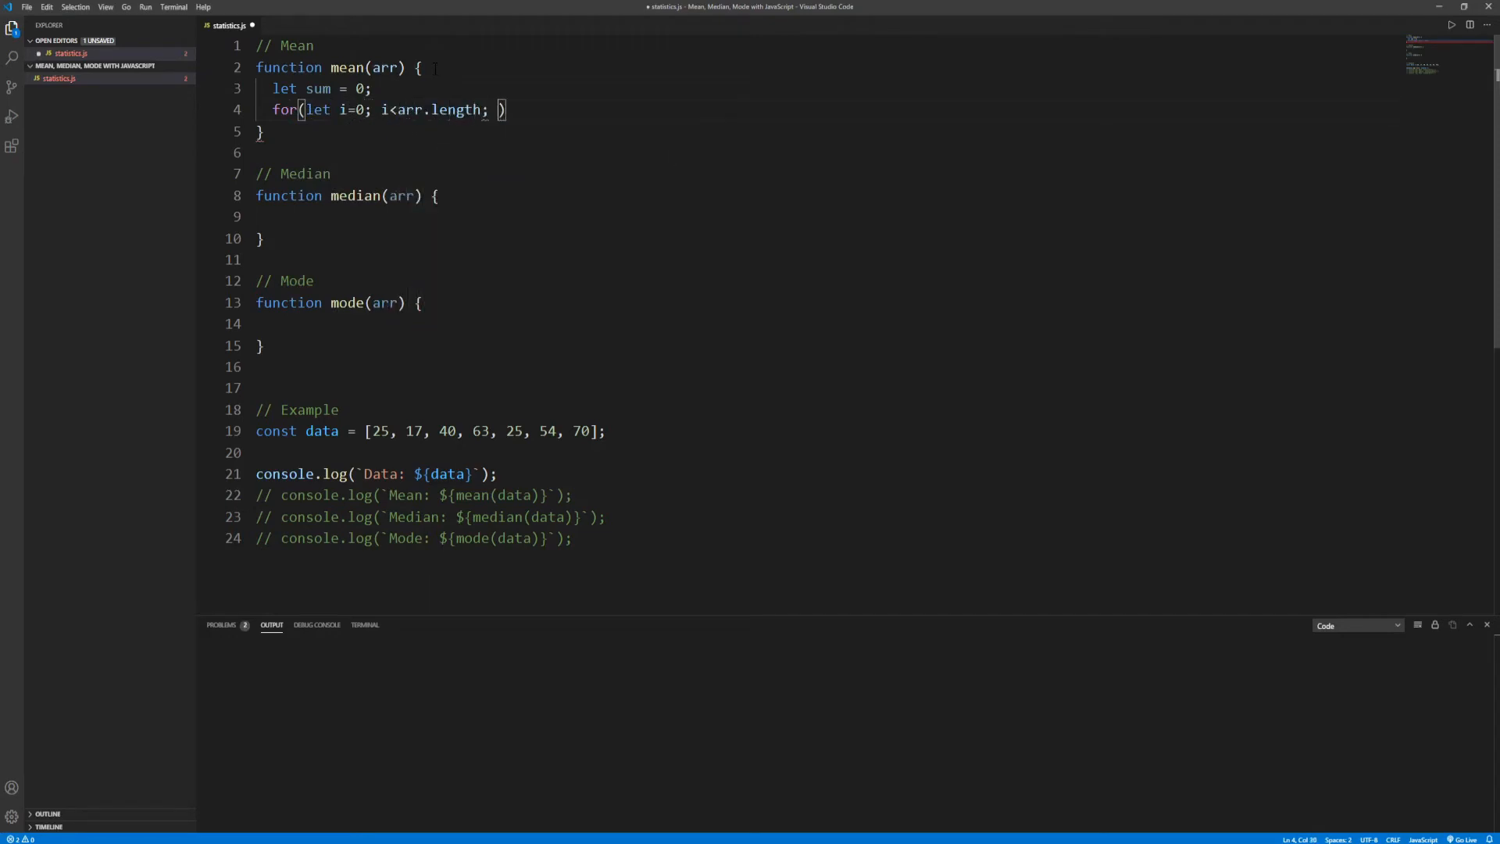
type("i++")
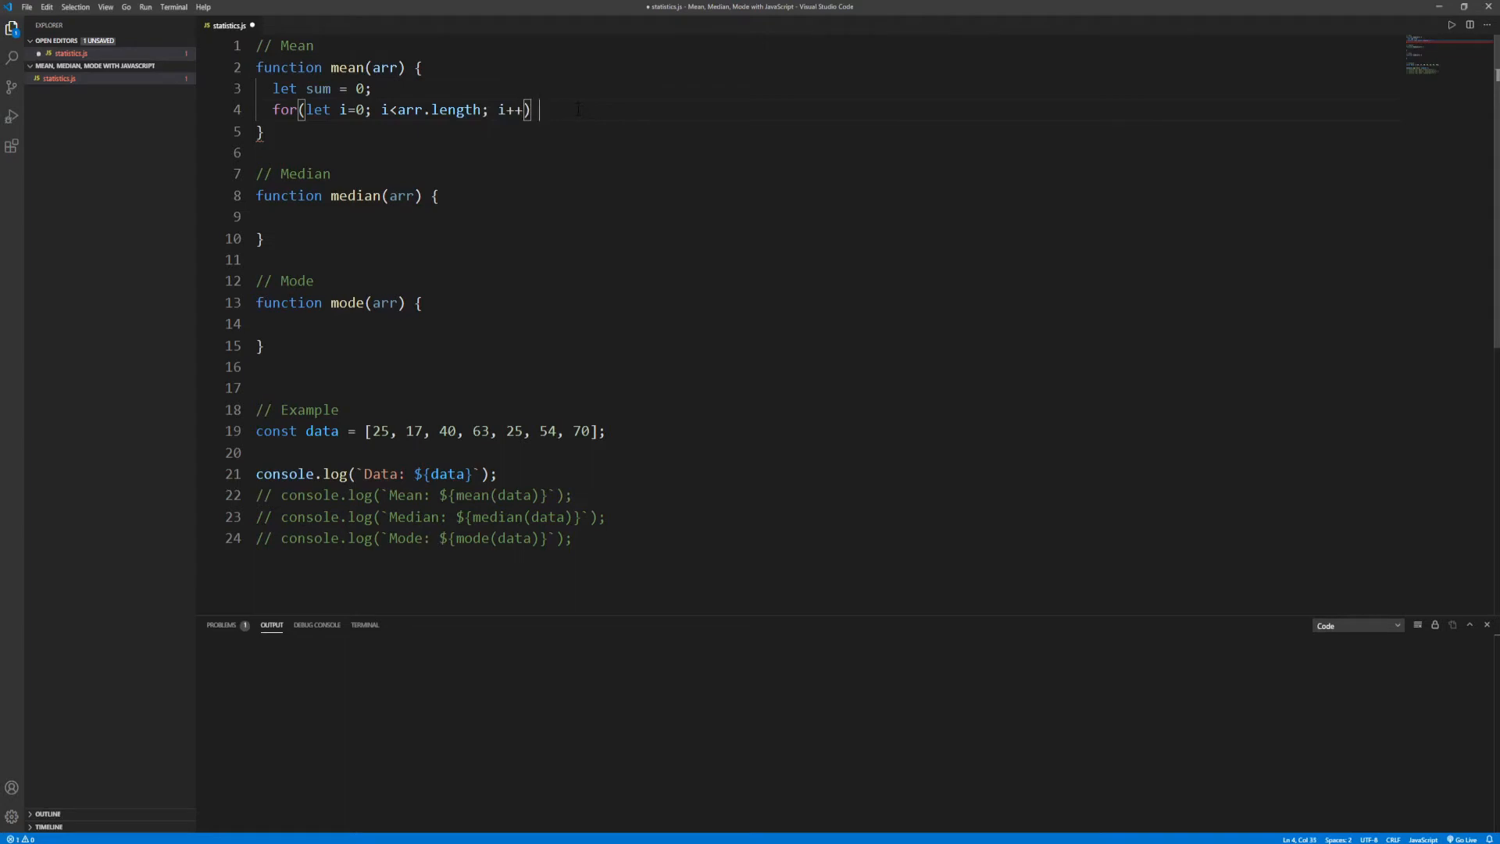
type("{")
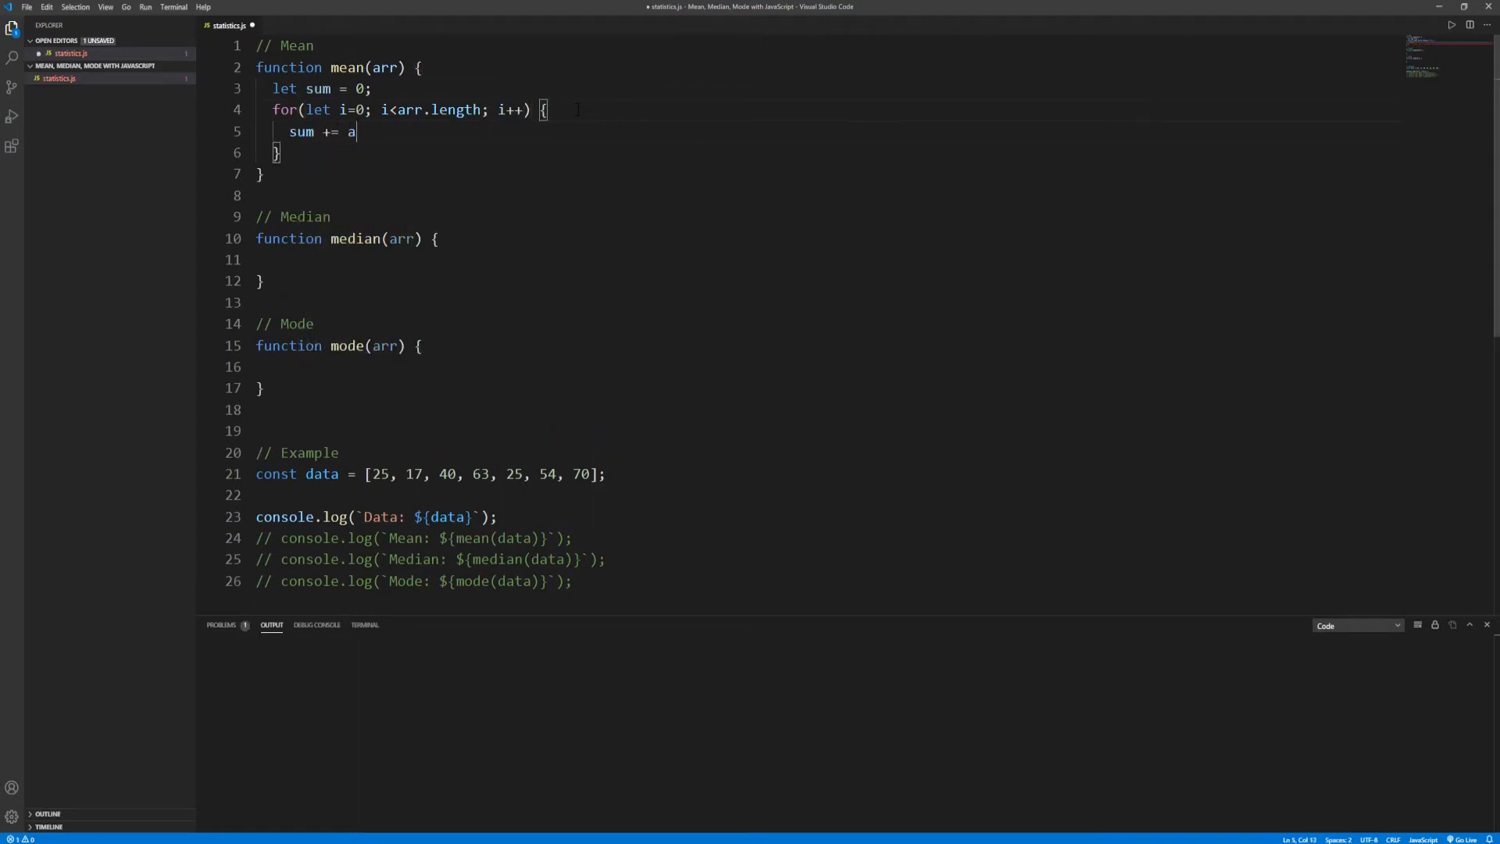
type("rr[i];")
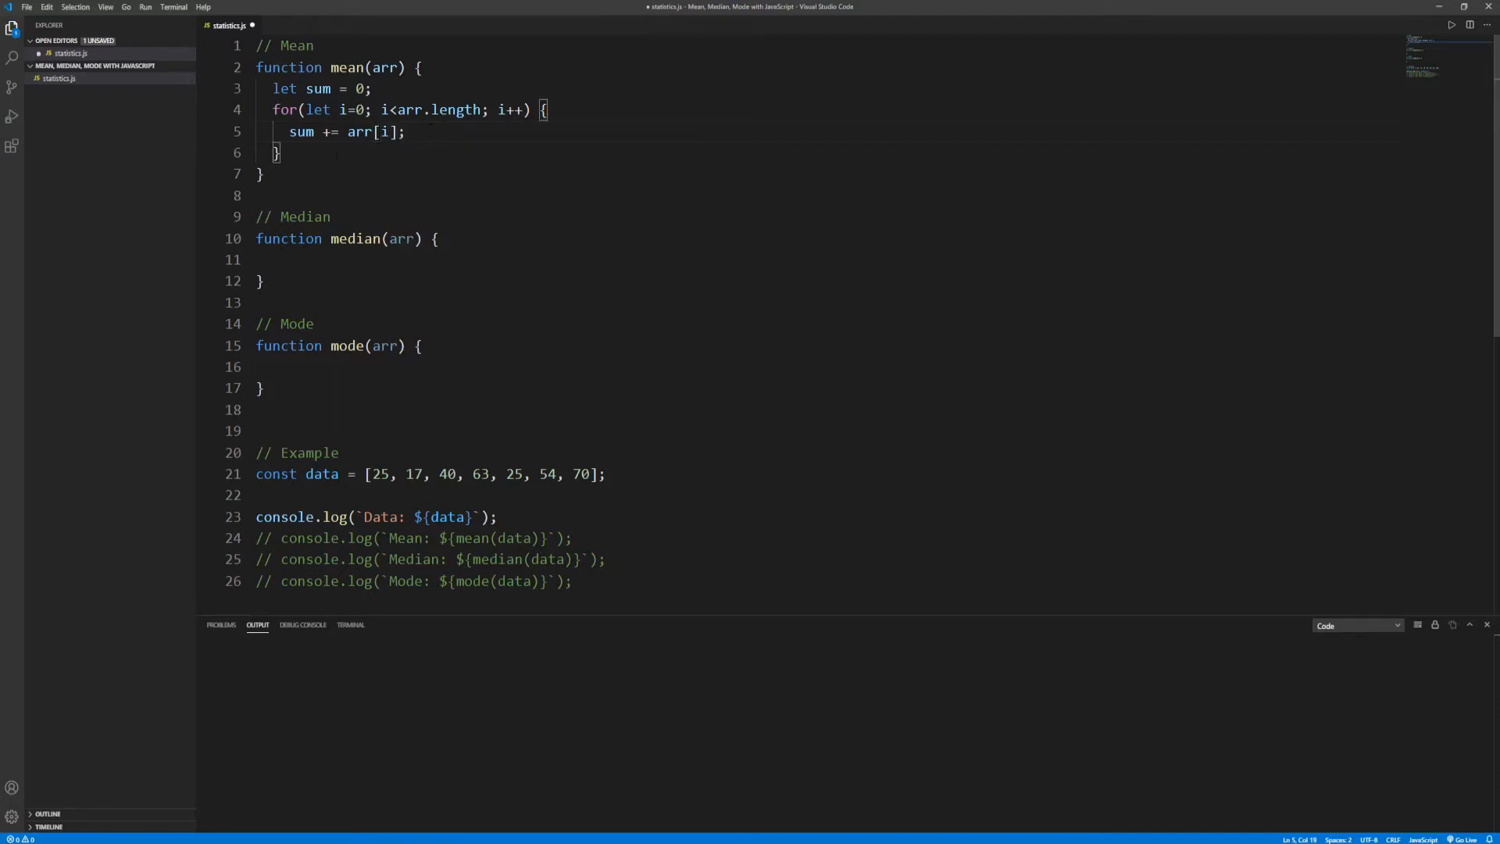
Step: Return sum/arr.length after the loop and save the file
left_click(281, 153)
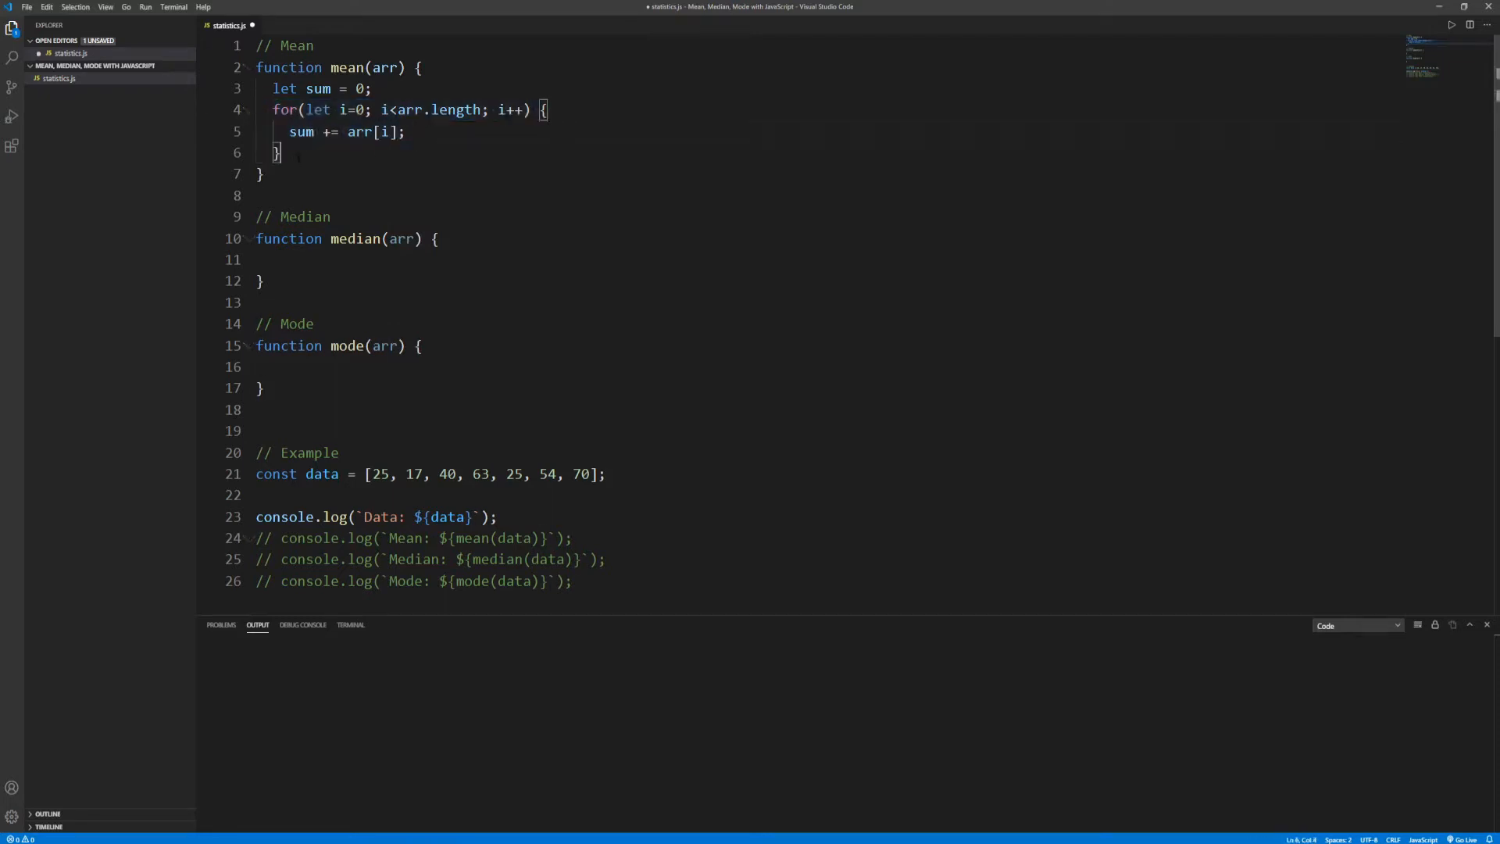
type("return sum/a")
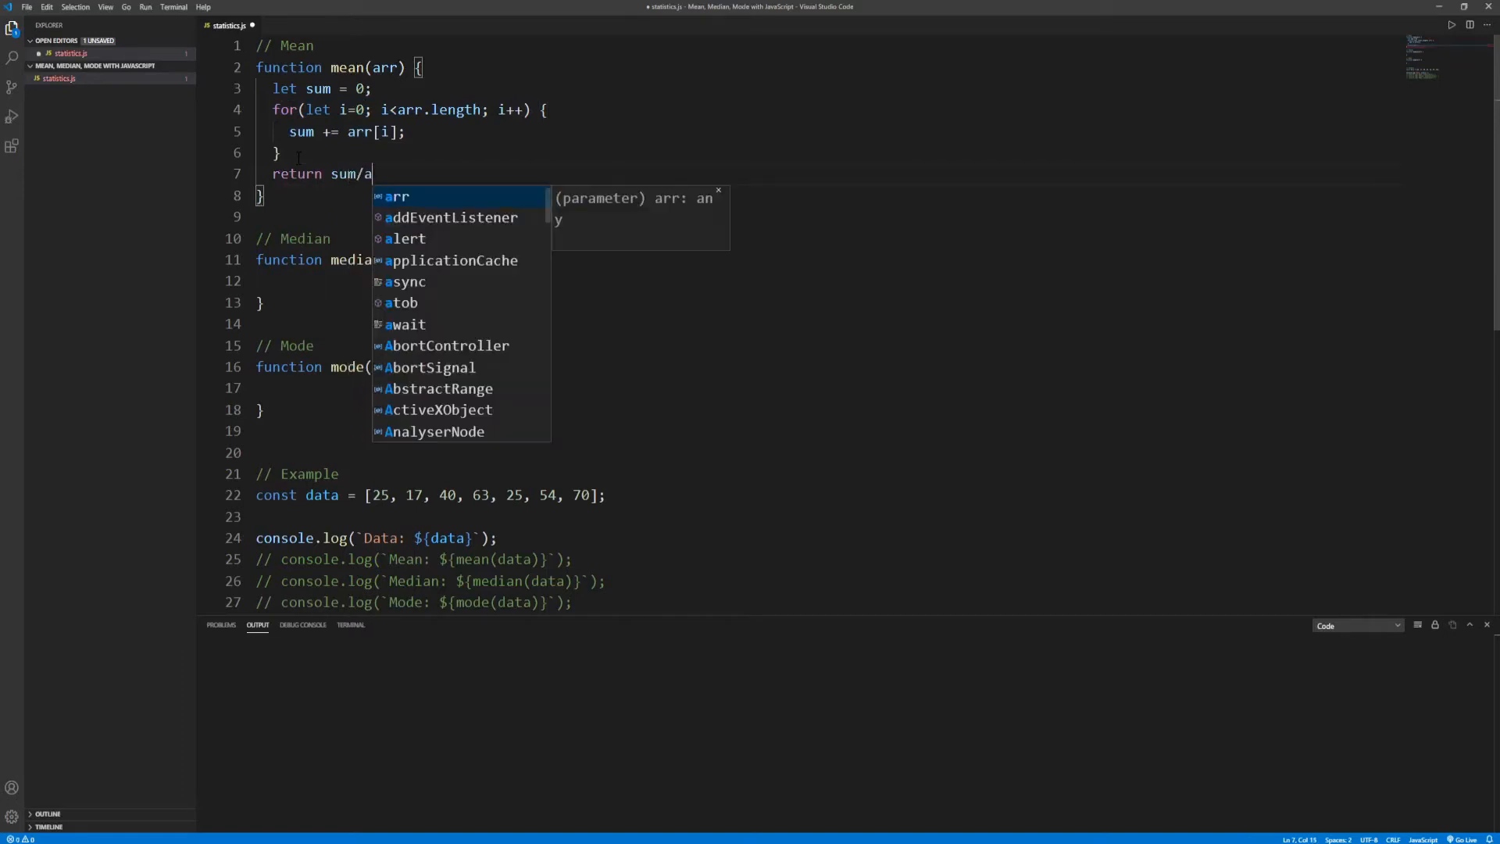
type("rr.length;")
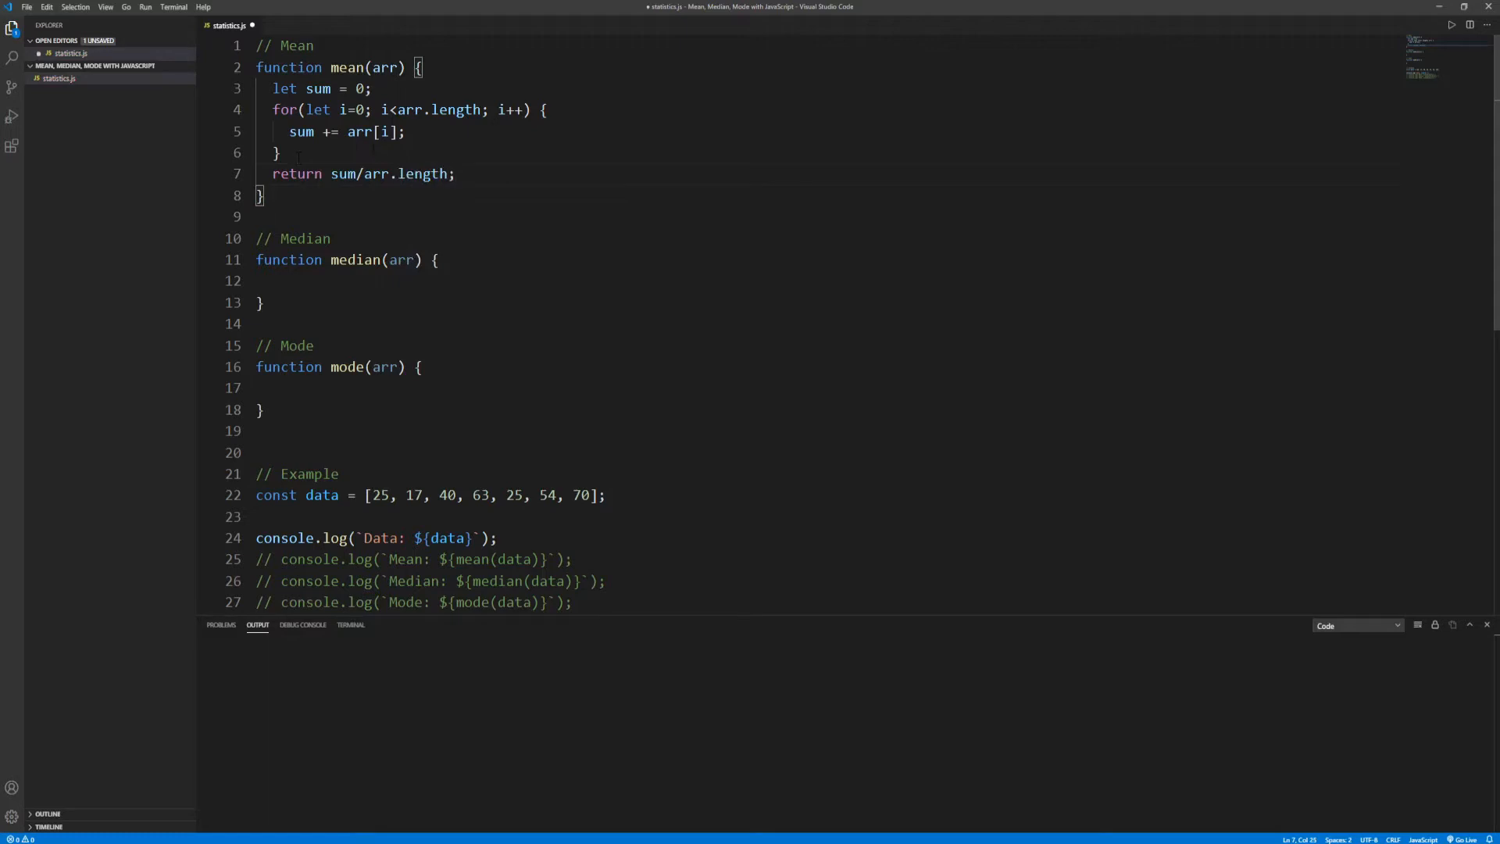
key("ctrl+s")
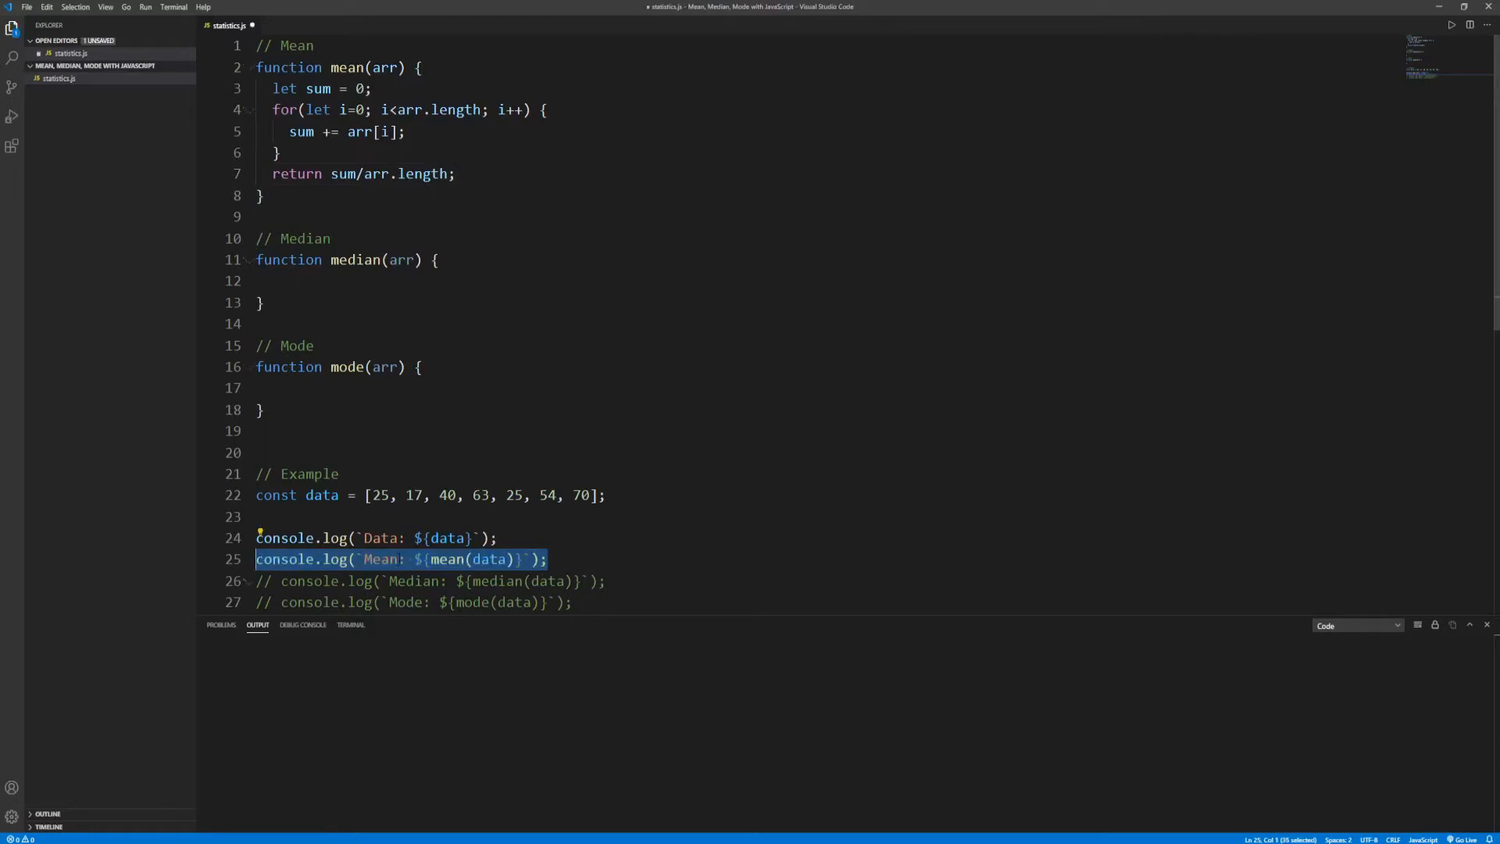
Step: Uncomment the Mean log, run the script showing Mean: 42, and clear the output
left_click(550, 559)
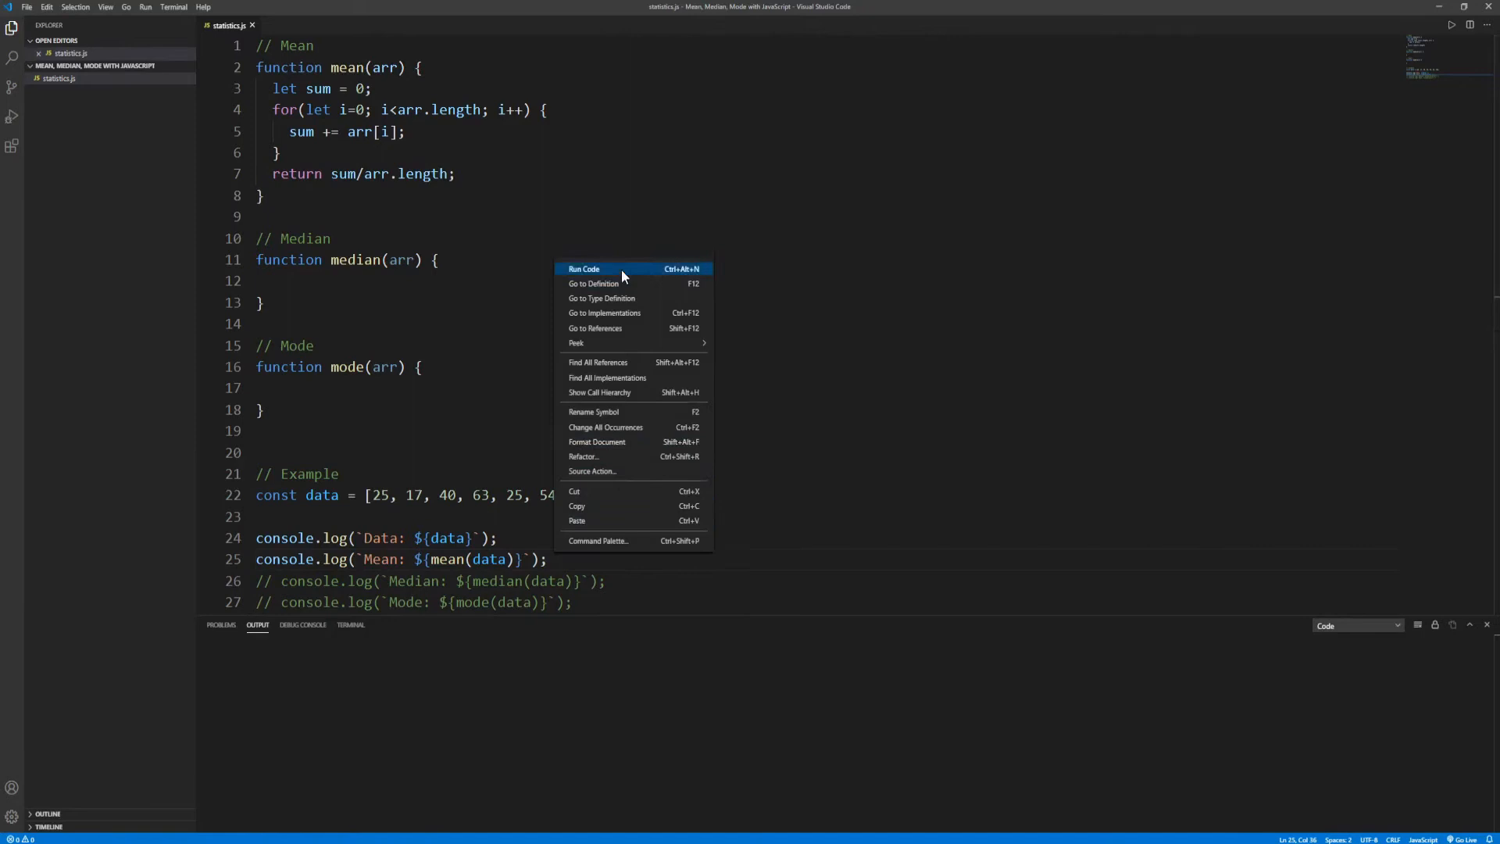
left_click(584, 268)
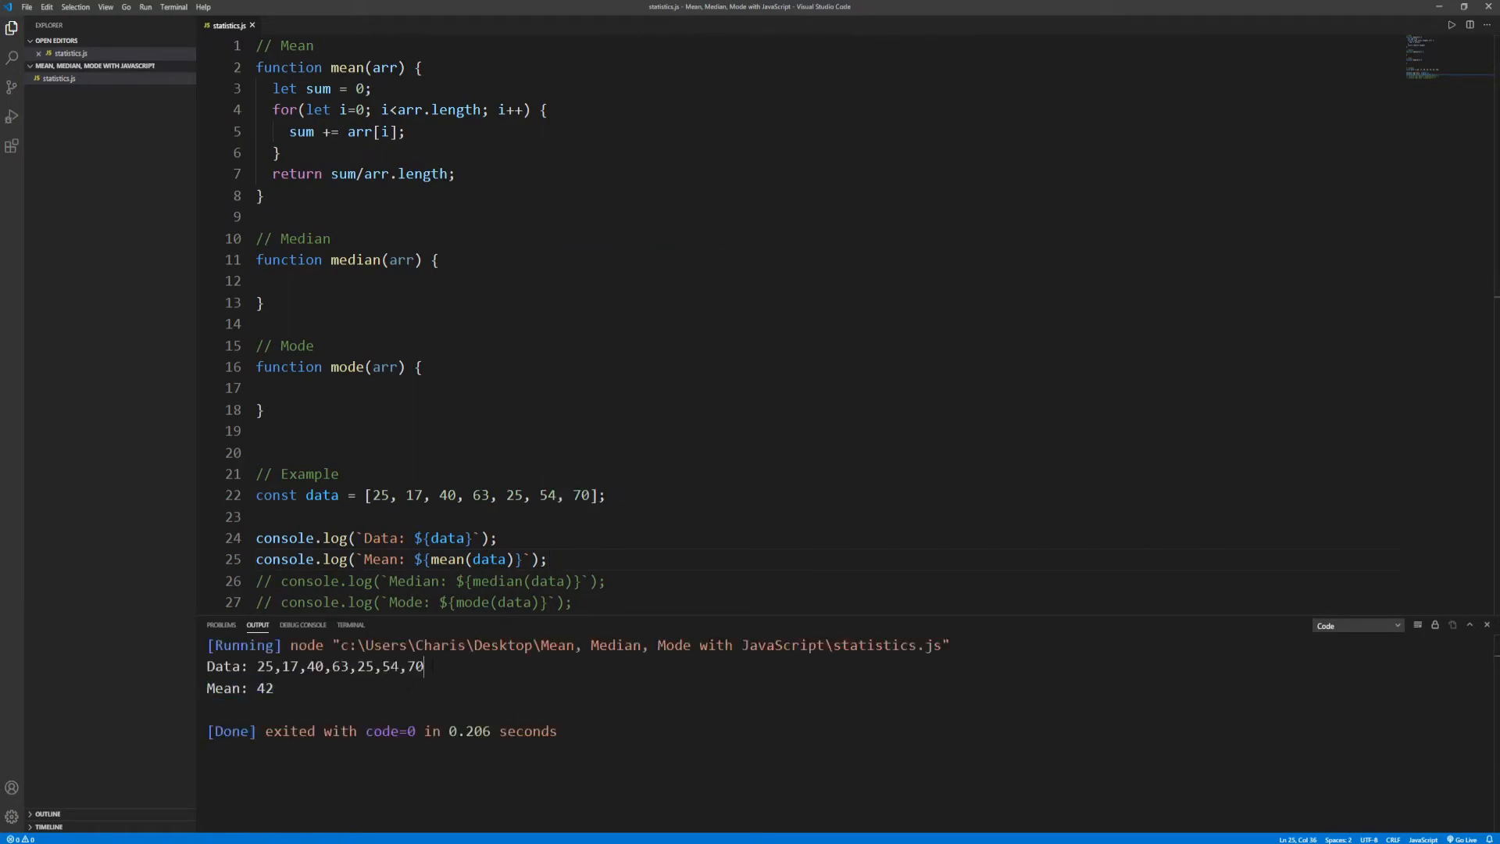
double_click(265, 688)
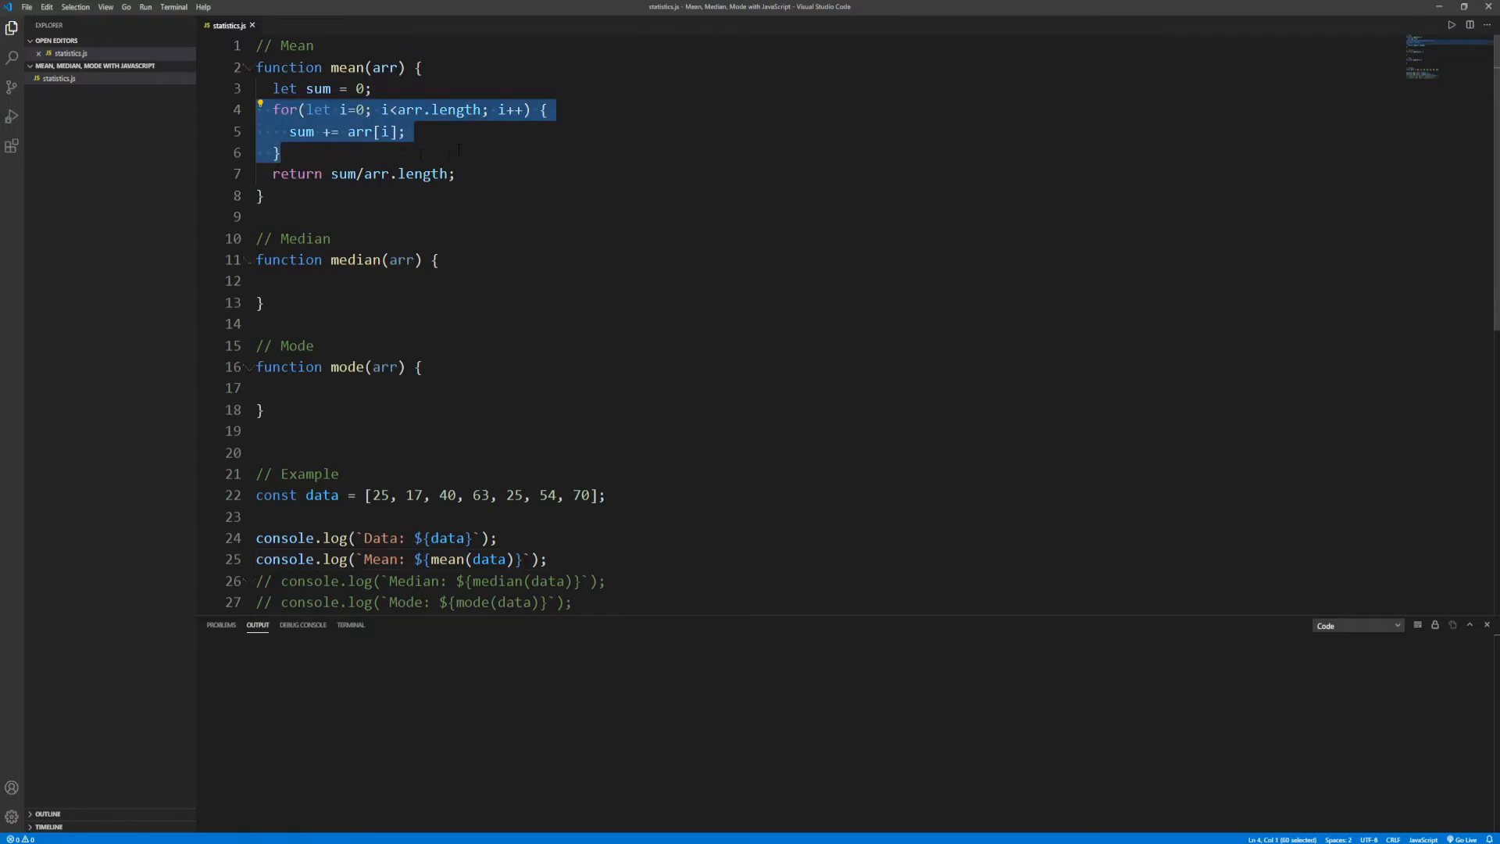
Step: Replace the summing loop with let sum = arr.reduce((a, b) => a + b, 0), briefly trying const
key("Delete")
type("arr.reduce((a, b) => a + b, 0)")
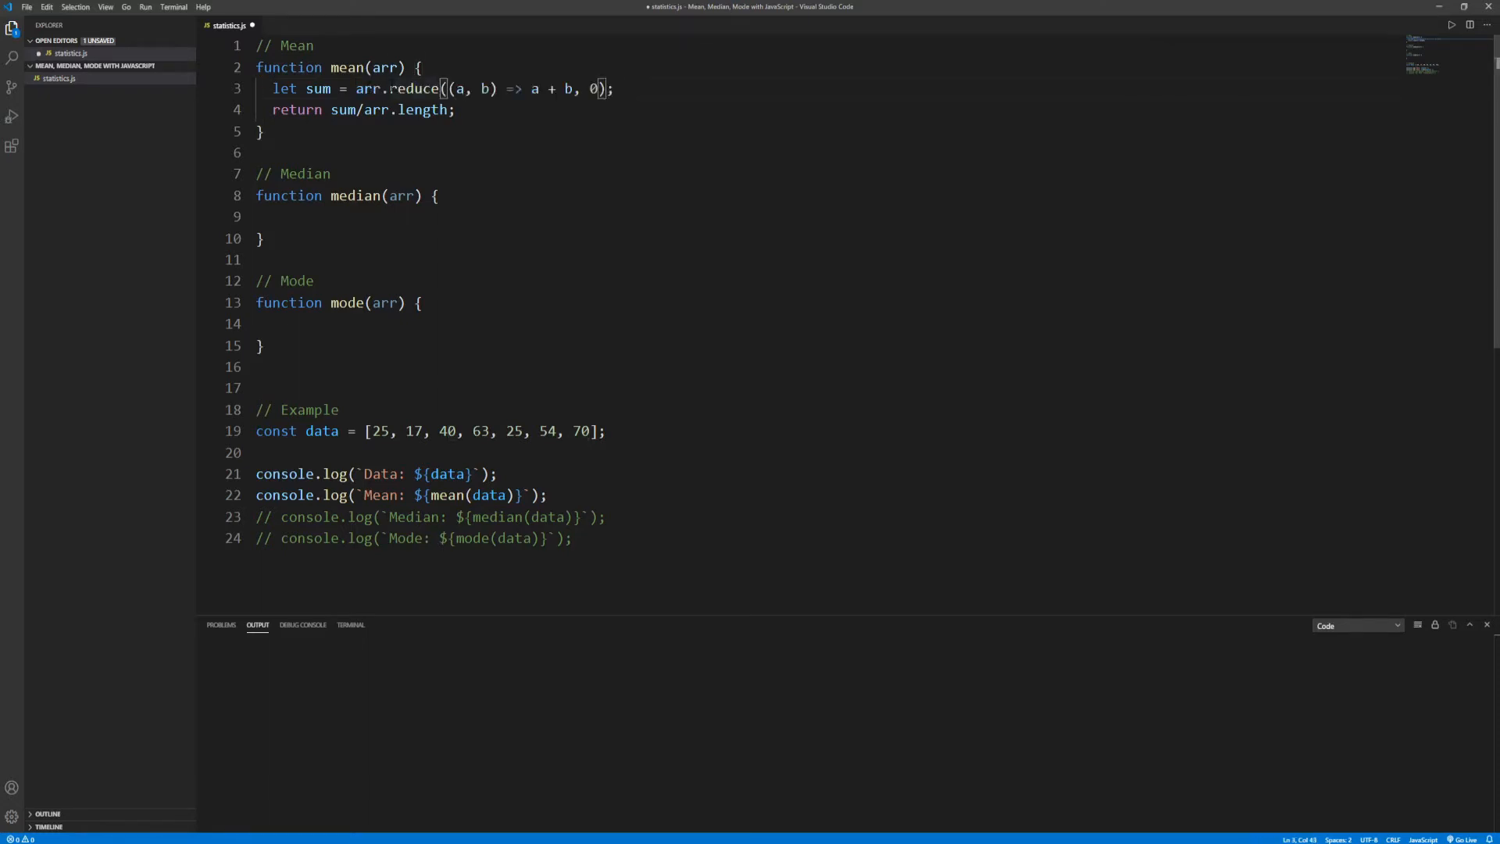
double_click(413, 89)
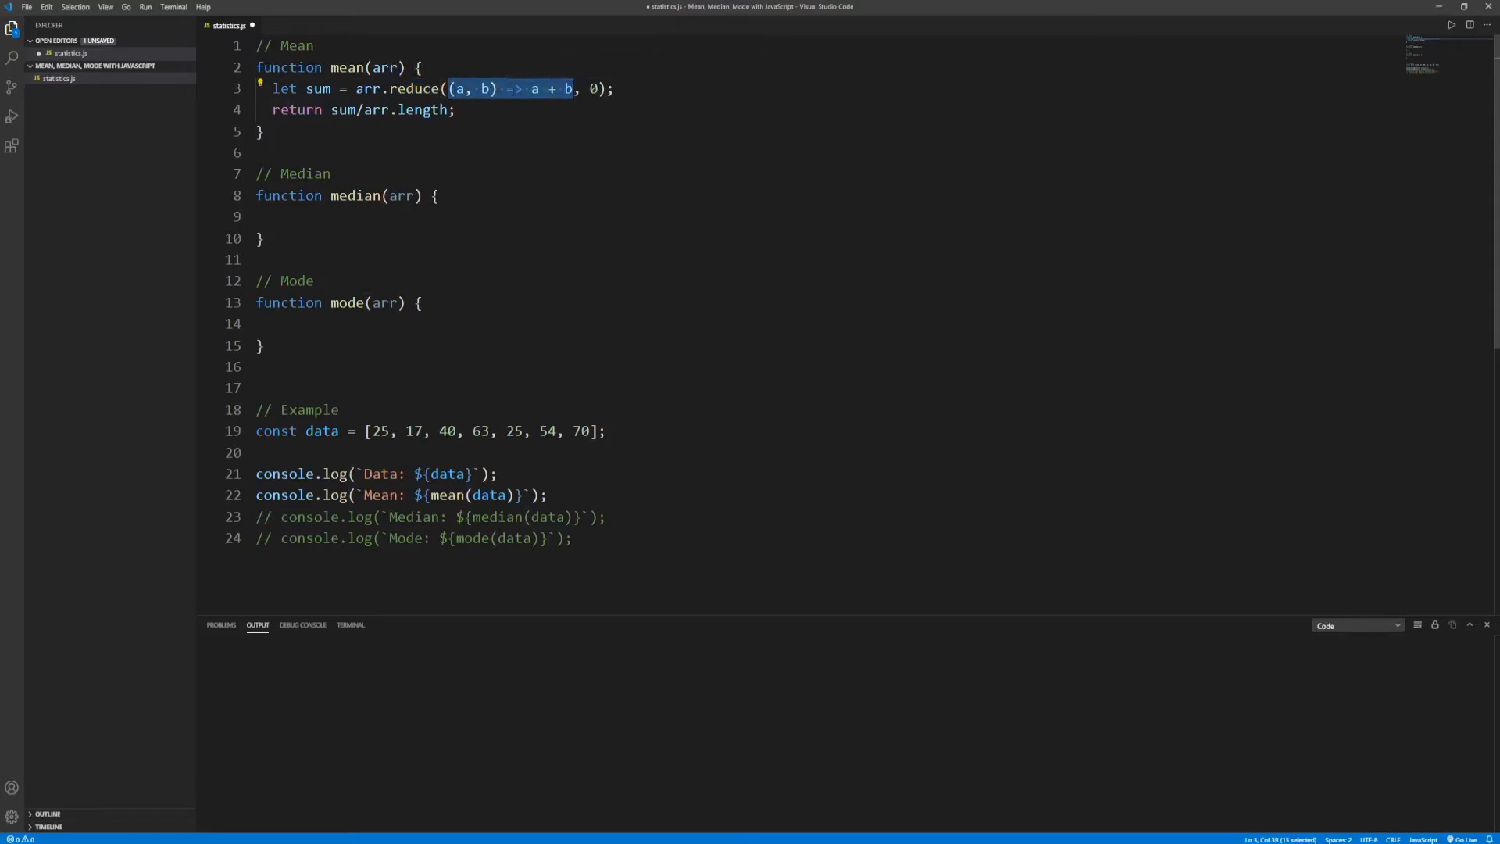
double_click(369, 88)
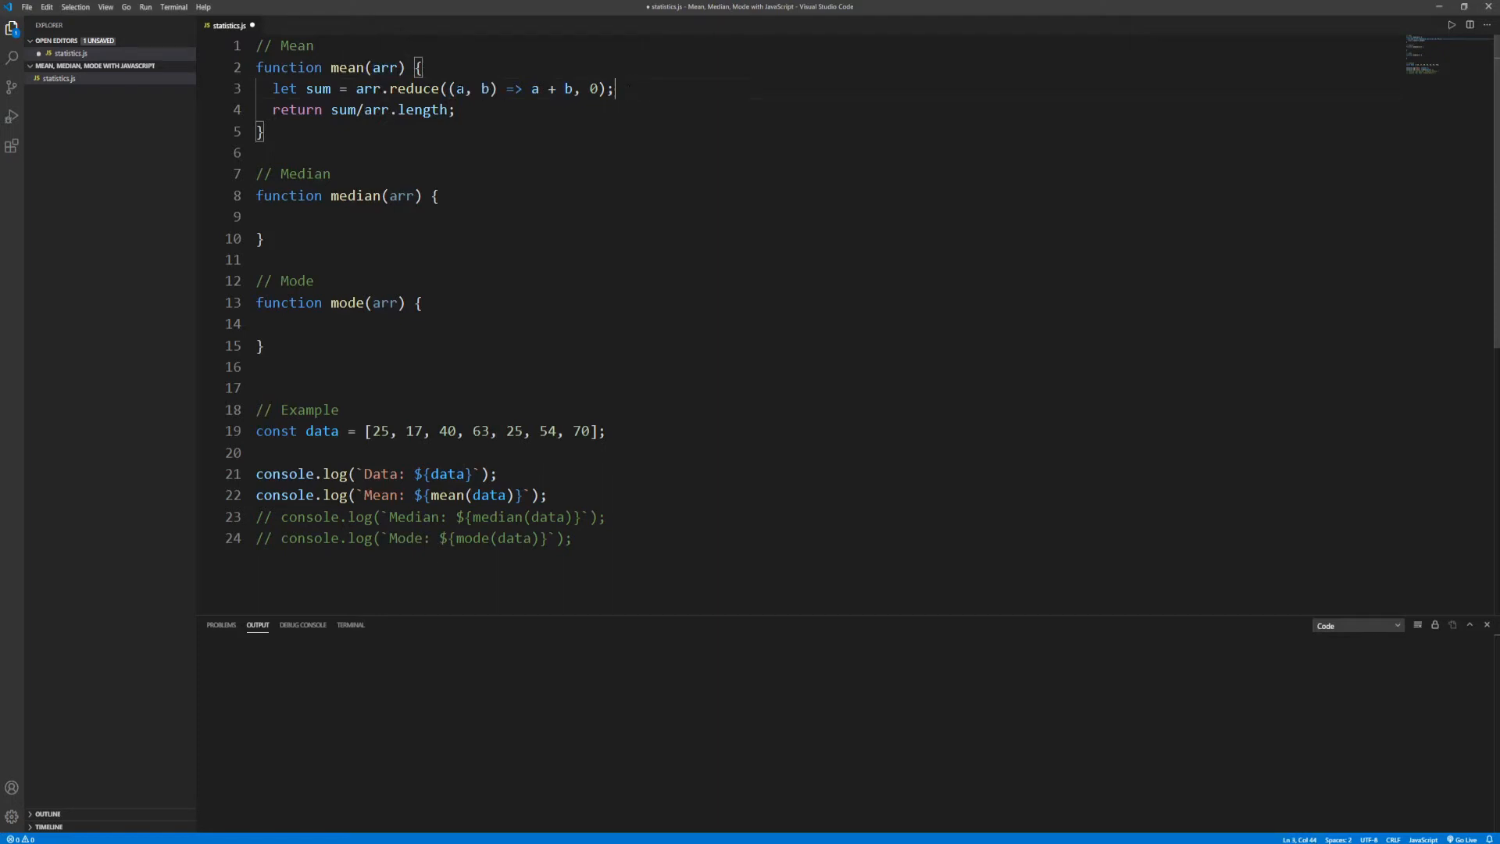
double_click(460, 89)
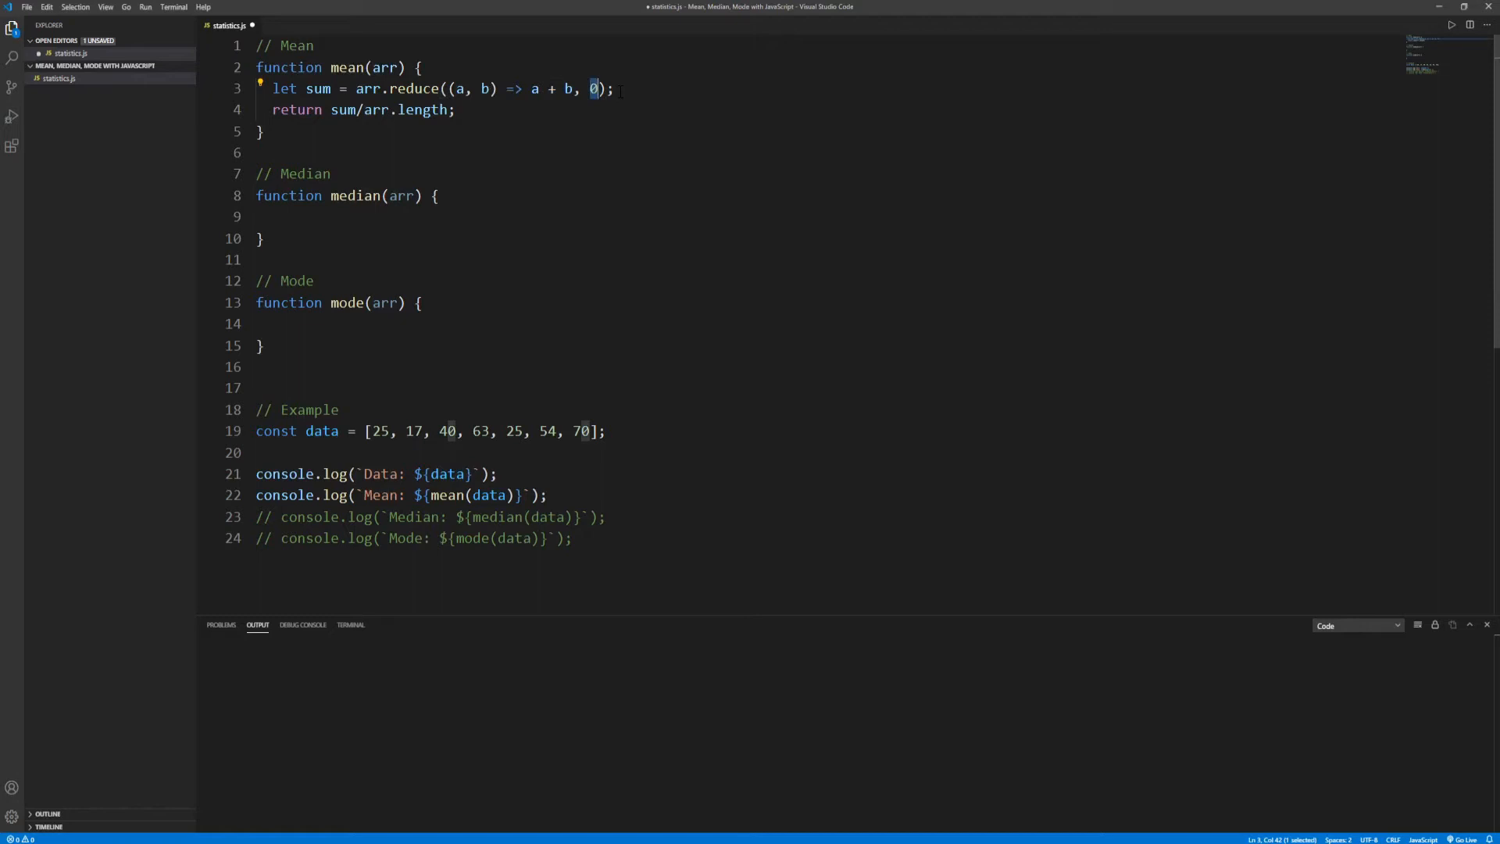
left_click(619, 88)
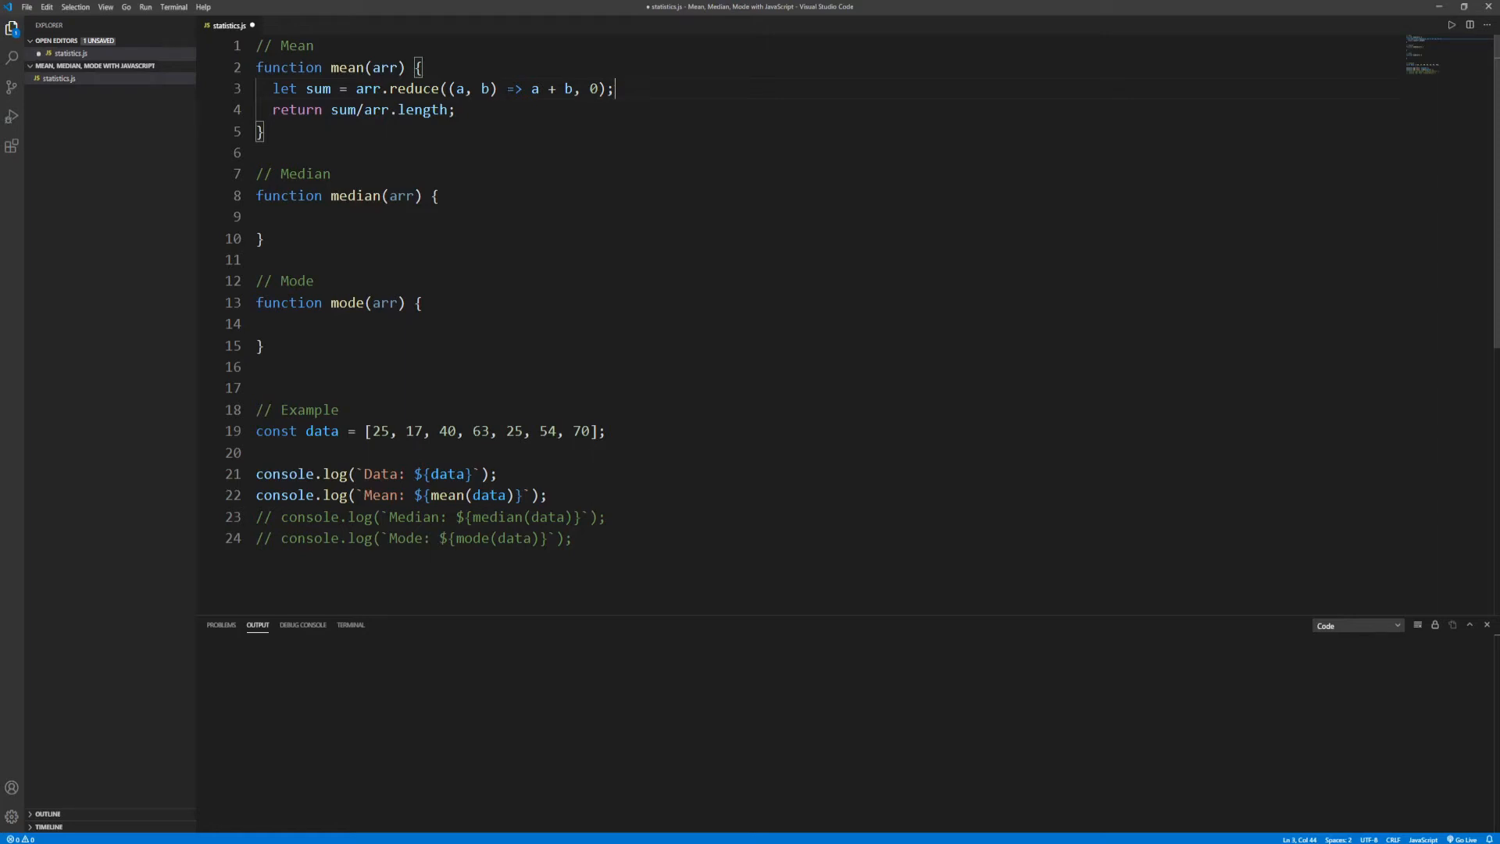
double_click(283, 88)
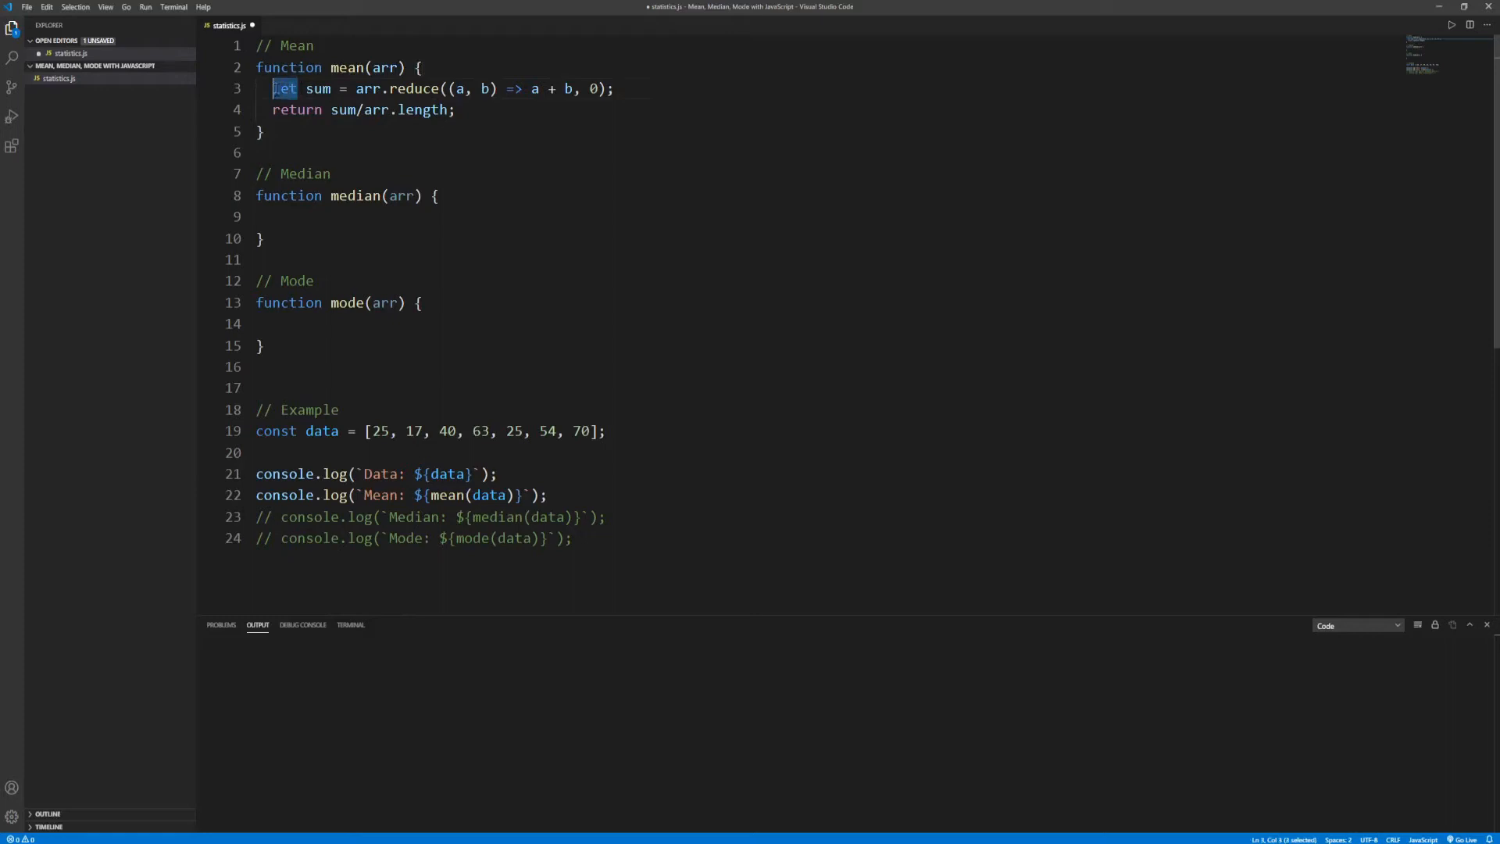
type("const")
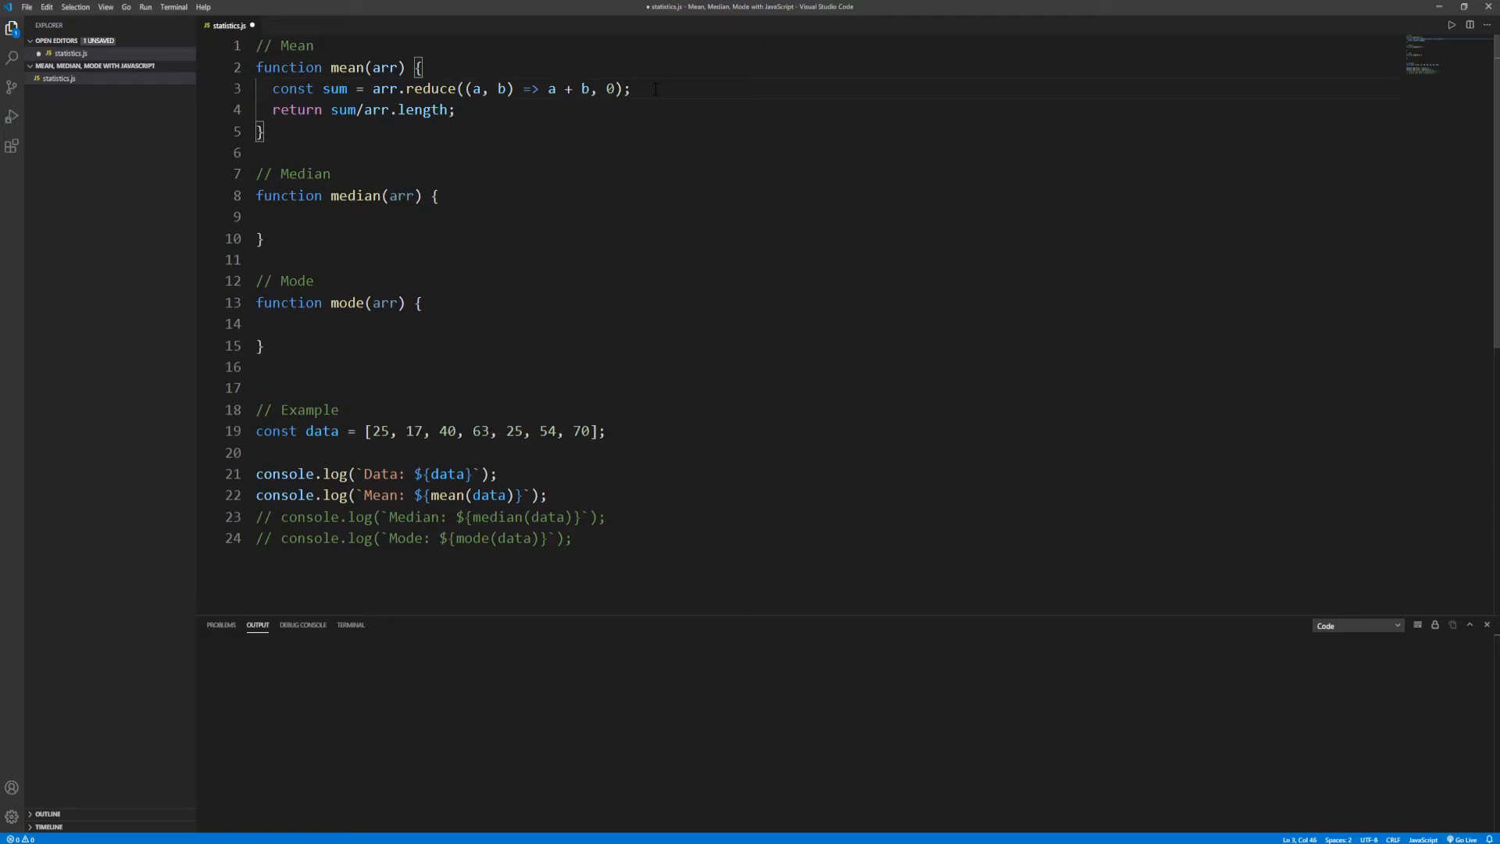
type("let")
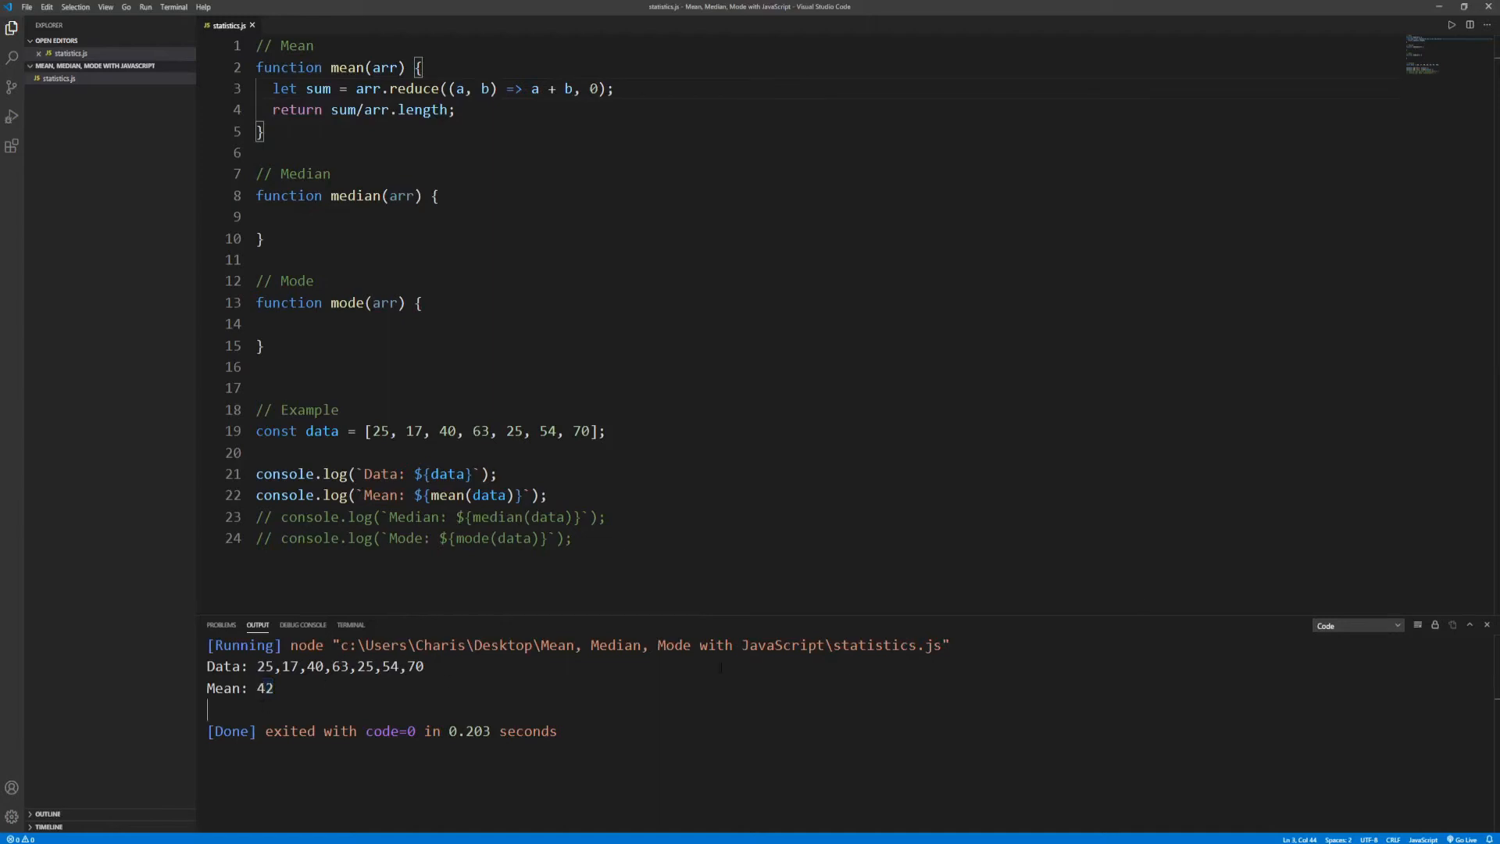
Step: Append 98 to the data and run, then change it to 100 and run again
left_click(1418, 625)
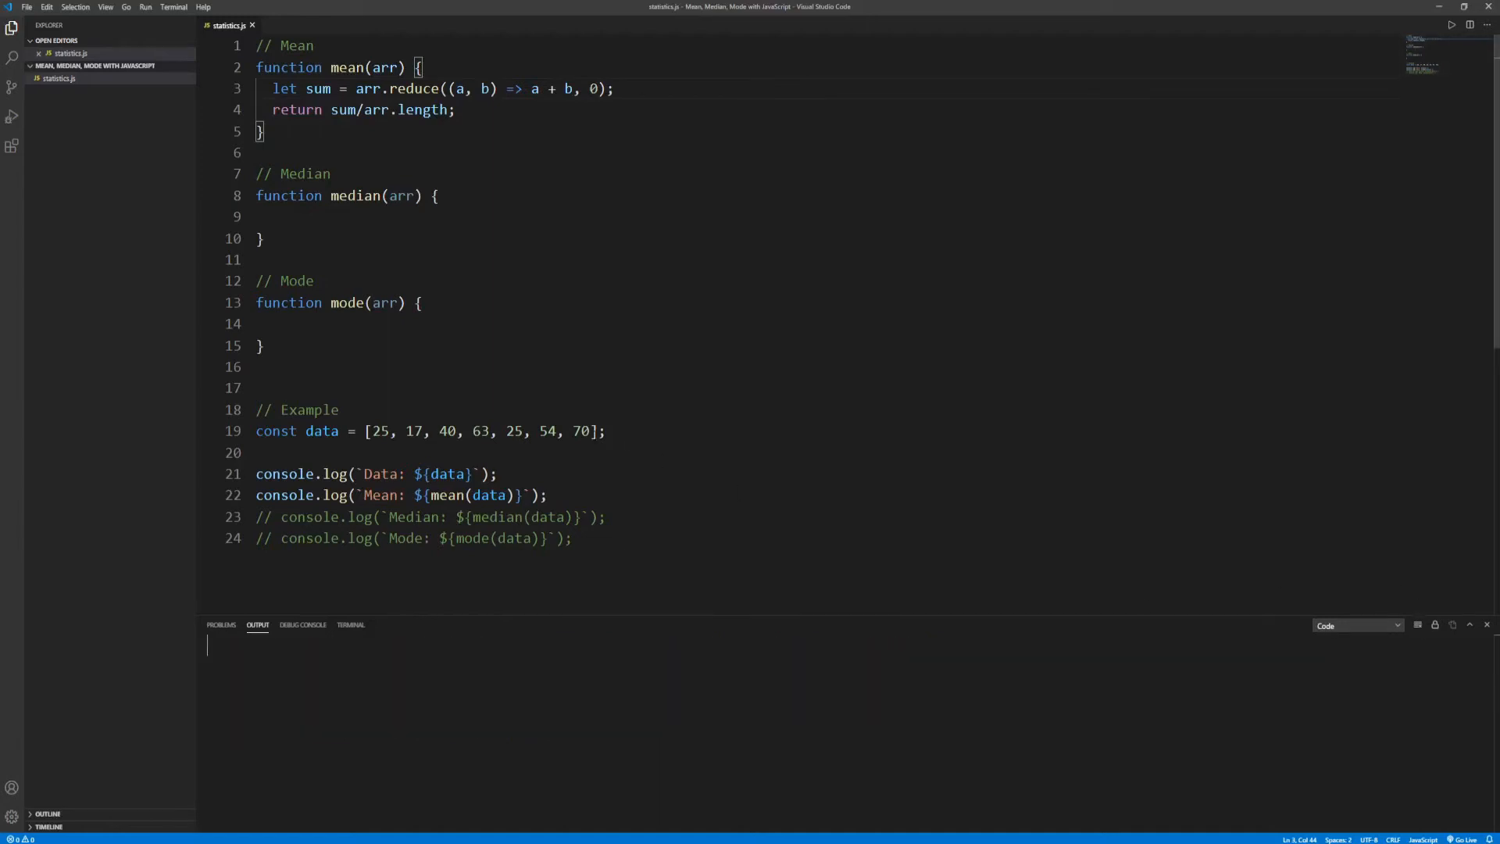
type(", 98")
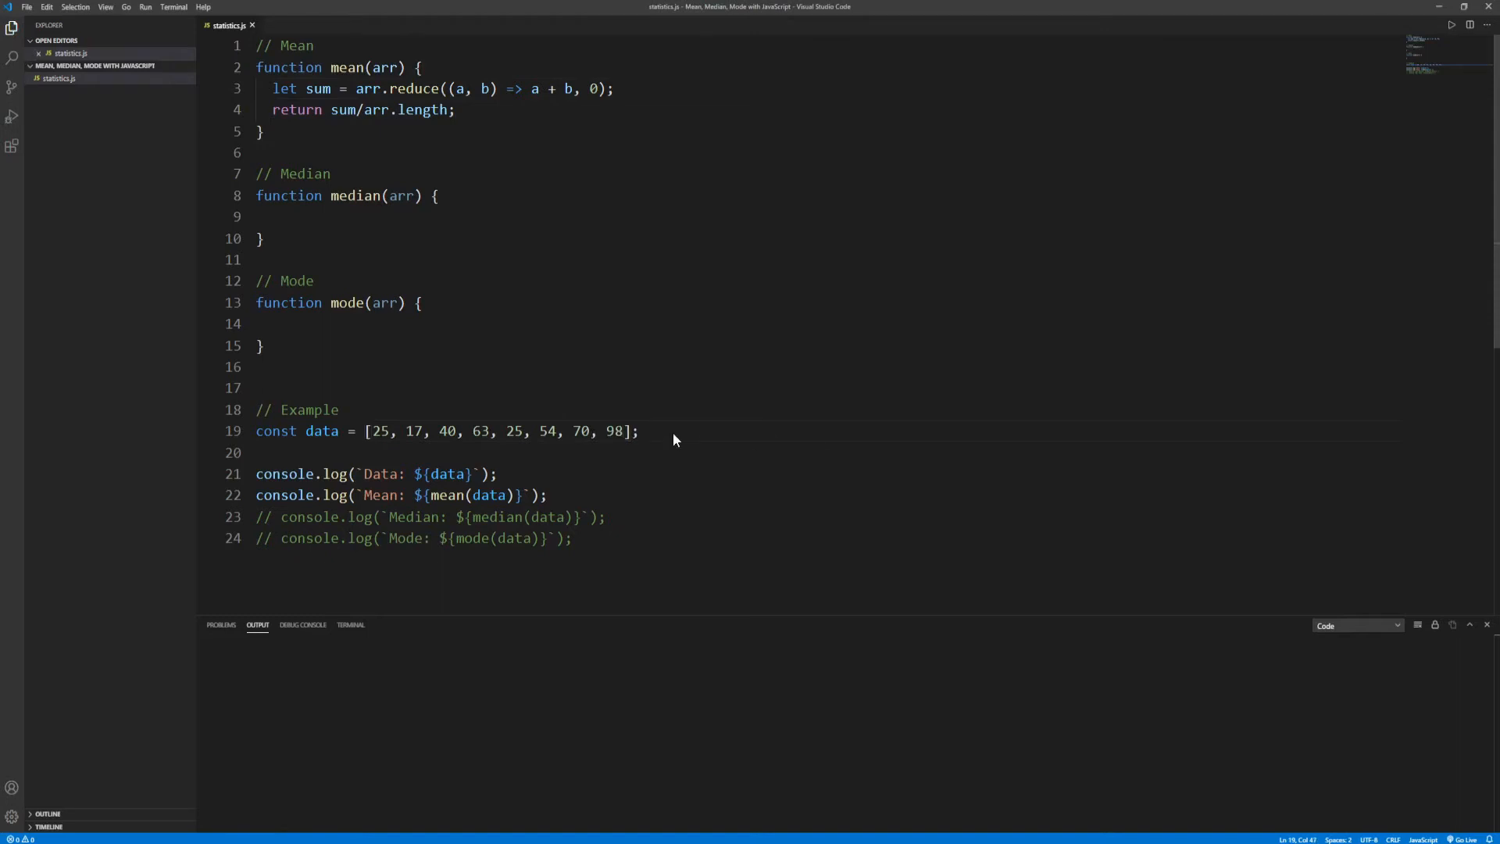
left_click(639, 431)
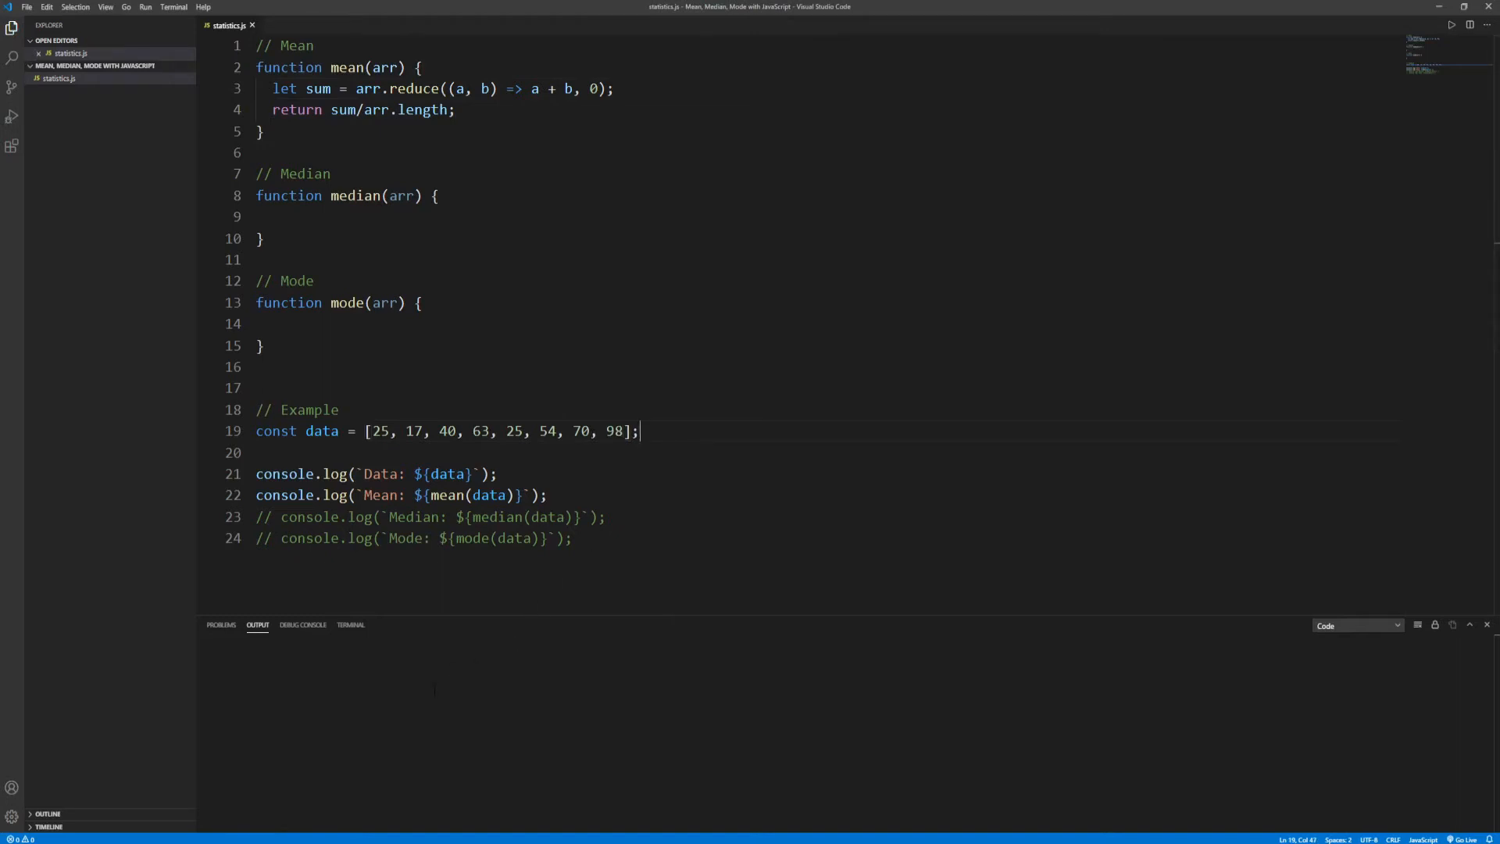
left_click(1451, 25)
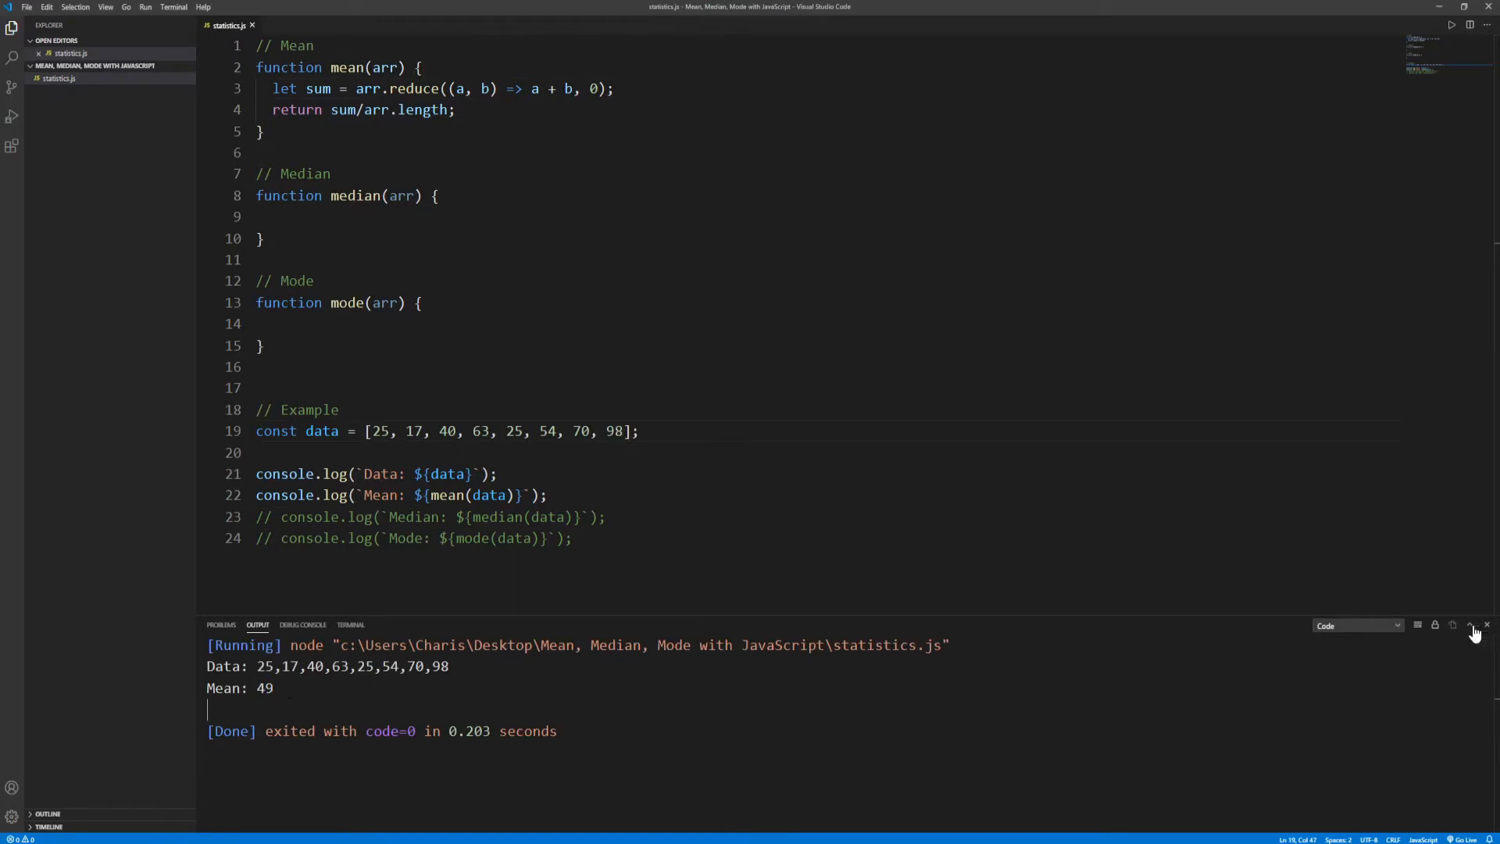
left_click(1435, 625)
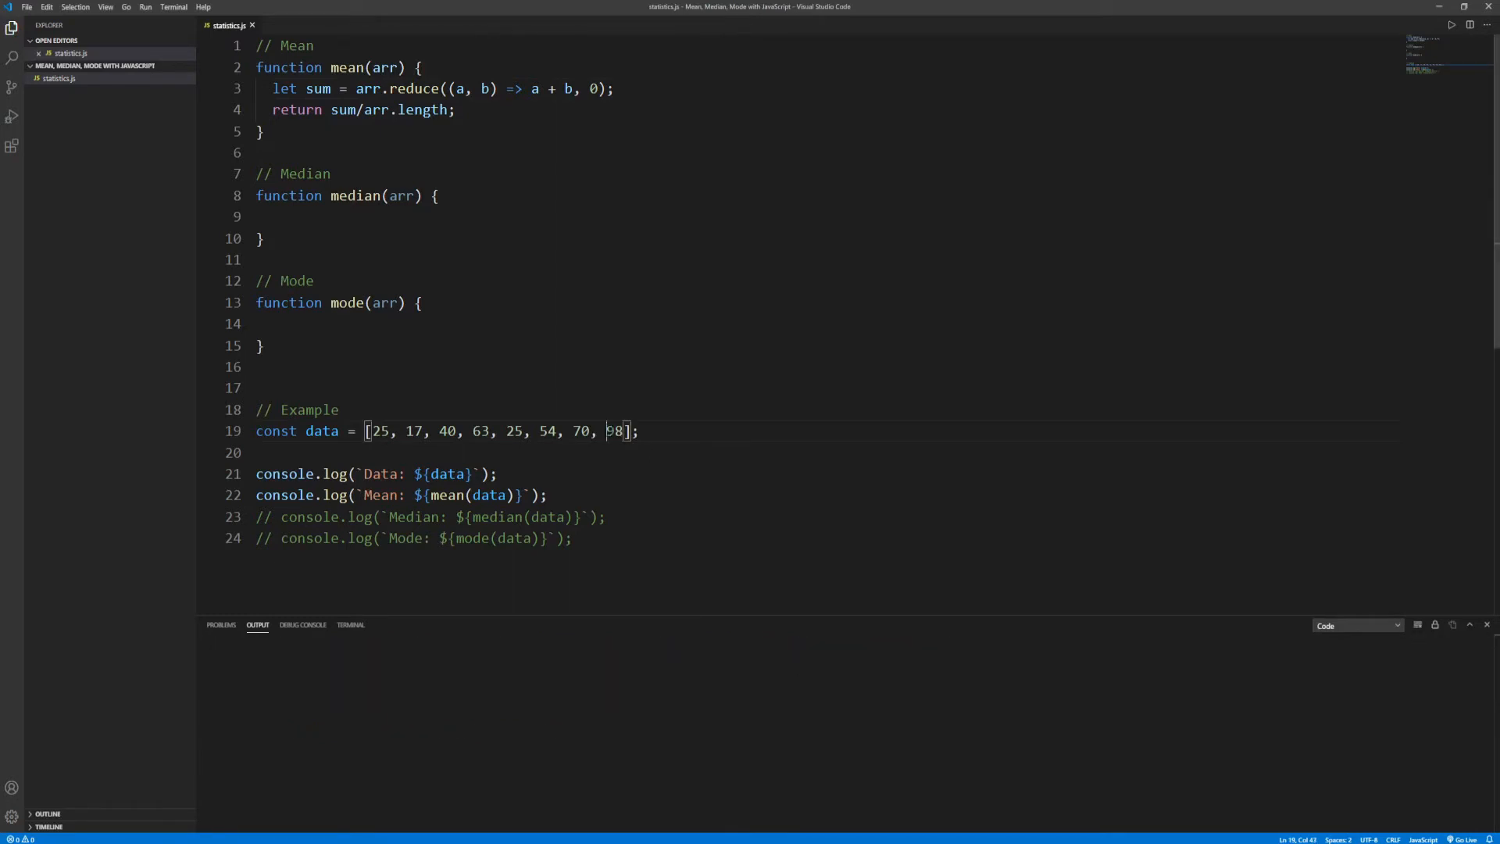
type("100")
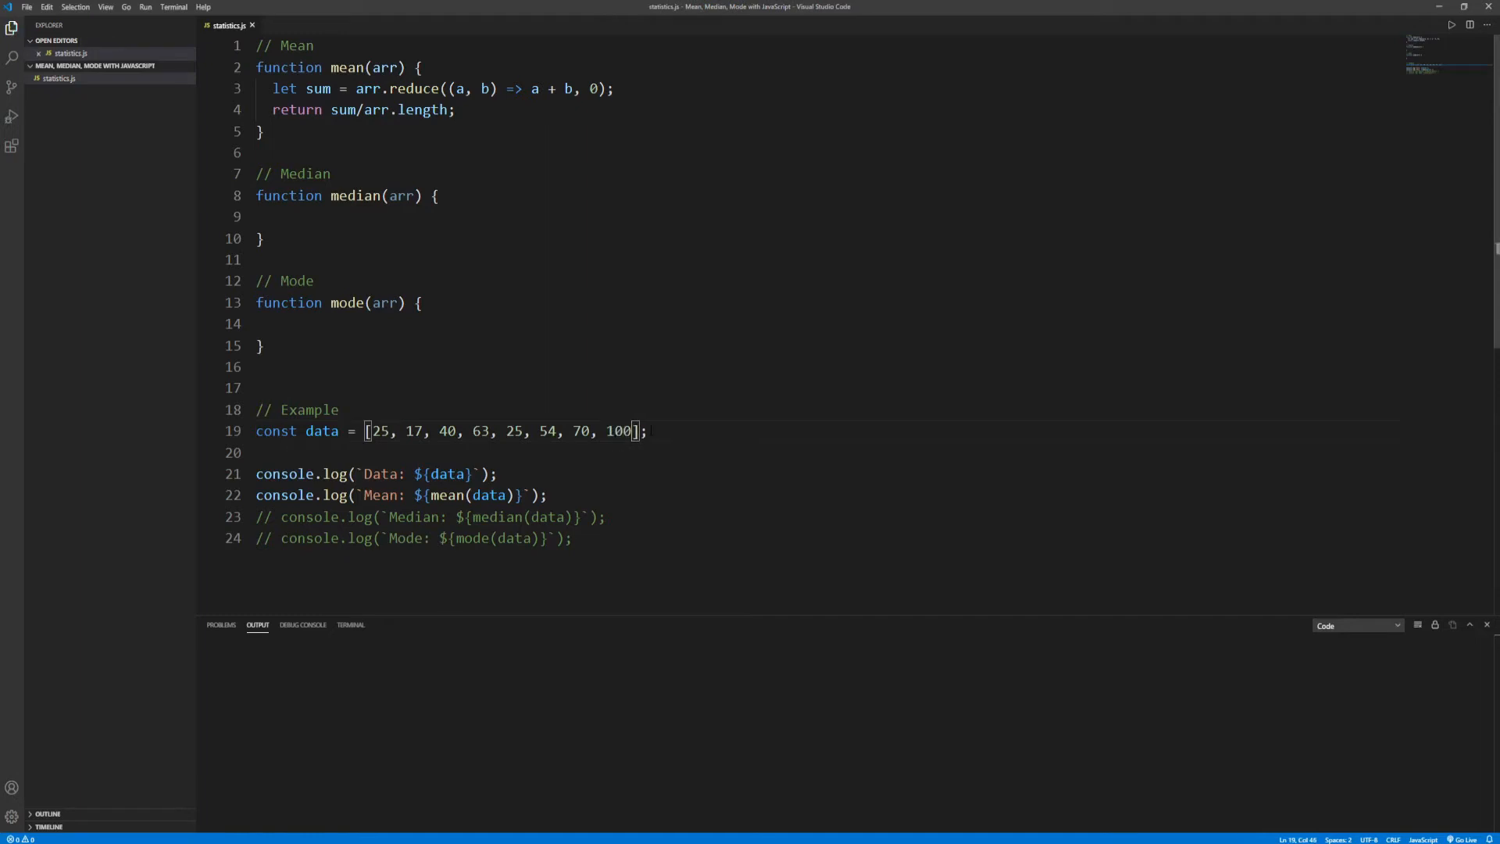
left_click(1450, 25)
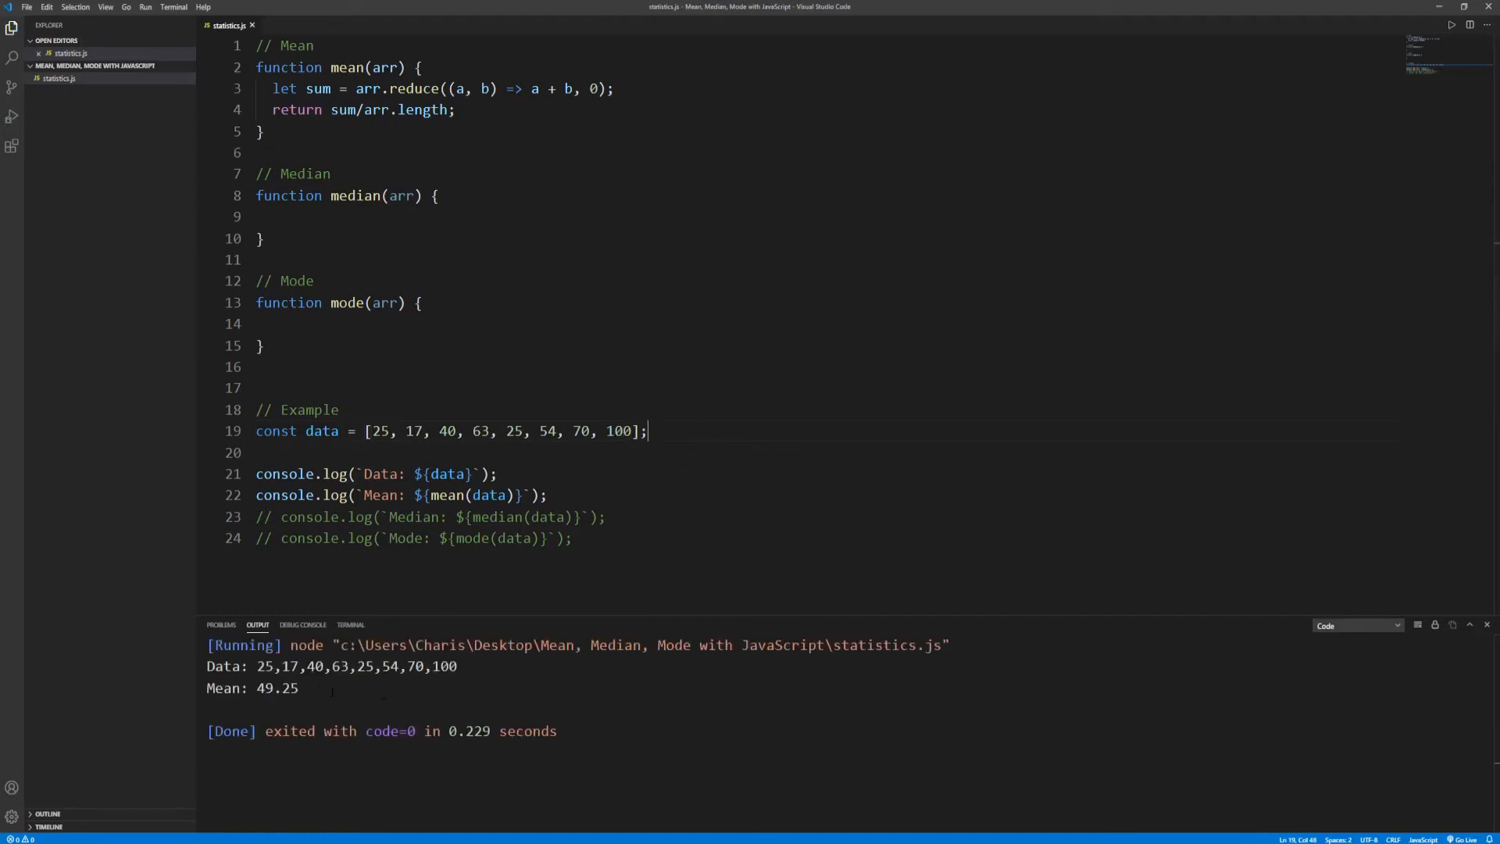
double_click(276, 687)
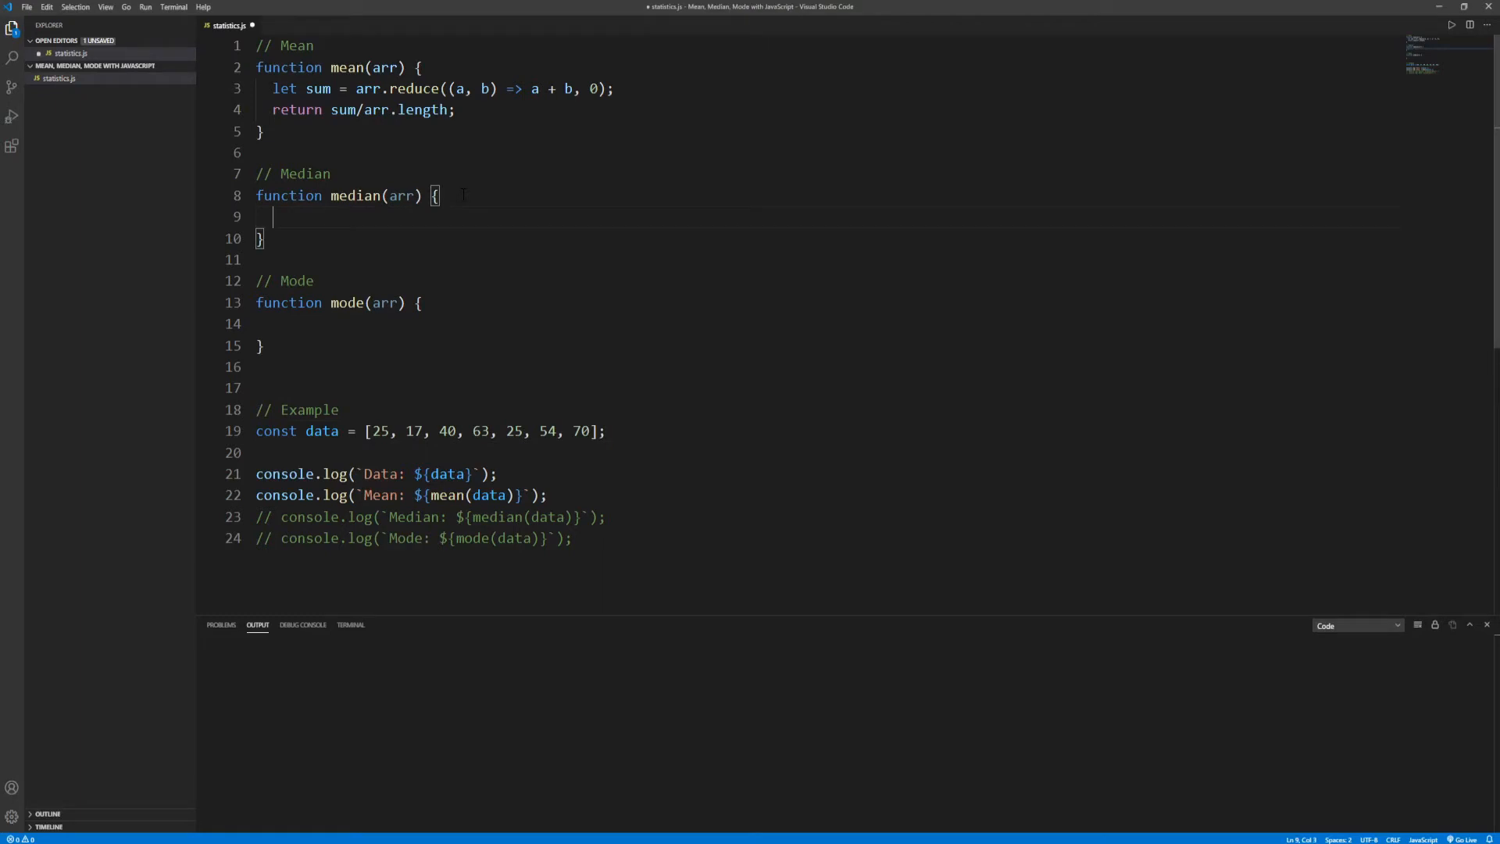
Step: Type const arrSorted = arr.sort((a, b) => a - b); as median's first line
type("const arr")
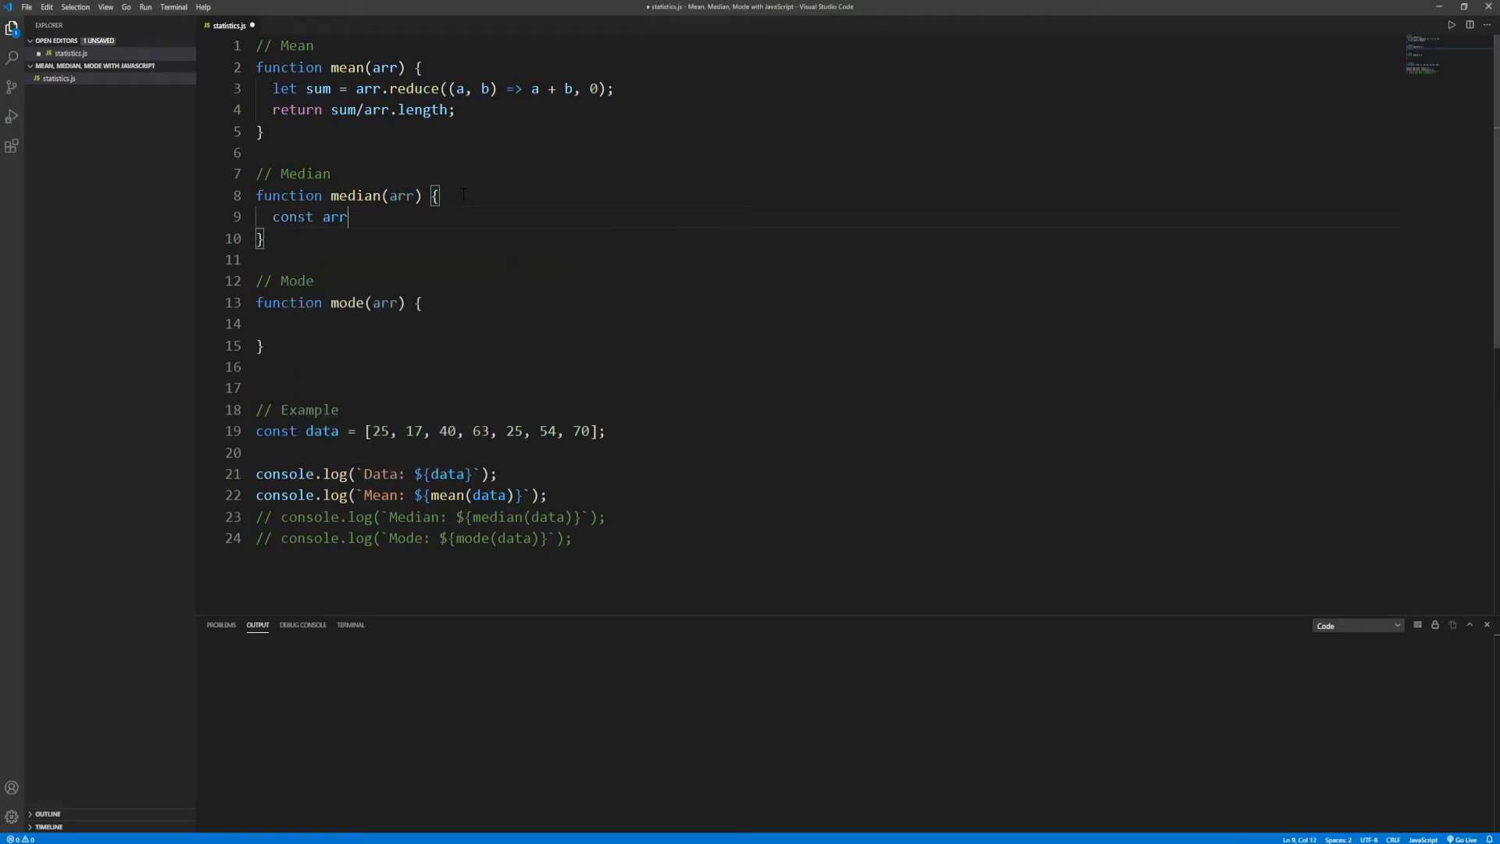
type("Sorted")
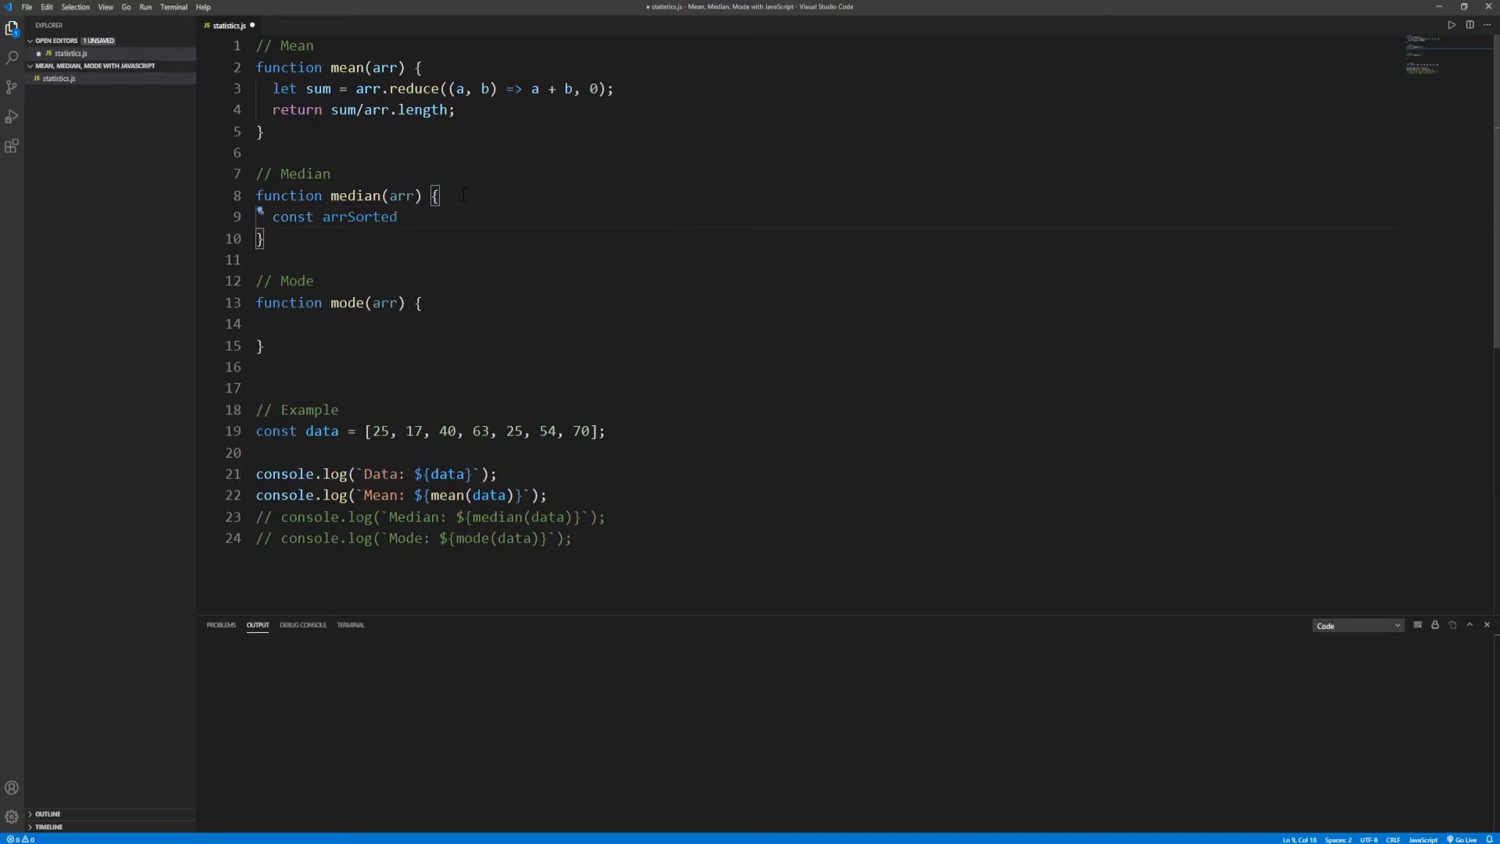
type("= ar")
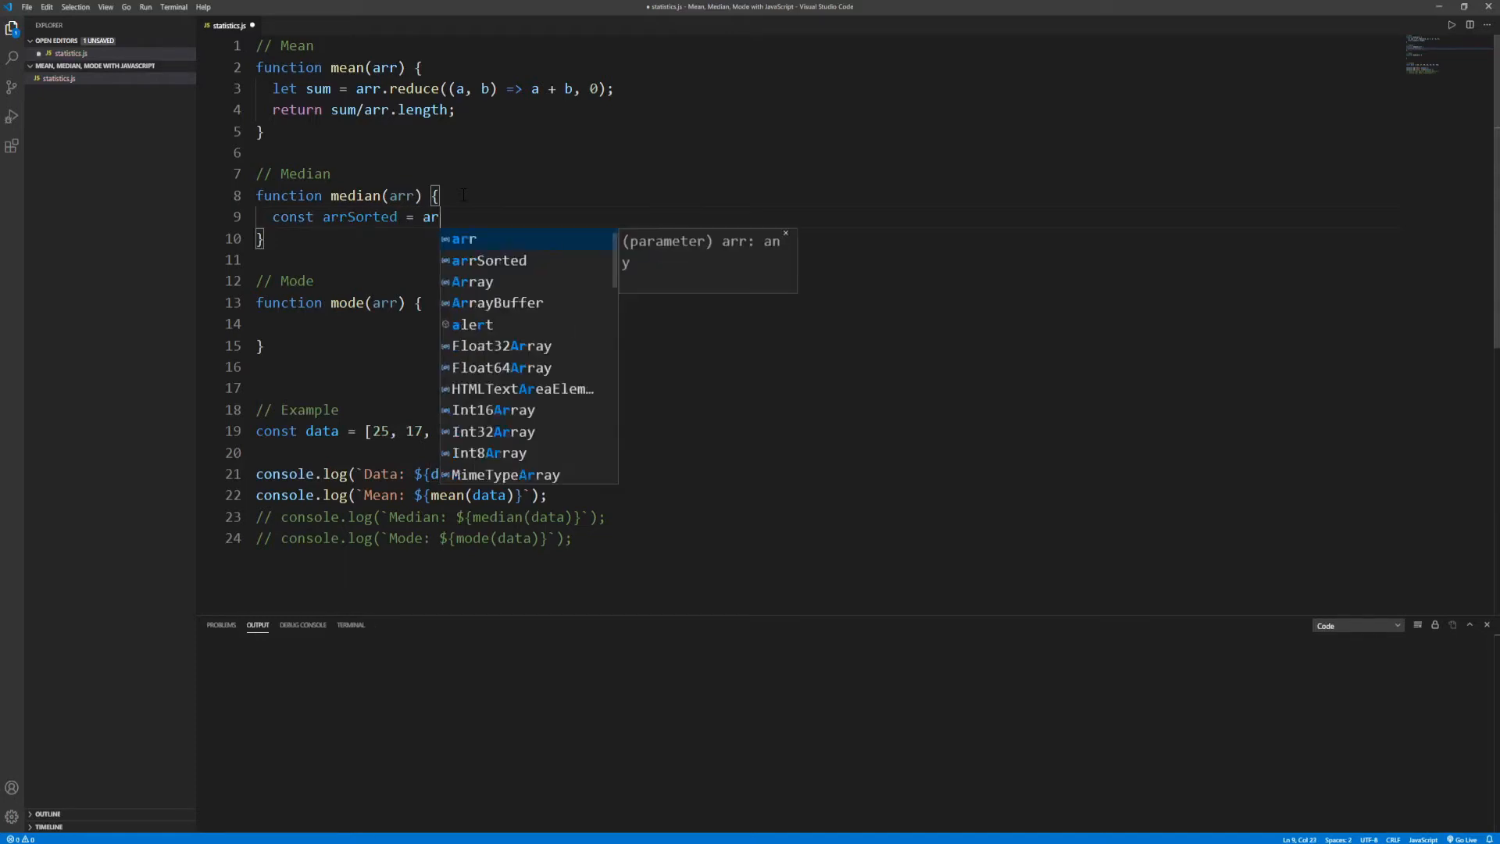
type(".sort(")
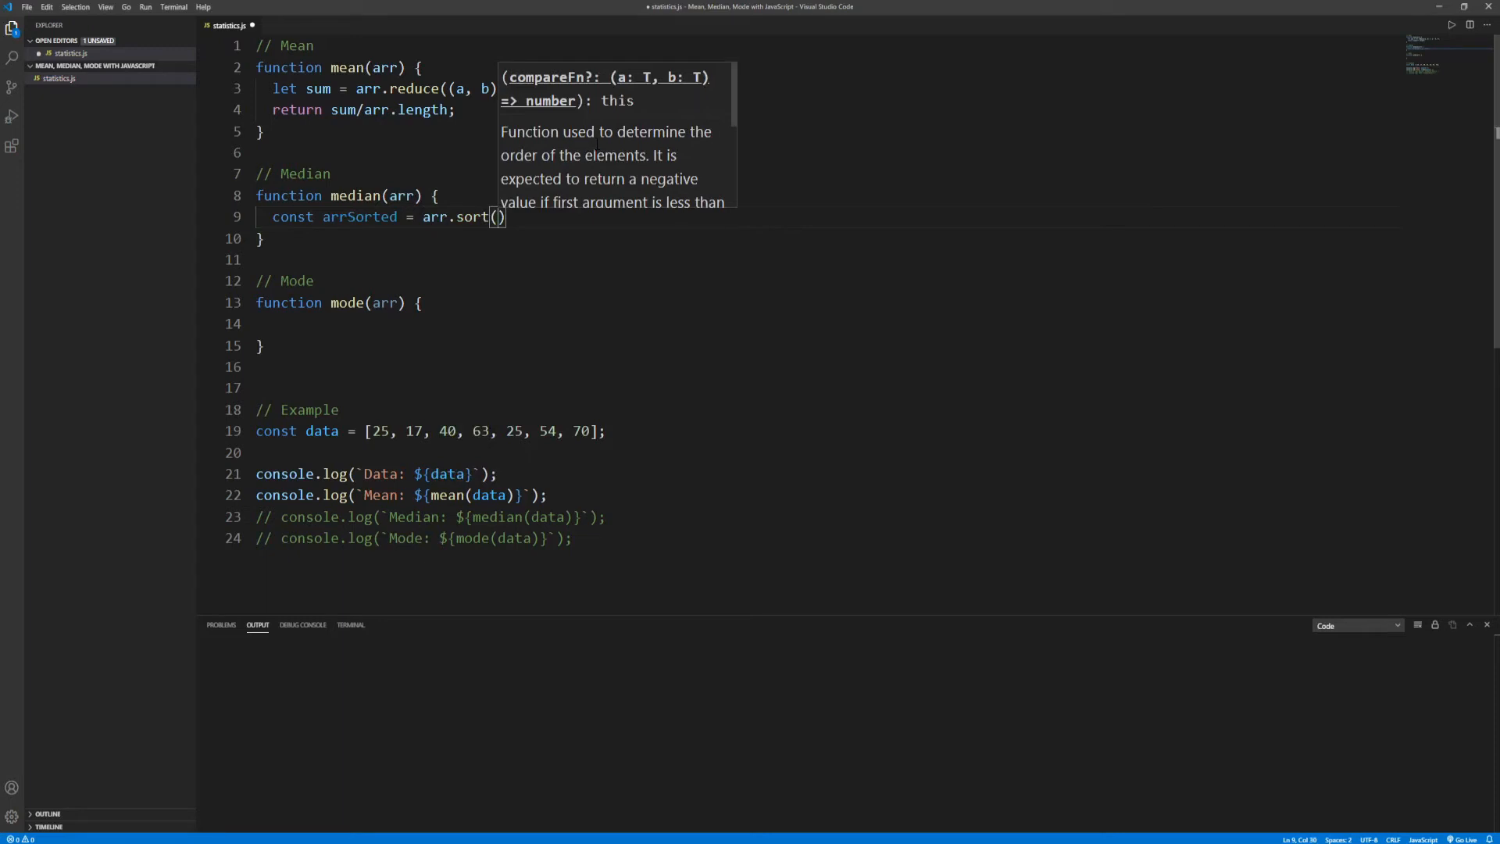
scroll("down", 3)
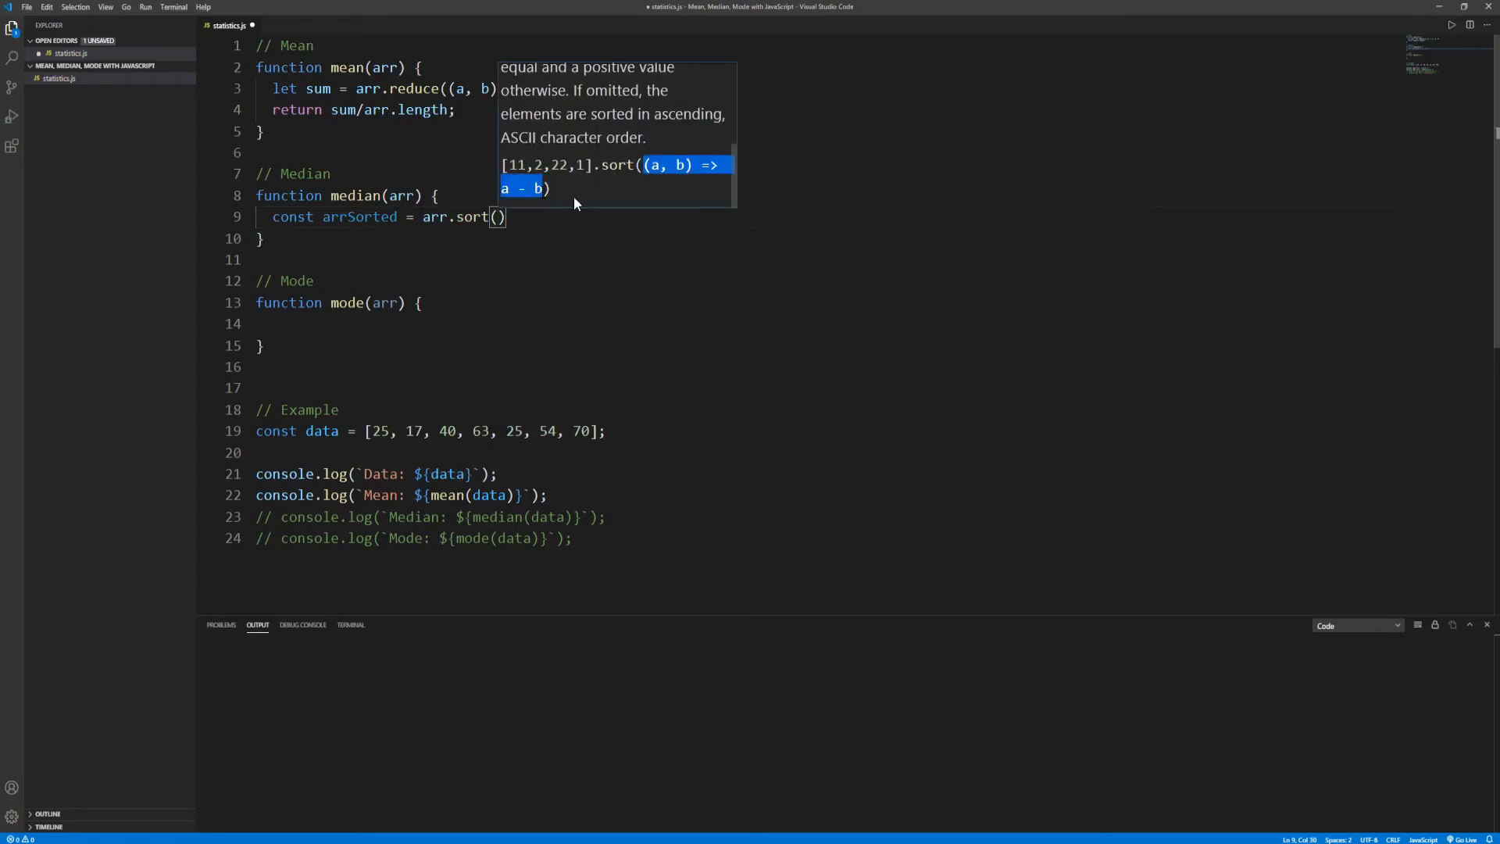
mouse_move(571, 192)
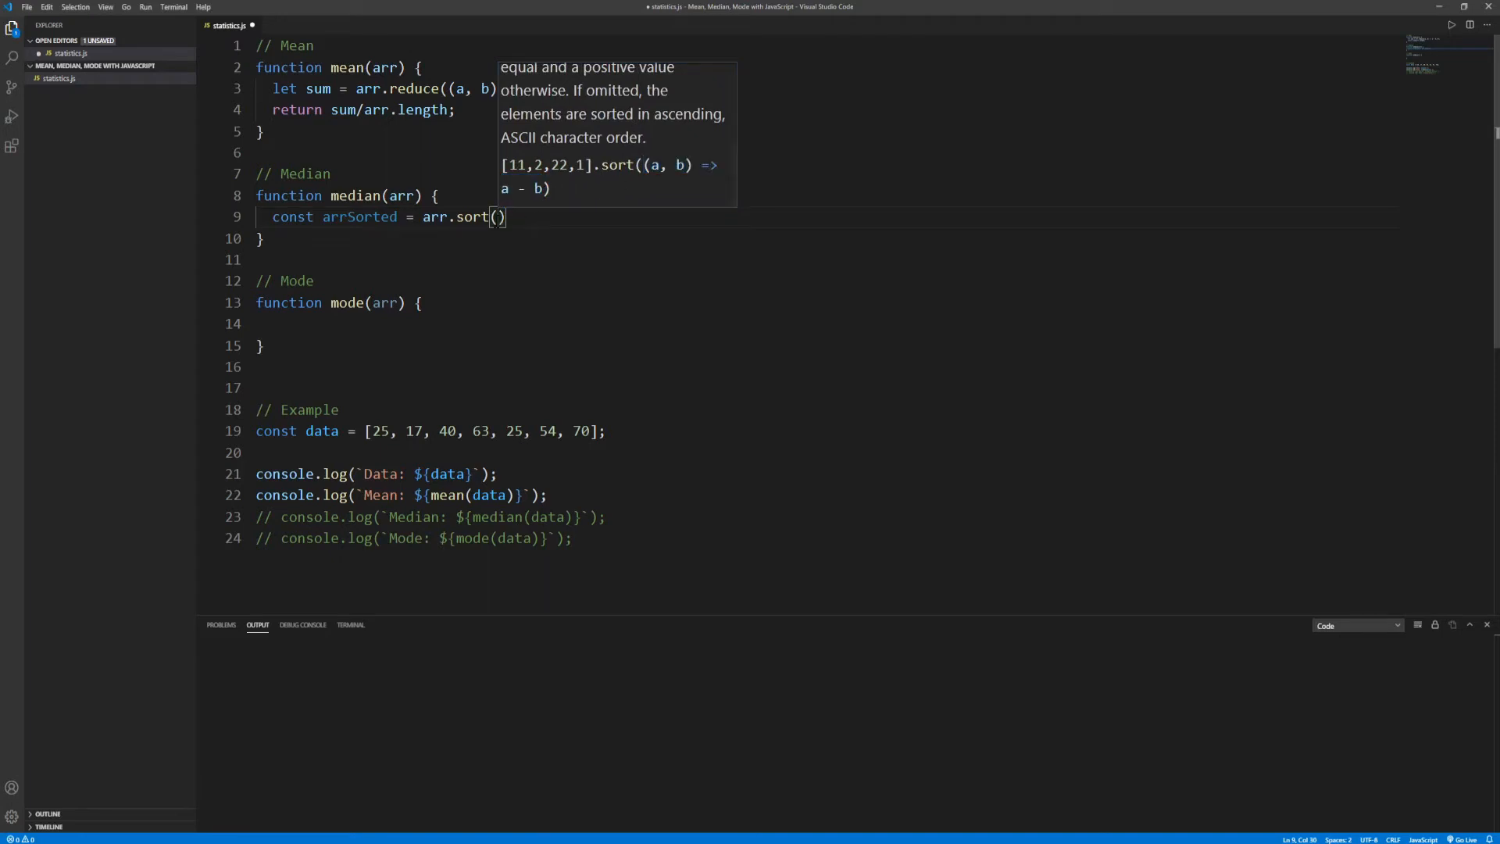
type("(a, b) => a - b);")
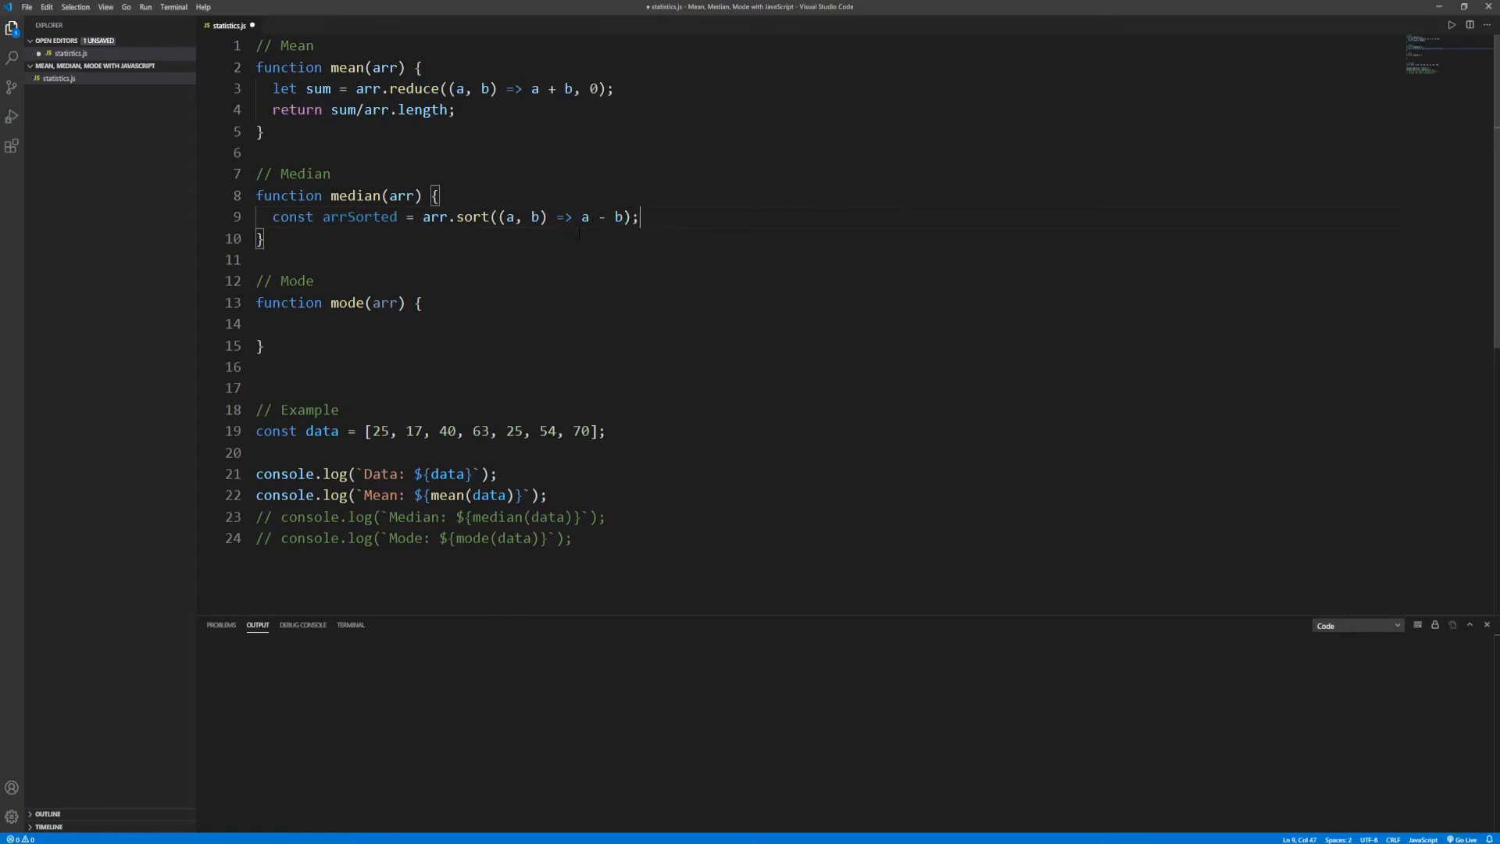
left_click(621, 217)
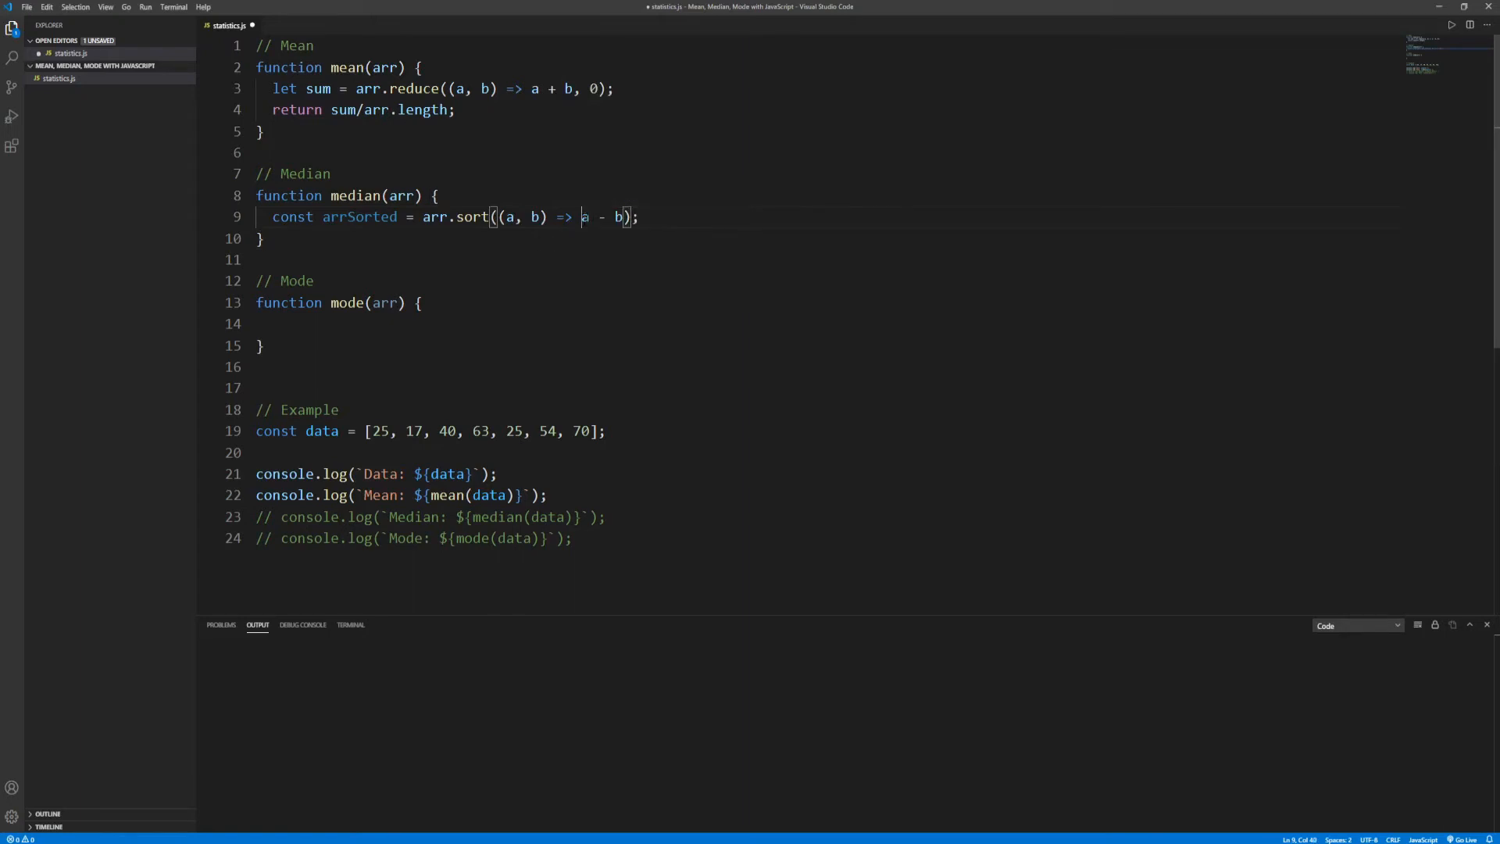
type("b")
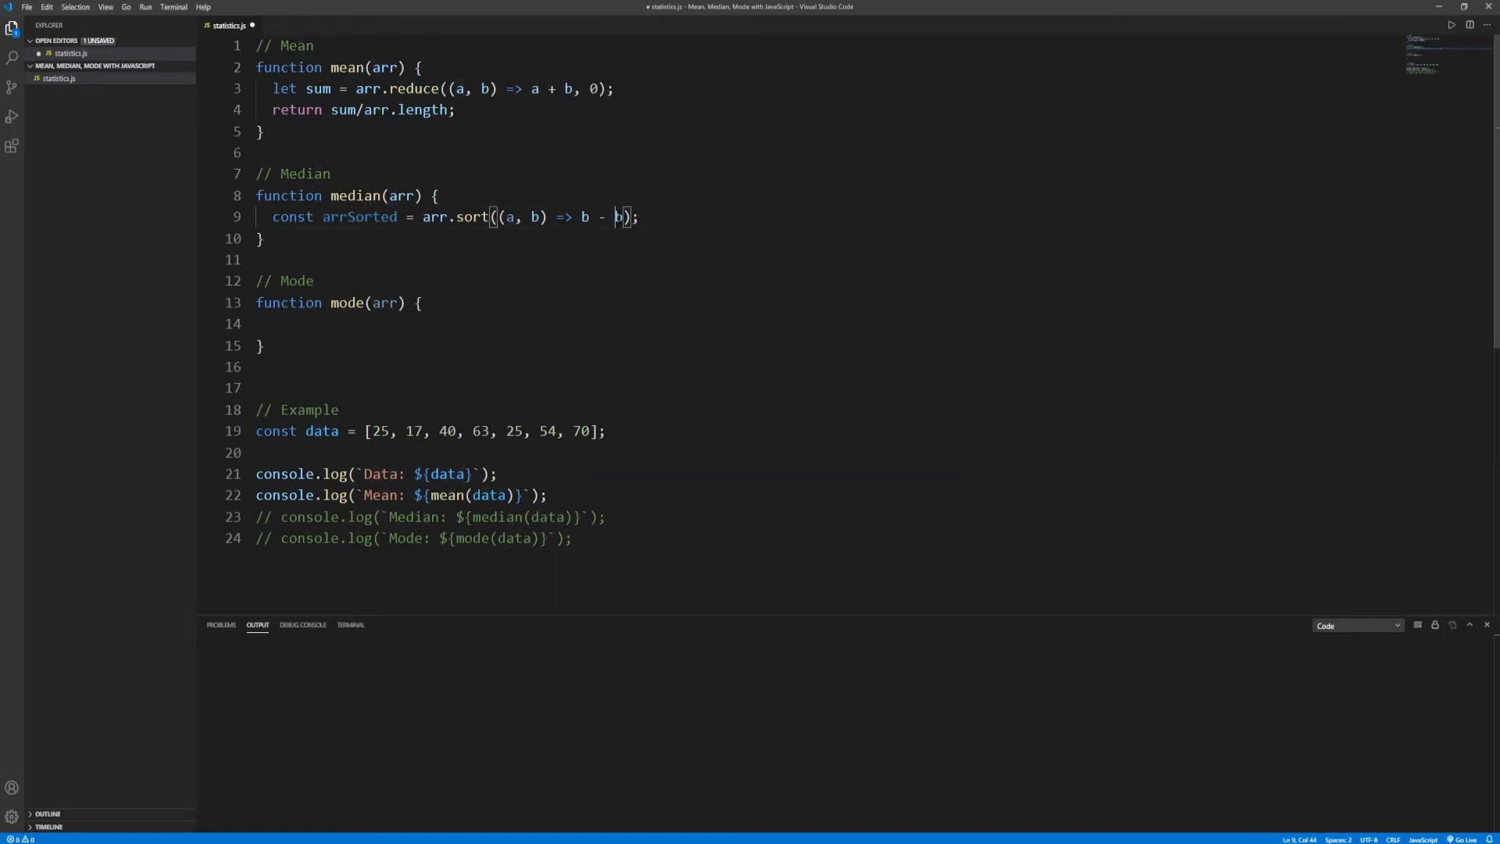
type("a")
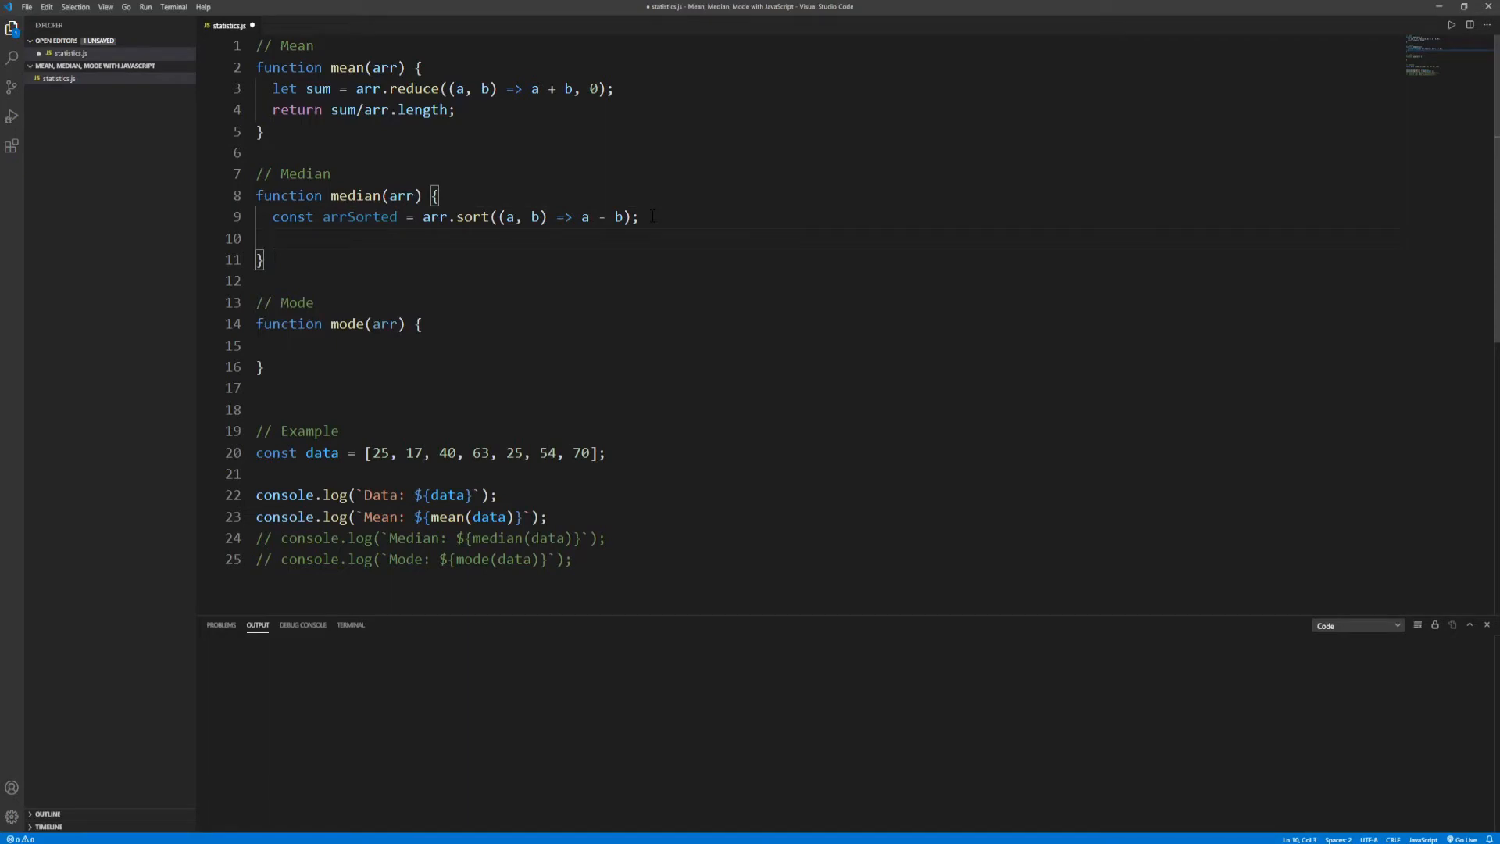
Step: Start median's return ternary: even lengths average arrSorted[length/2 - 1] and arrSorted[length/2]
type("return")
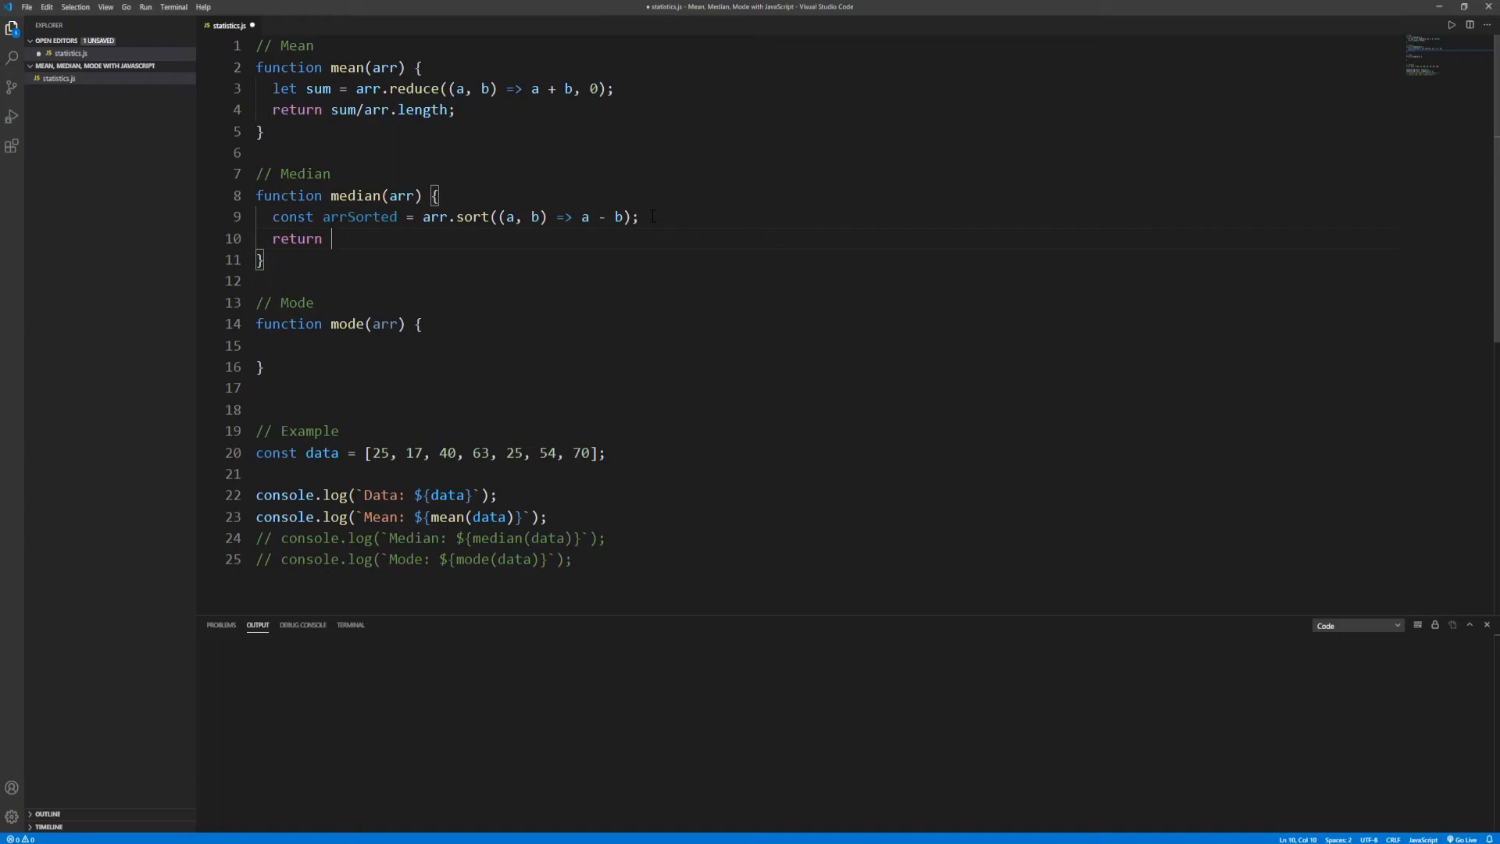
type("arrSorted.length")
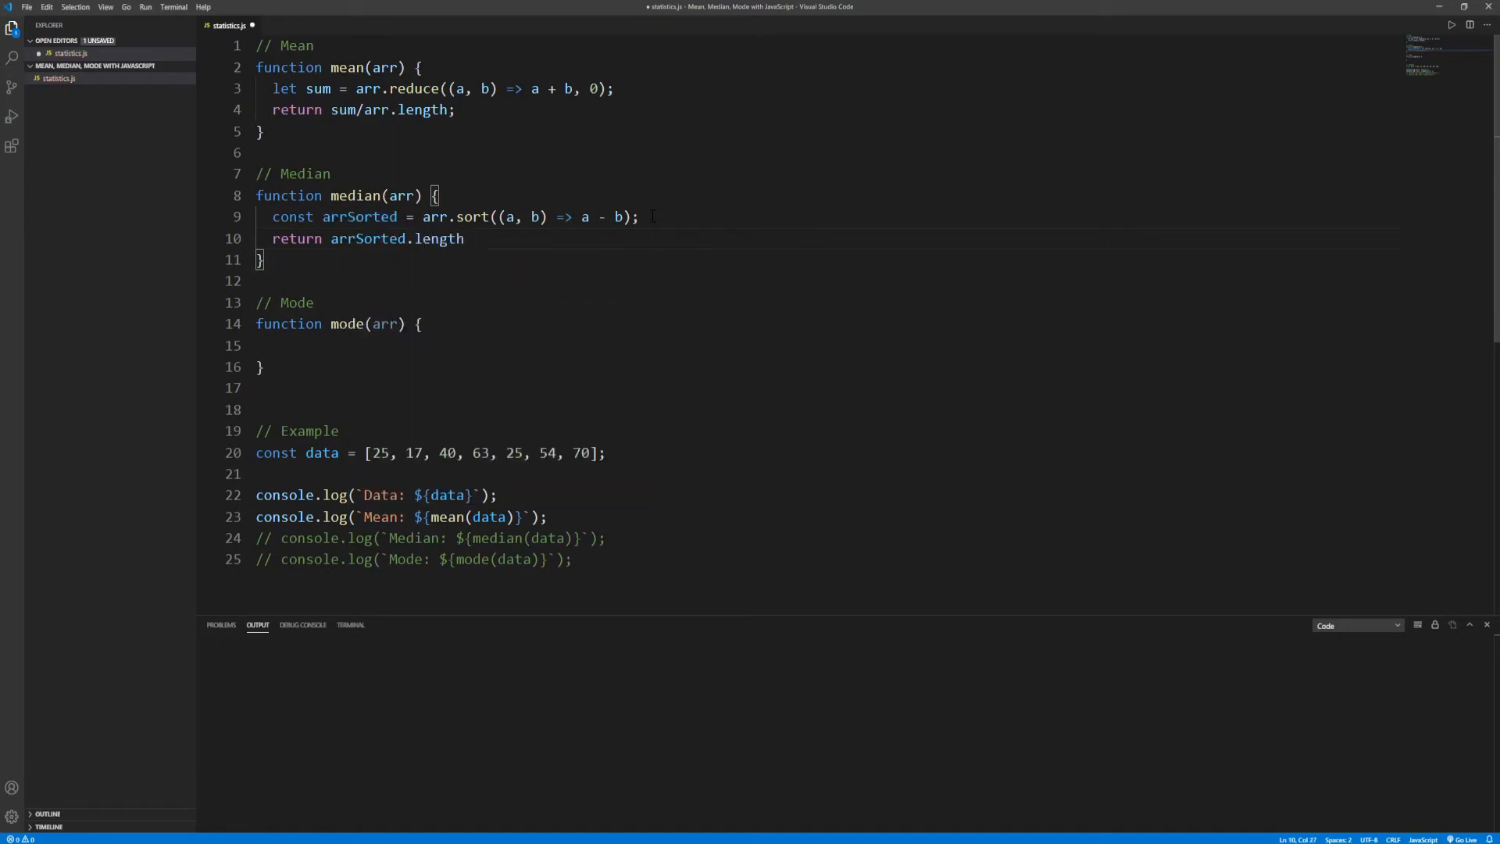
type("% 2")
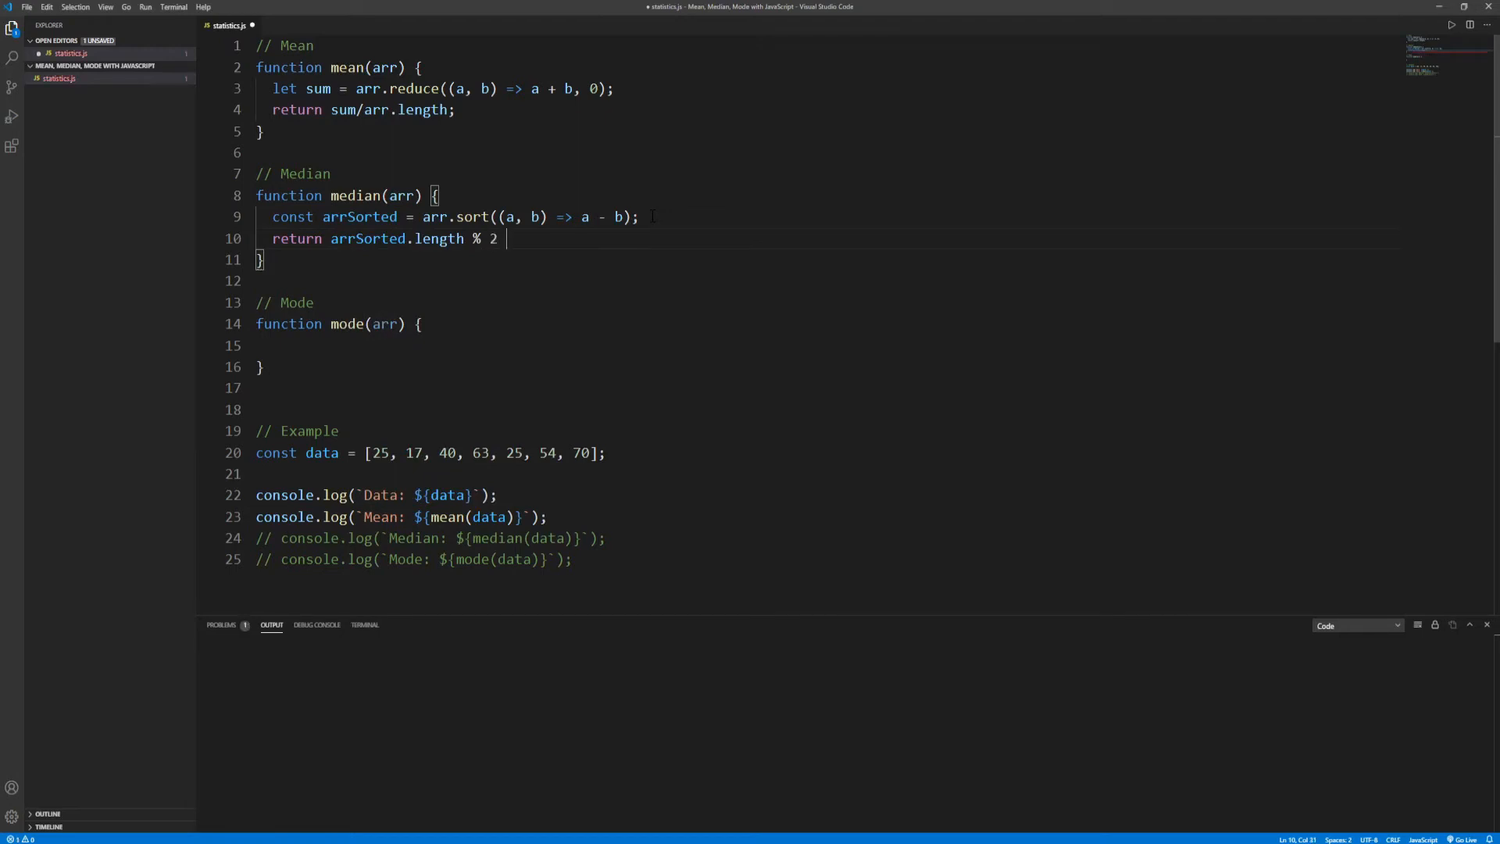
type("=== 0 ?")
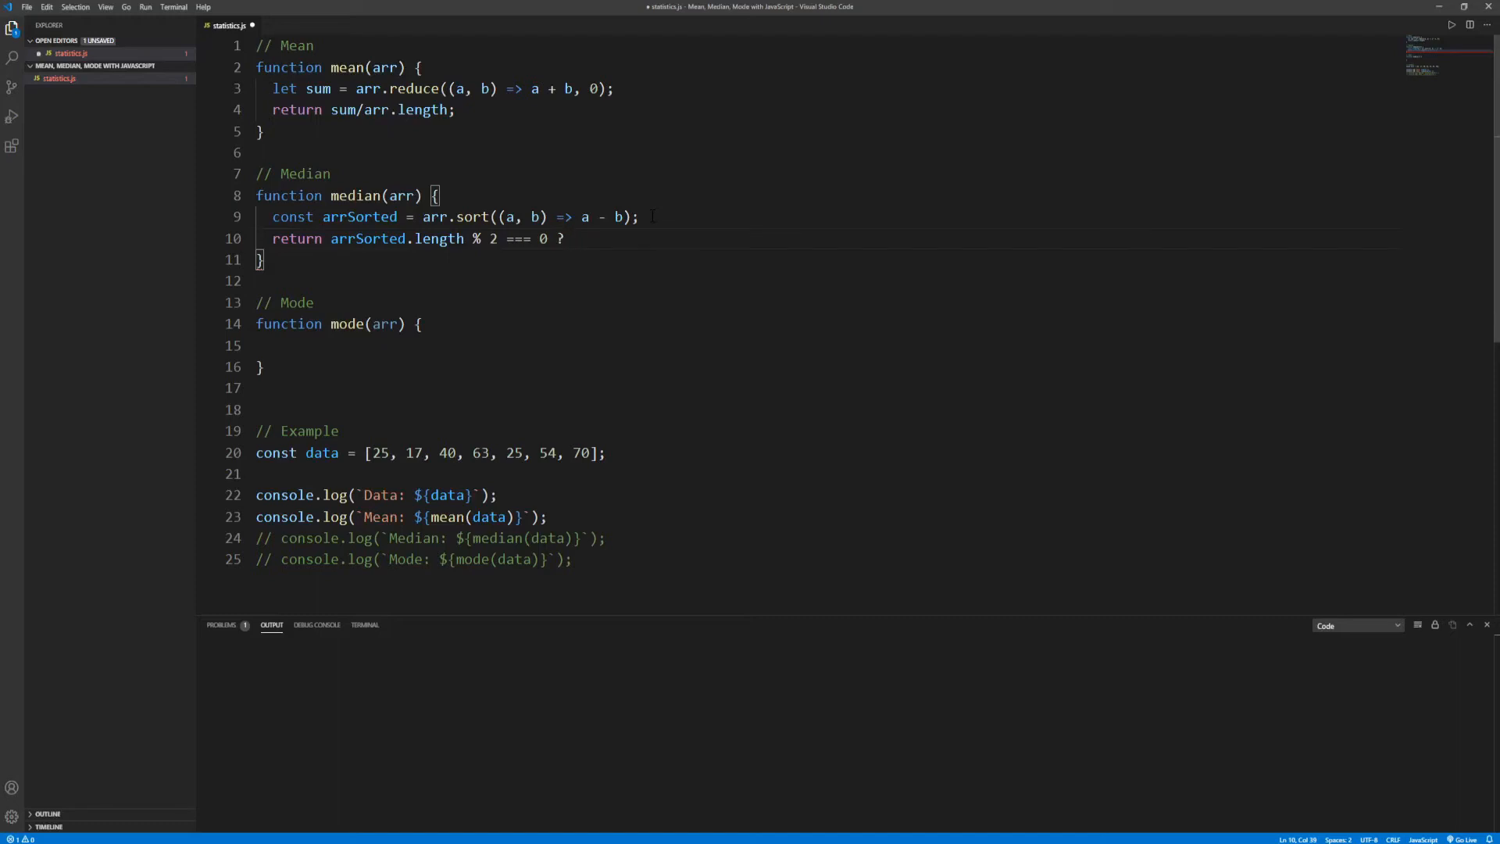
type("(arrSorted[arrSorted.length/2 - 1] + arrSorted[arrSorted.length/2]) / 2")
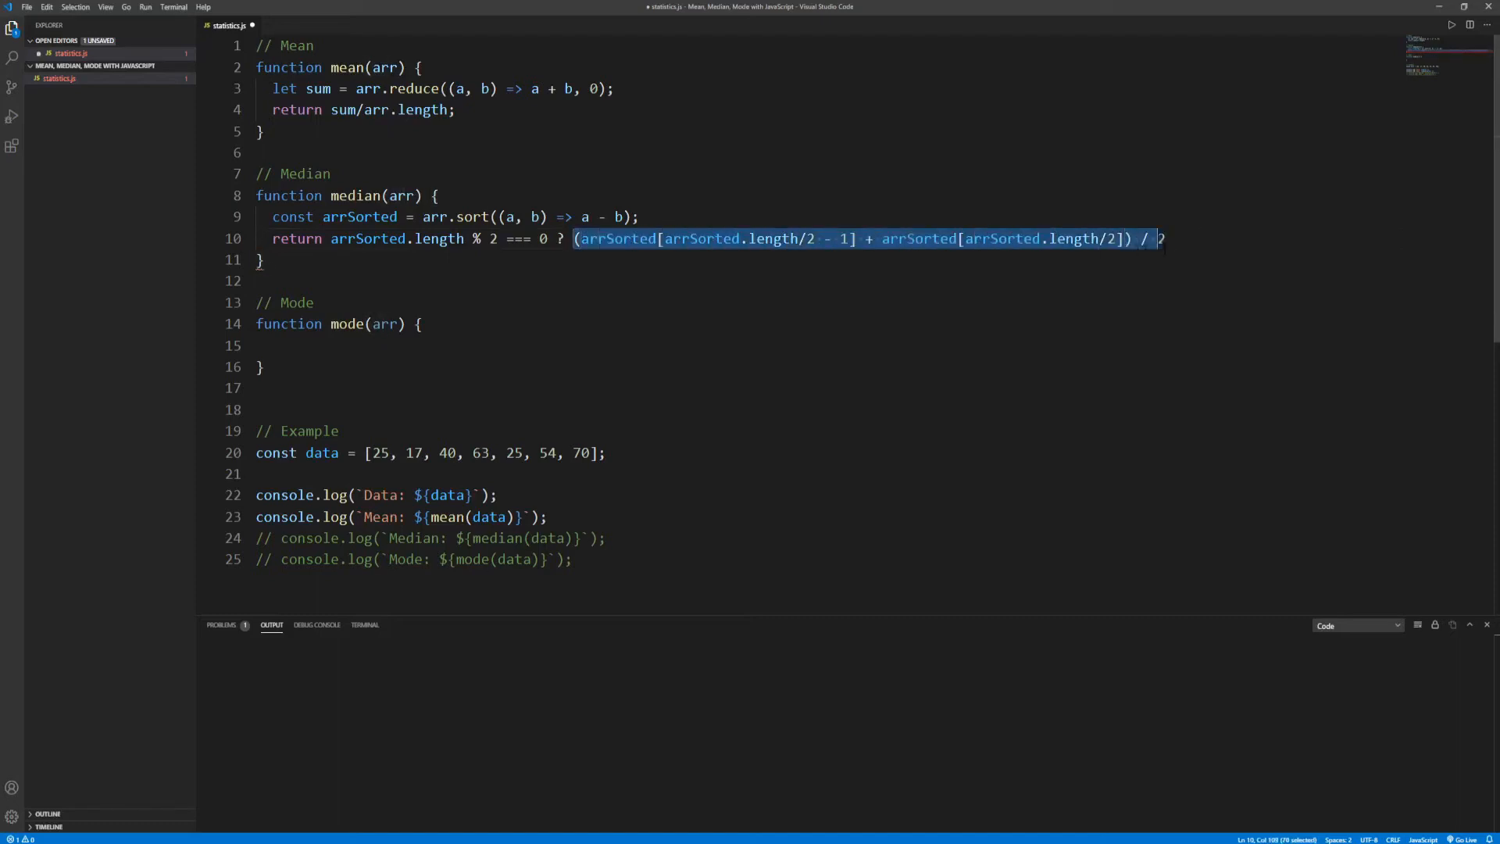
left_click(1164, 238)
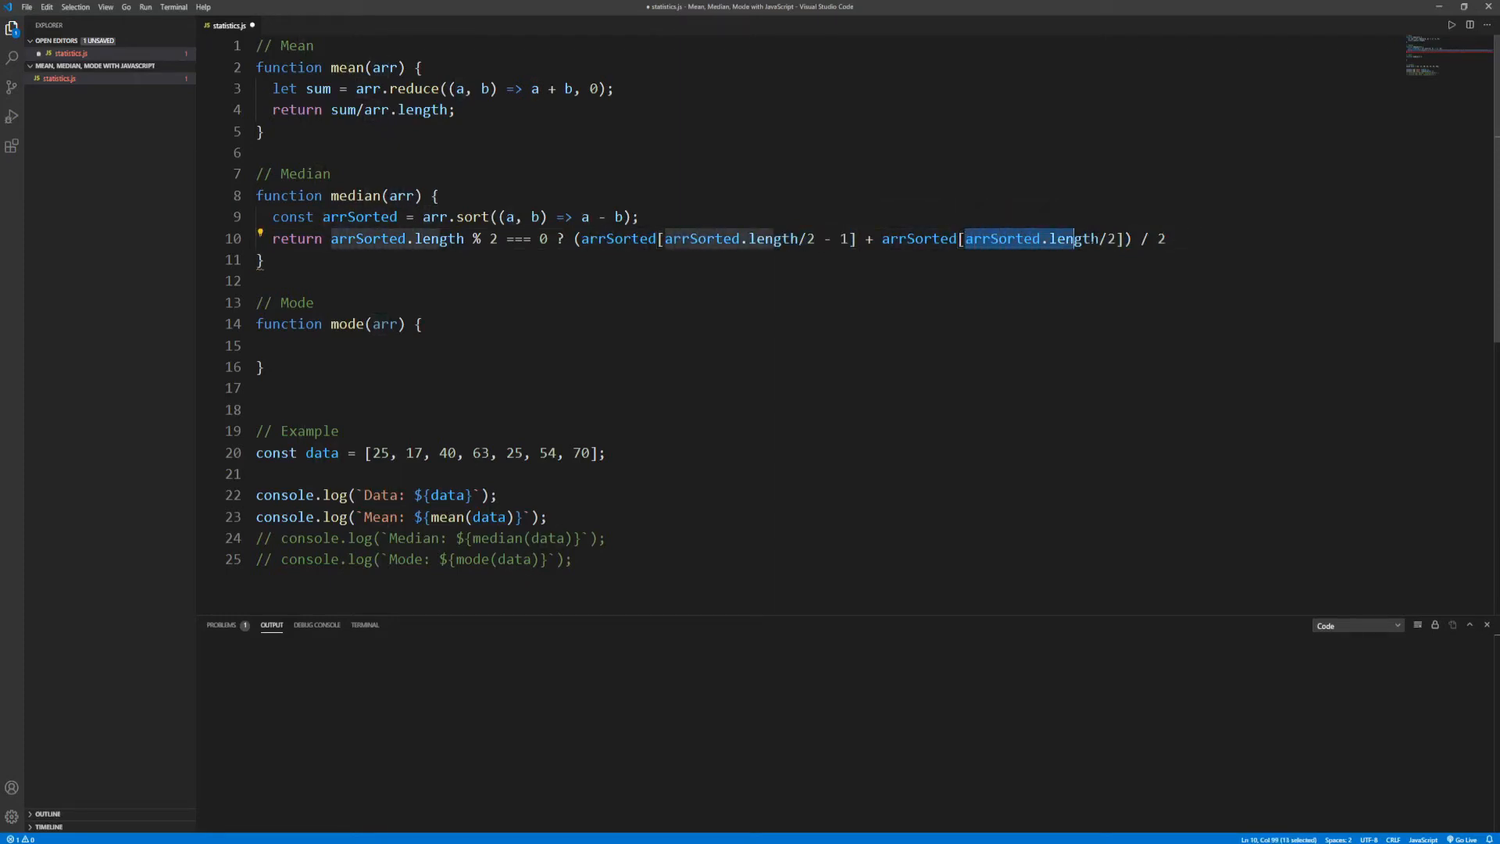
left_click(1172, 238)
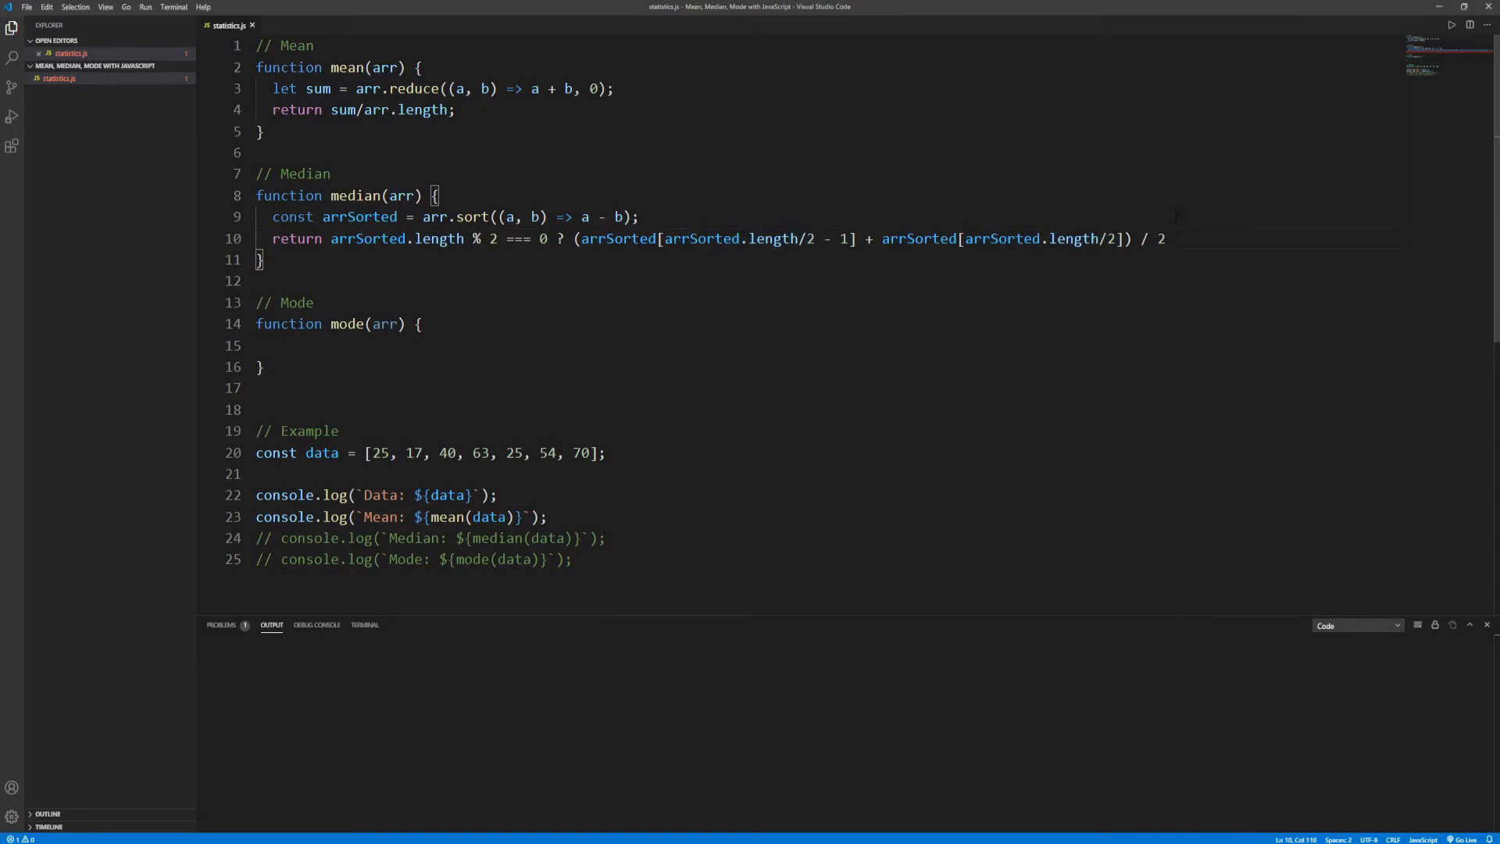
Step: Add the odd-length branch arrSorted[Math.floor(arrSorted.length/2)] and hide the sidebar
type(":")
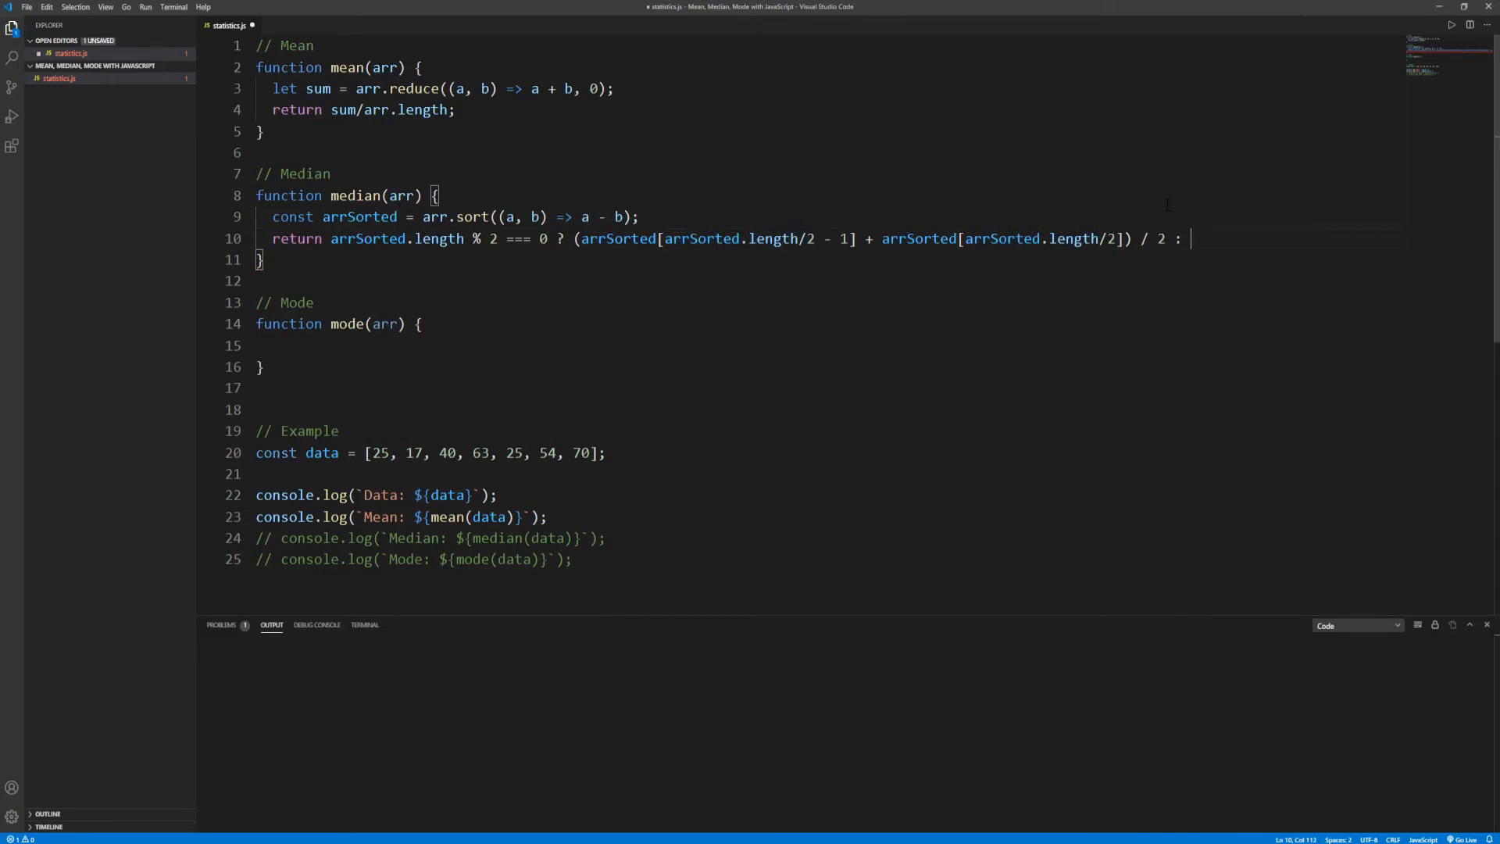
left_click(13, 31)
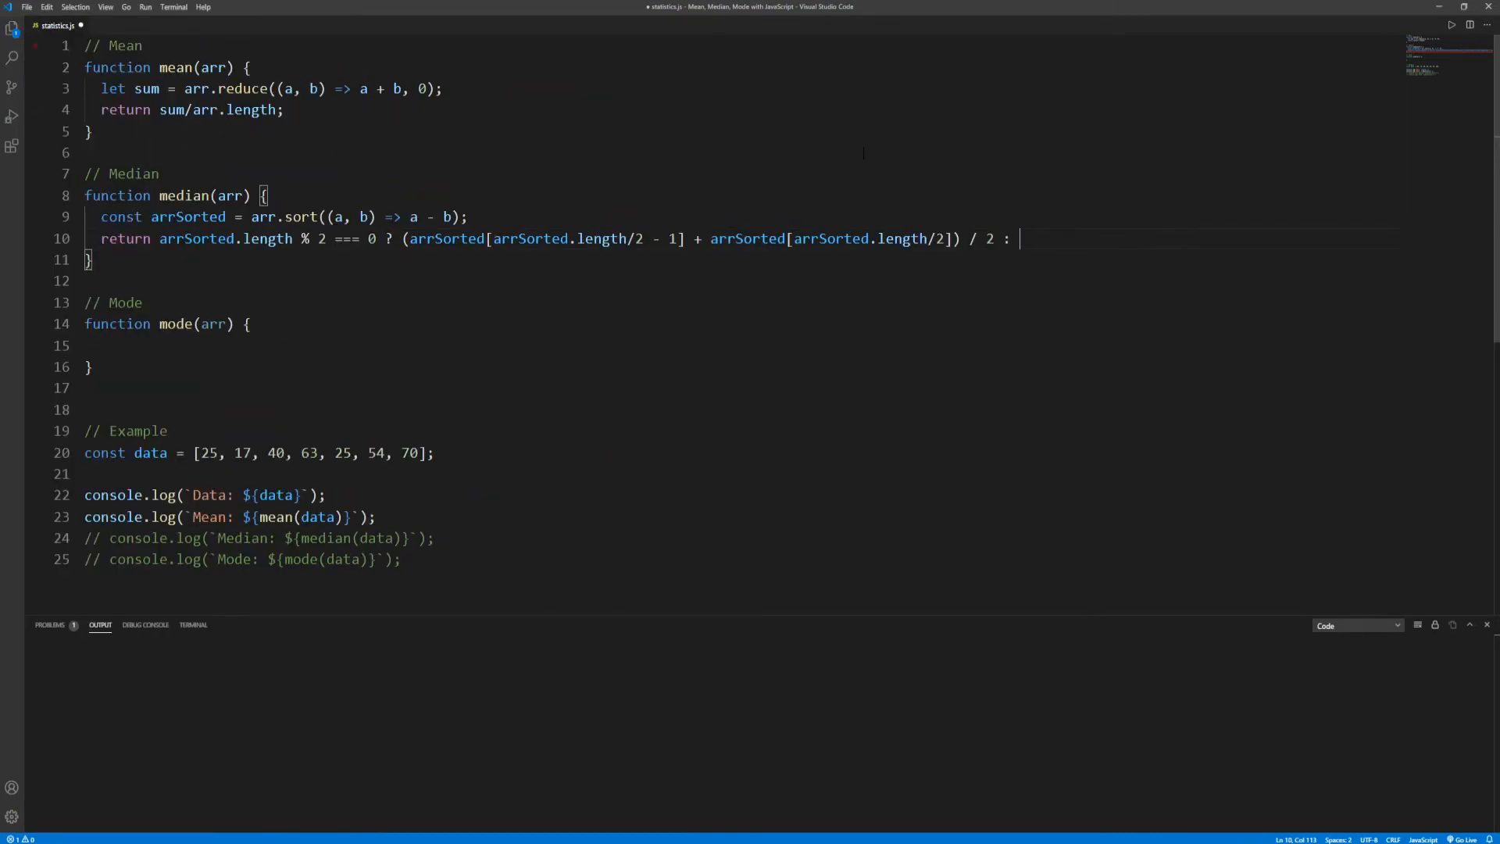
type("arrSorted[Math.floor(arrSorted.length/2)];")
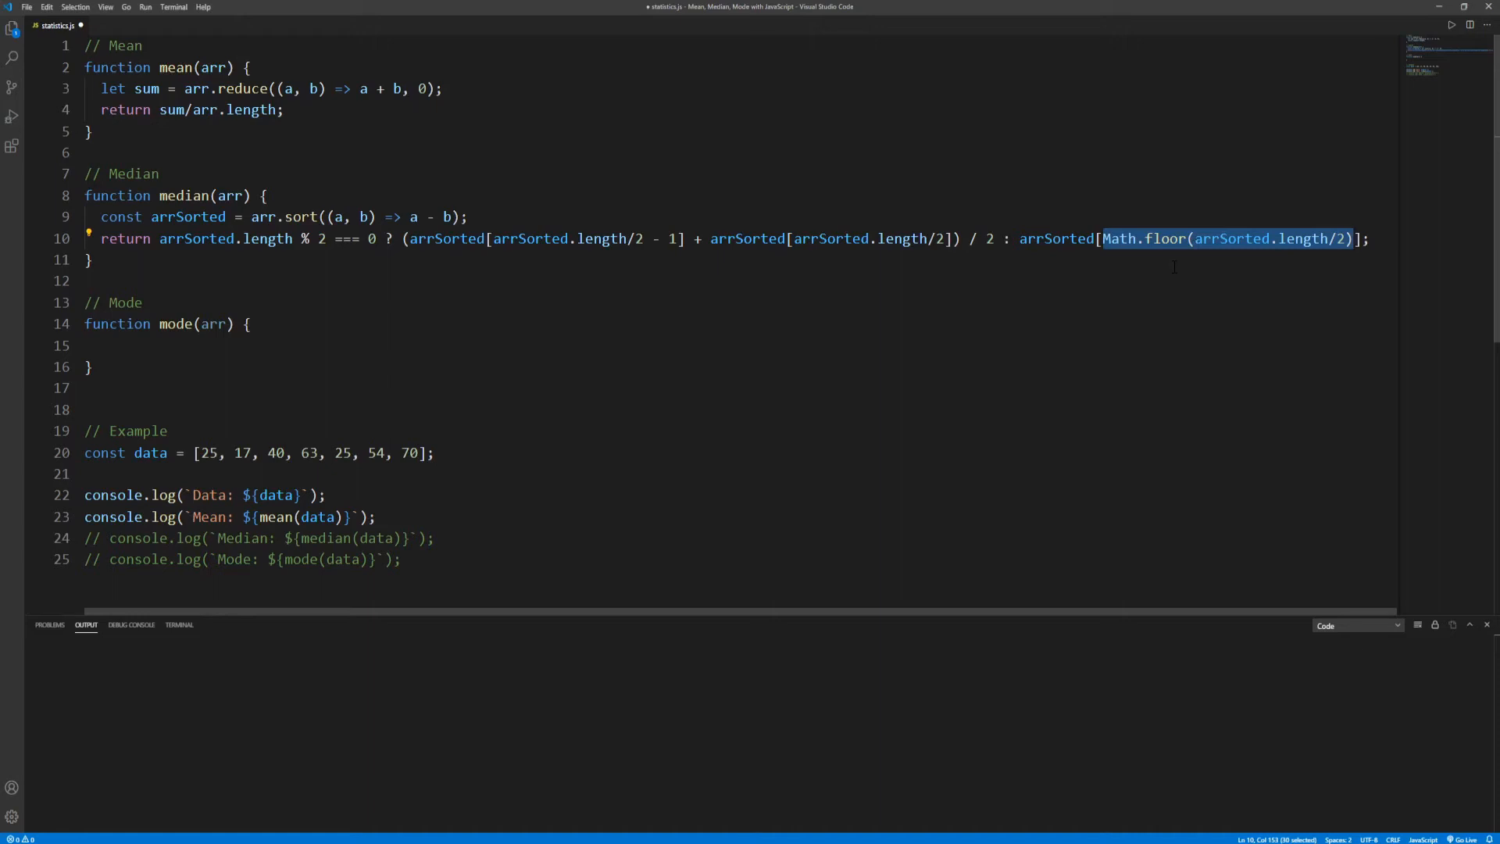
left_click(1188, 239)
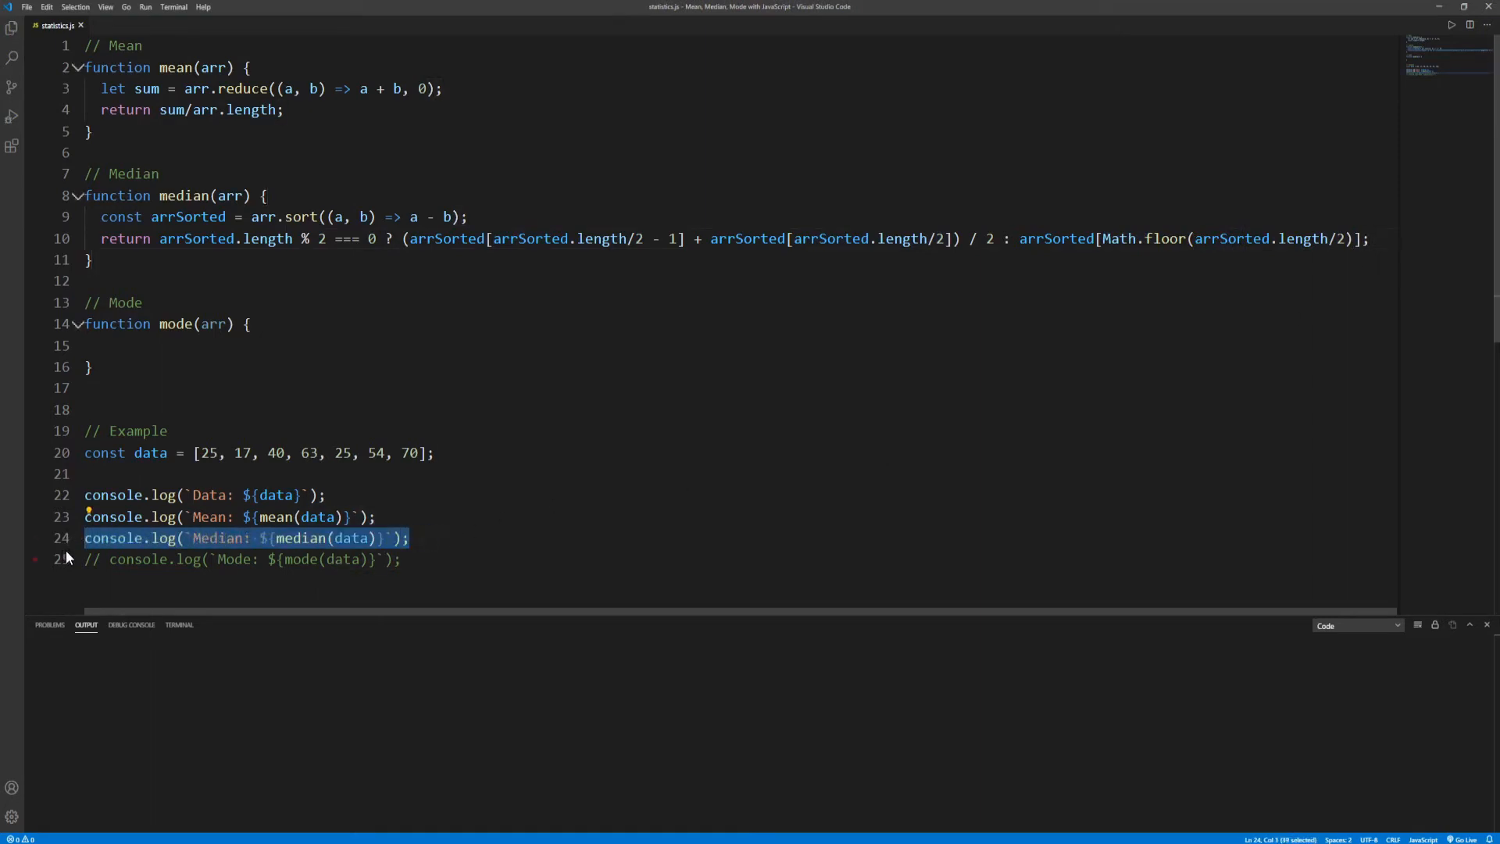
Step: Add a Data Sorted log on line 24 printing data with .sort((a, b) => a - b)
right_click(244, 537)
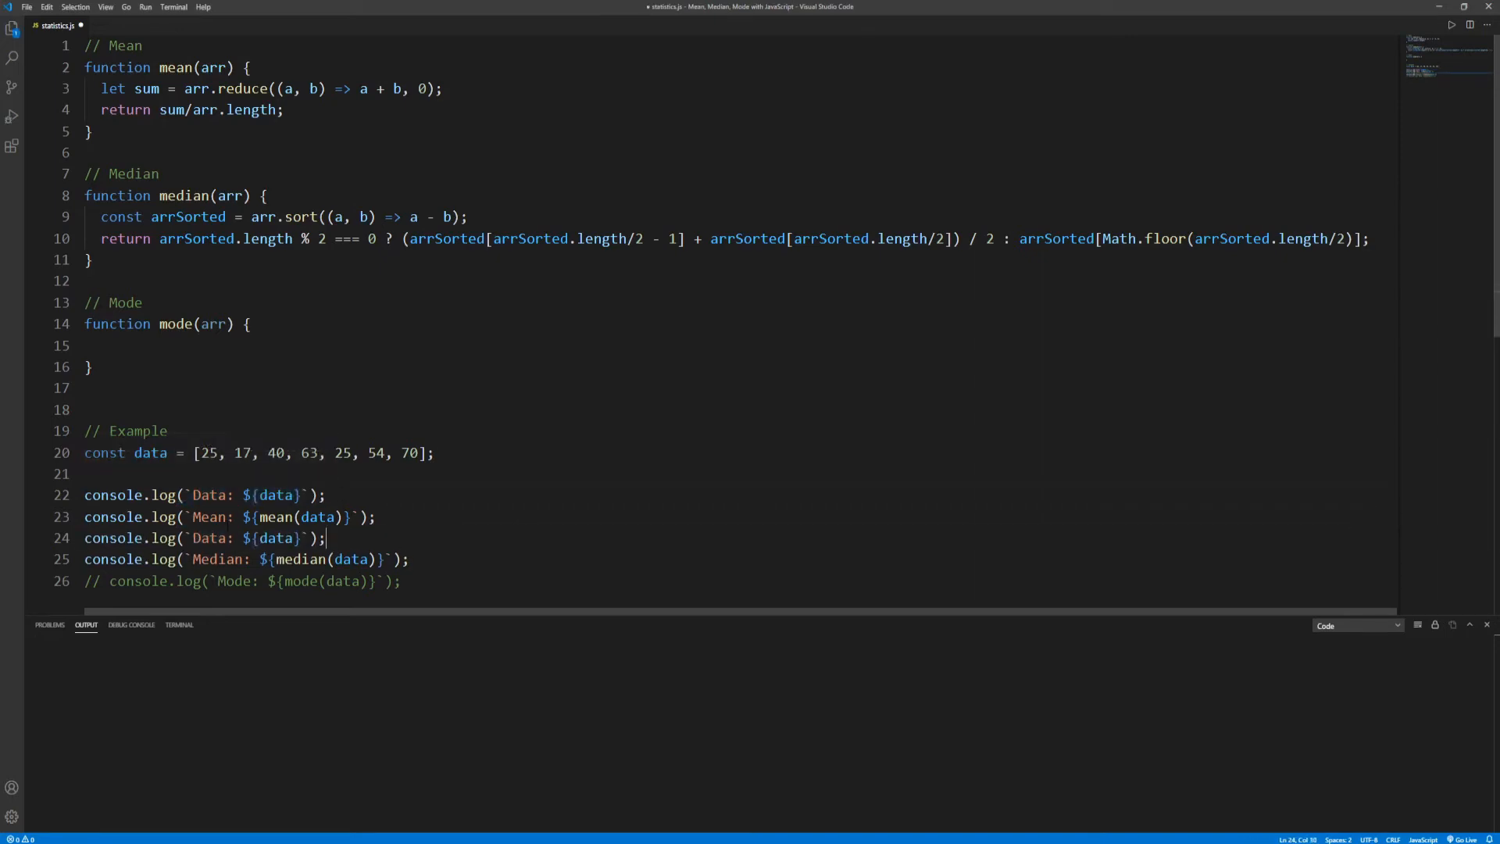
type("Sorted")
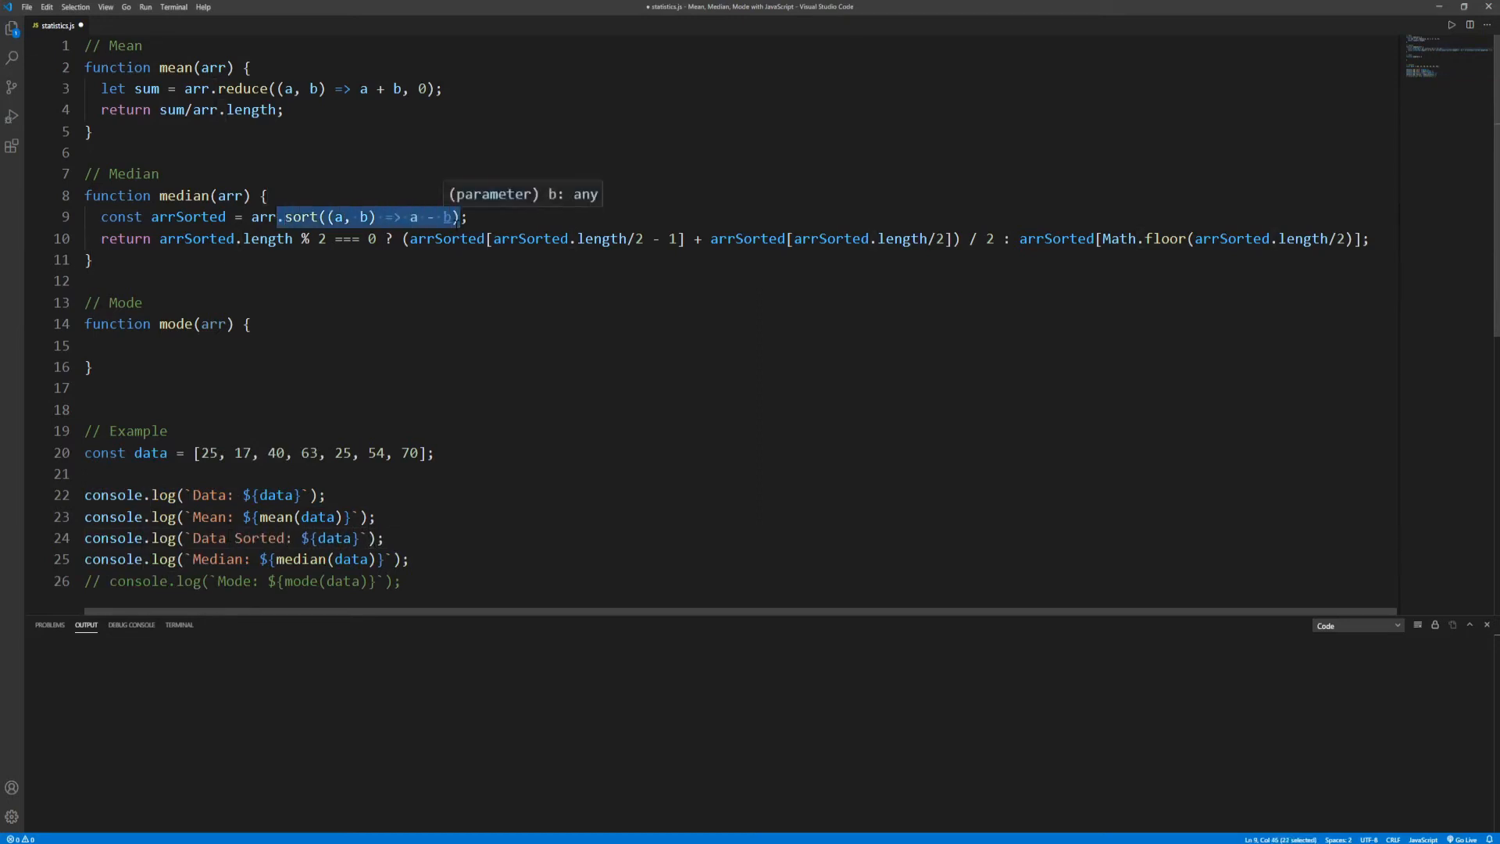
left_click(334, 538)
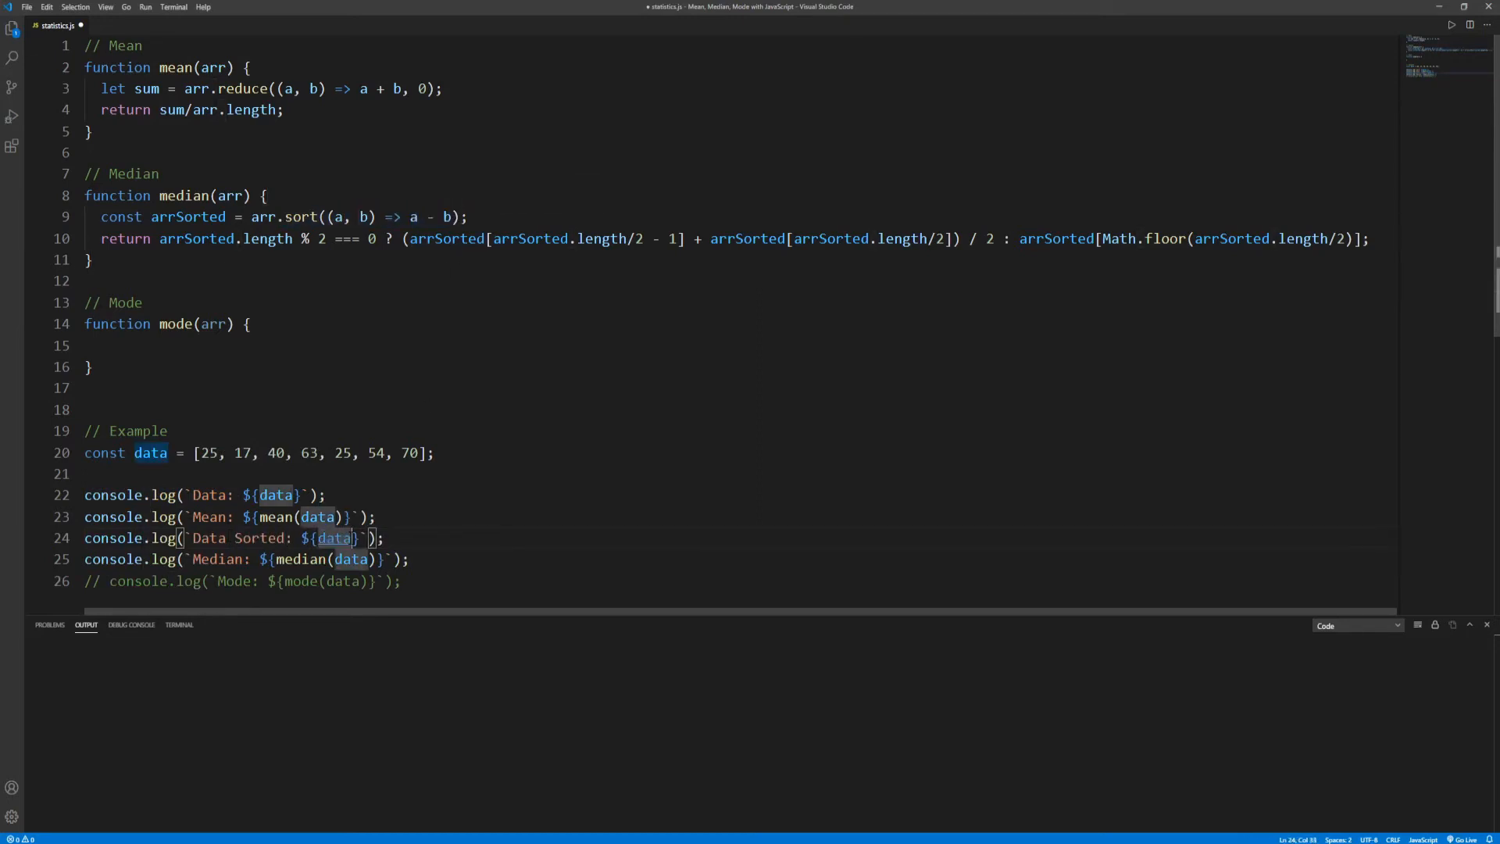
type(".sort((a, b) => a - b)")
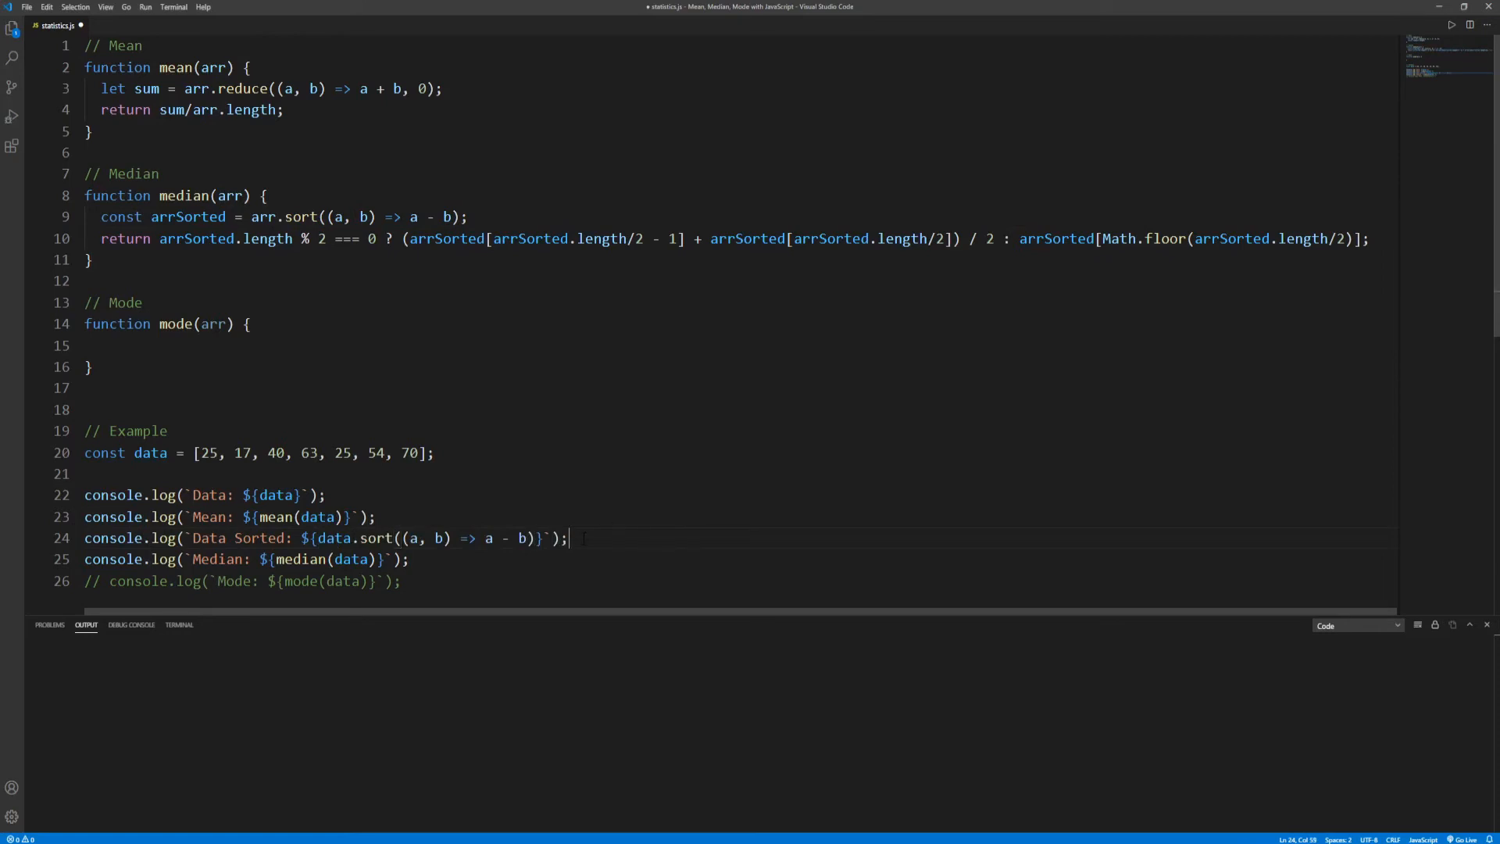
Step: Run statistics.js with Code Runner twice, showing Median: 47, then clear the output
right_click(570, 538)
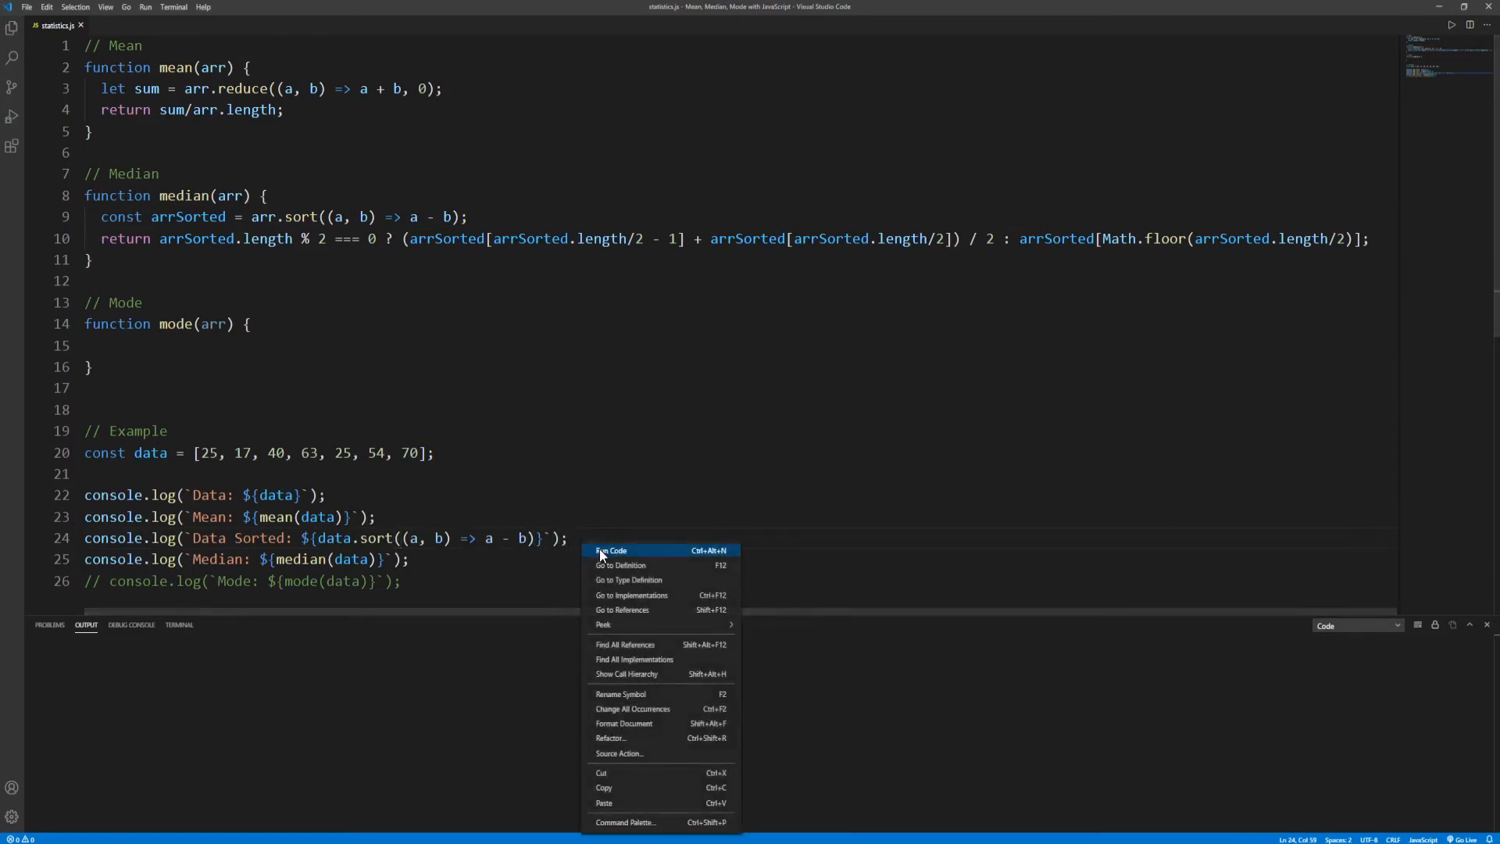
left_click(611, 550)
type(", ")
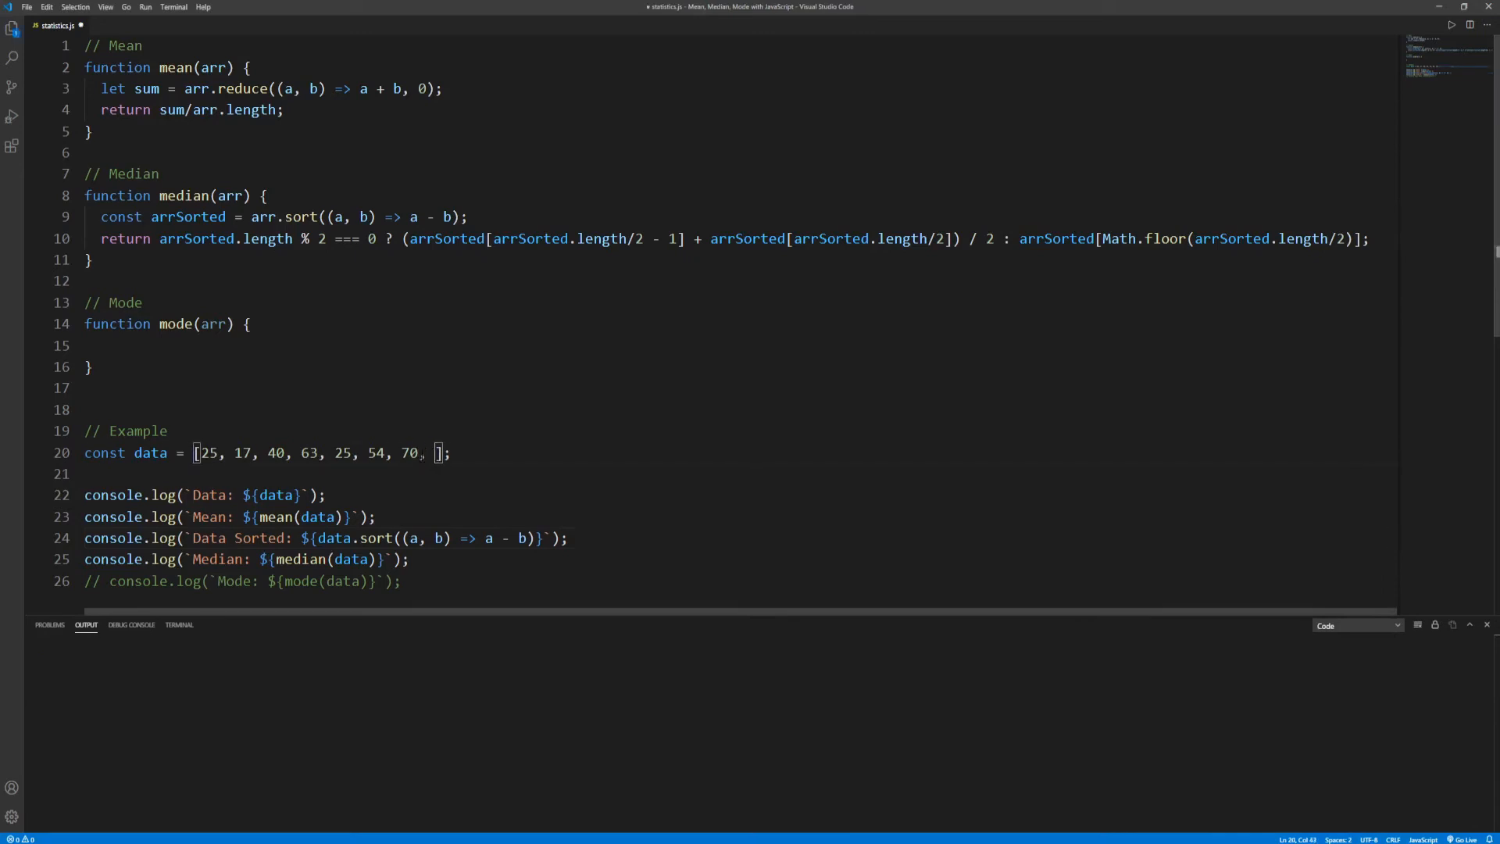
right_click(440, 453)
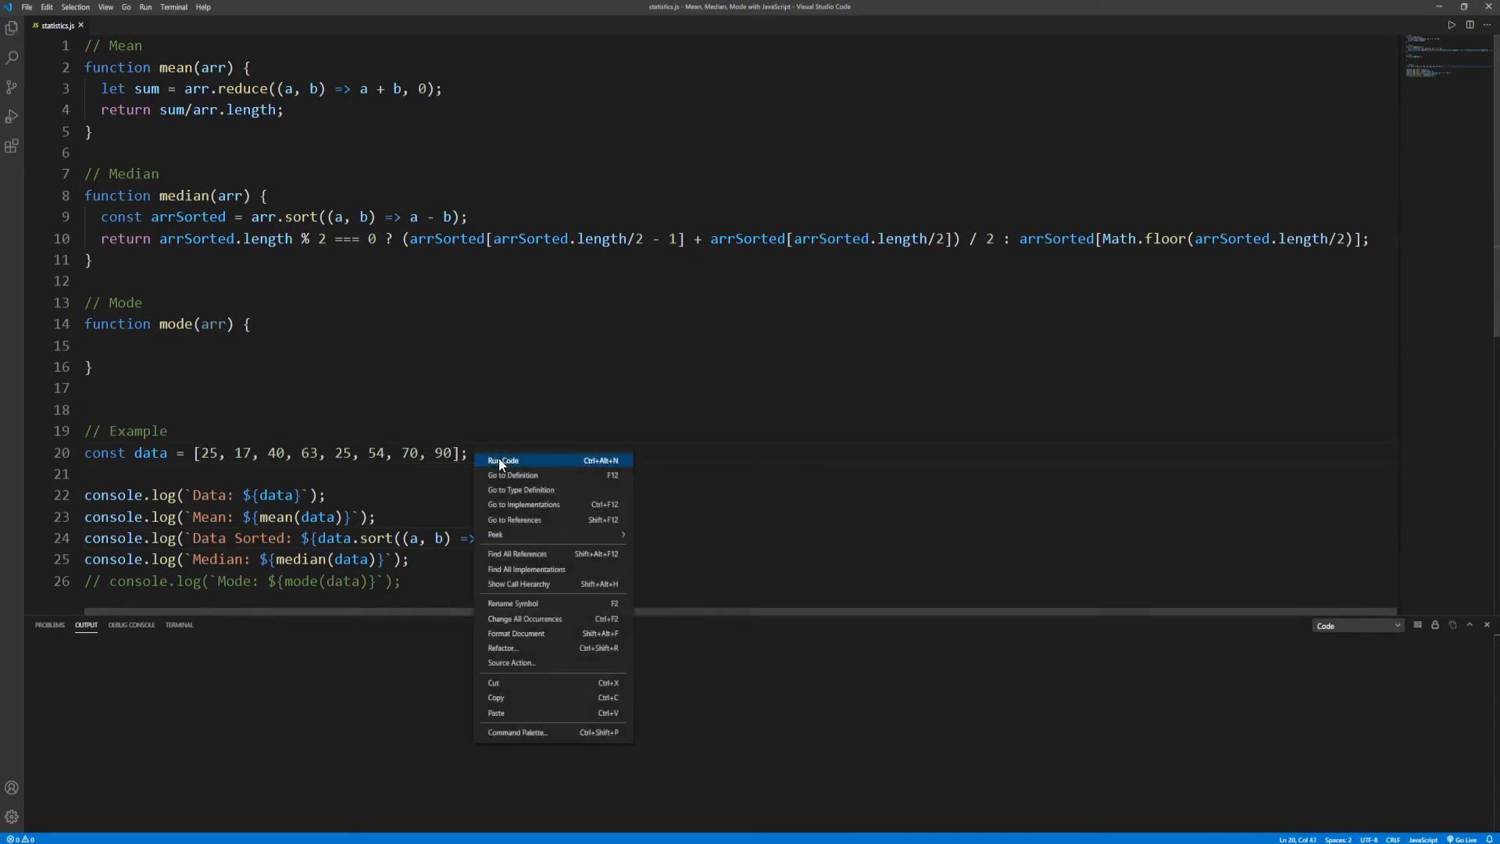
left_click(502, 460)
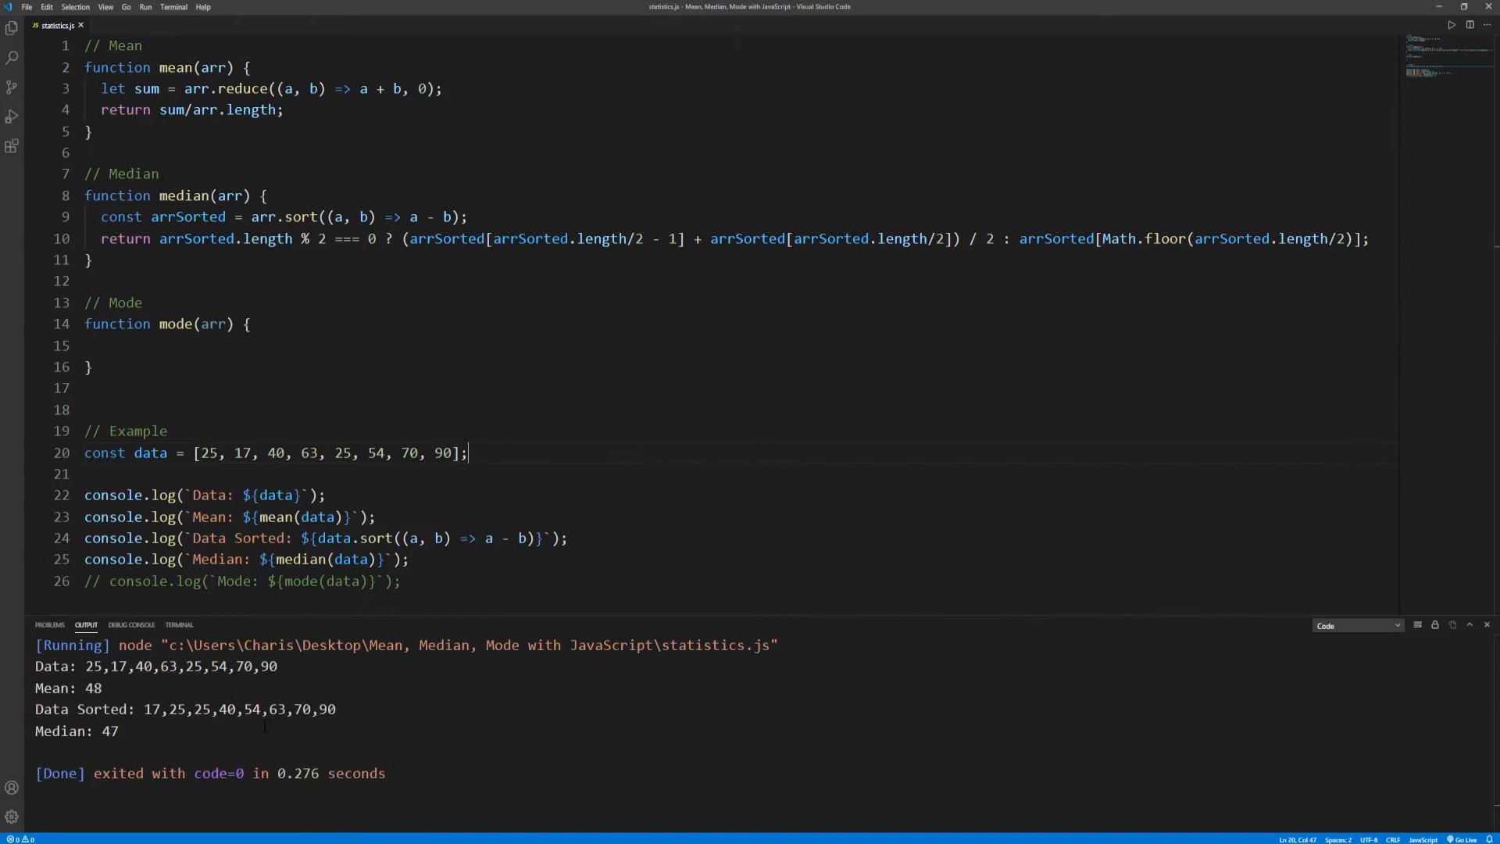
double_click(110, 731)
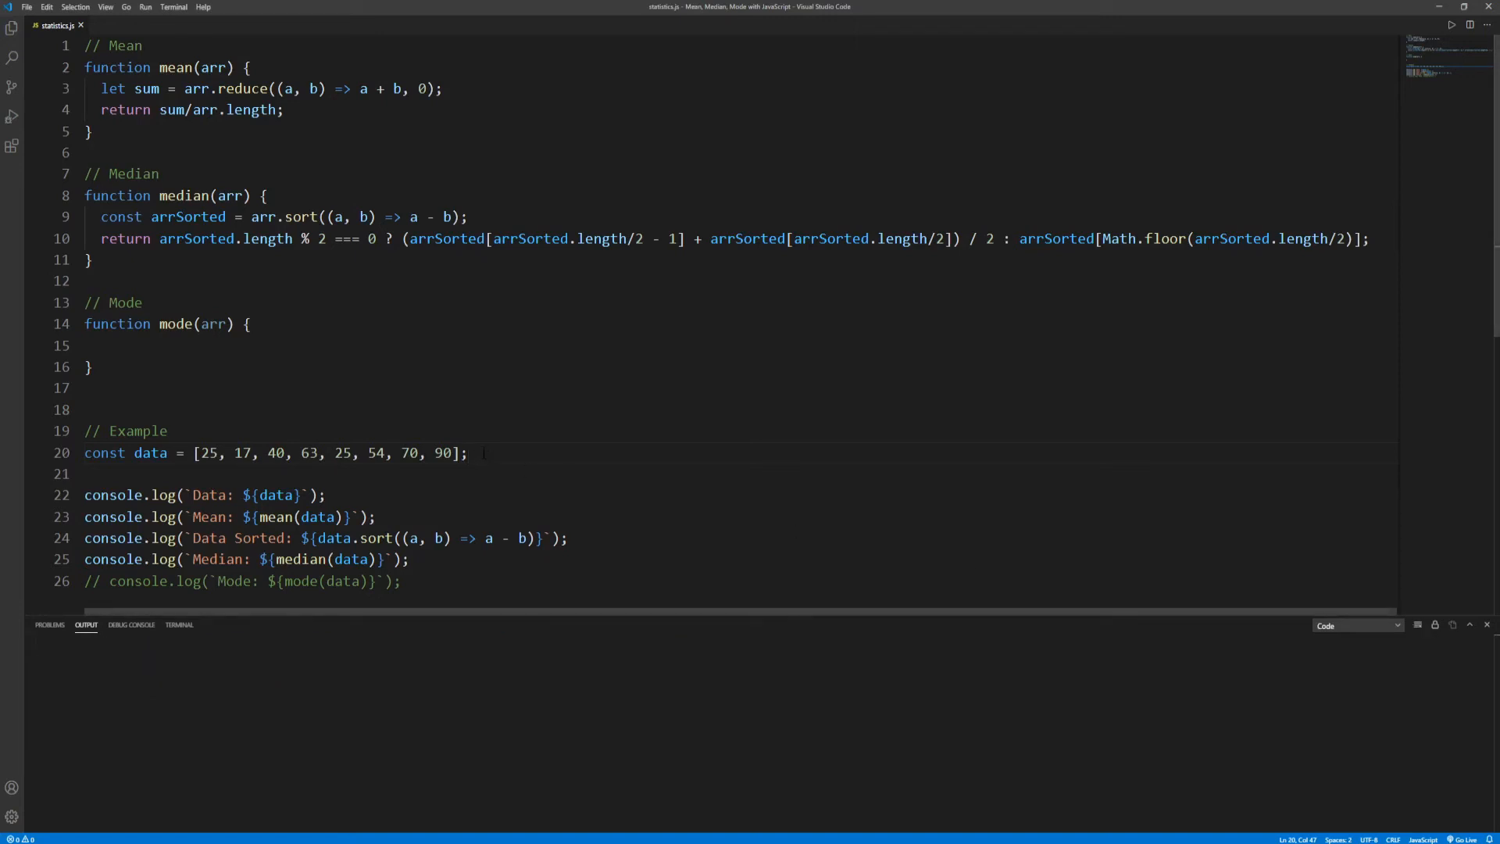
Step: Declare const frequencyTable = {}; at the start of mode()
key("BackSpace")
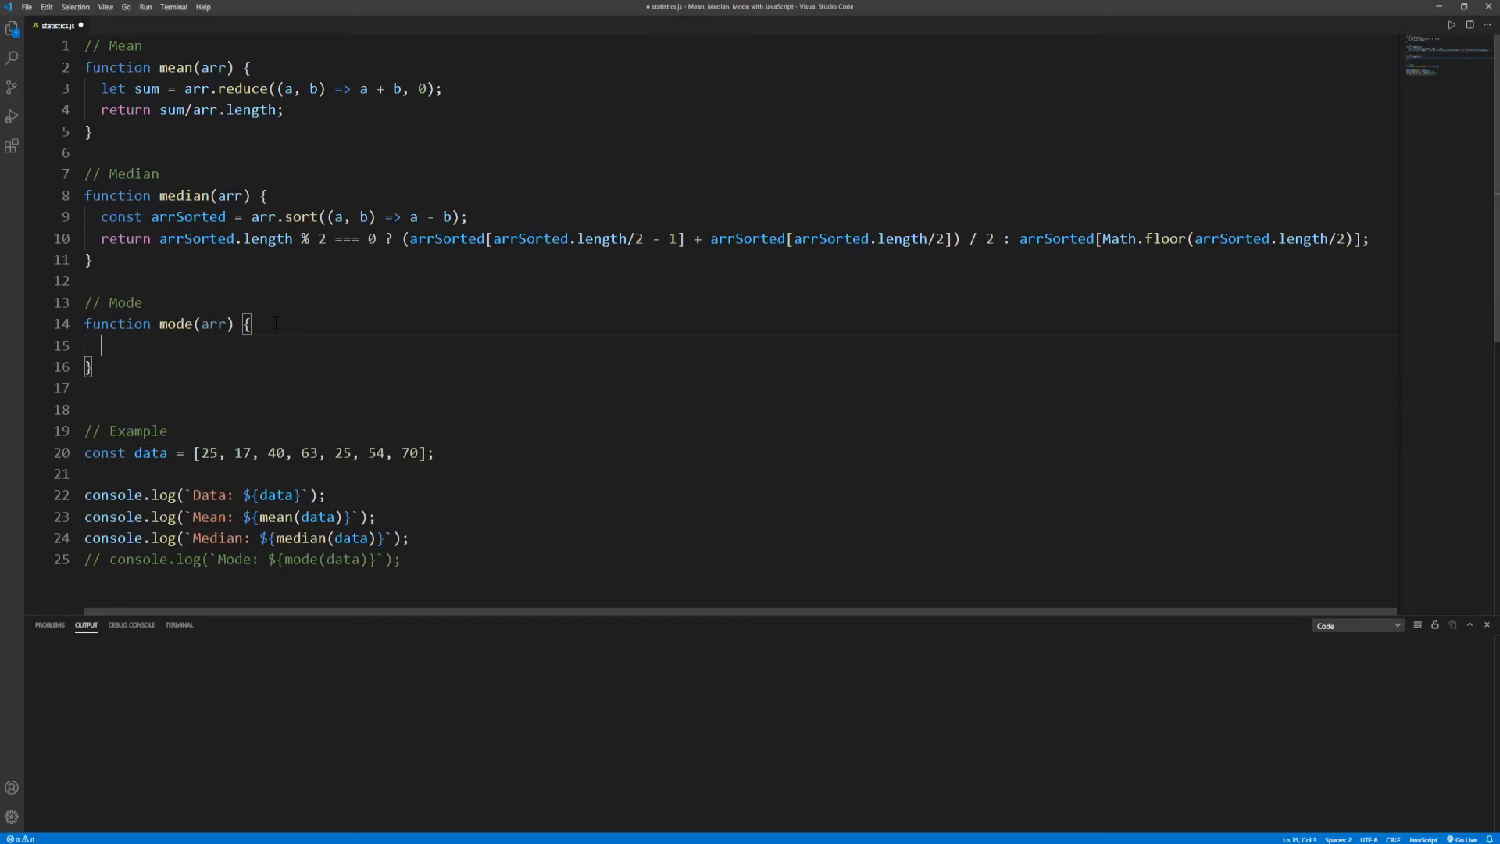
type("const")
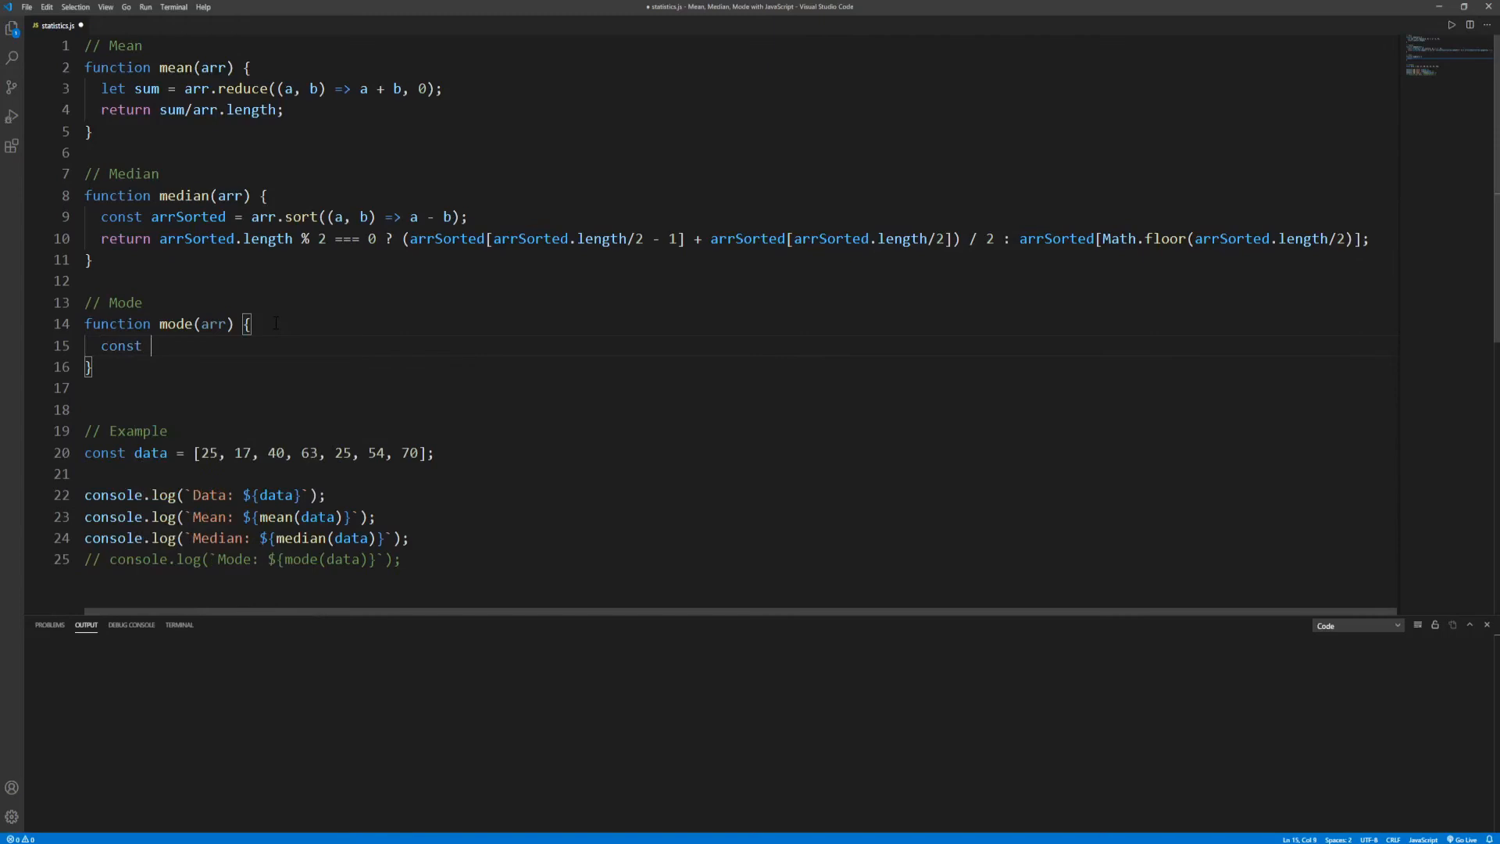
type("freq")
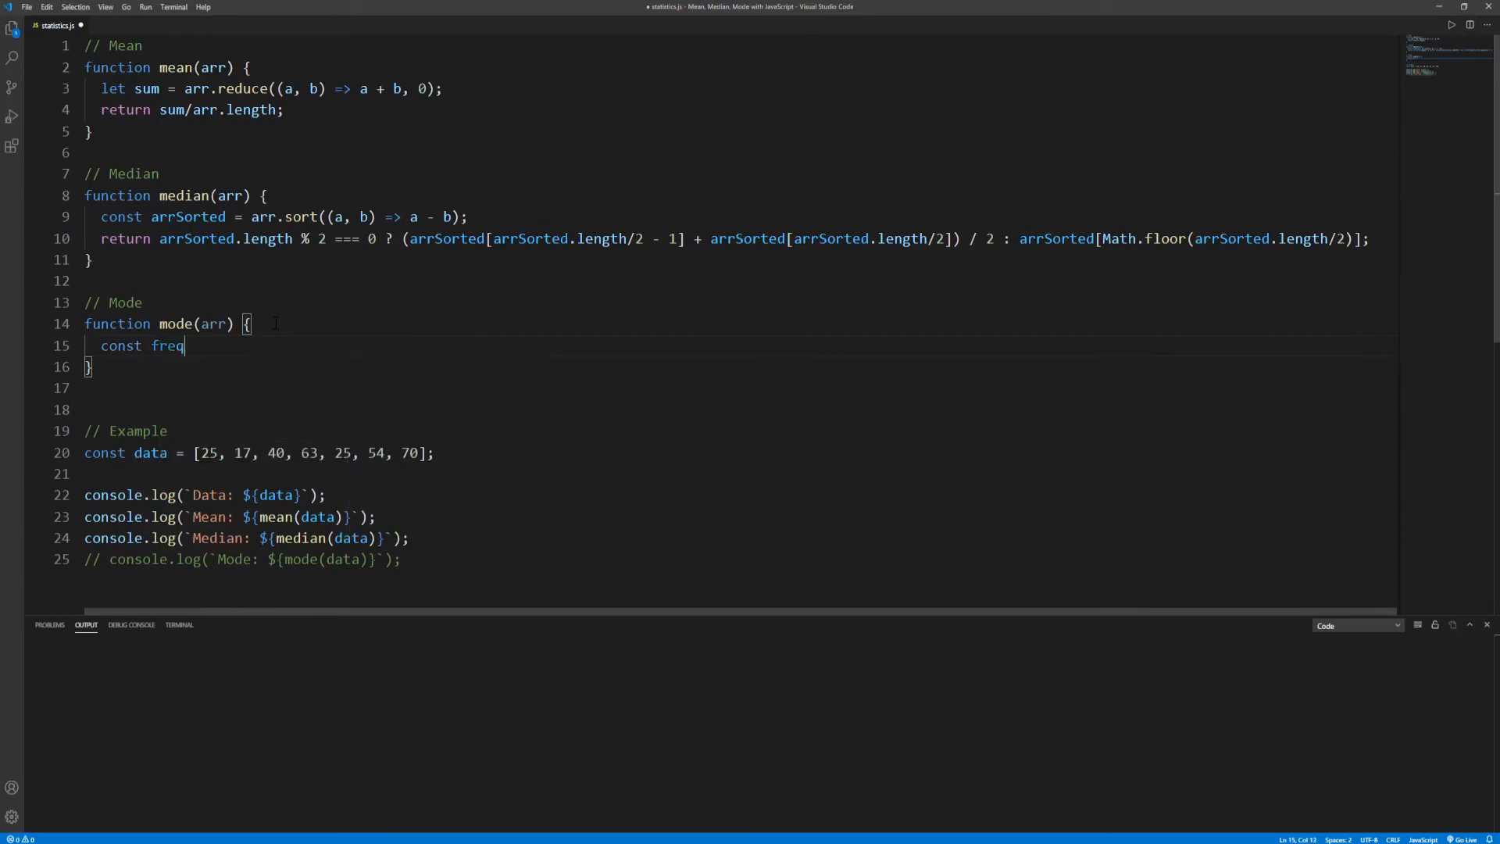
type("uencyTabl")
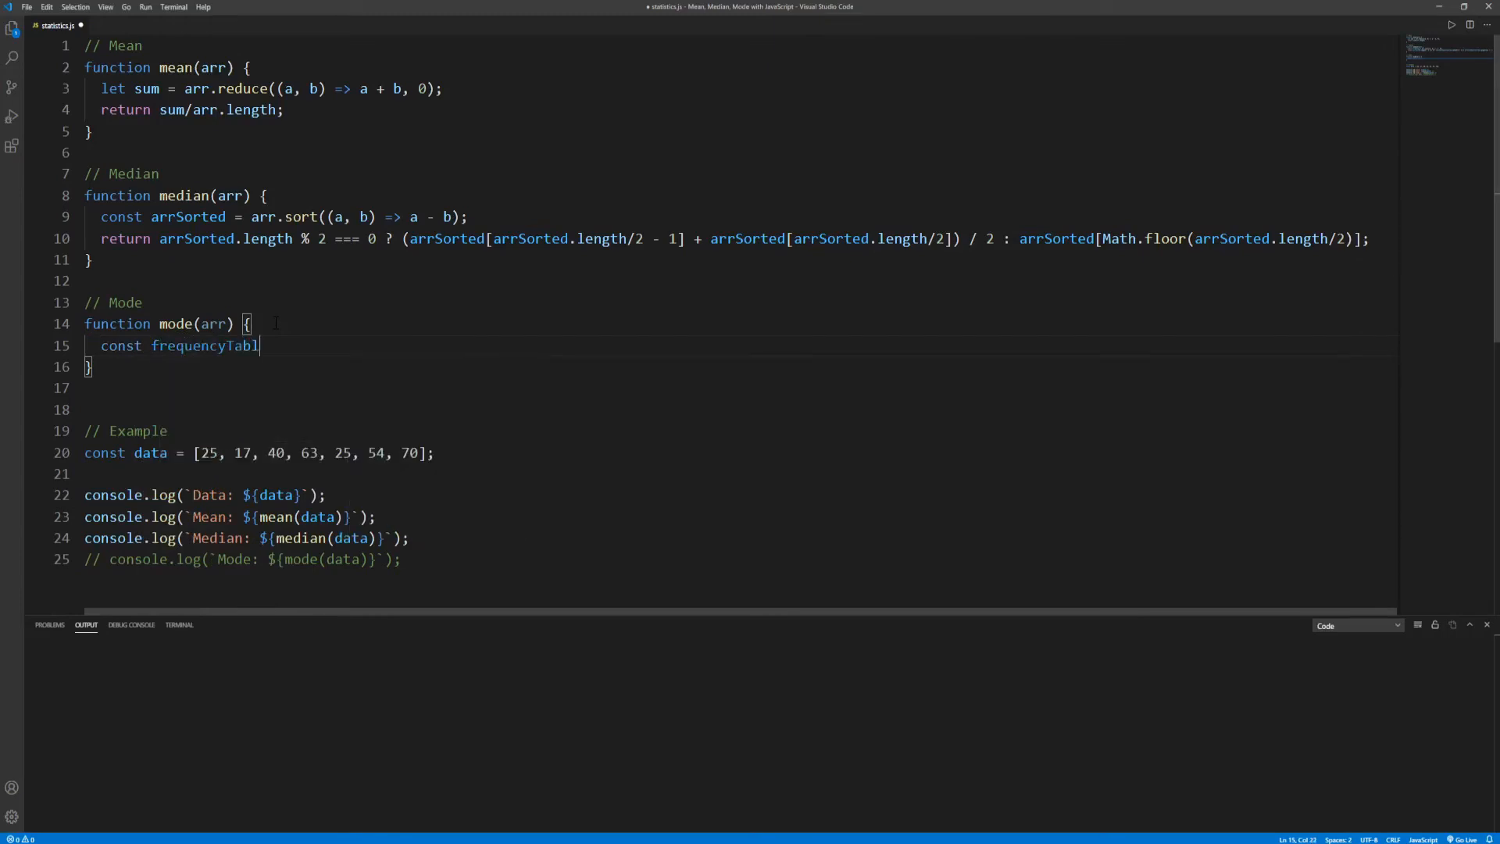
type("e = {}")
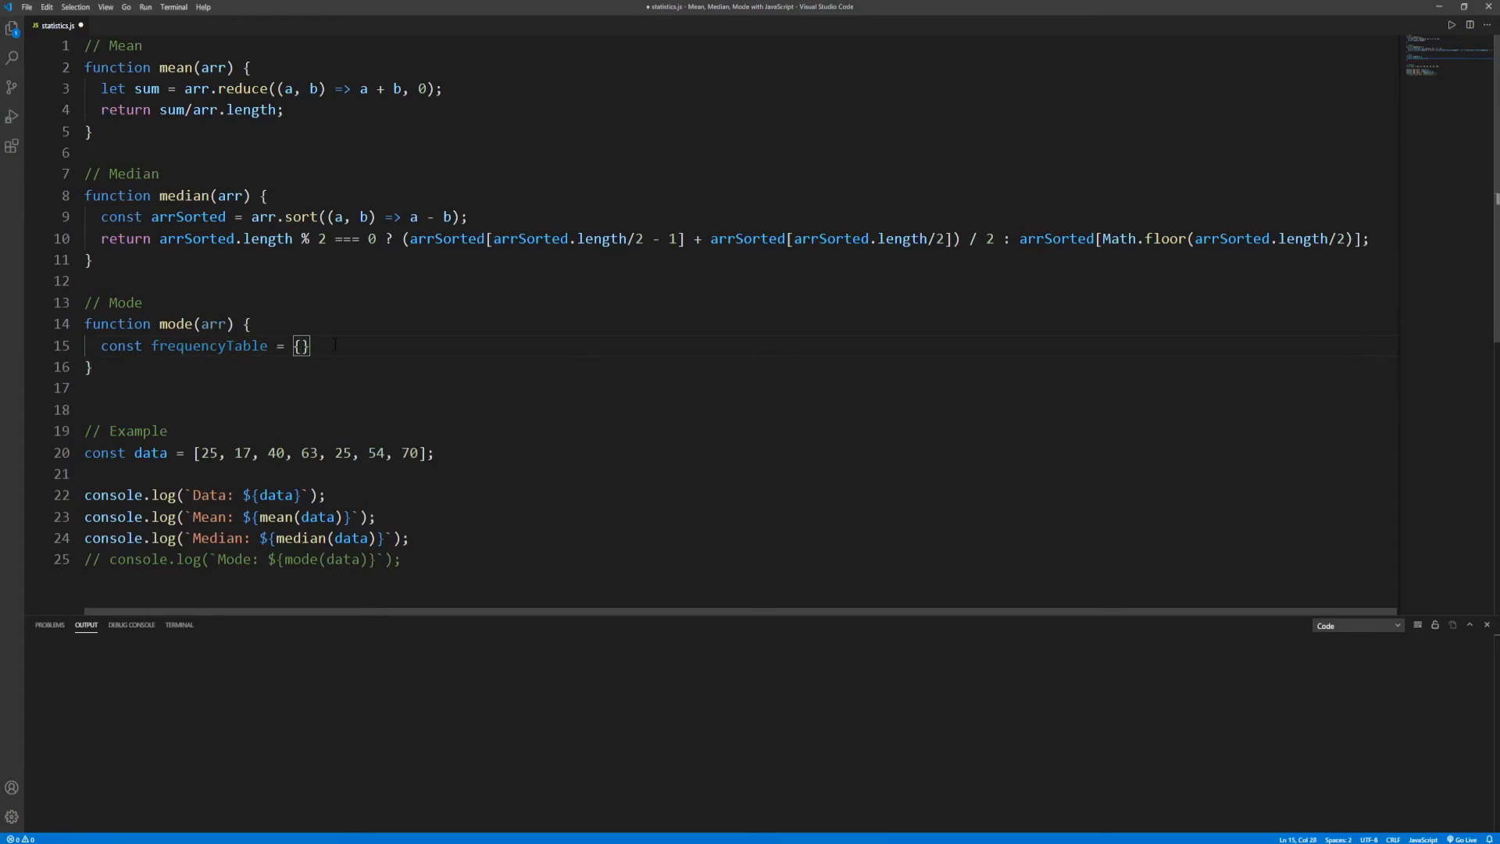
type(";")
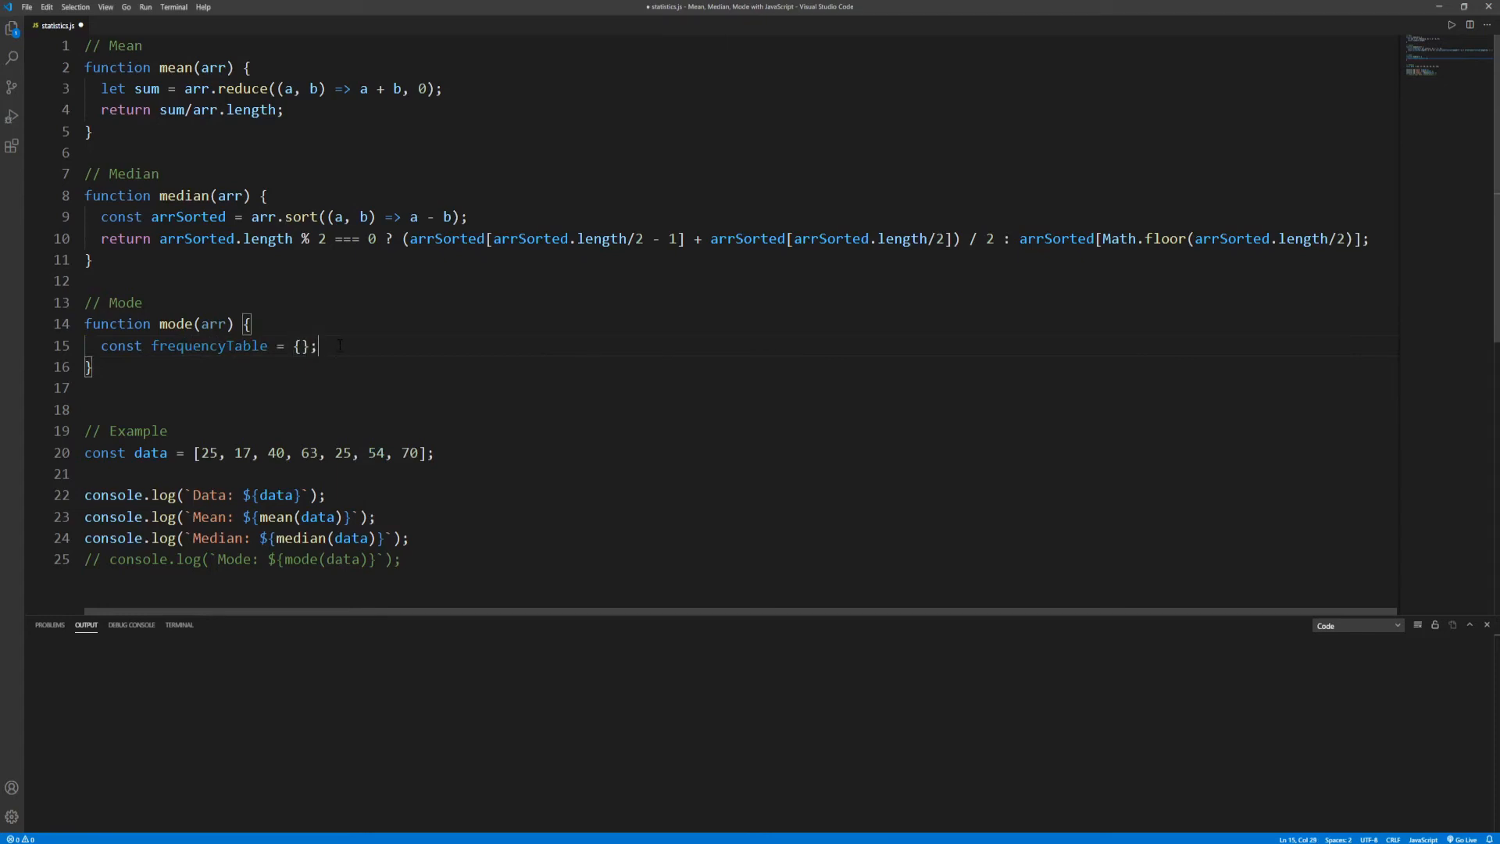
double_click(304, 346)
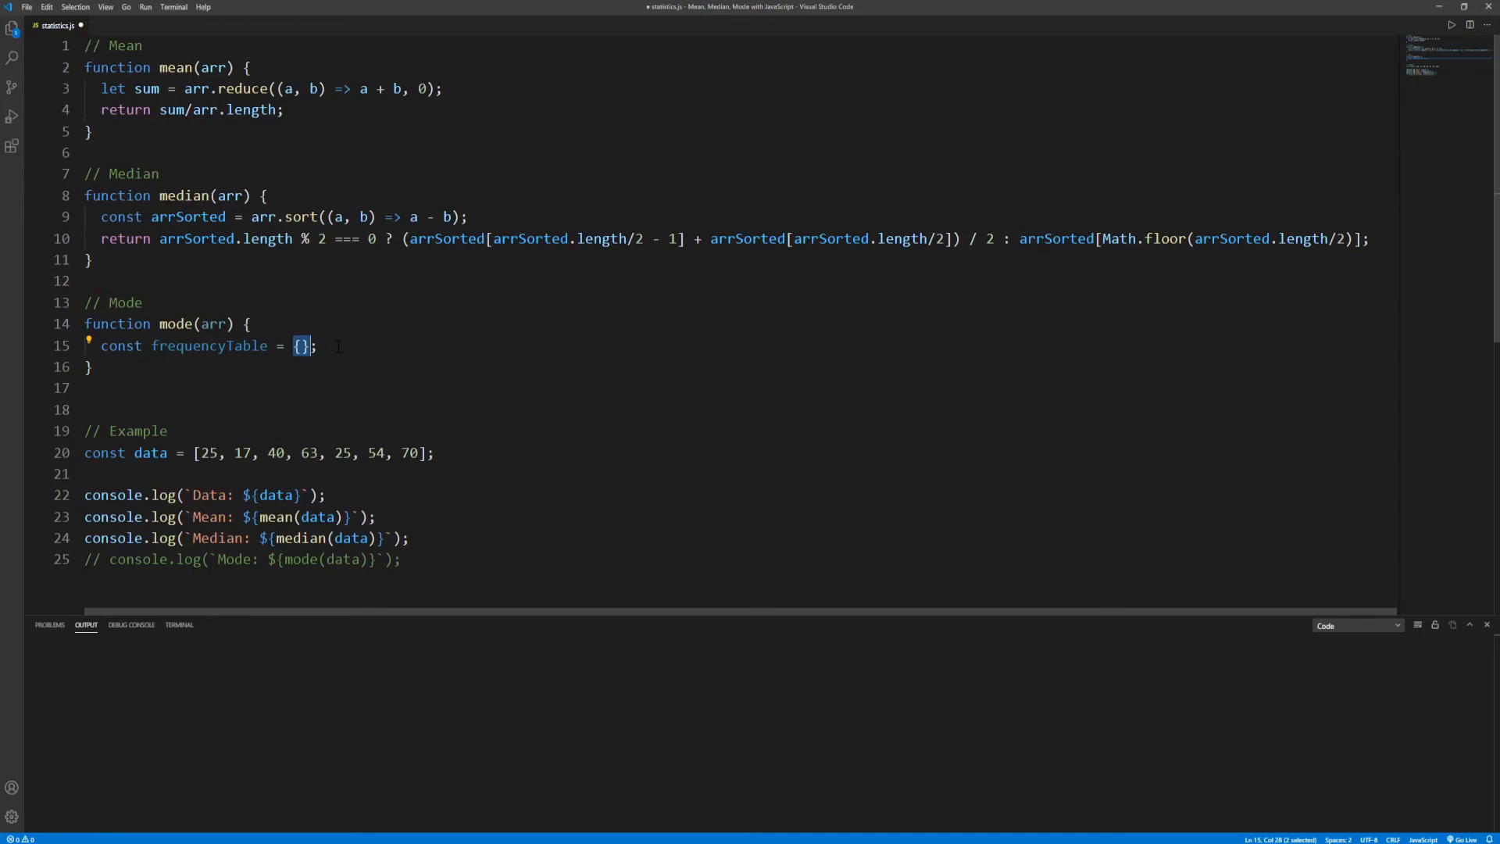
left_click(318, 345)
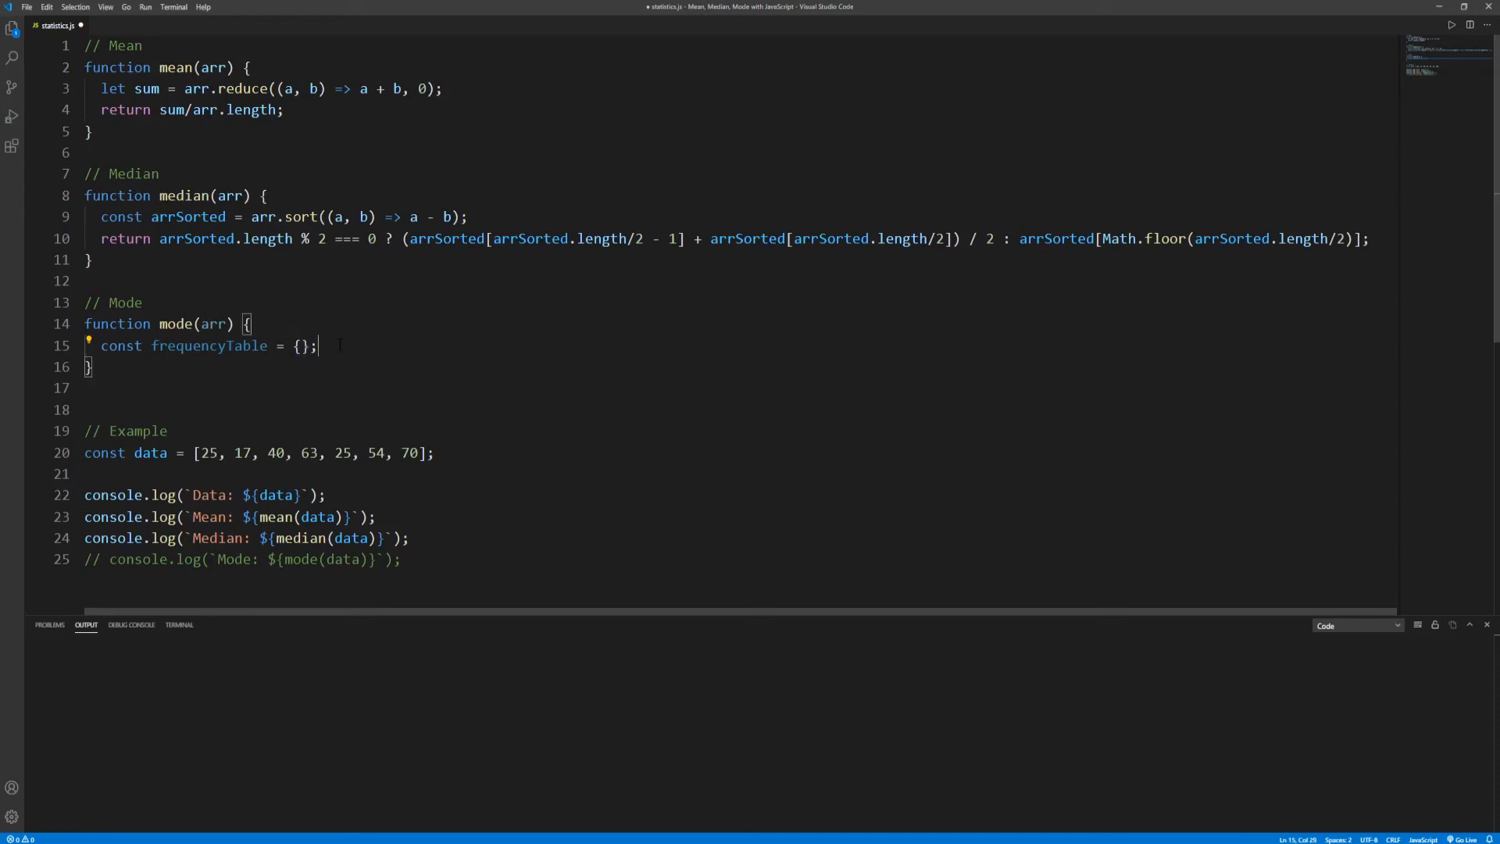
Step: Add arr.forEach(elem => frequencyTable[elem] = frequencyTable[elem] + 1 || 1) to count elements
key("Enter")
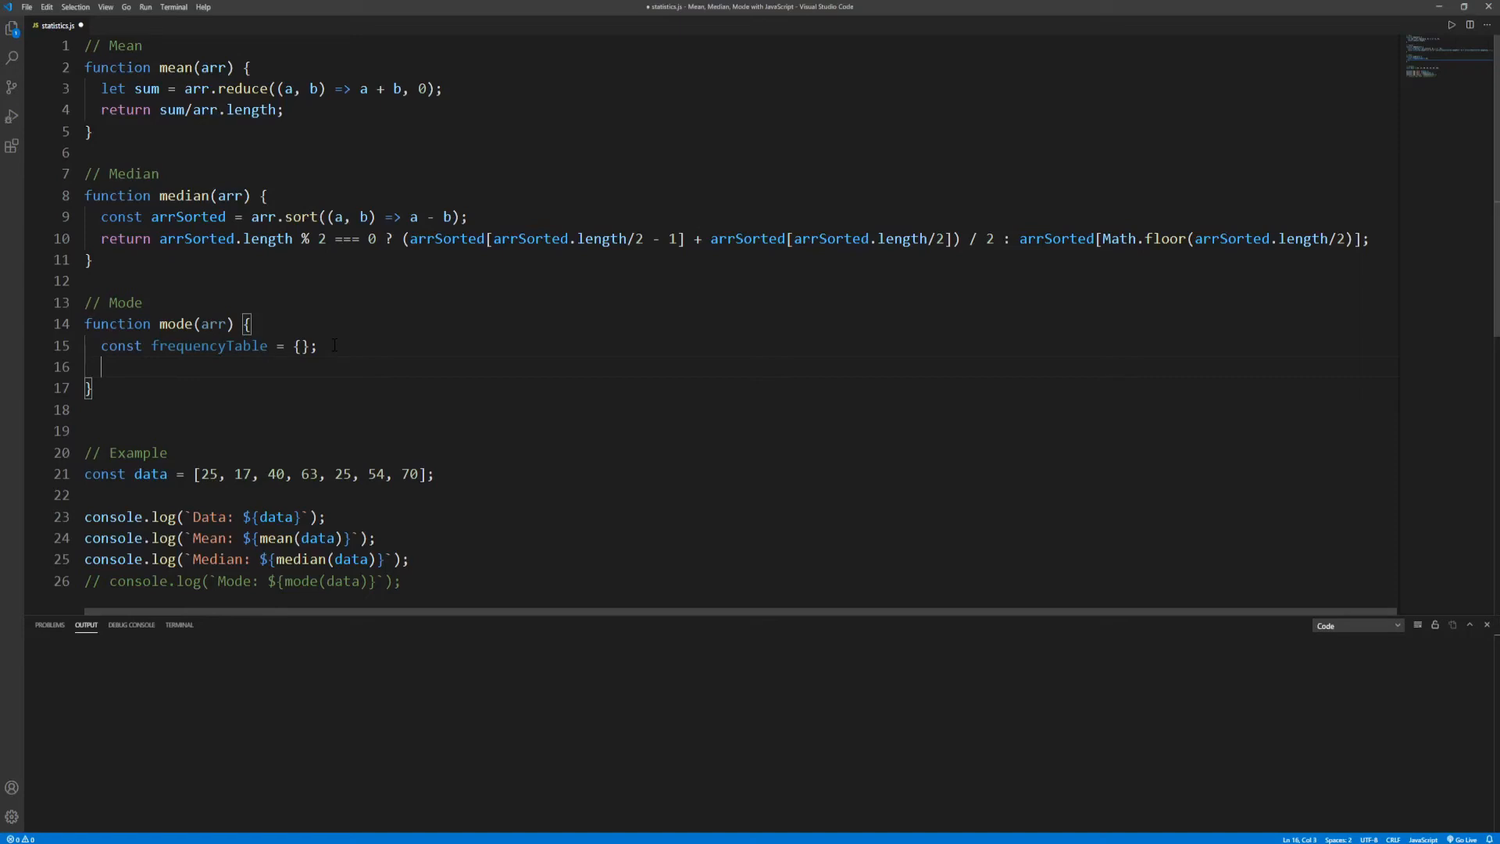
type("arr.")
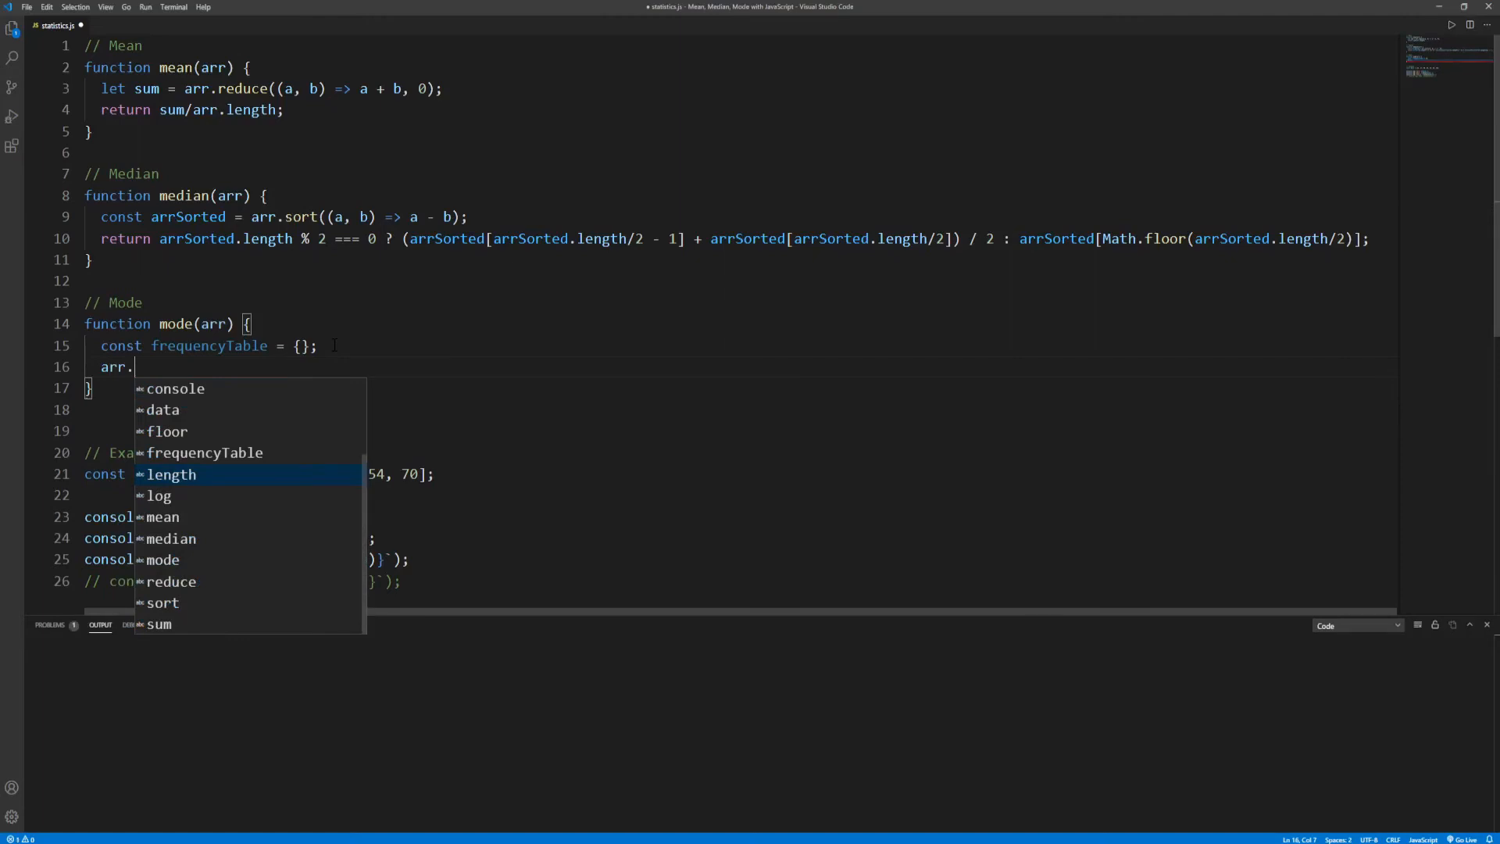
type("forEach(")
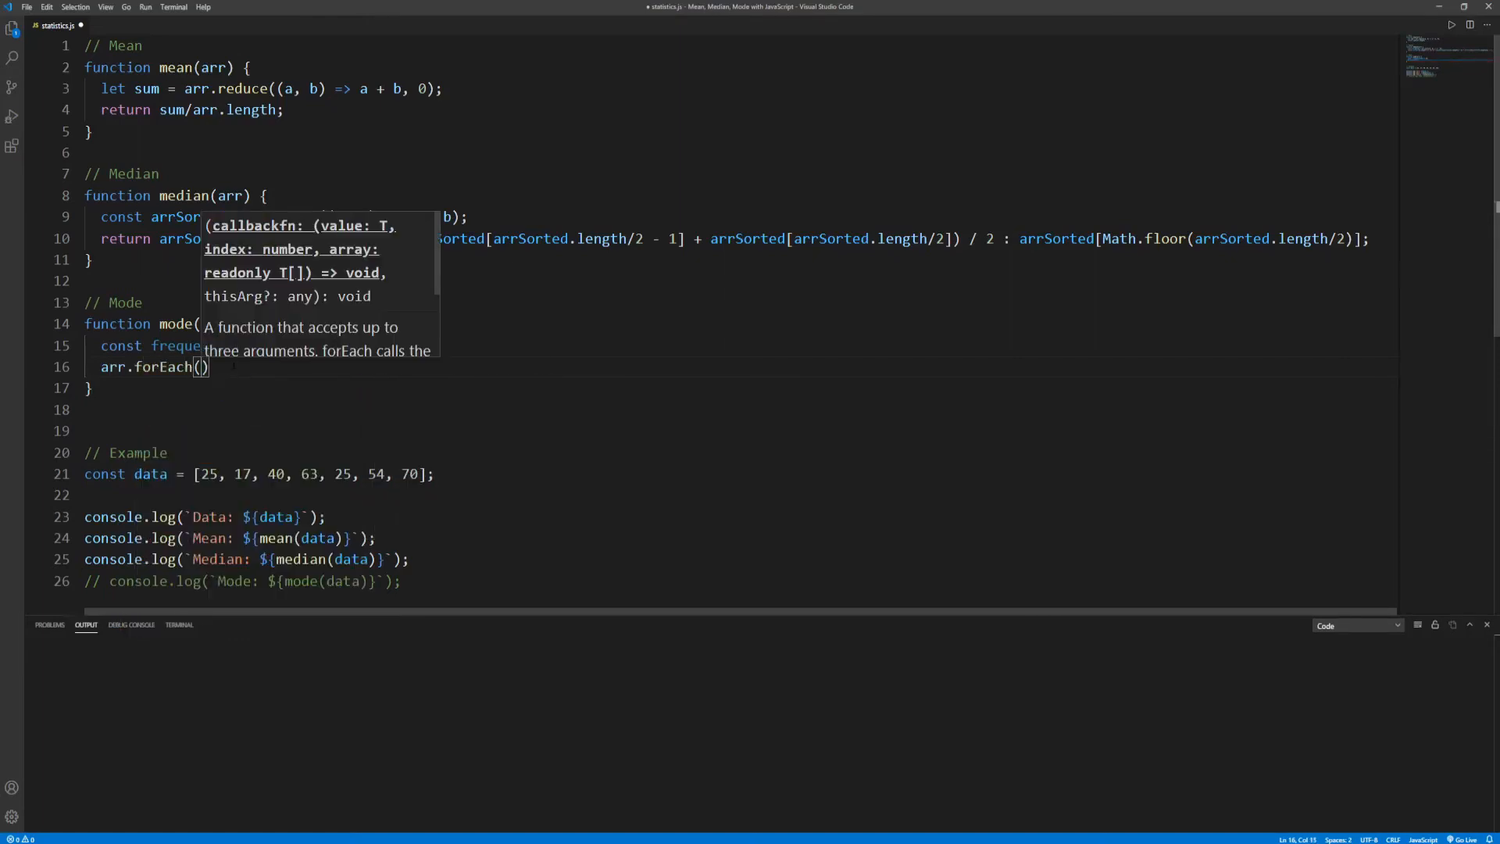
key("Escape")
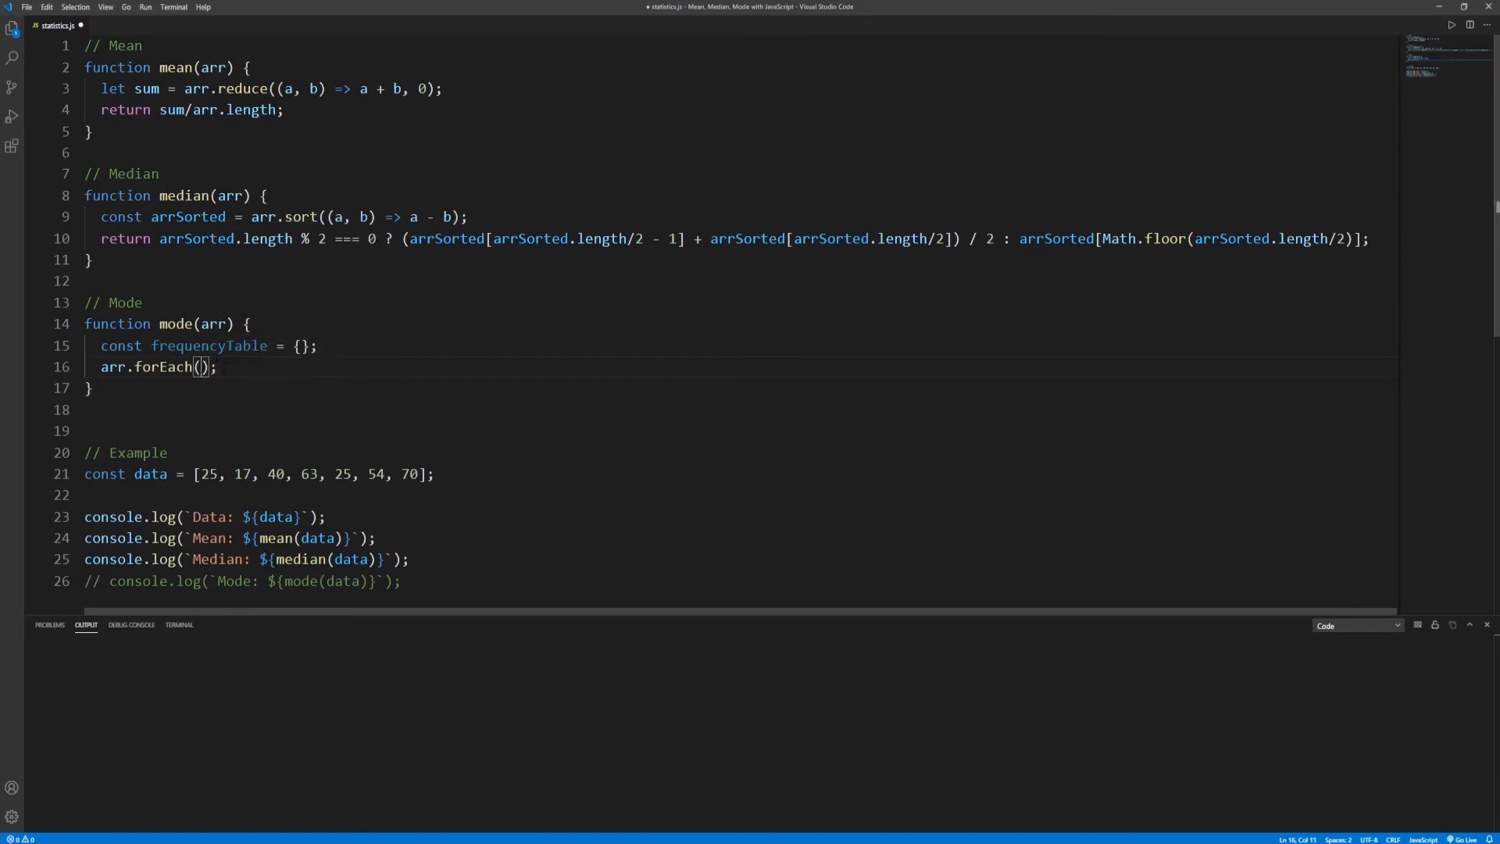
type("elem =>")
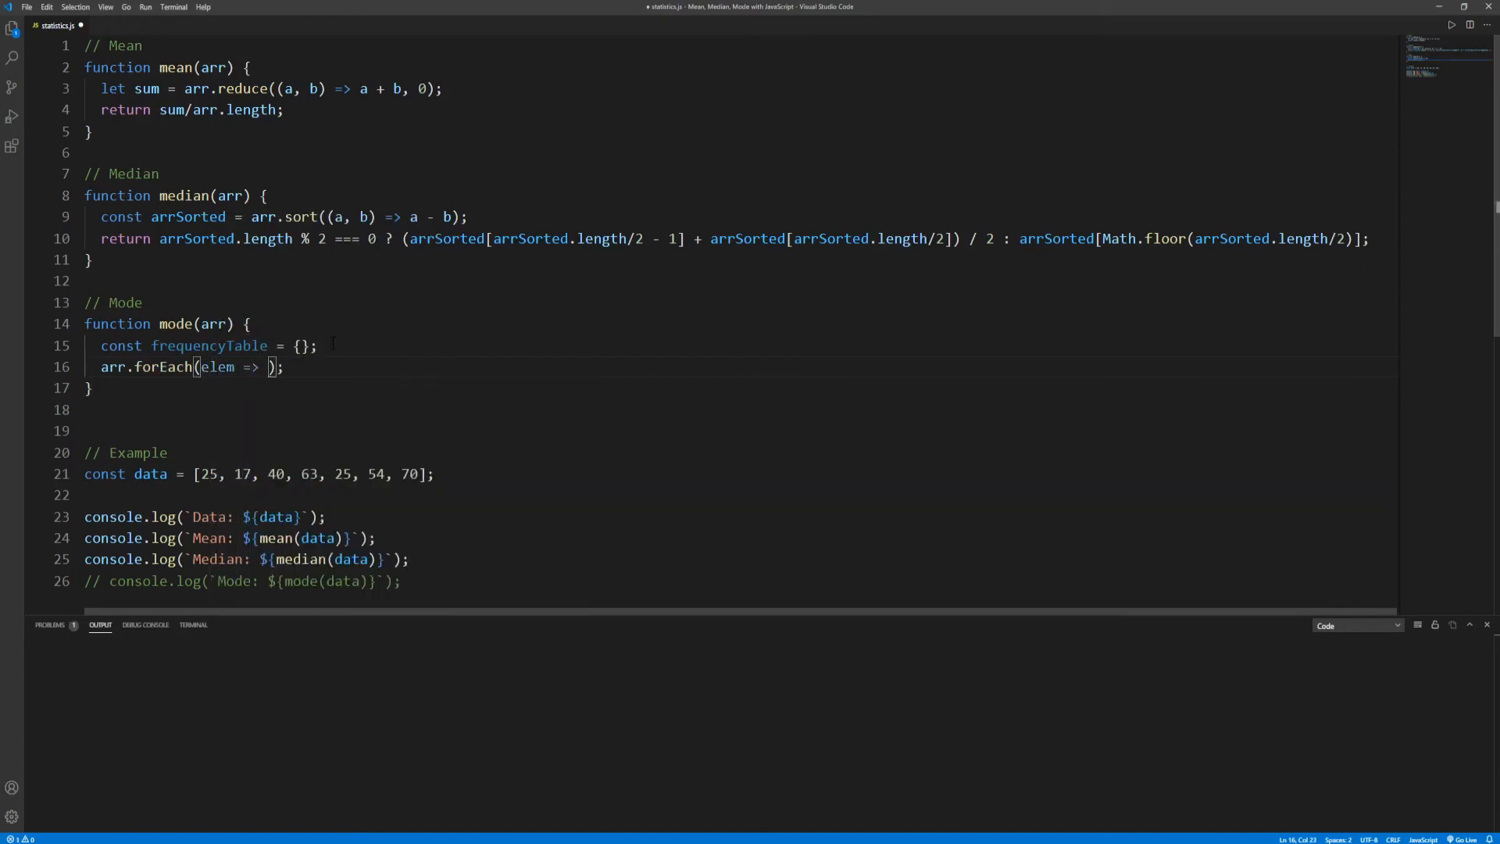
type("frequencyTable")
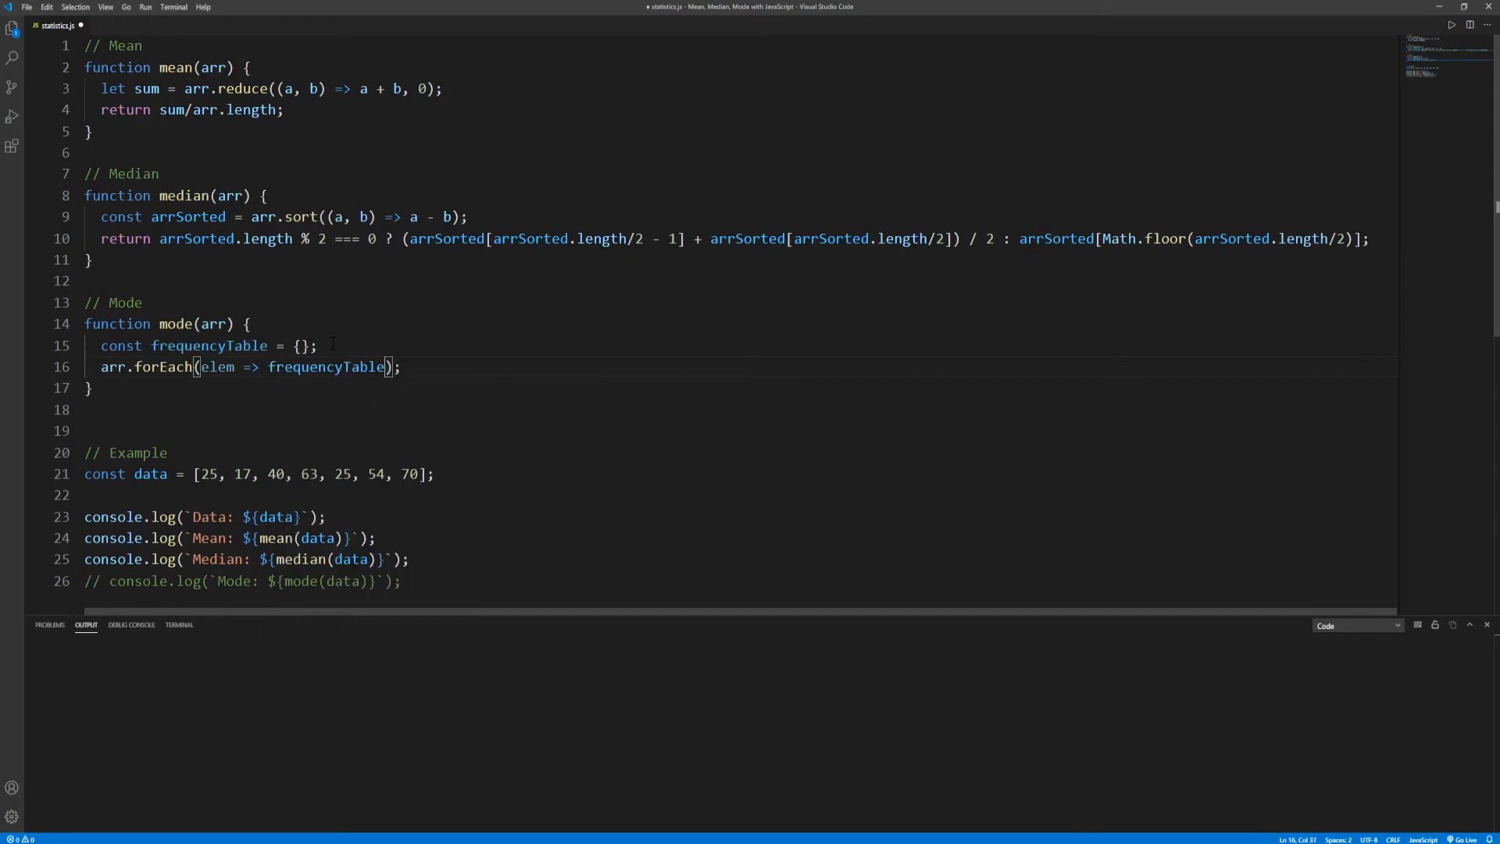
type("[elem] =")
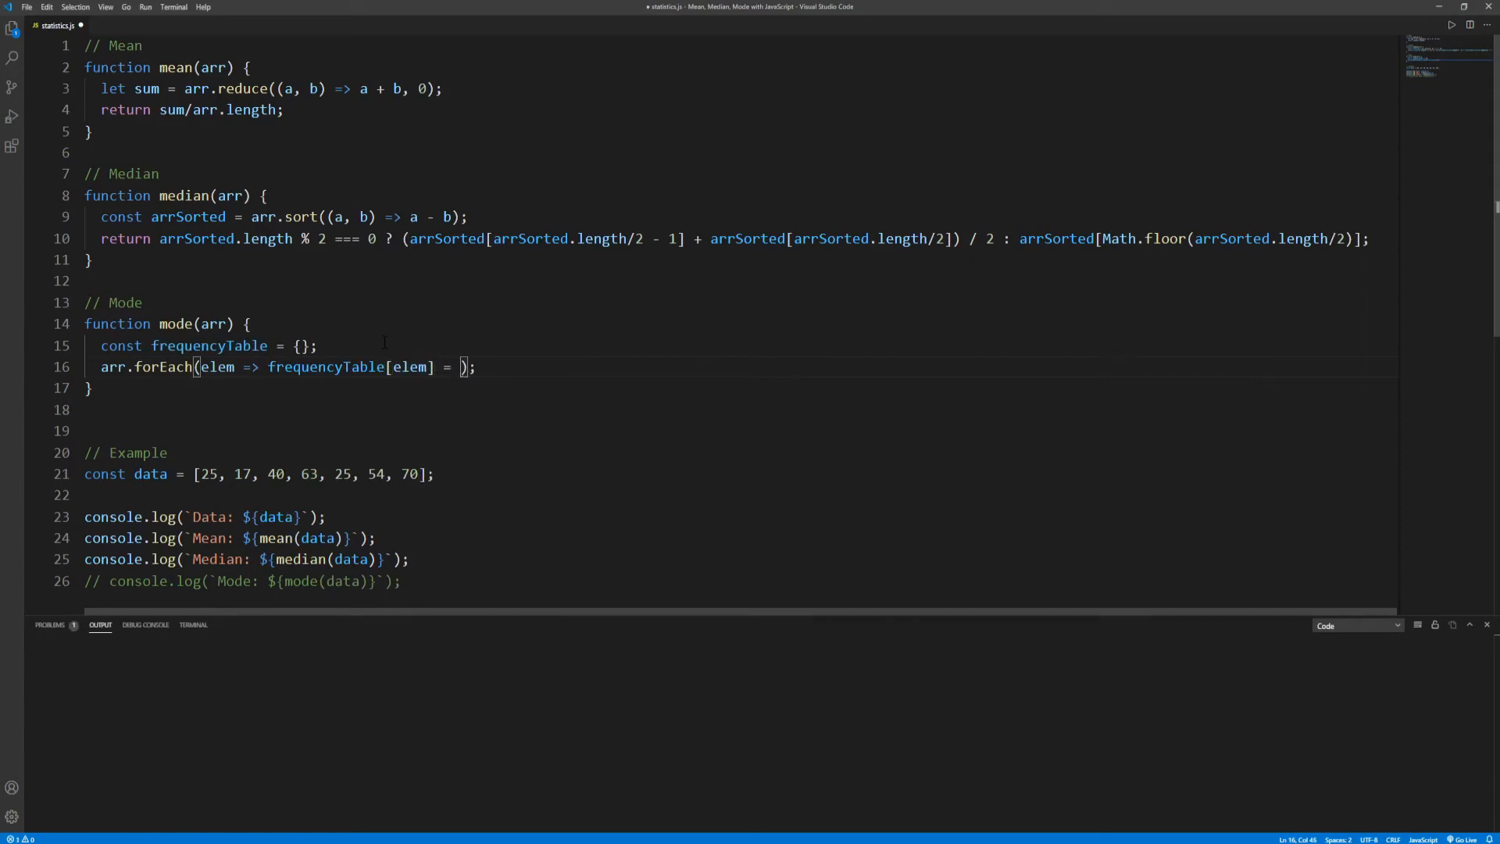
type("frequencyTable[elem]")
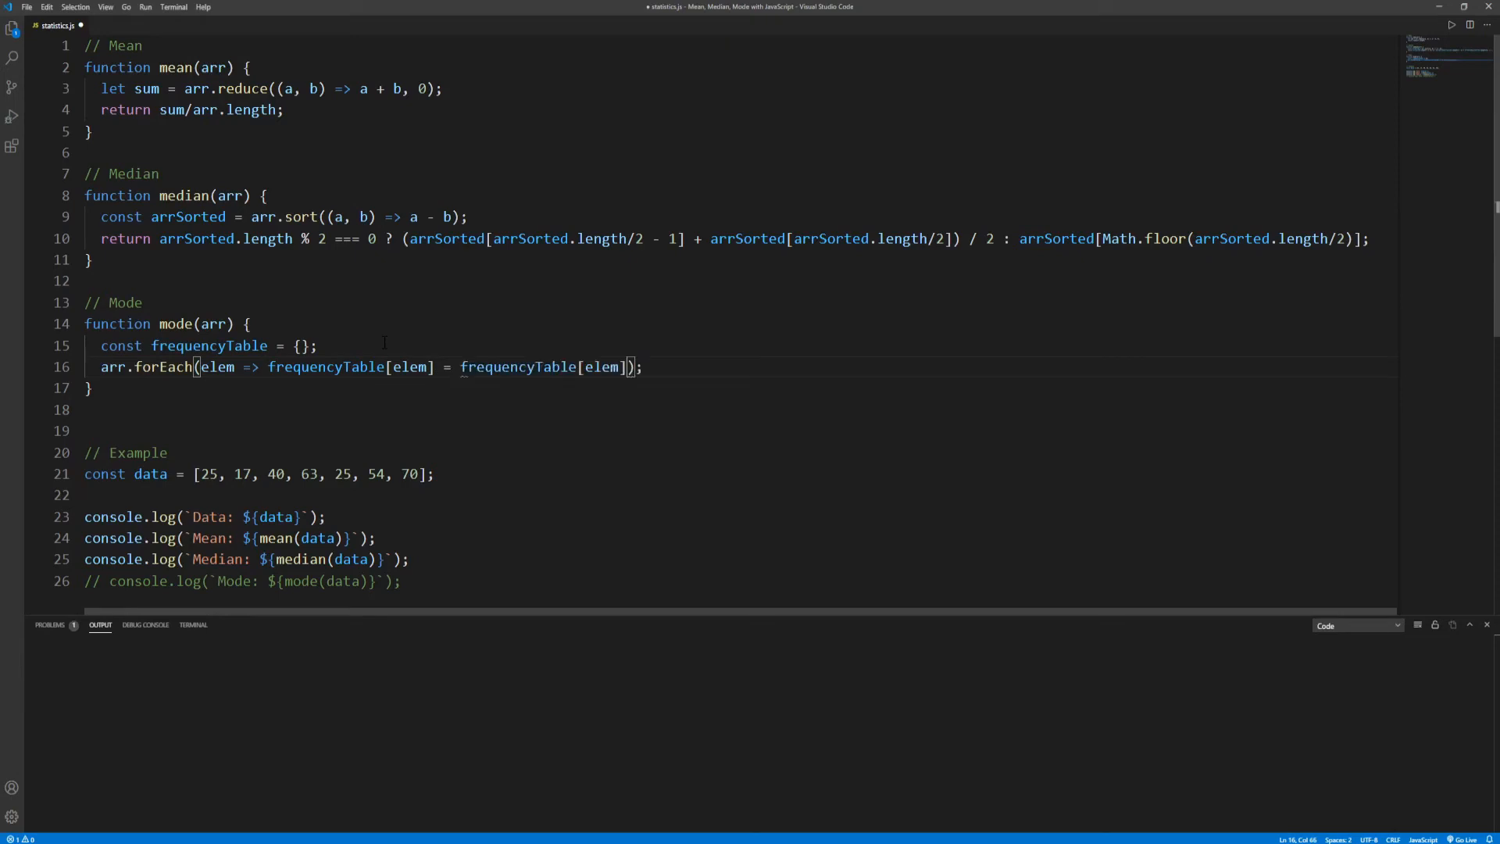
type("+ 1")
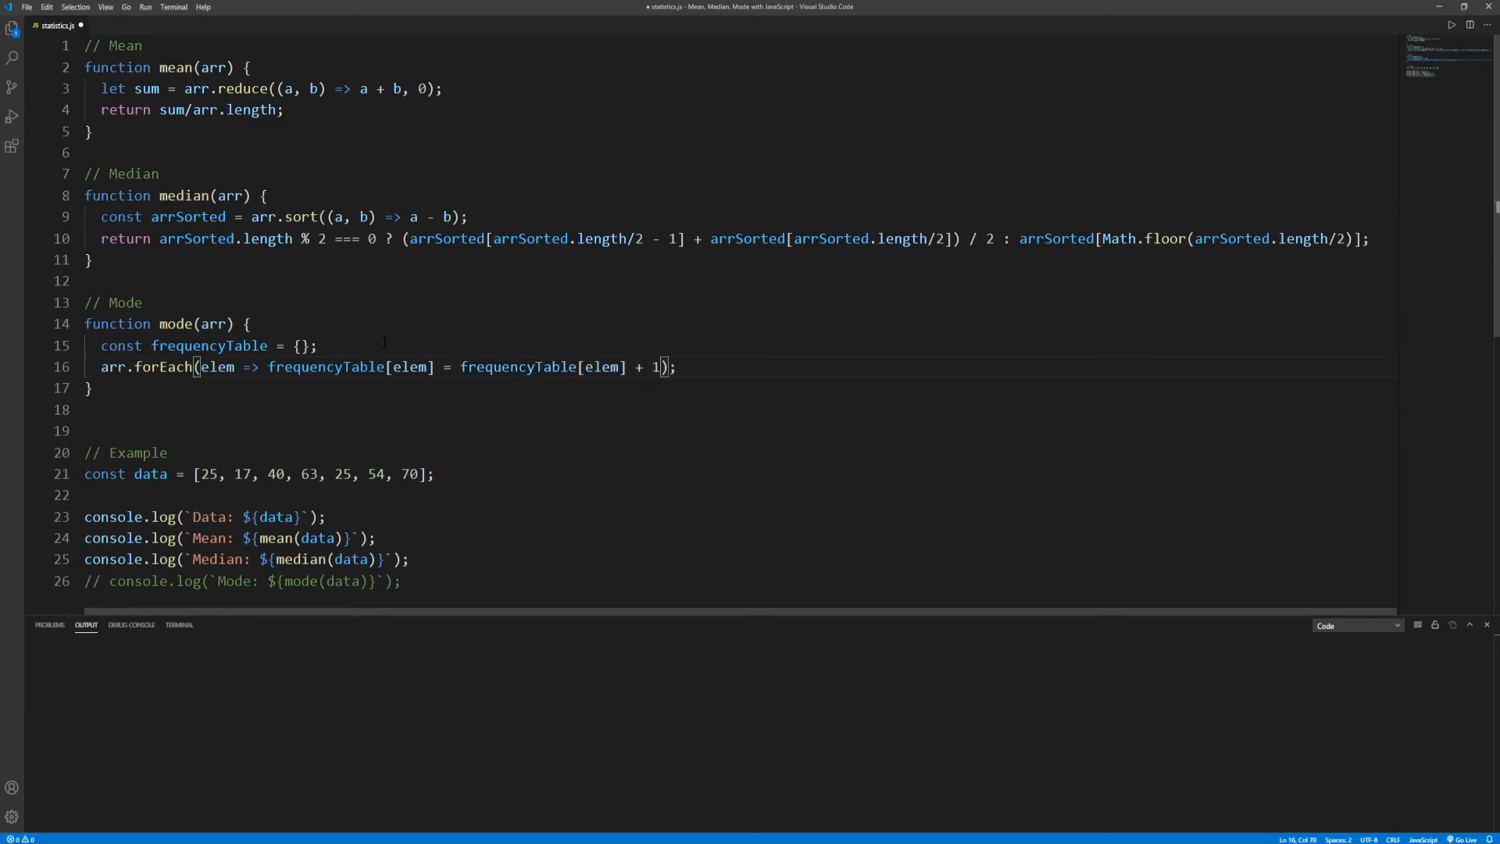
double_click(497, 367)
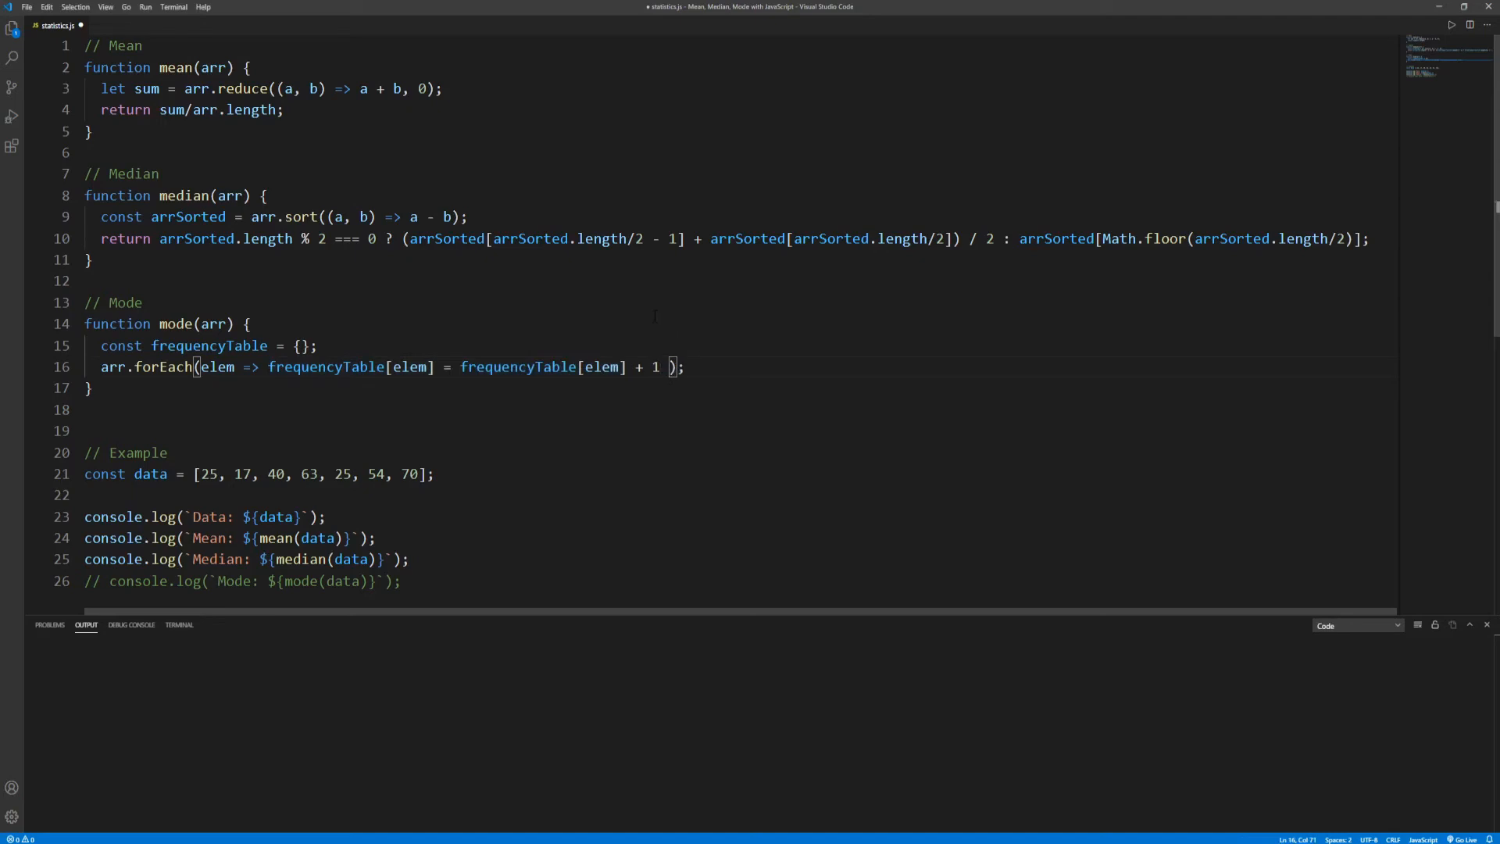
type("||")
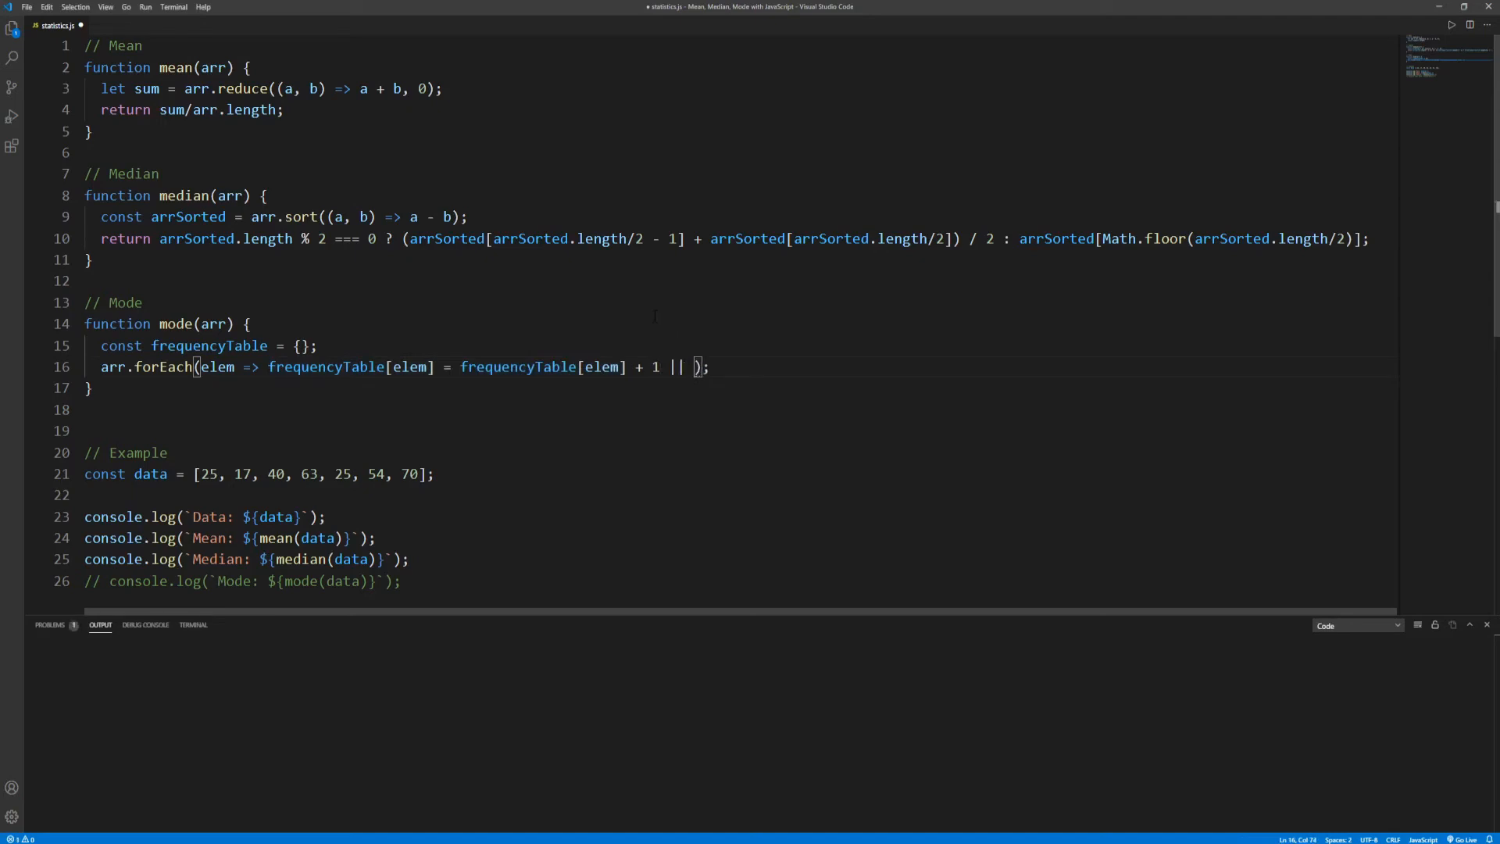
type("1")
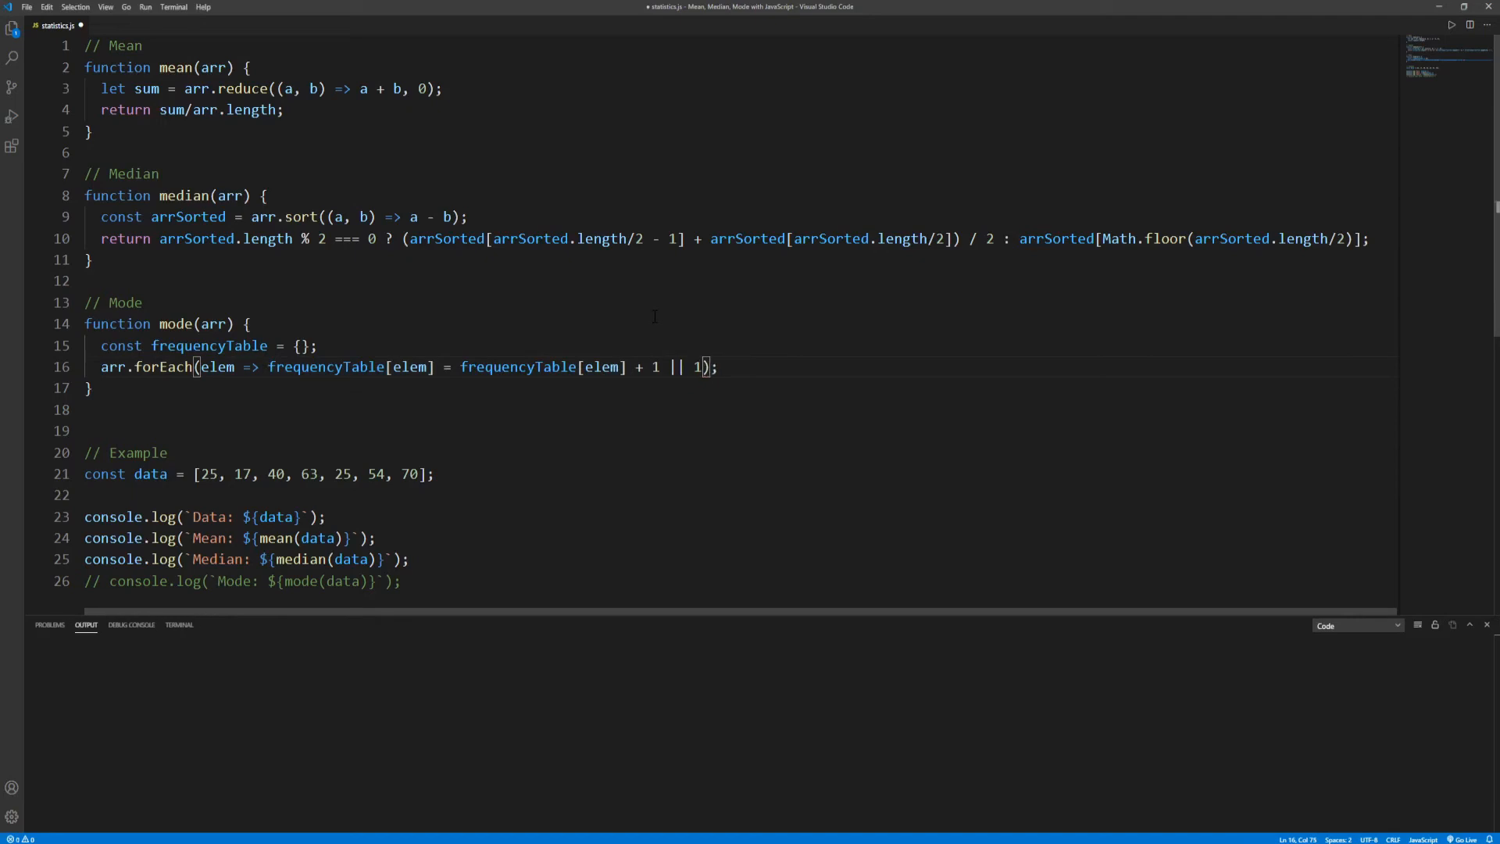
double_click(544, 367)
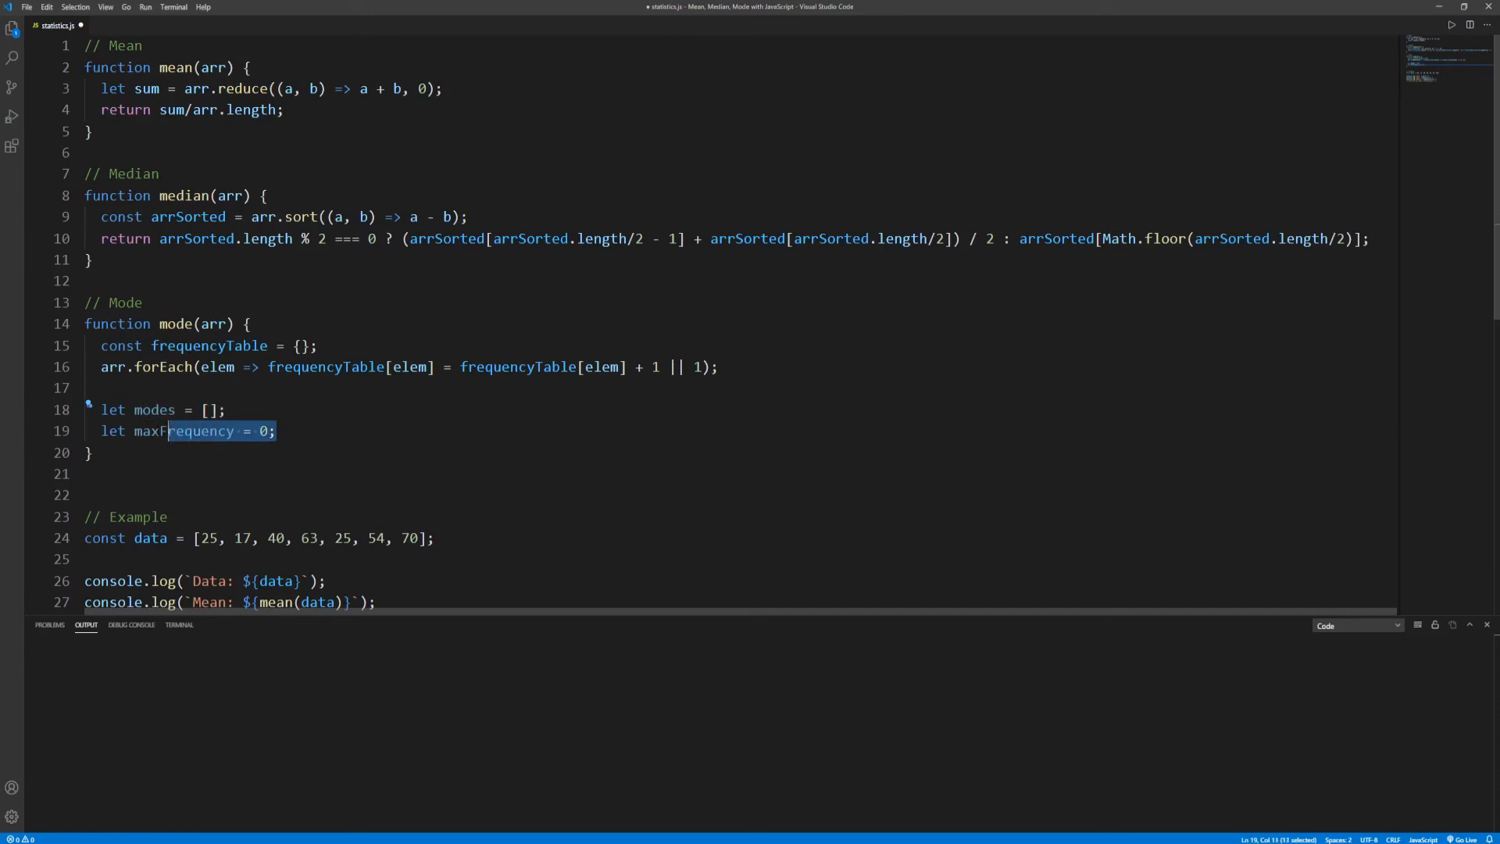
Step: Check the for and if block braces in mode's frequency loop, then add blank lines after it
left_click(277, 431)
type("for(const key in frequencyTable) {")
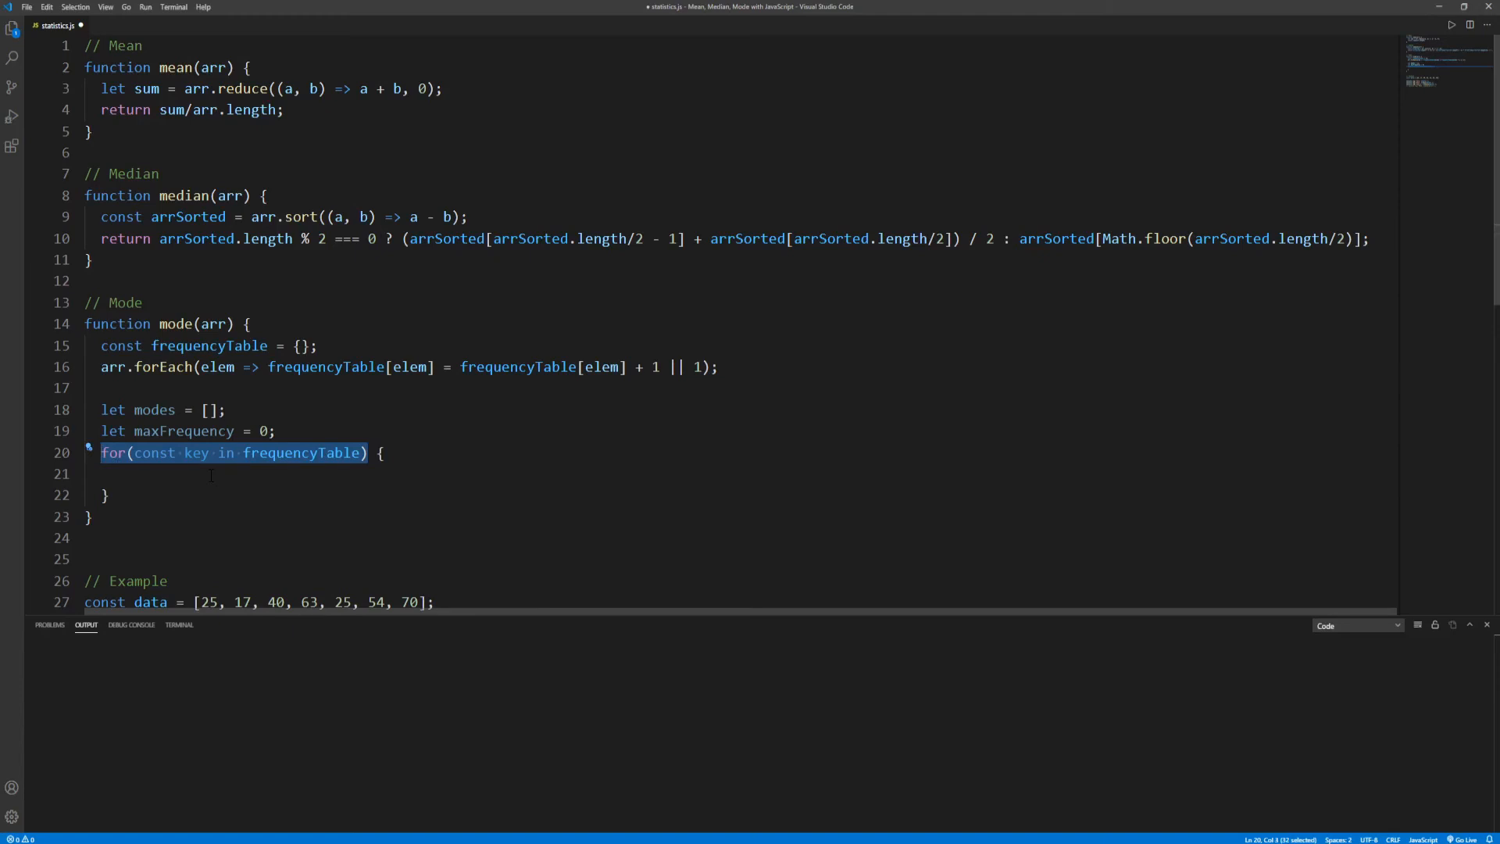
scroll("down", 3)
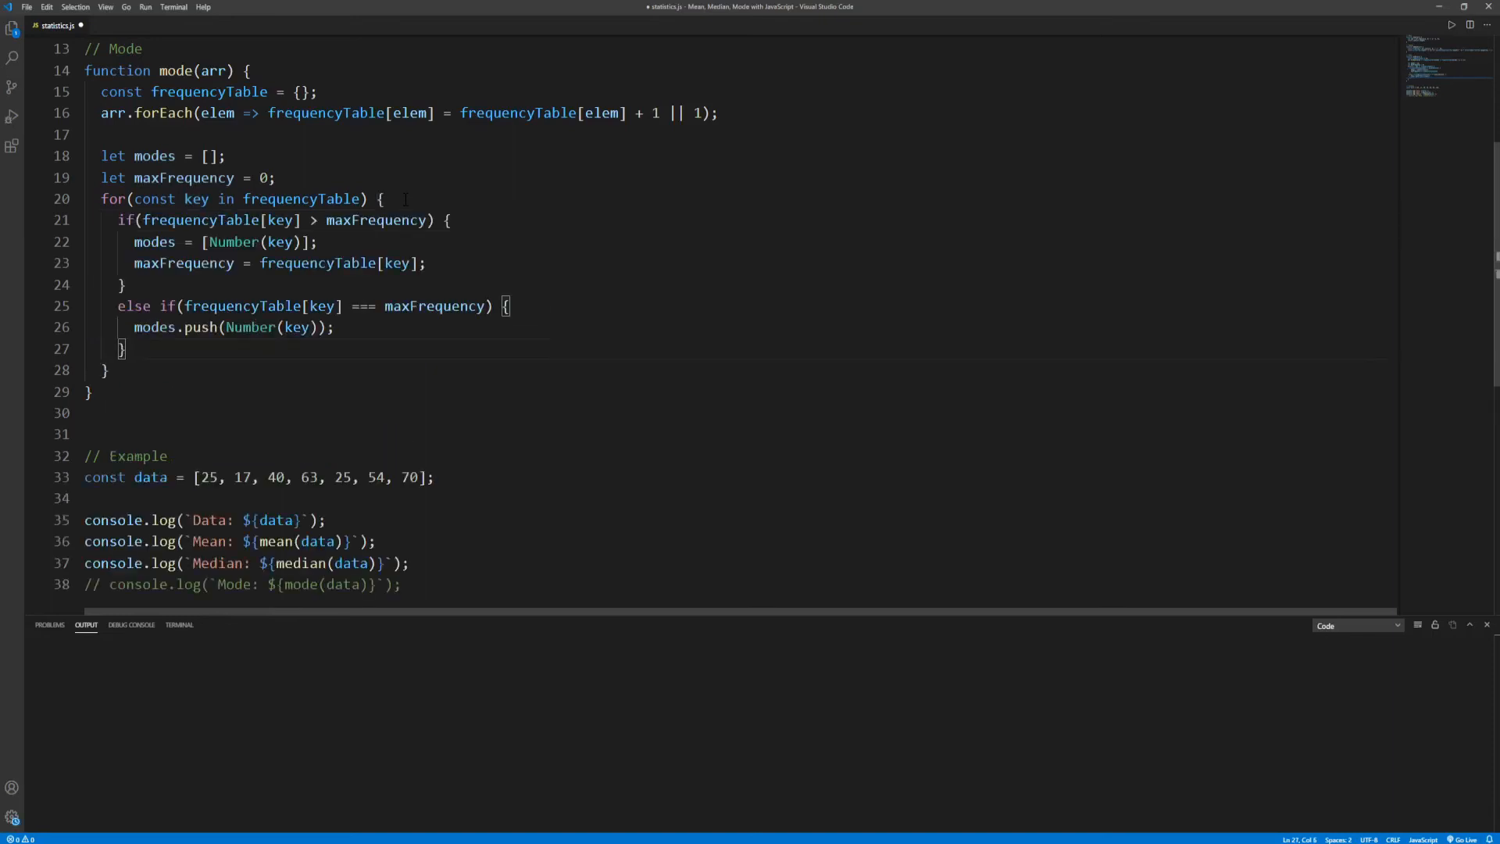
left_click(381, 198)
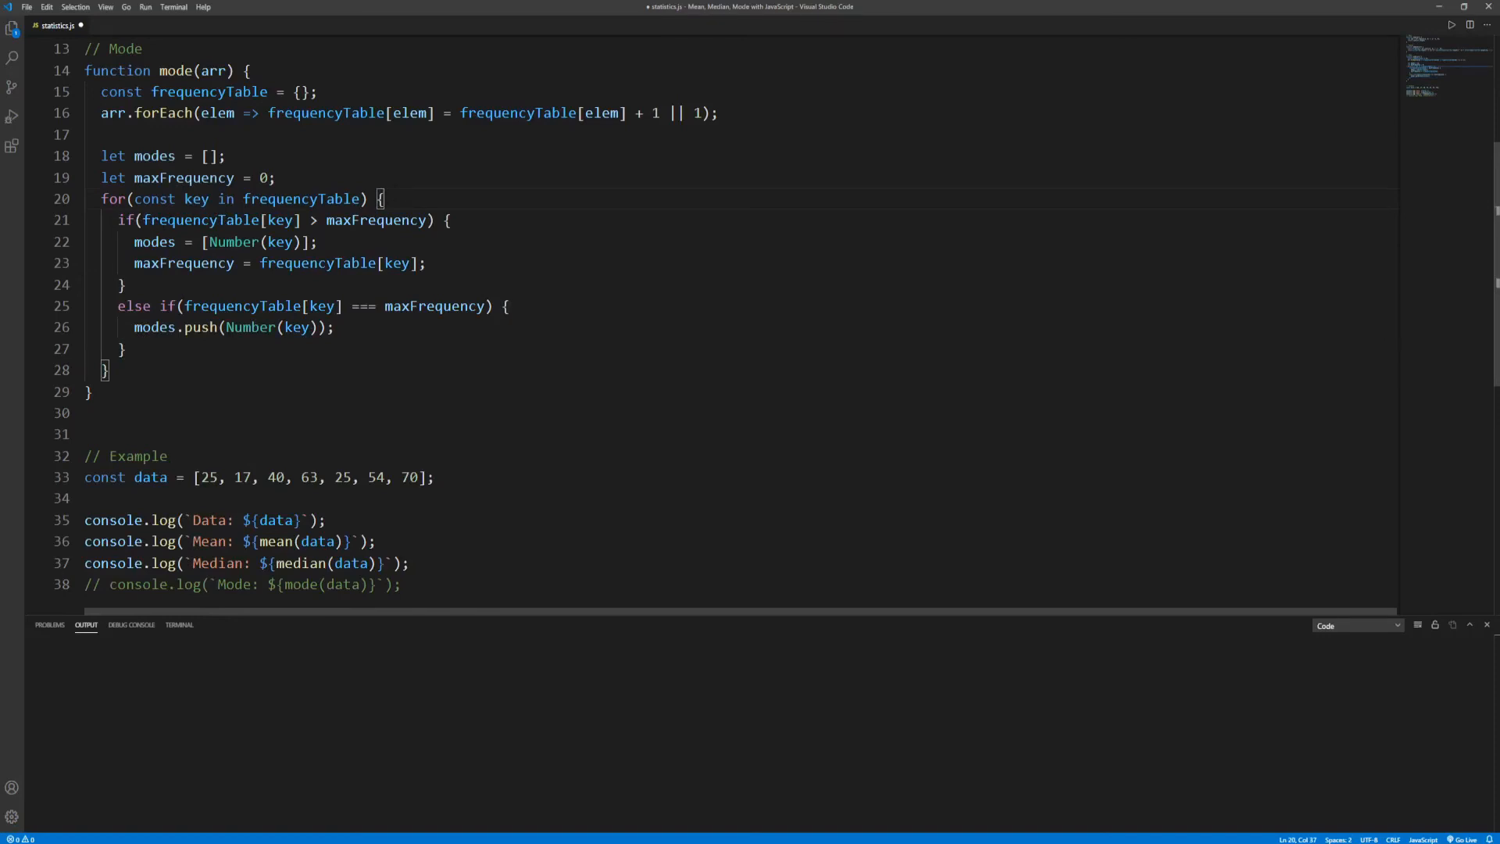
double_click(201, 221)
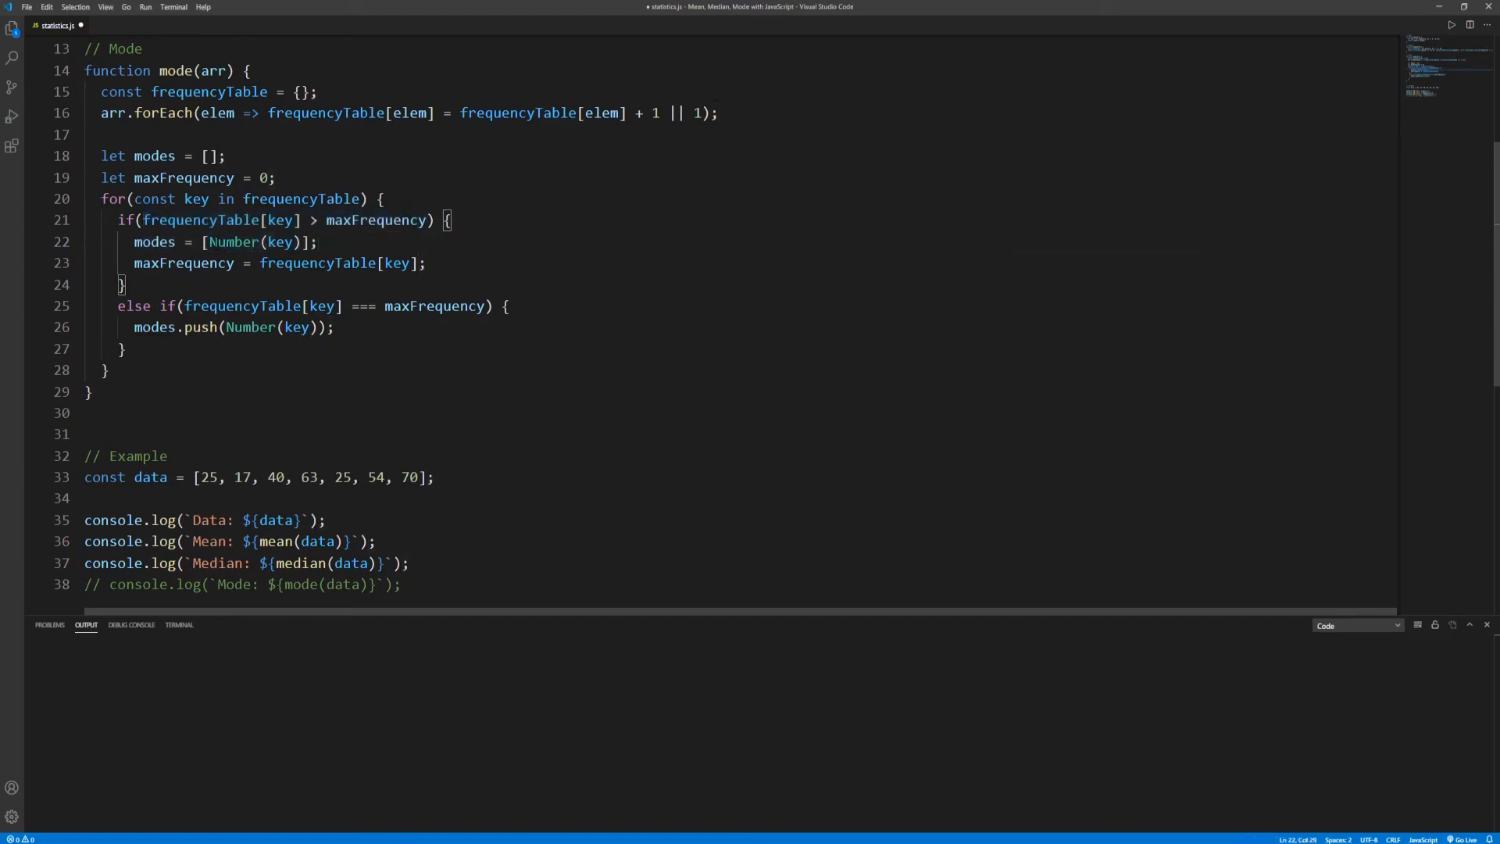
double_click(252, 242)
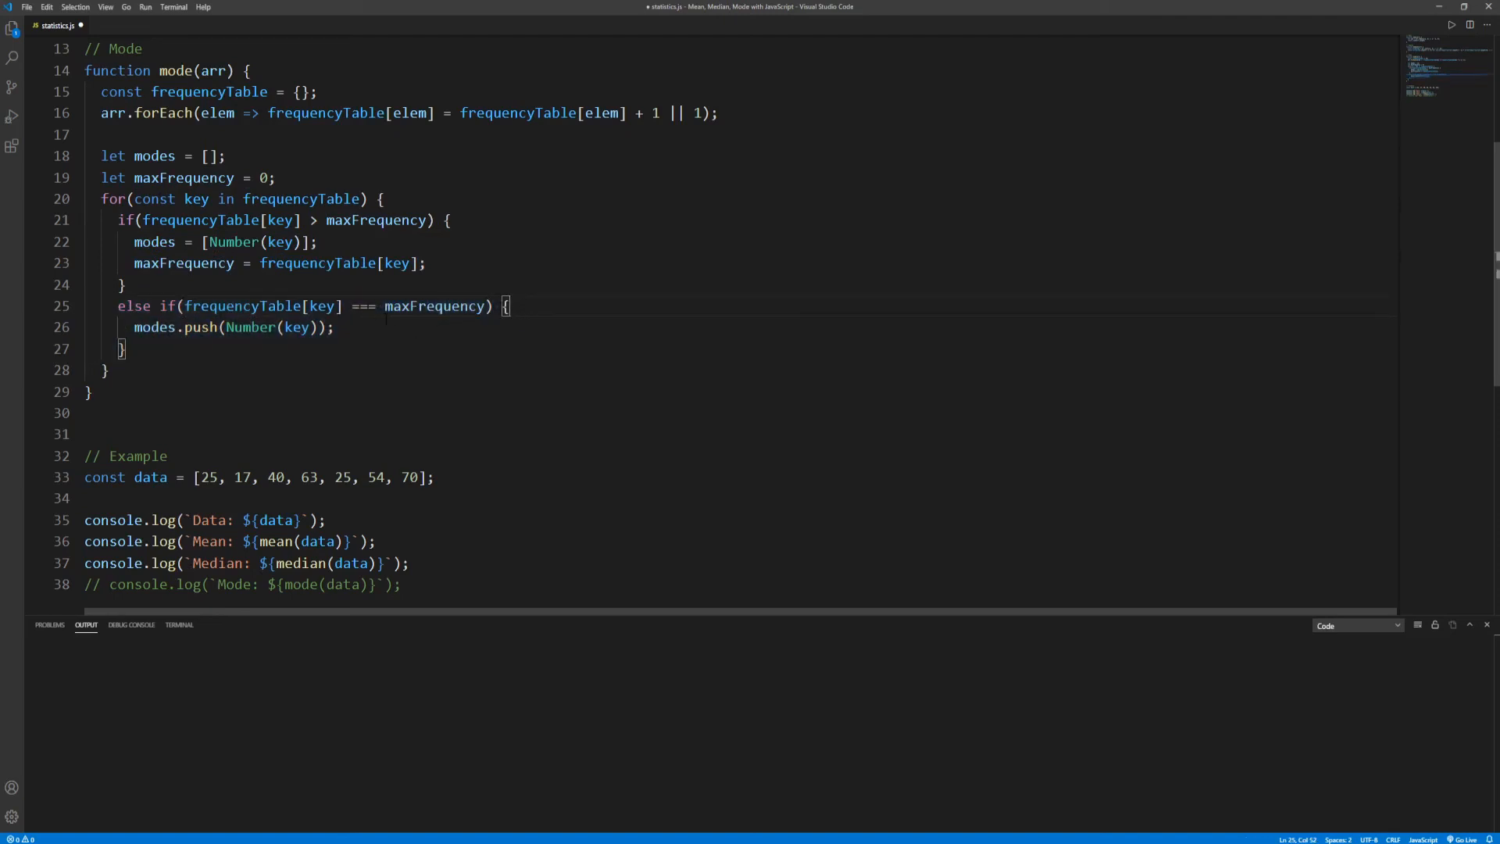
triple_click(234, 326)
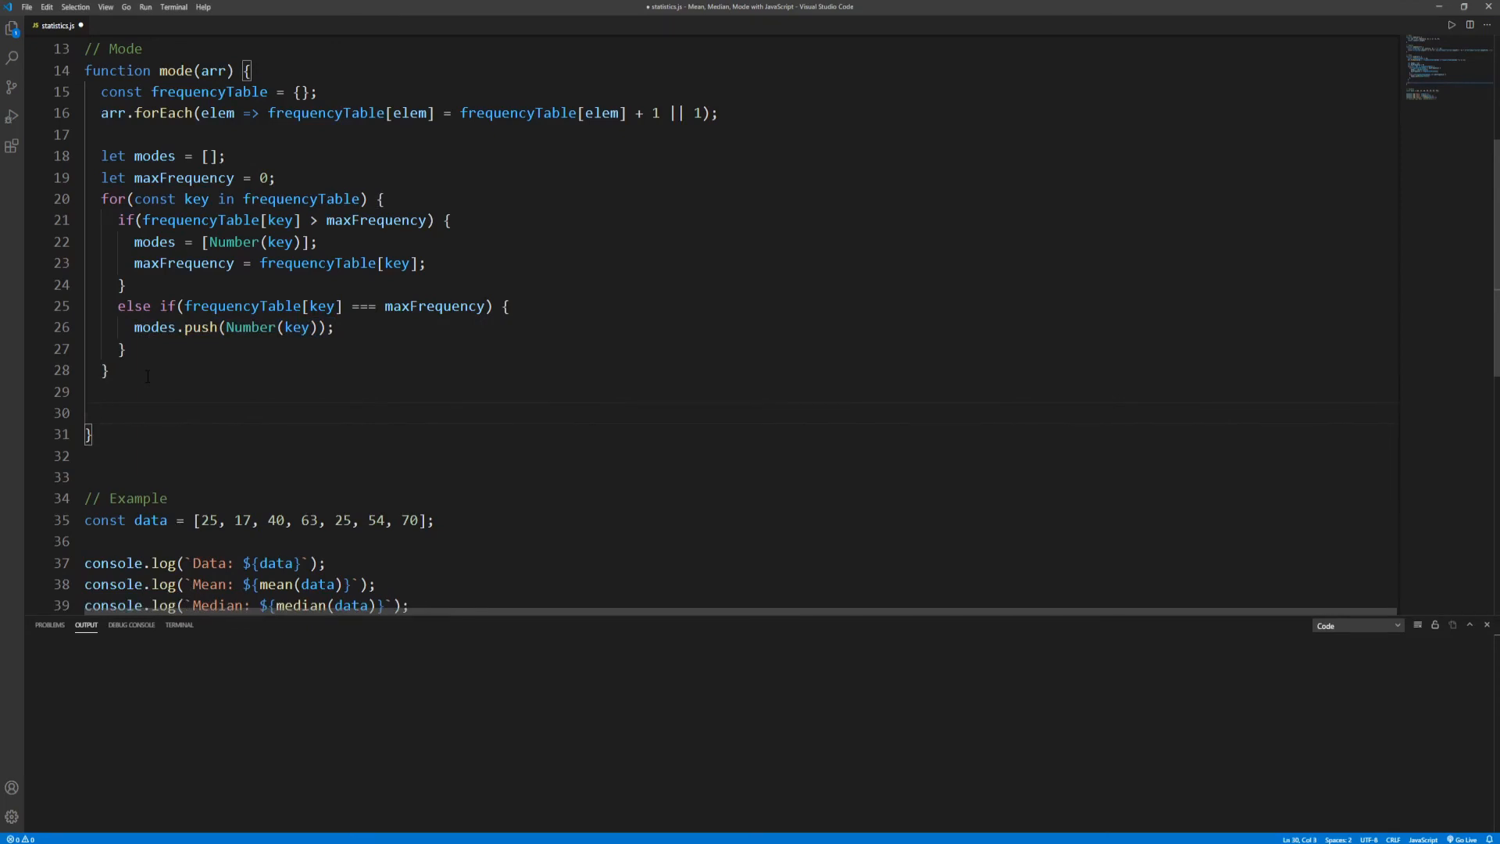
Step: Empty modes when every value ties, return modes, and activate the Mode console.log line
type("if(modes.length === Object.keys(frequencyTable).length) modes = [];")
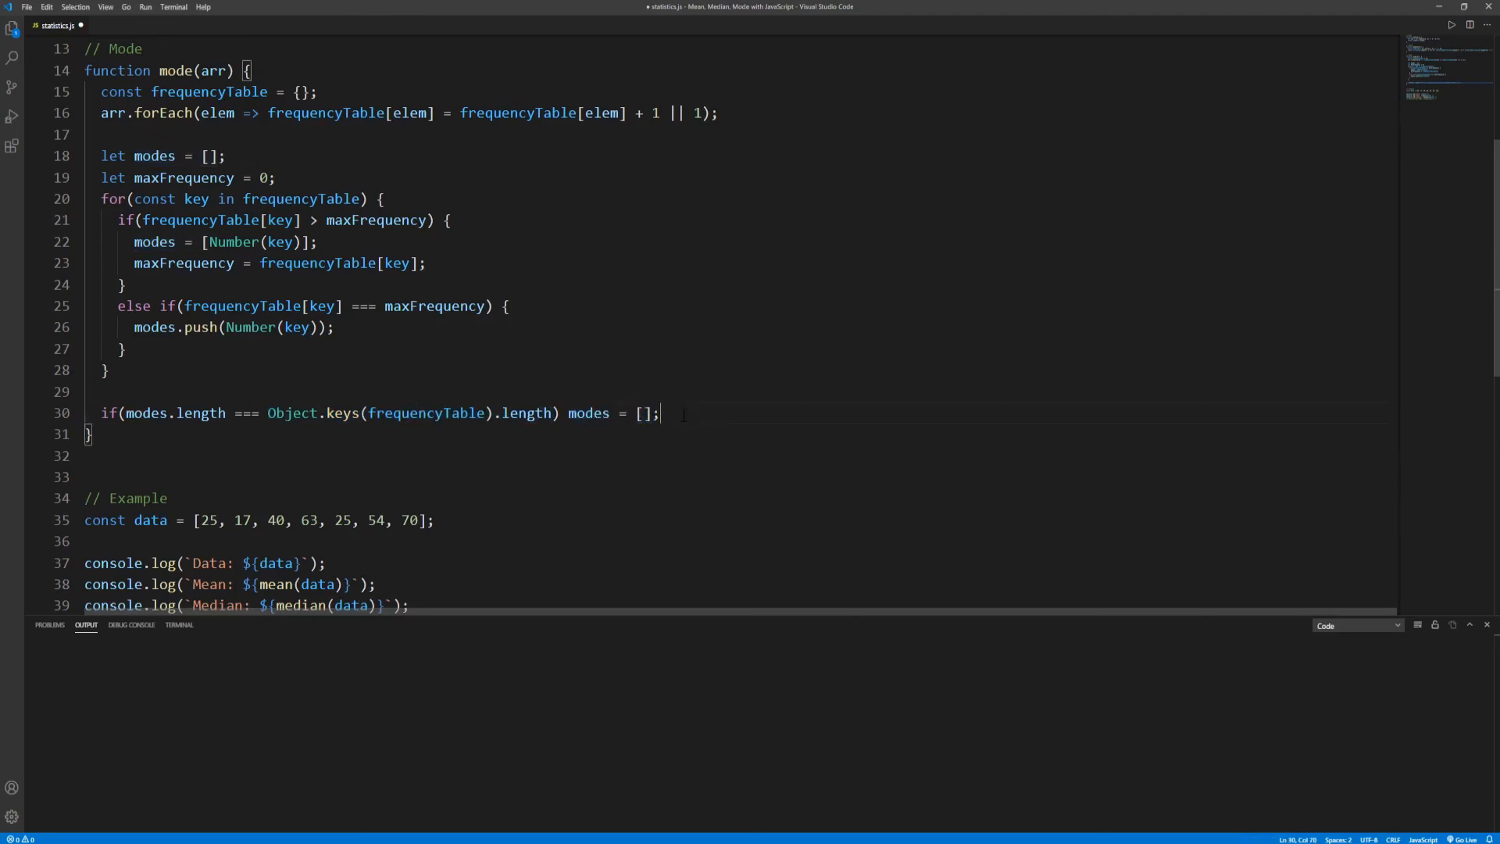
type("return modes;")
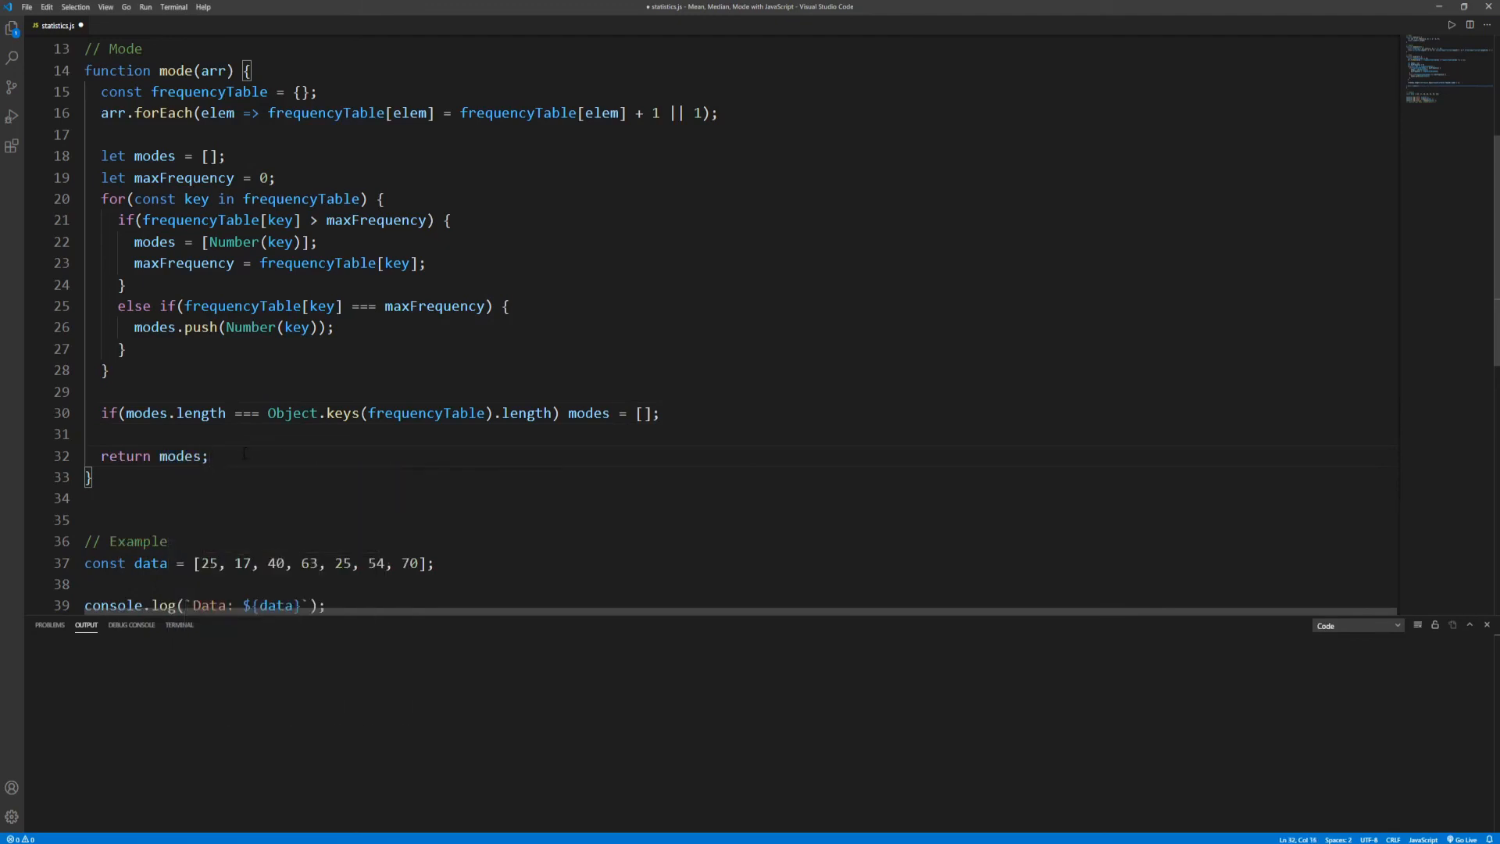
key("ctrl+s")
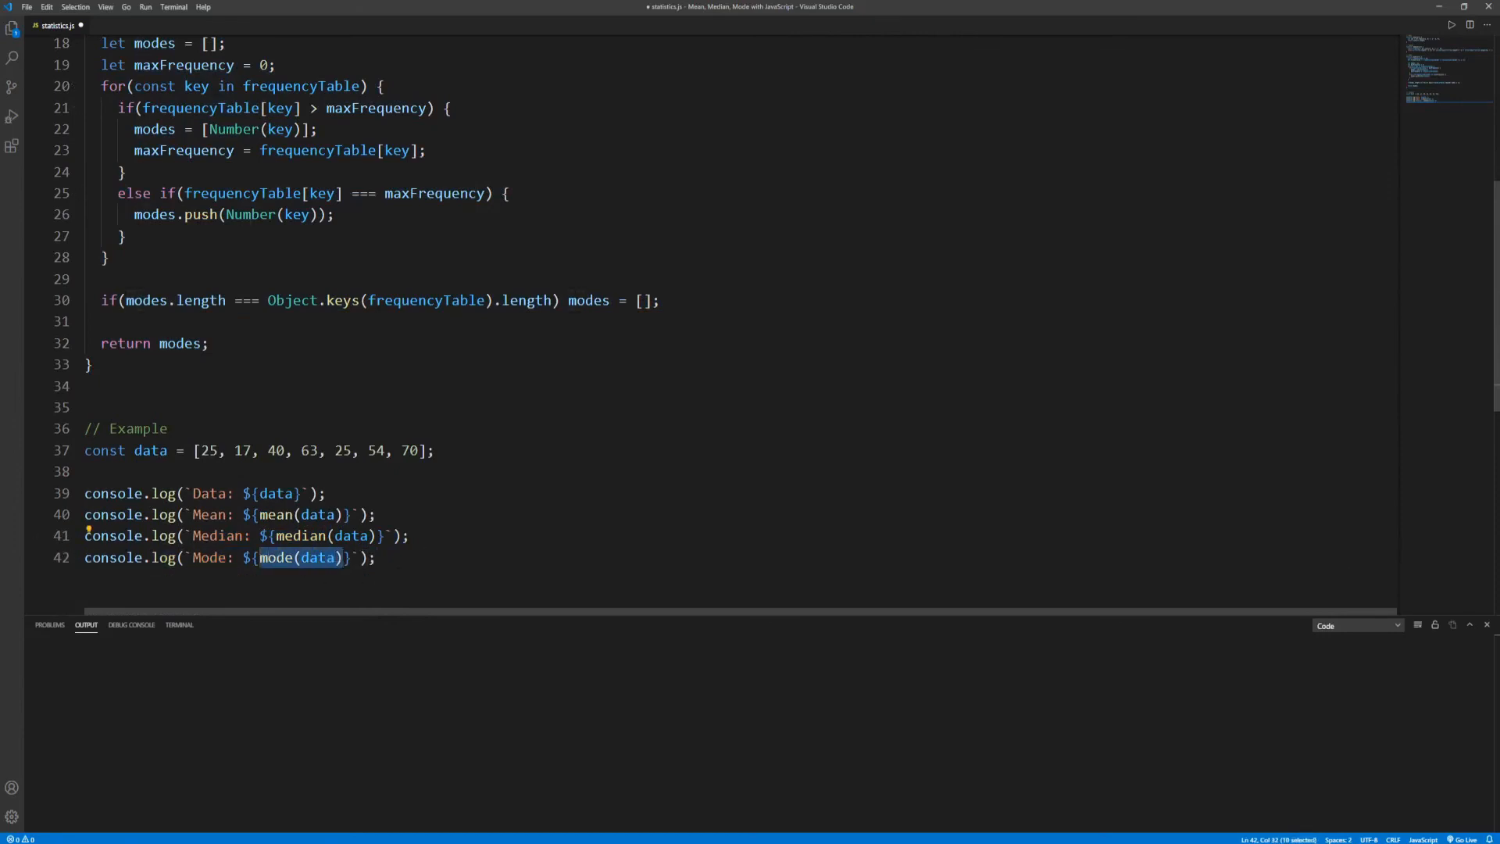
key("ctrl+s")
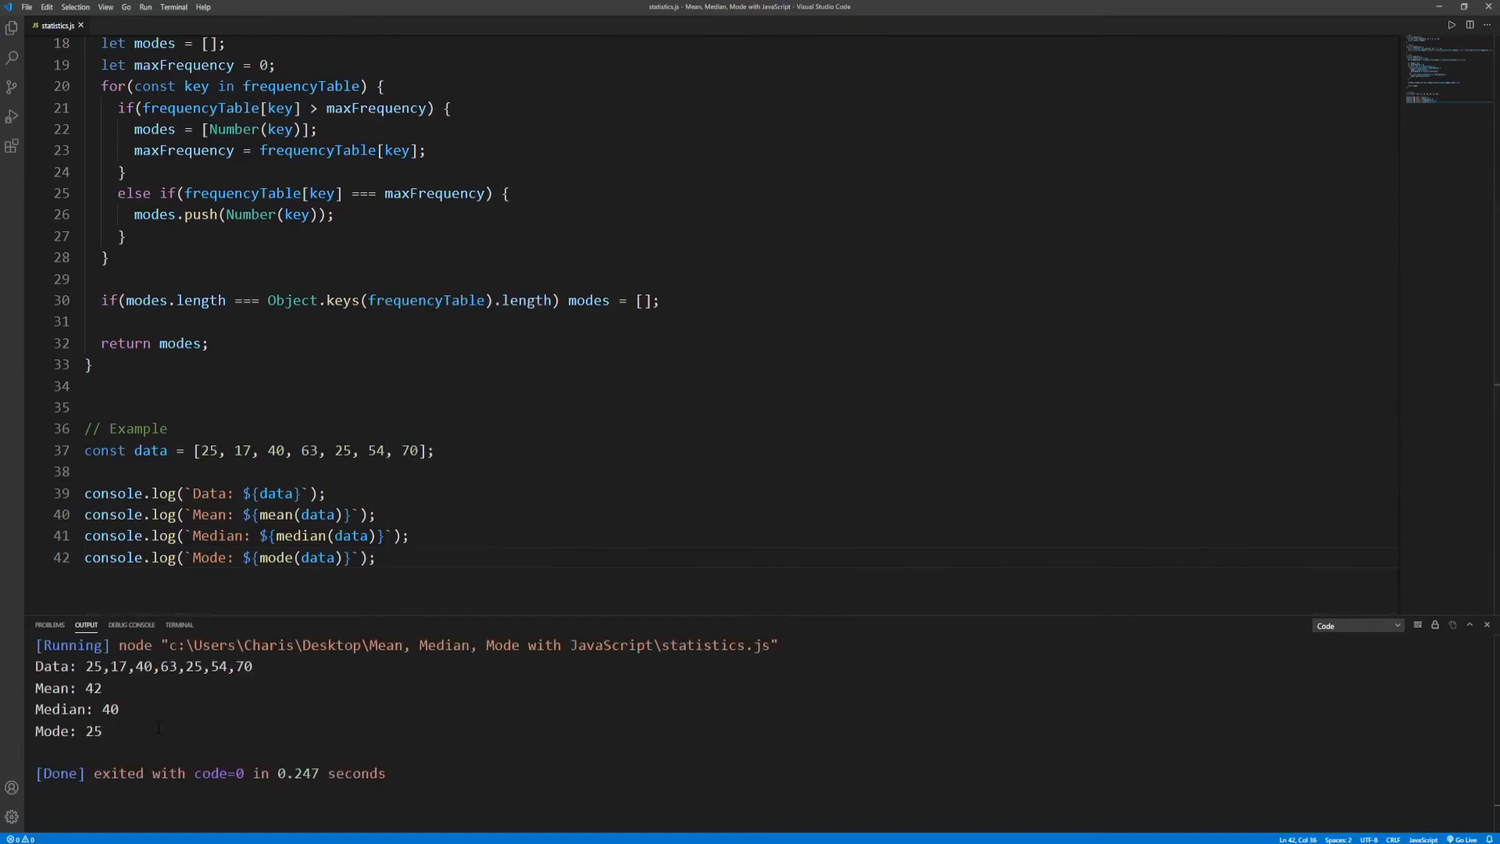
double_click(93, 732)
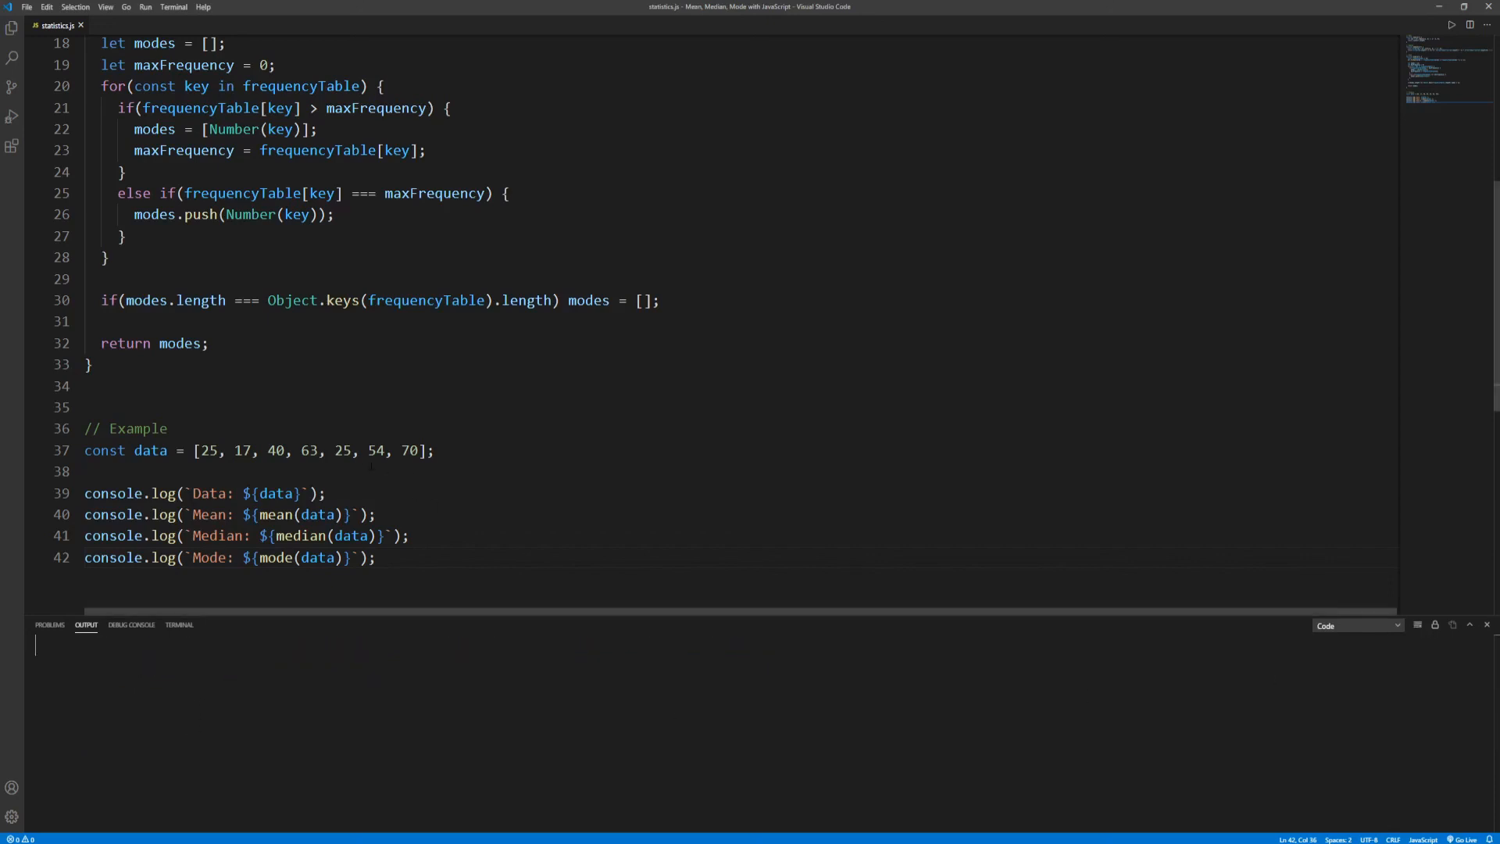
Step: Edit the example data array to [25, 17, 40, 63, 25, 54, 70, 54]
double_click(343, 451)
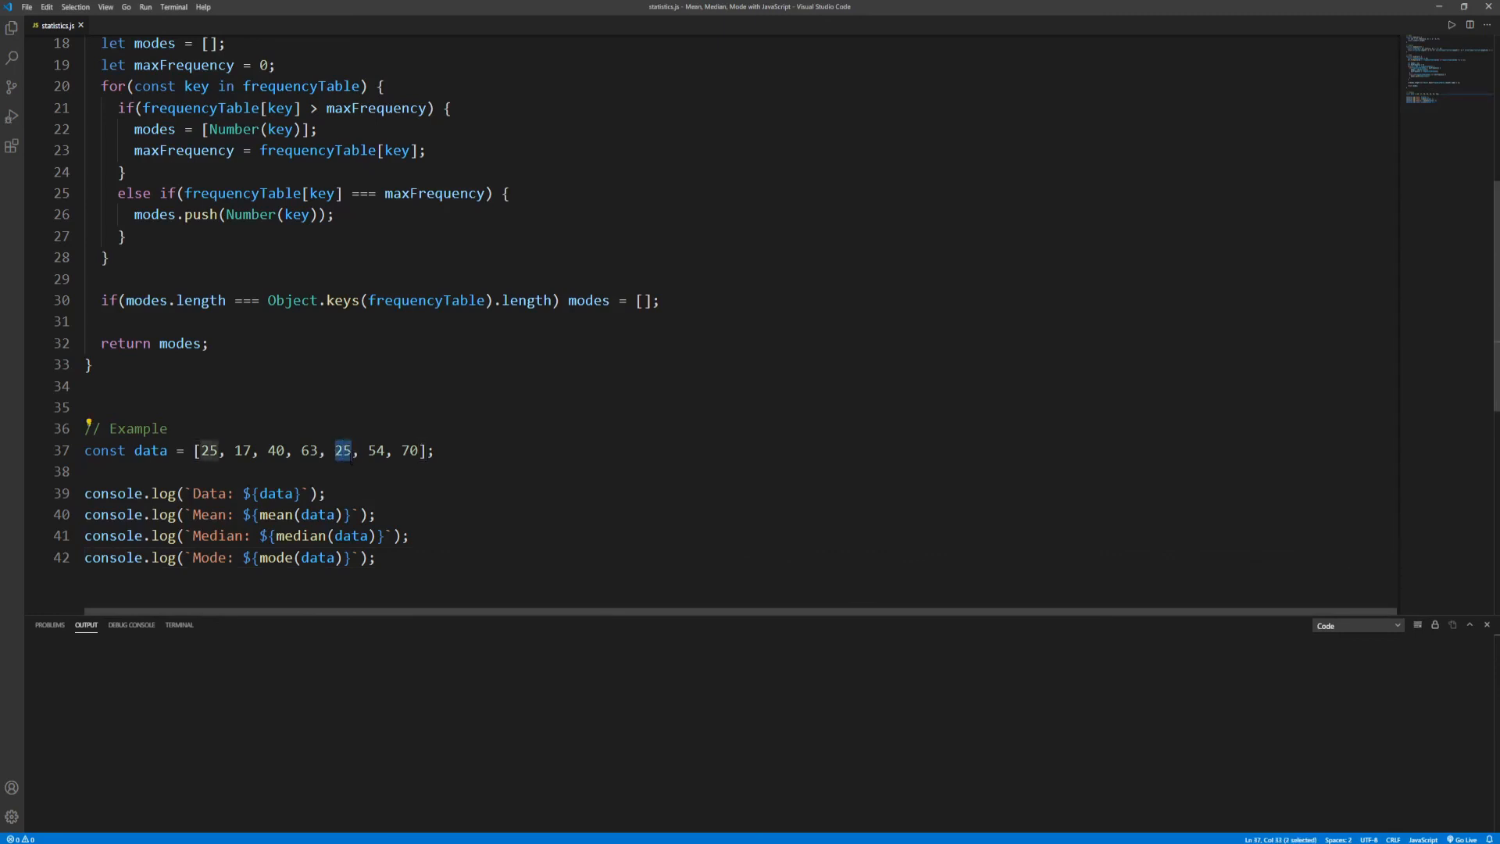
type("32")
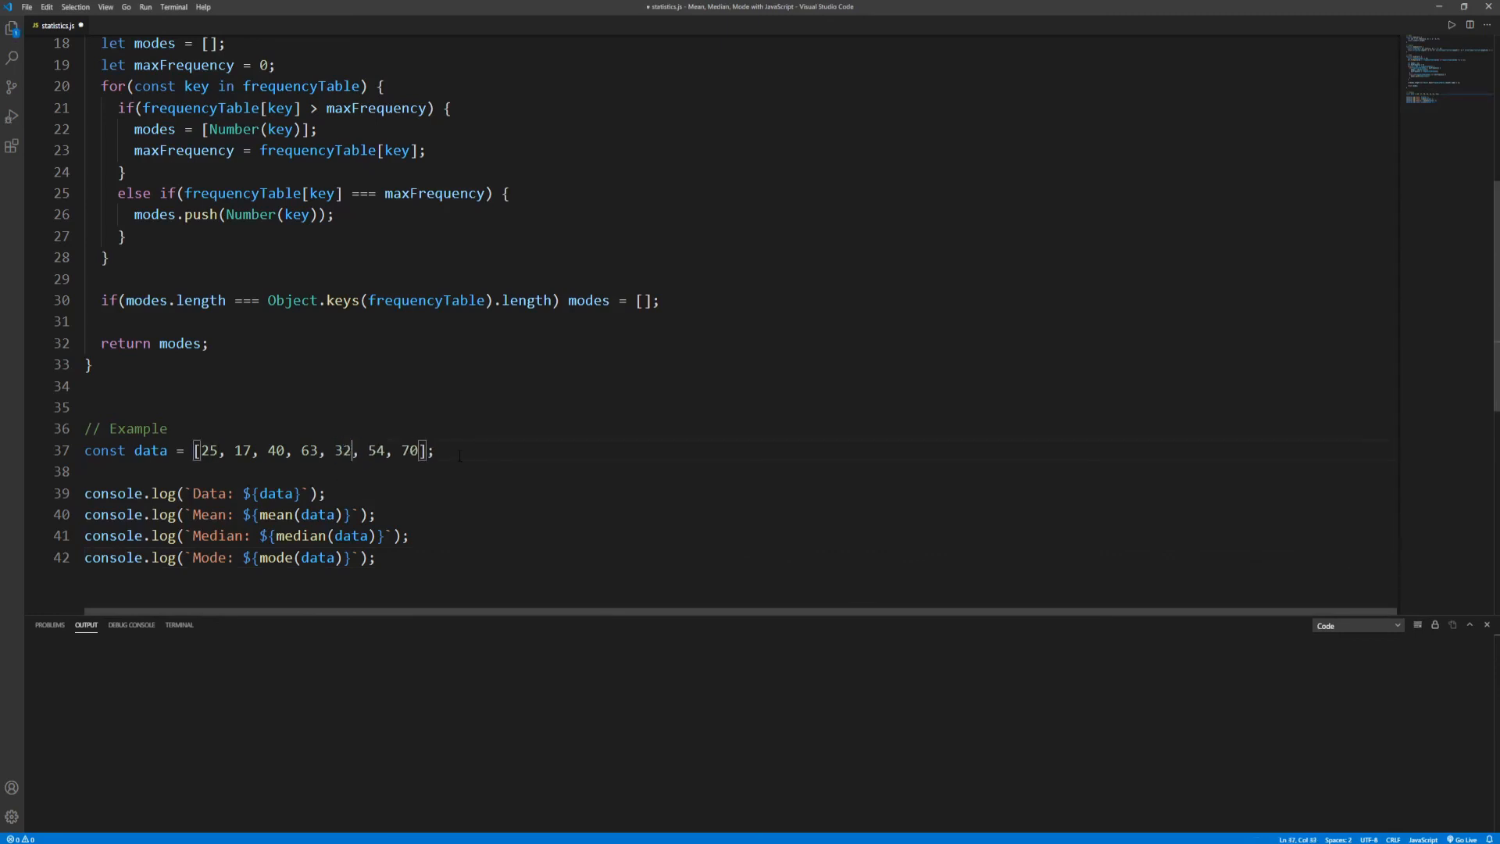
right_click(460, 451)
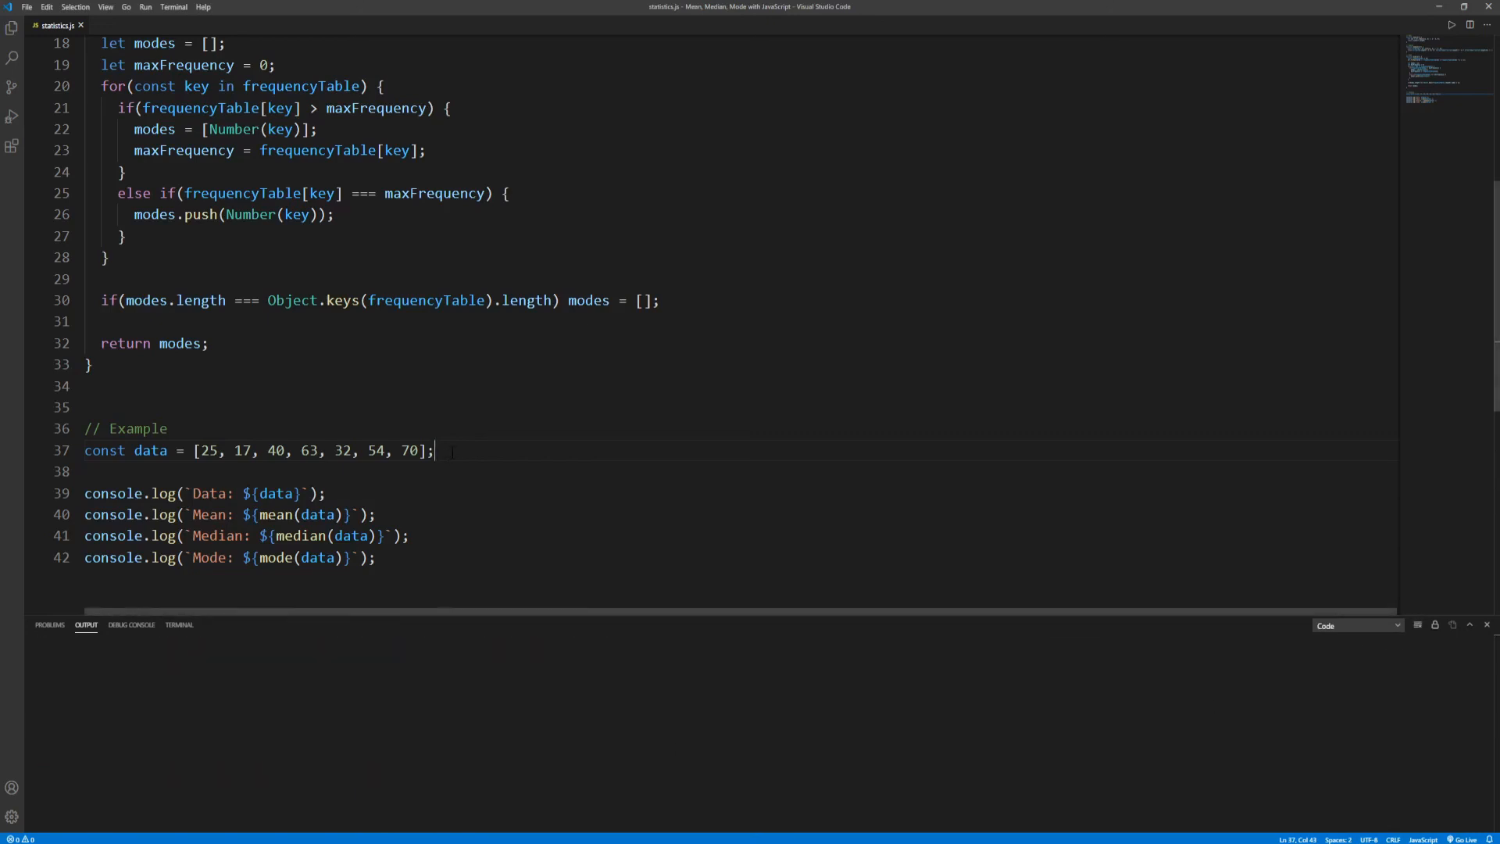
type("25")
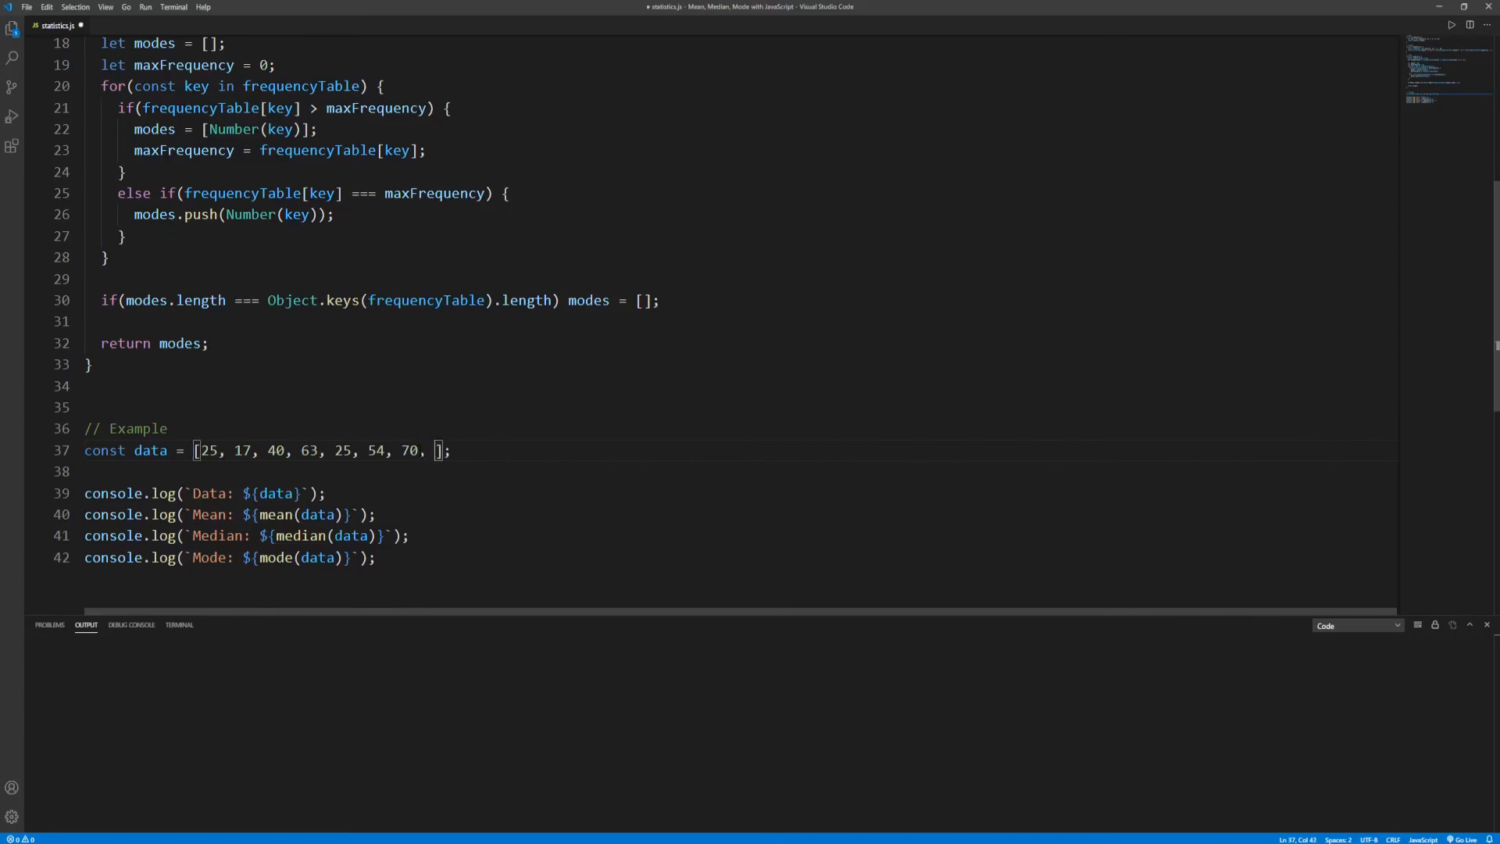
type("54")
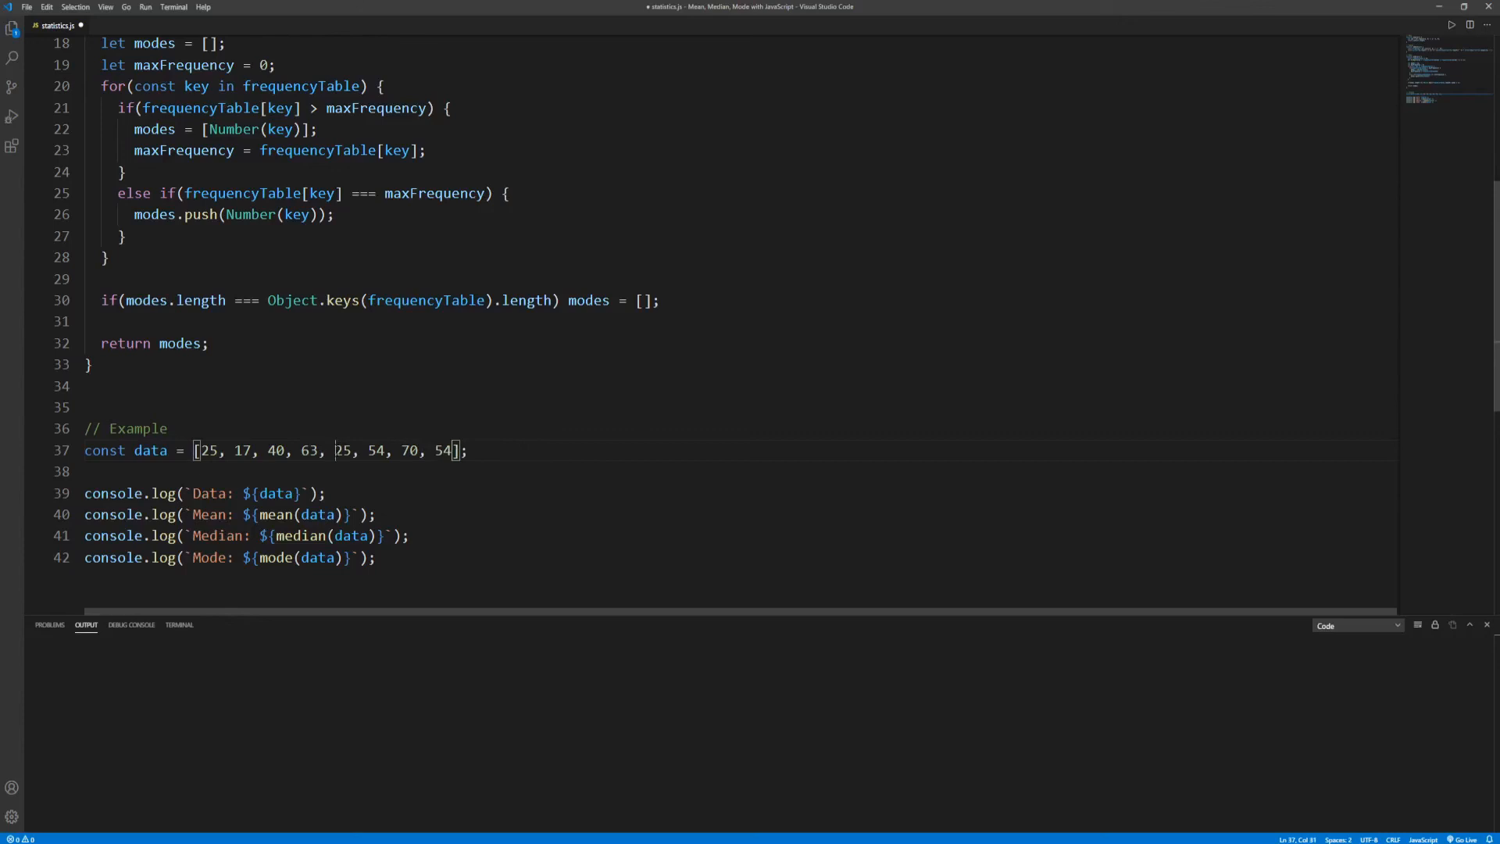
Step: Run the script, check the output shows Mode: 25,54, then clear the Output panel
double_click(343, 450)
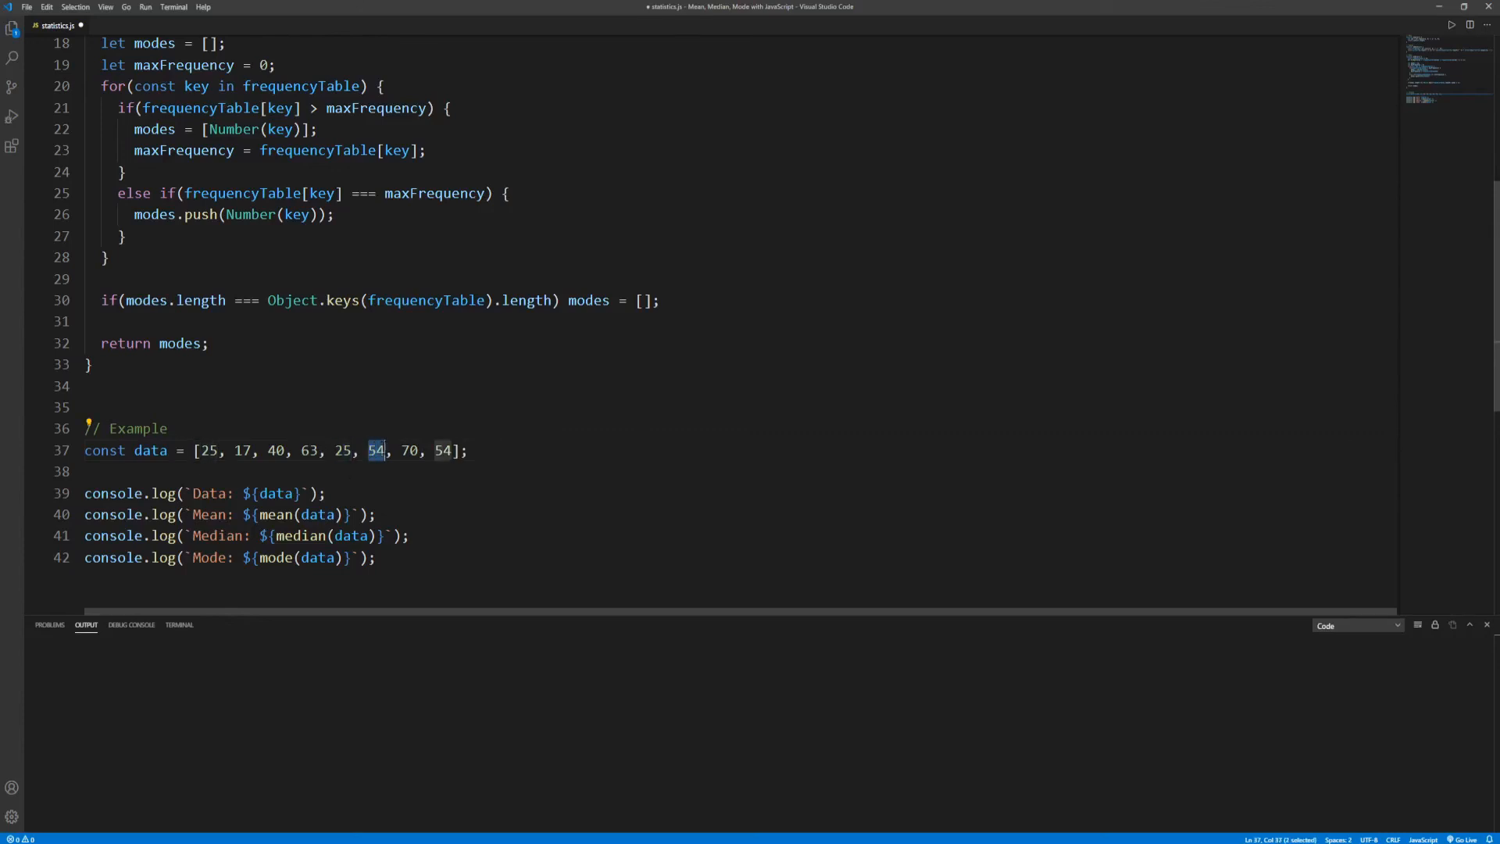
left_click(474, 451)
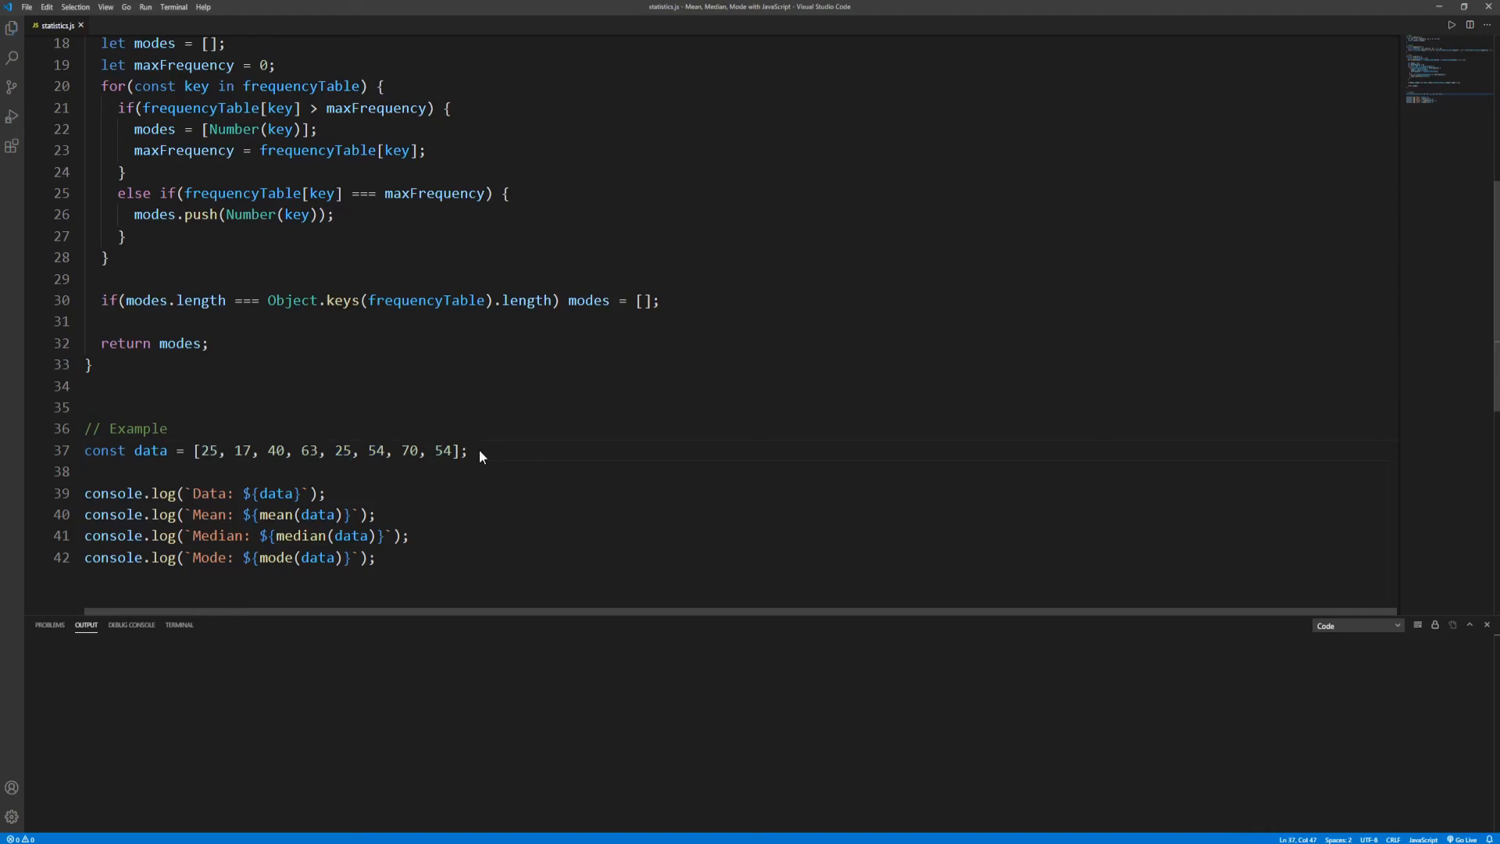
left_click(466, 450)
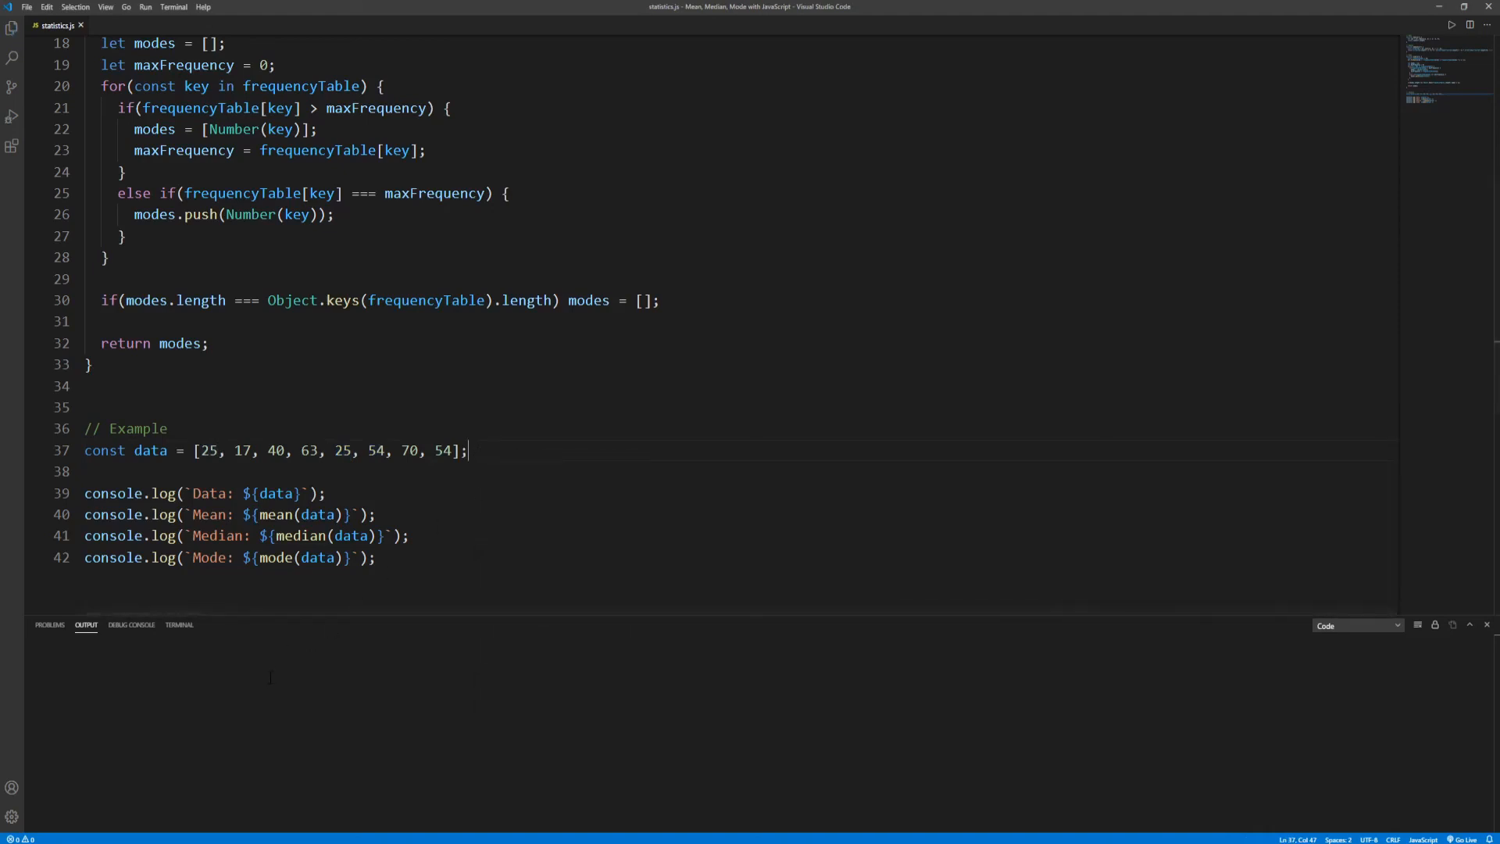
left_click(1450, 26)
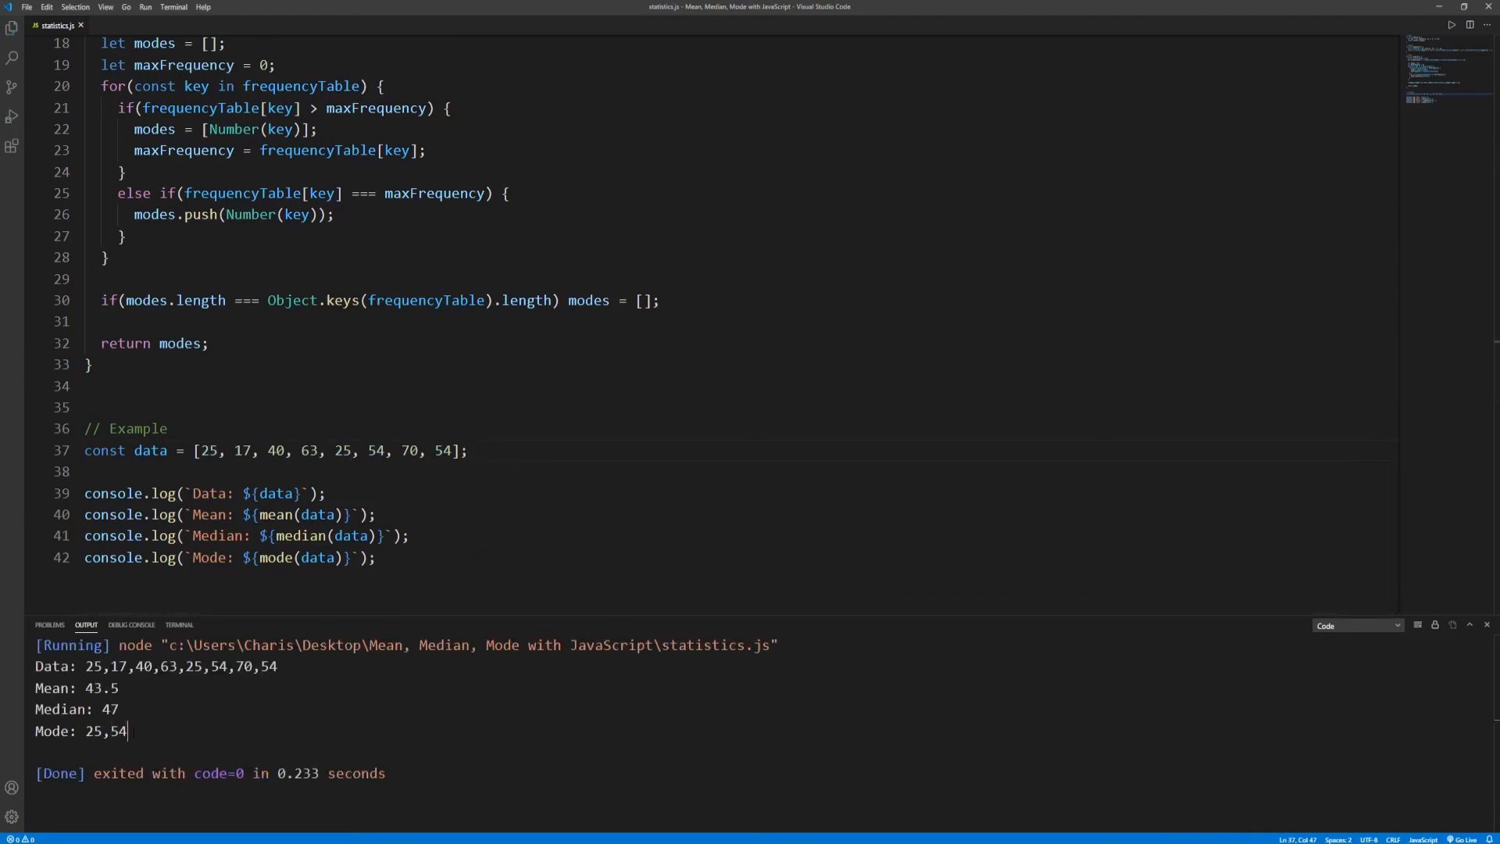
double_click(105, 730)
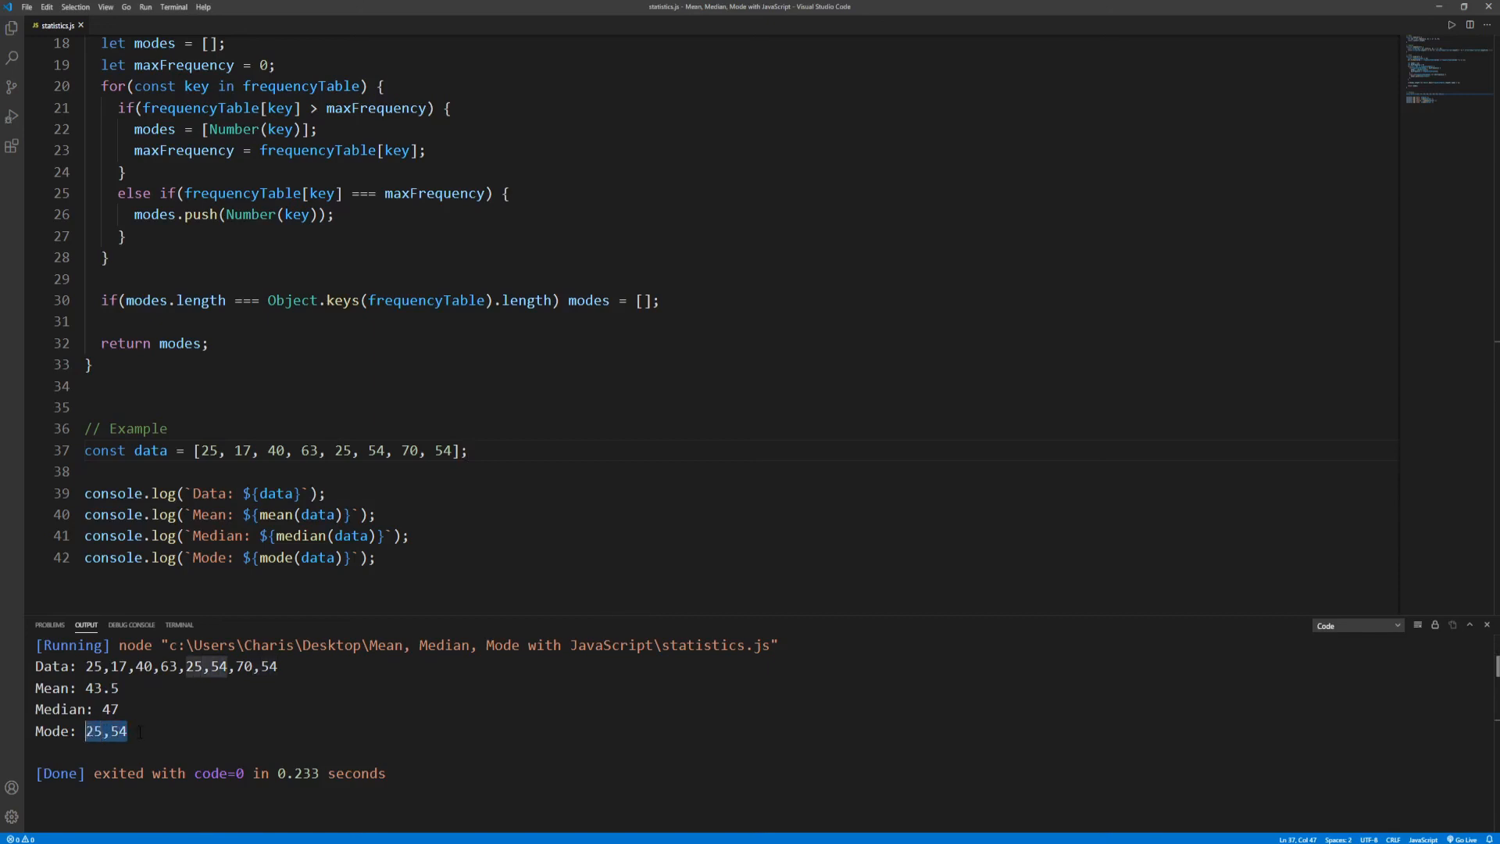
left_click(191, 731)
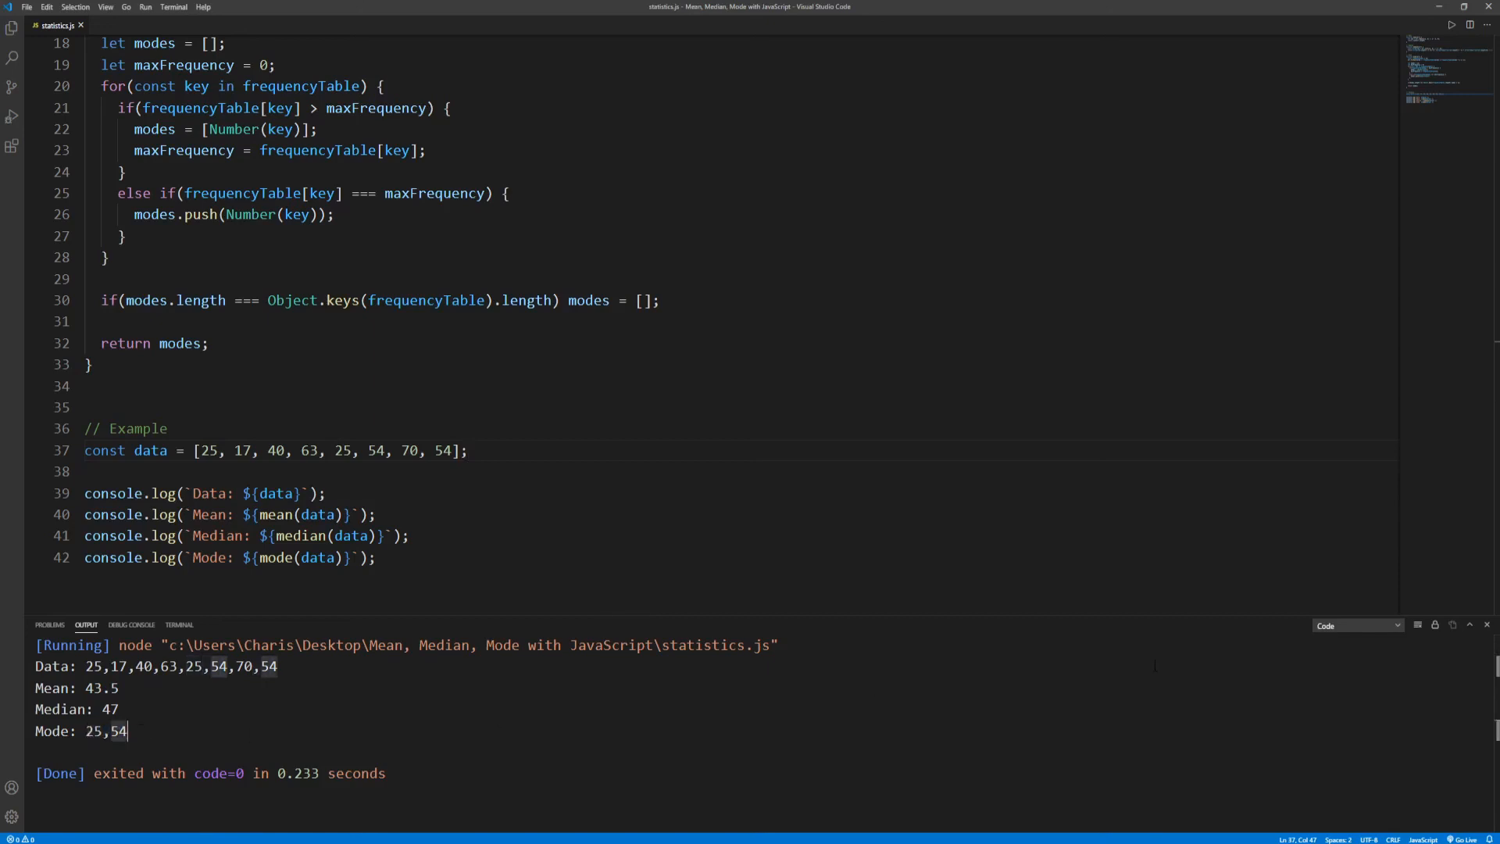
left_click(1435, 625)
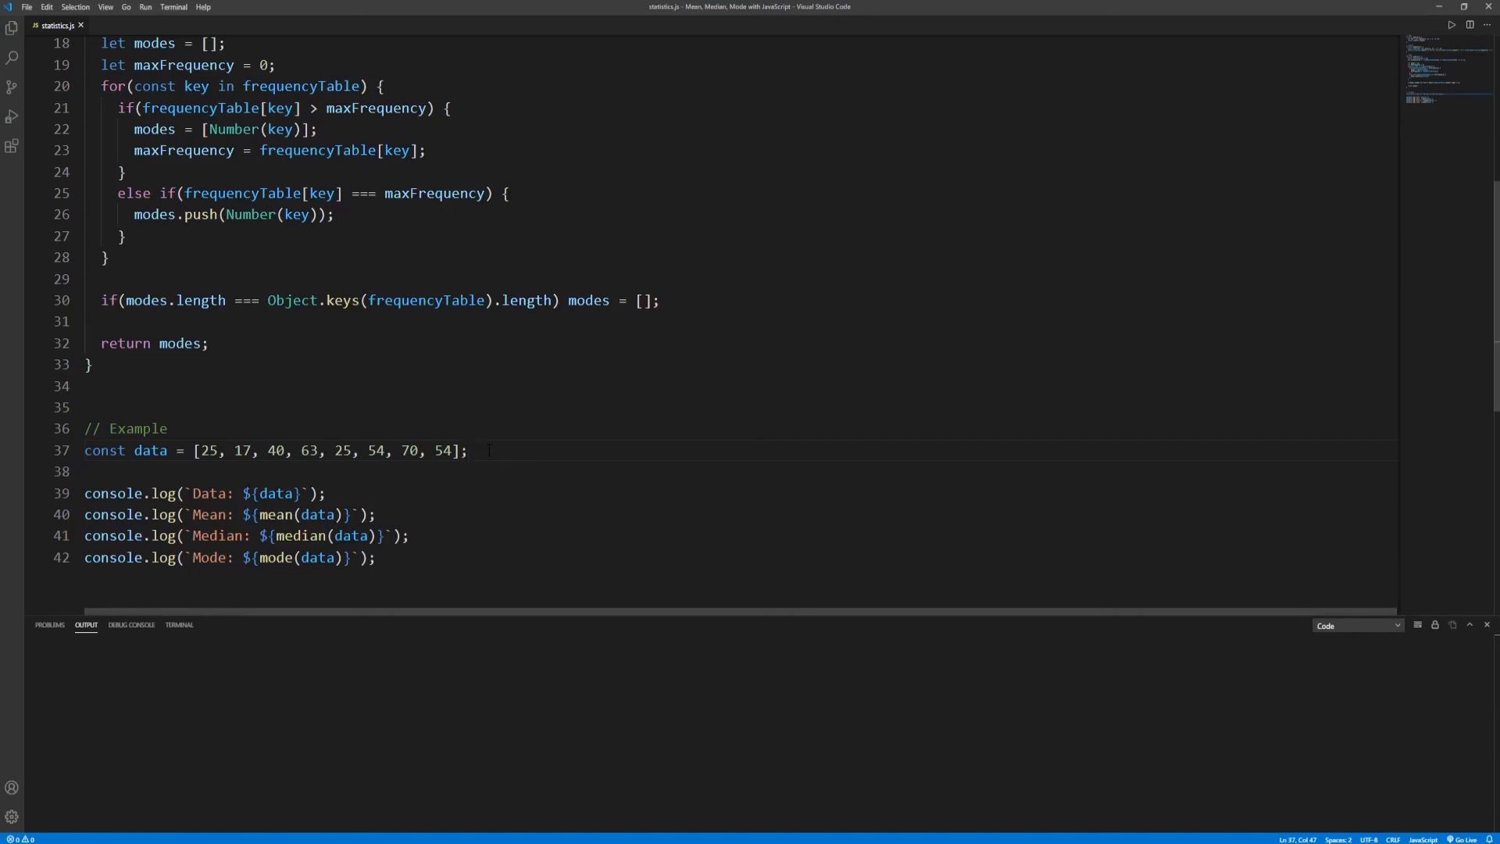
Step: Change the last data value from 54 to 540 and bring up the editor's run menu
left_click(461, 450)
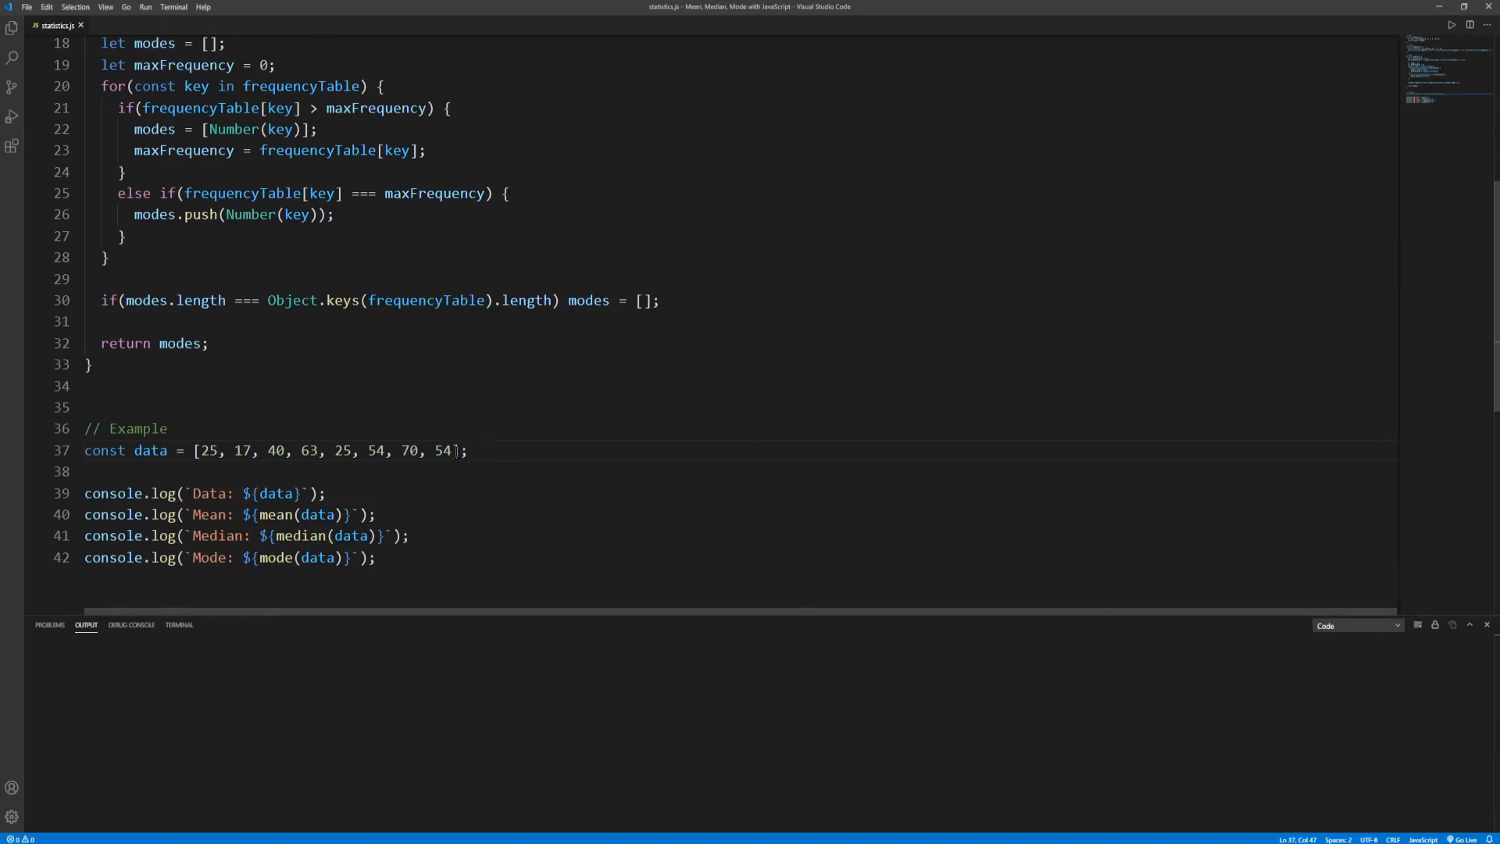
type("0")
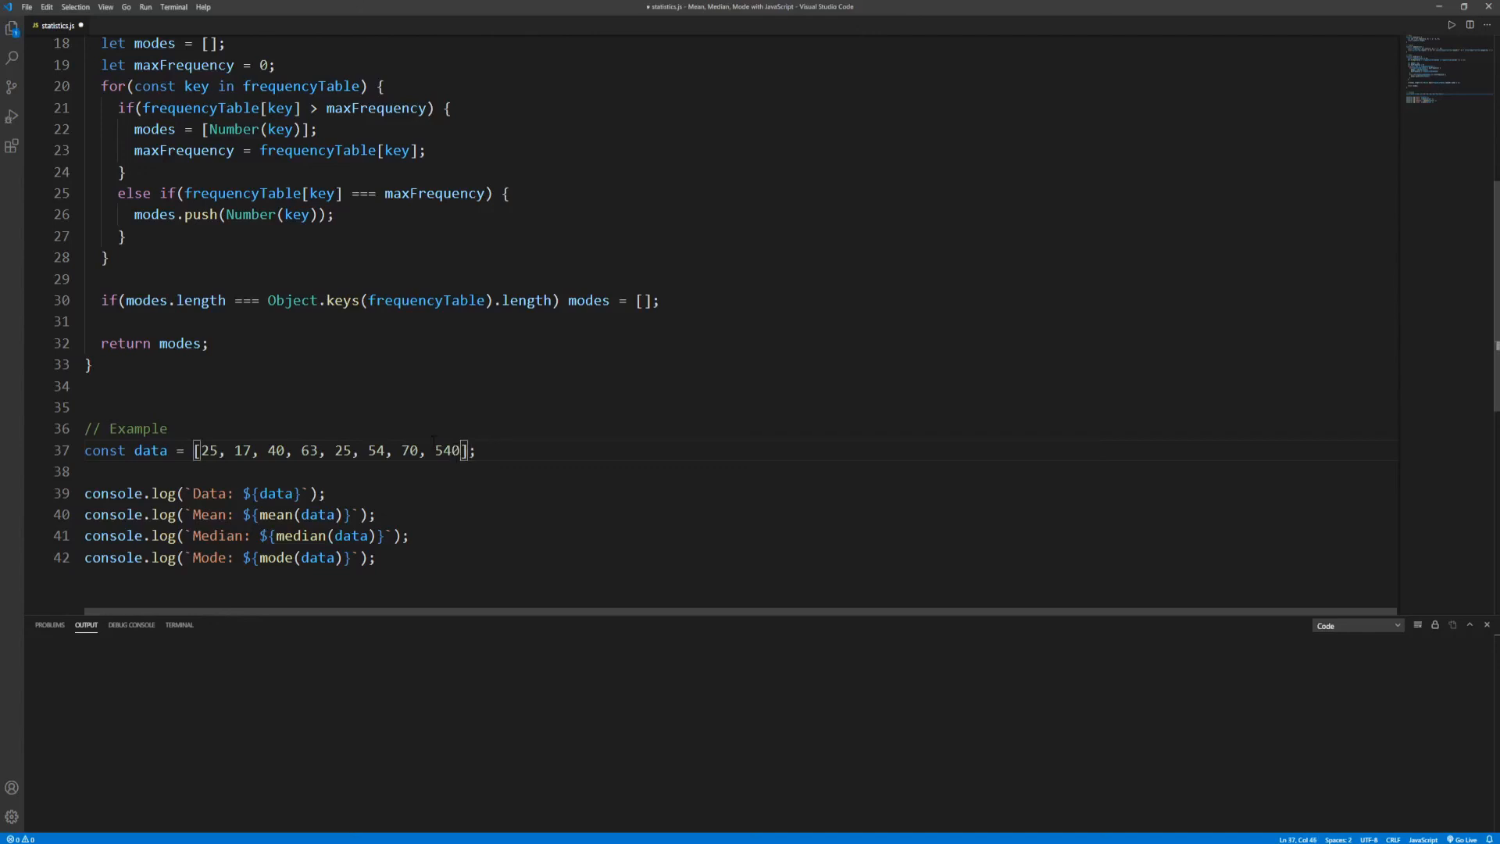
double_click(446, 450)
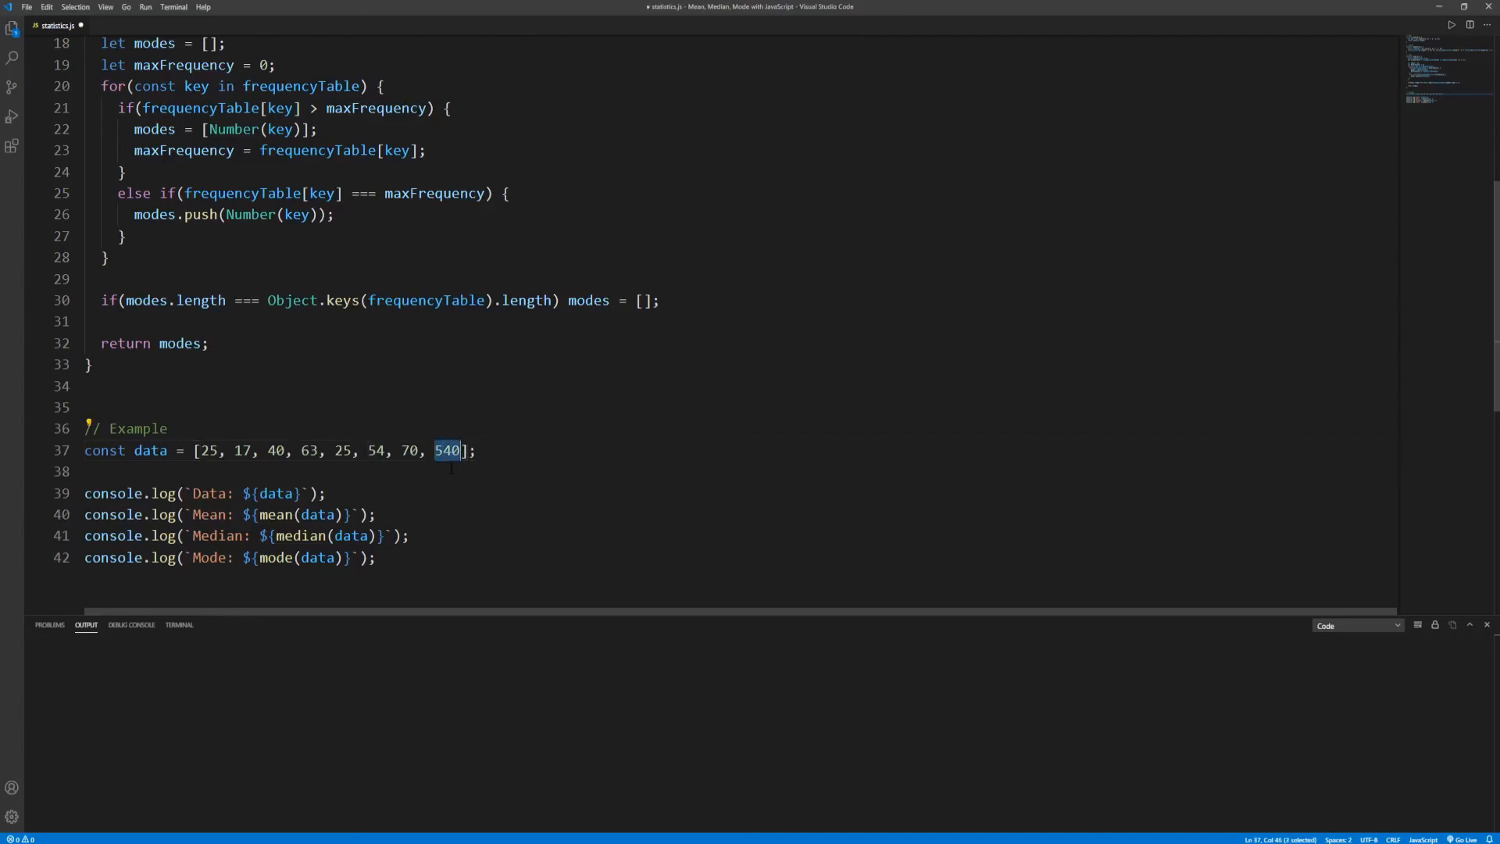
left_click(478, 451)
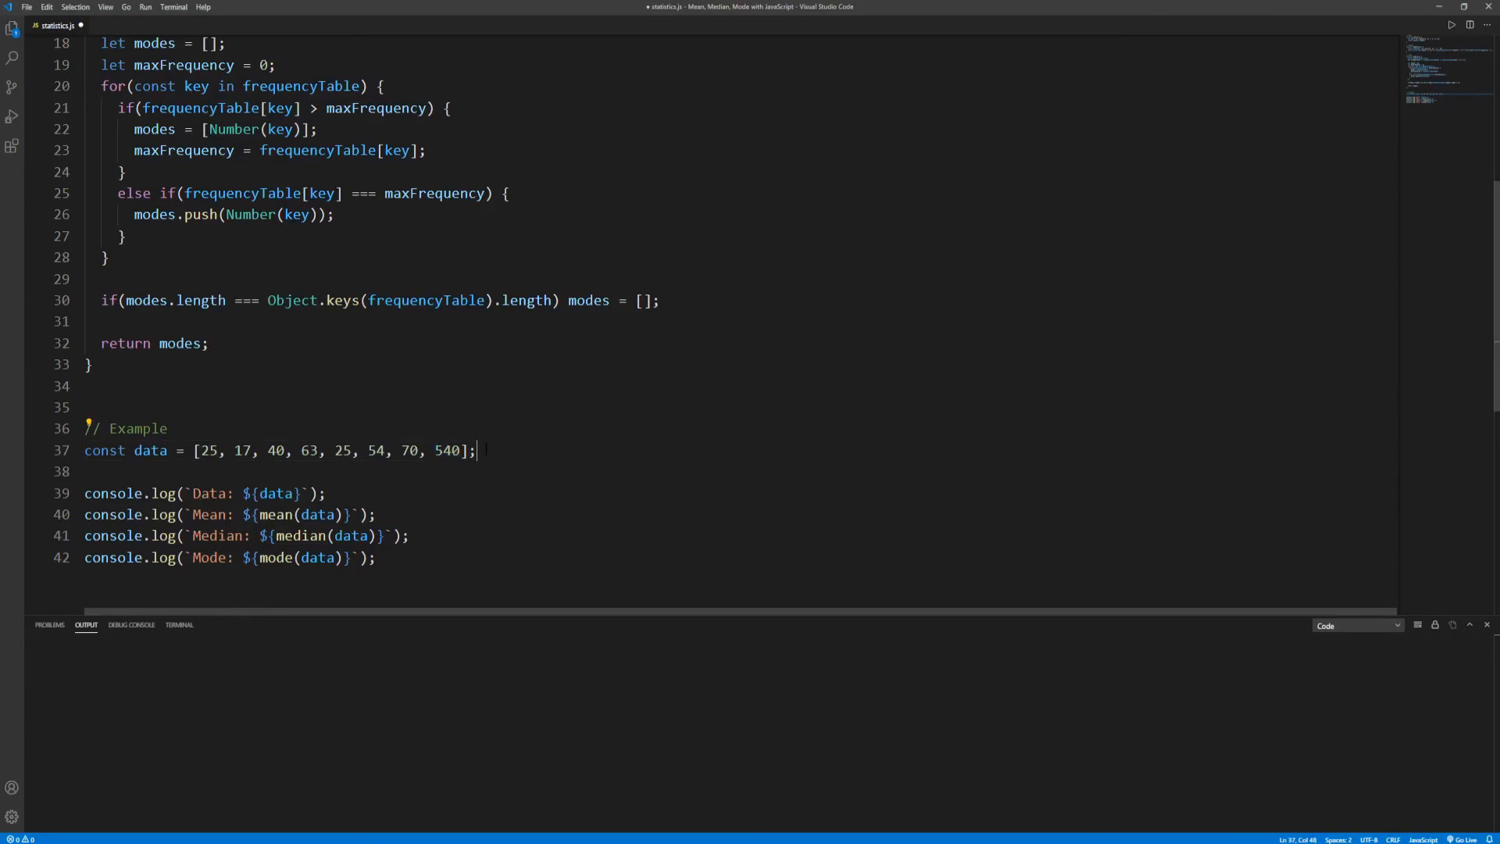
right_click(485, 455)
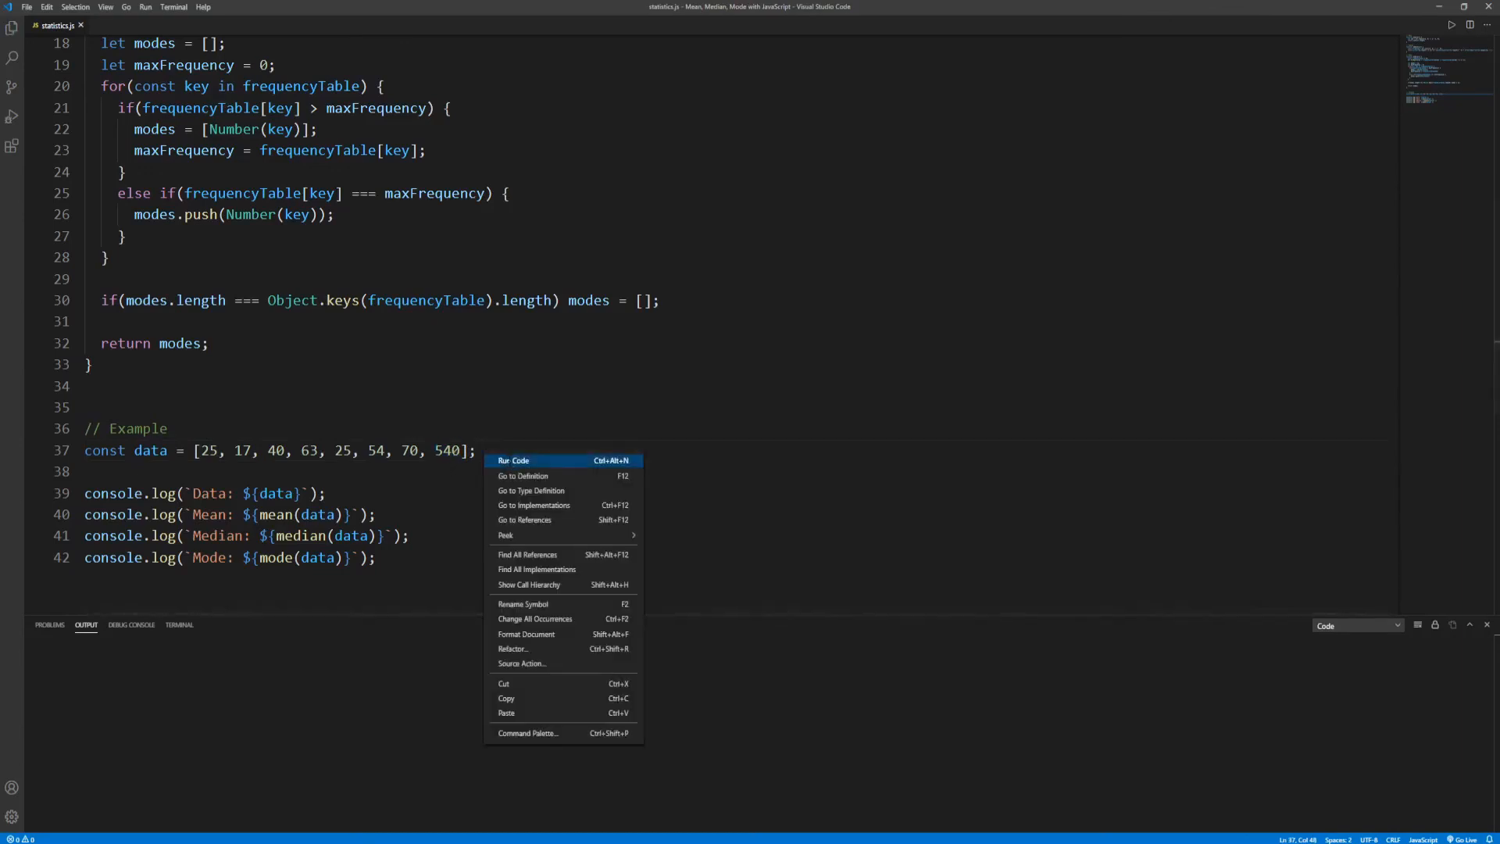